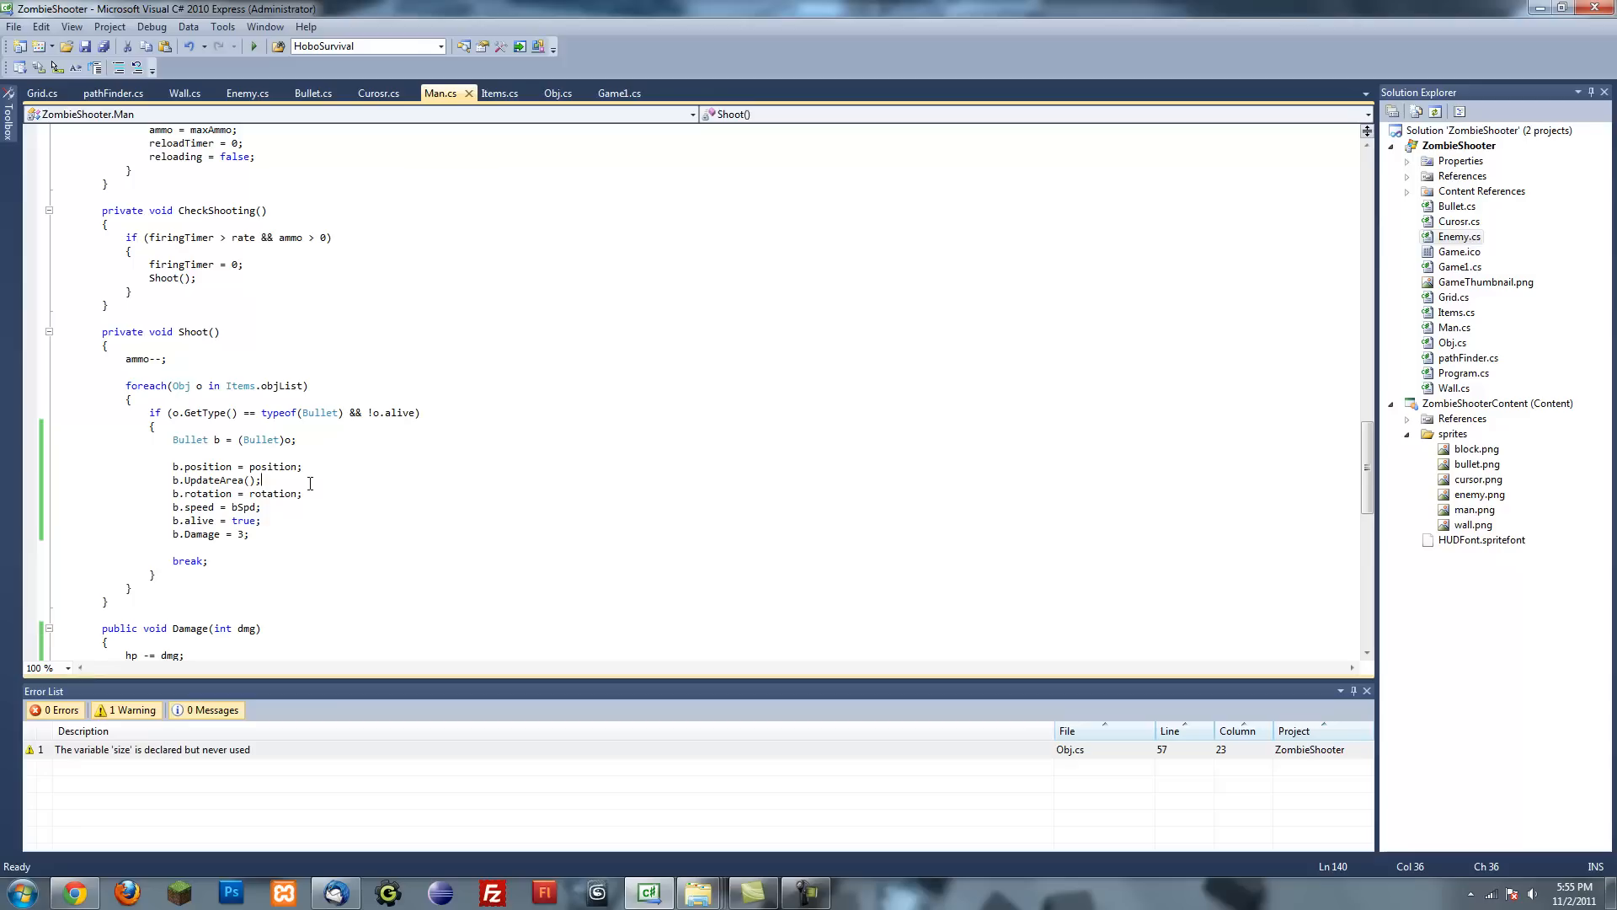
pyautogui.moveTo(309, 483)
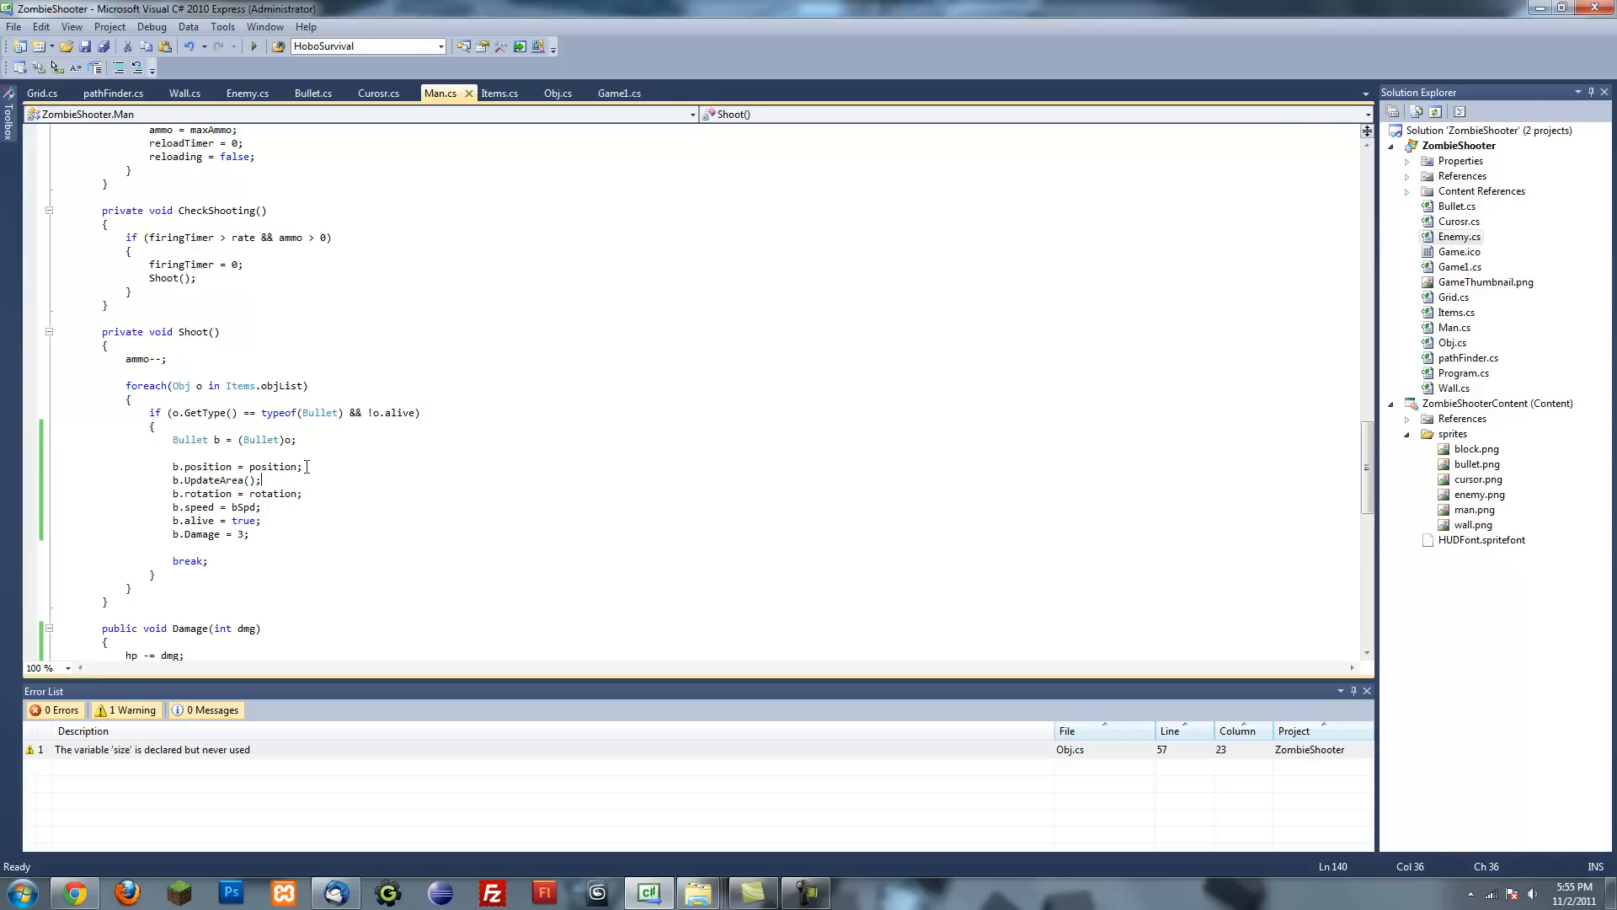
# - Bring up Bullet.cs and scroll to its Damage property and Update collision checks
pyautogui.click(101, 331)
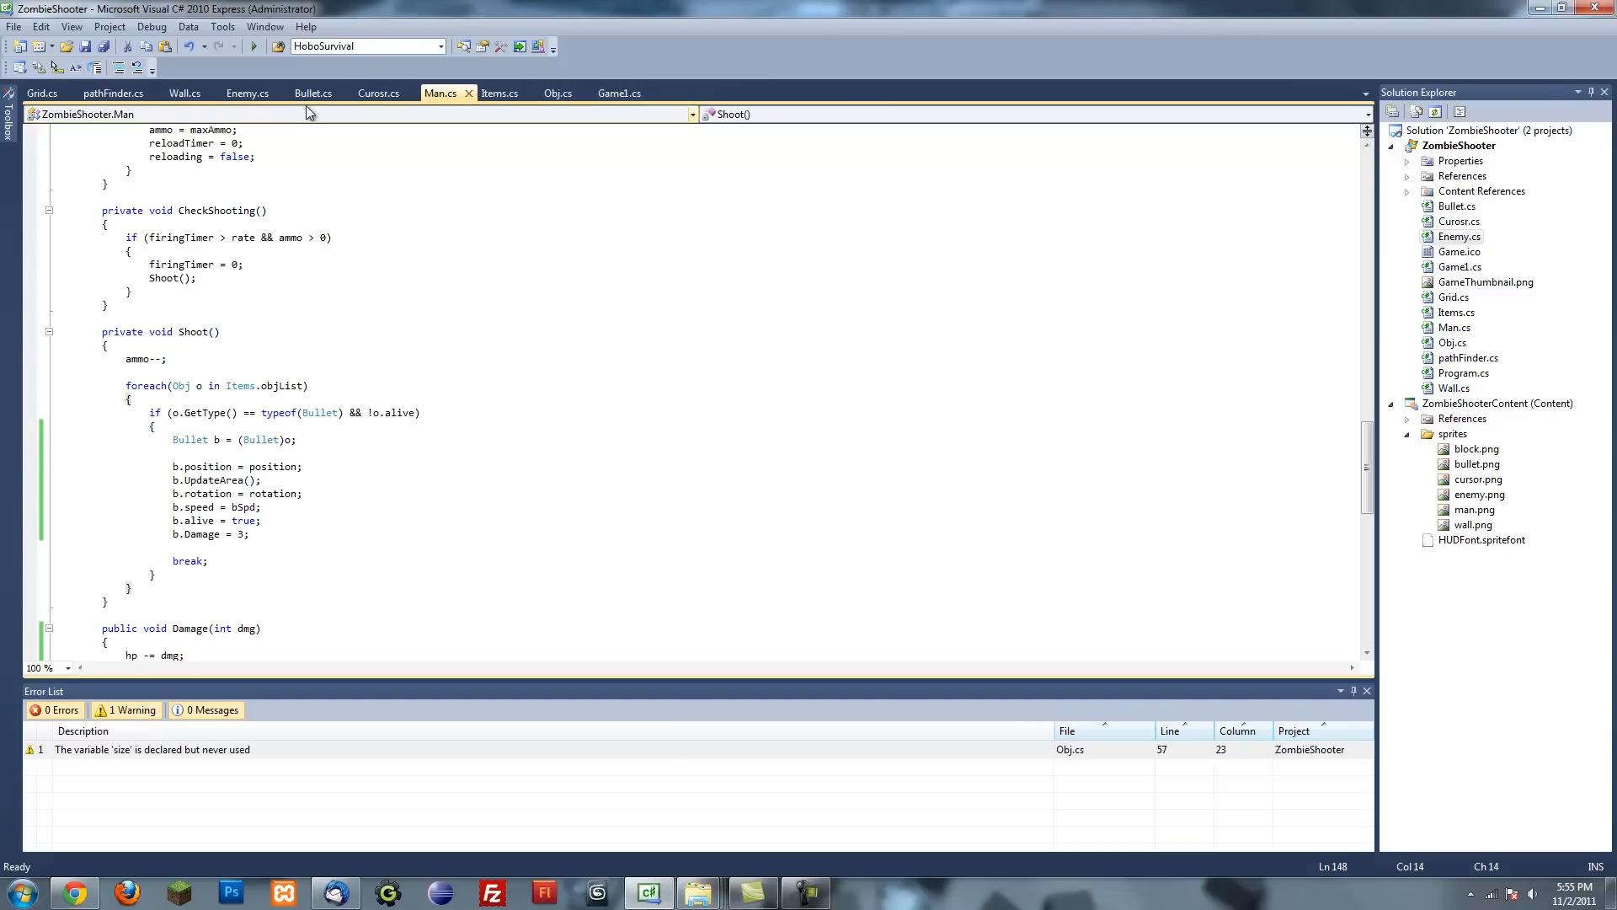
pyautogui.scroll(3)
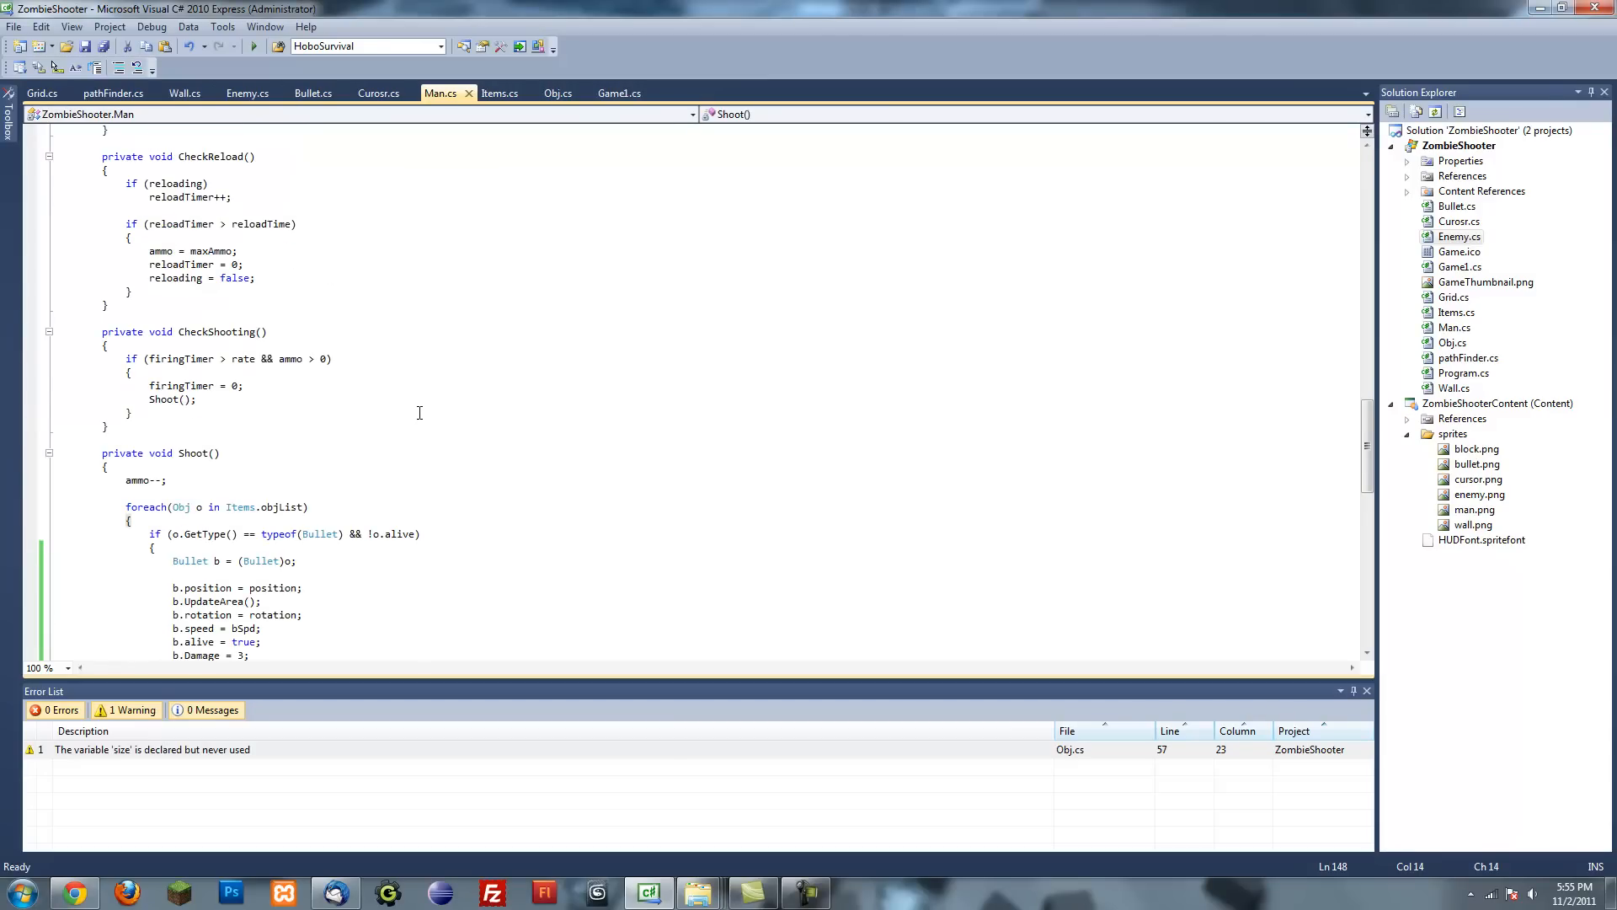
pyautogui.moveTo(461, 371)
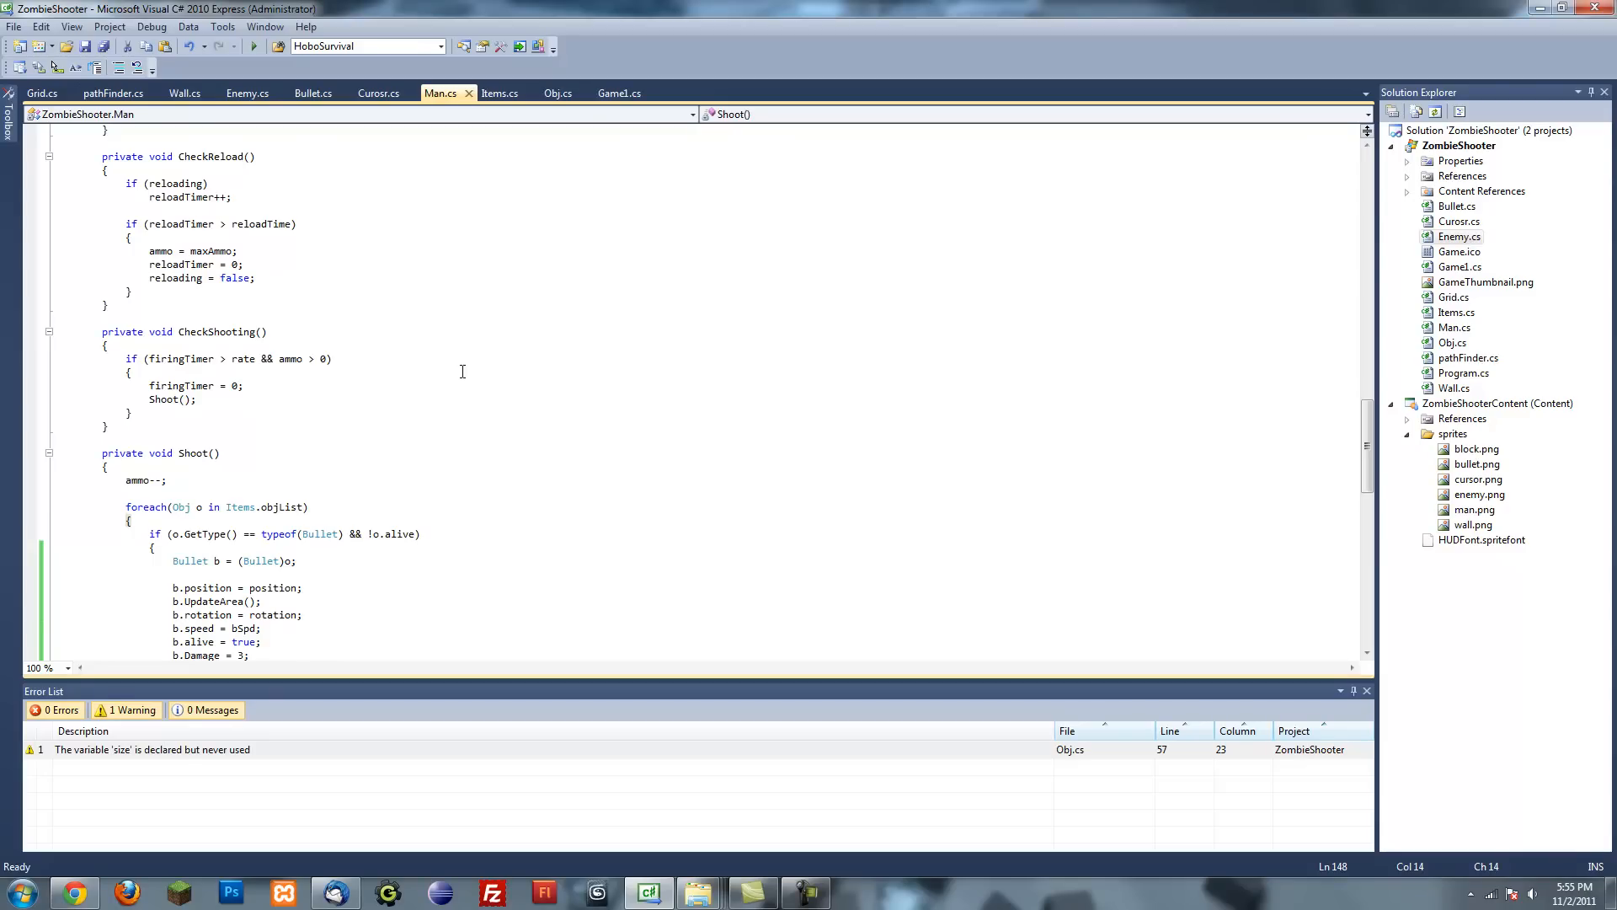
pyautogui.scroll(3)
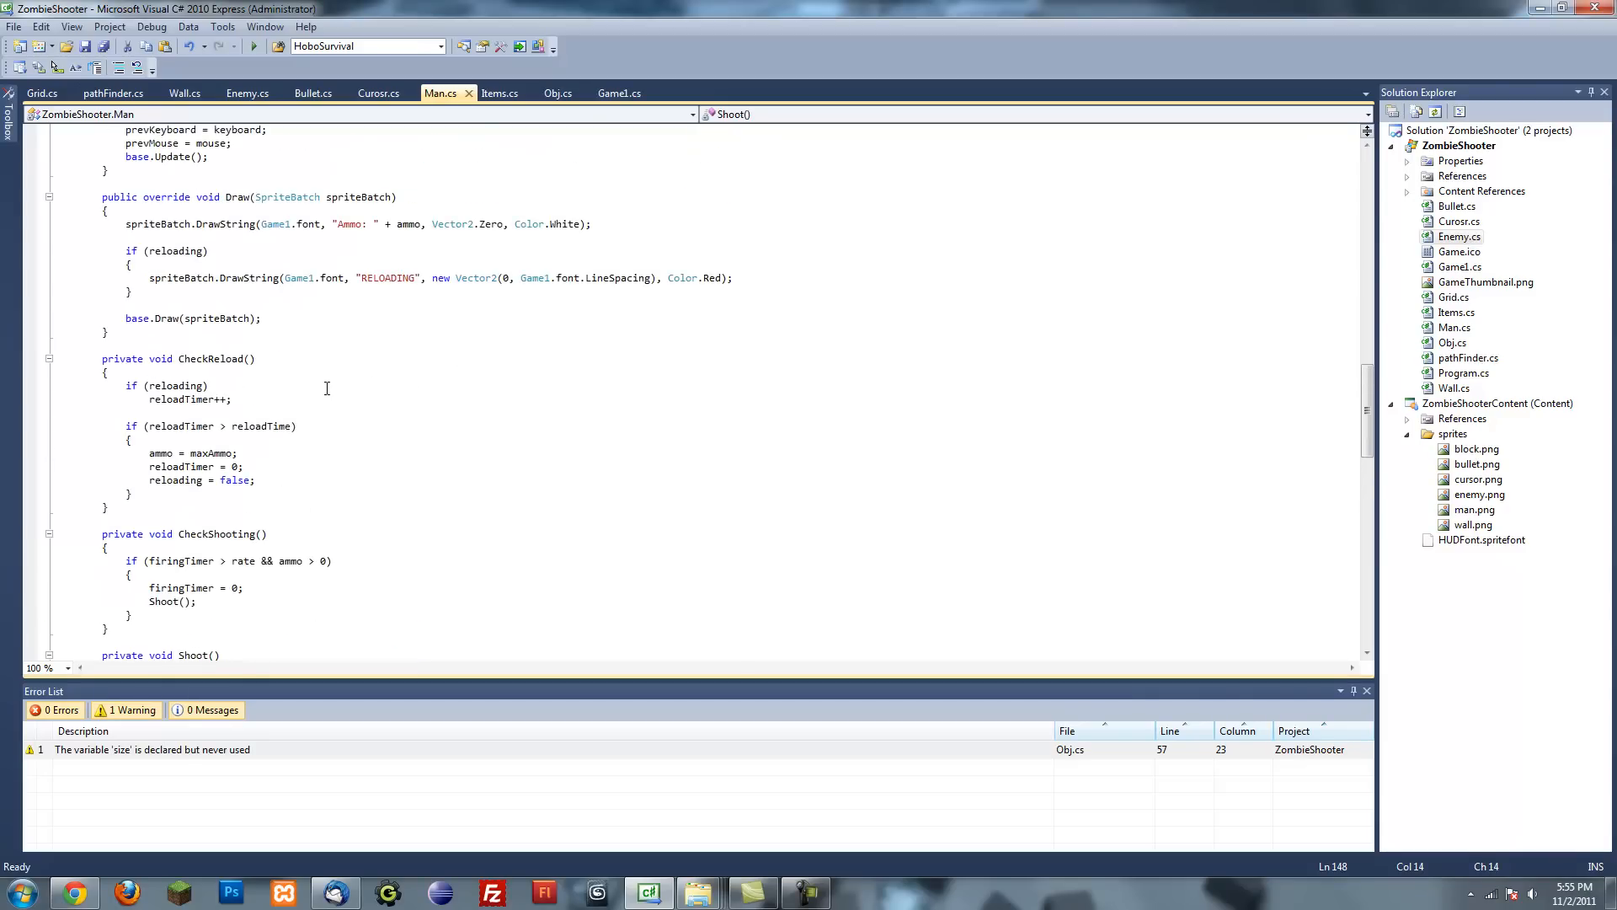
pyautogui.scroll(3)
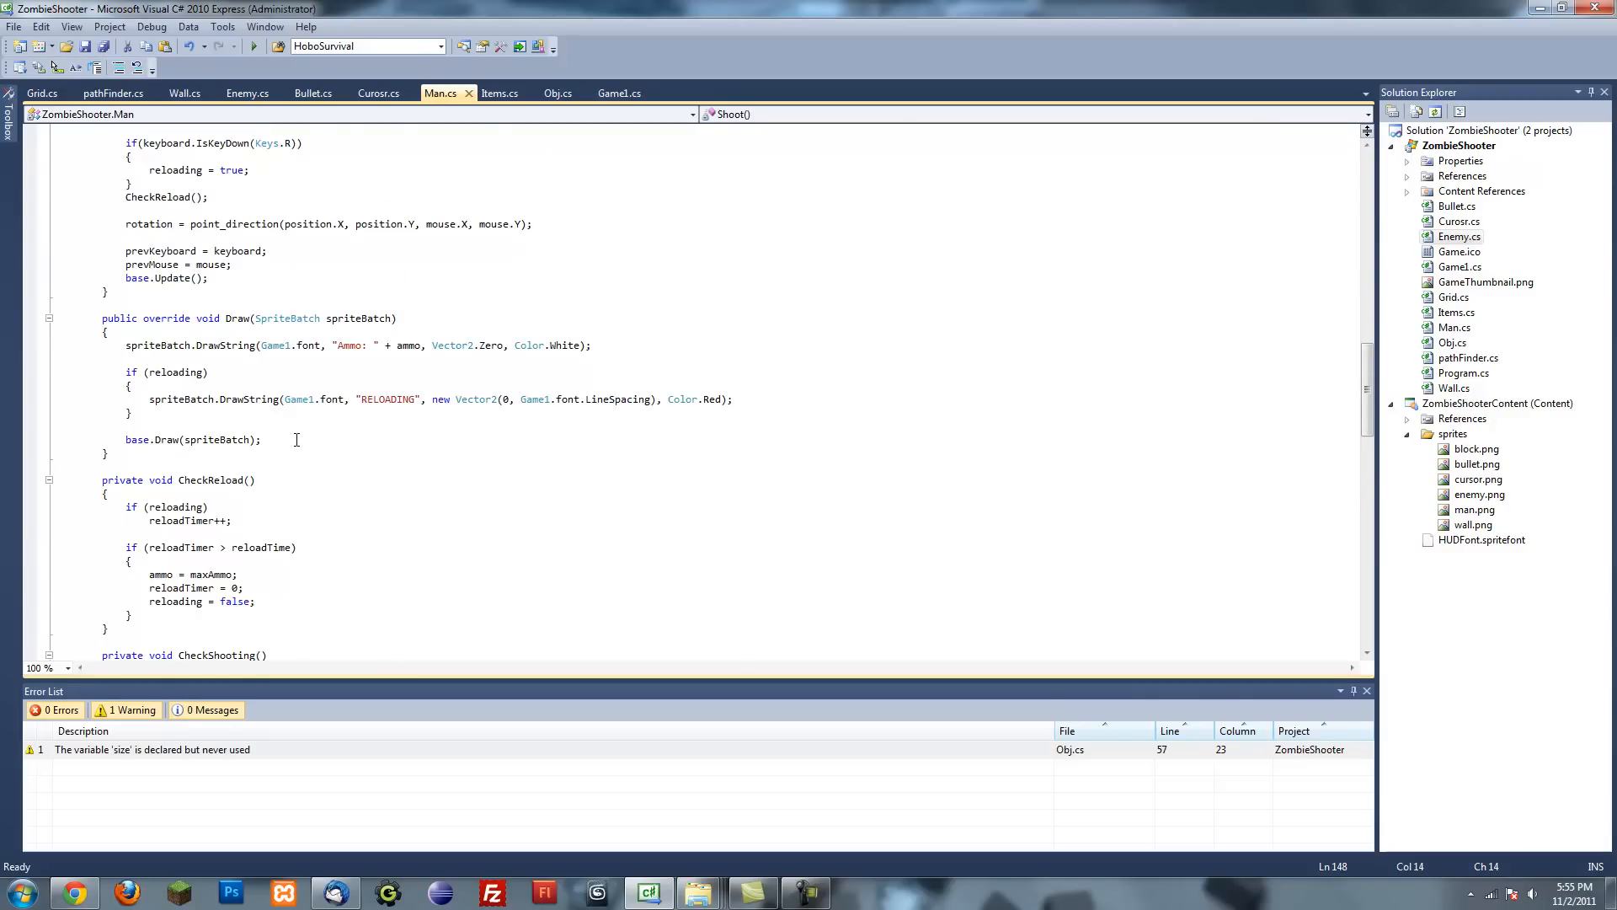
pyautogui.click(312, 93)
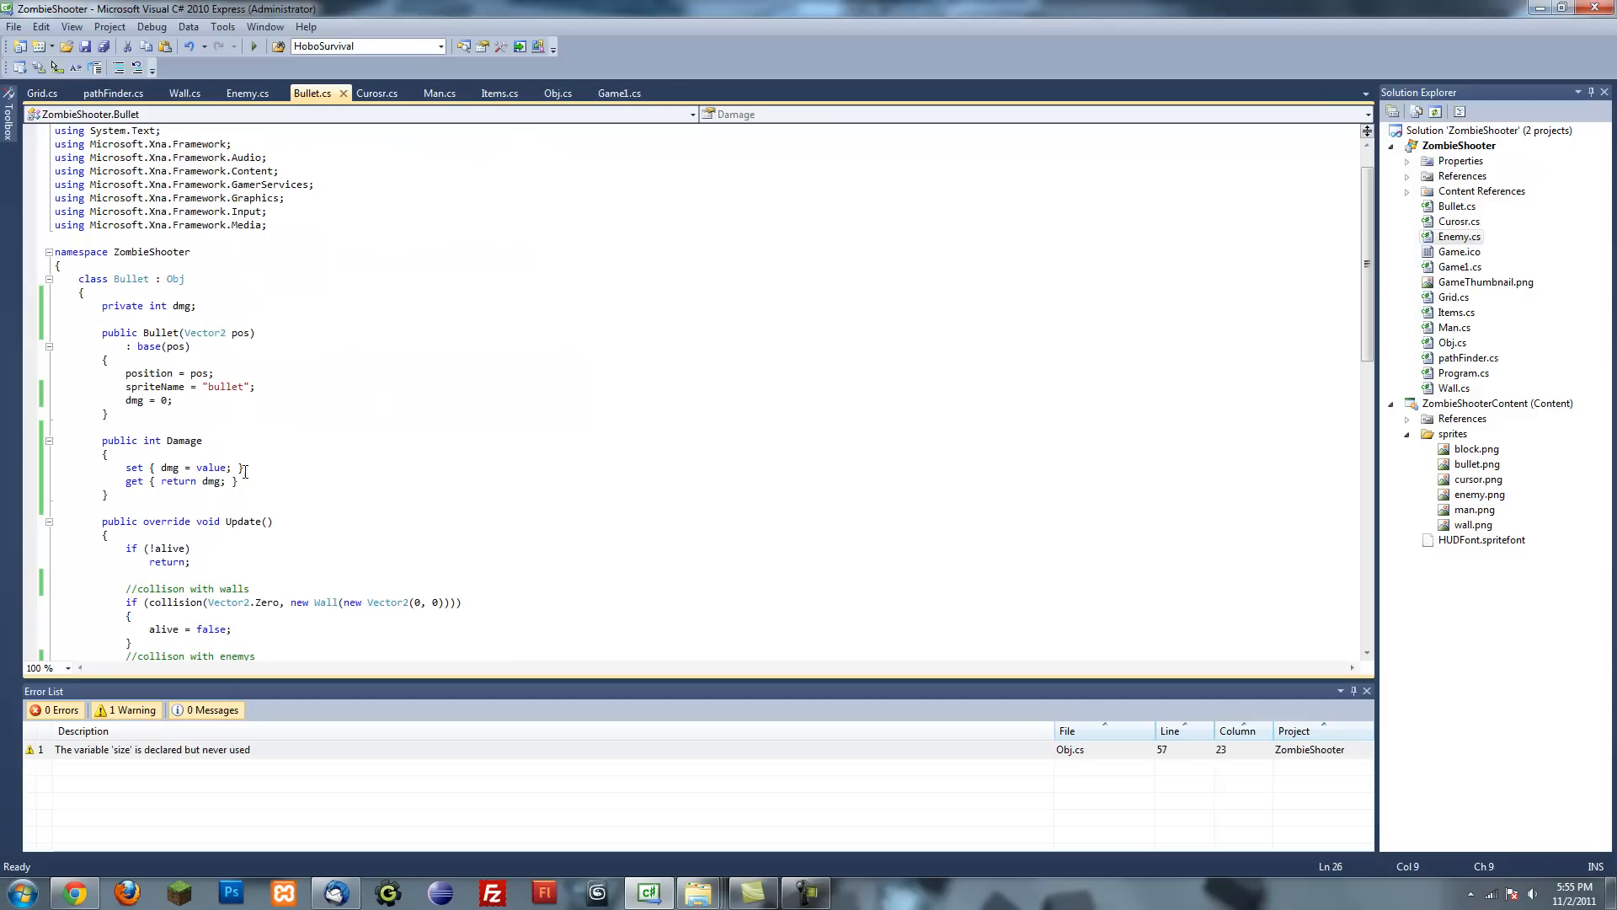
pyautogui.scroll(-3)
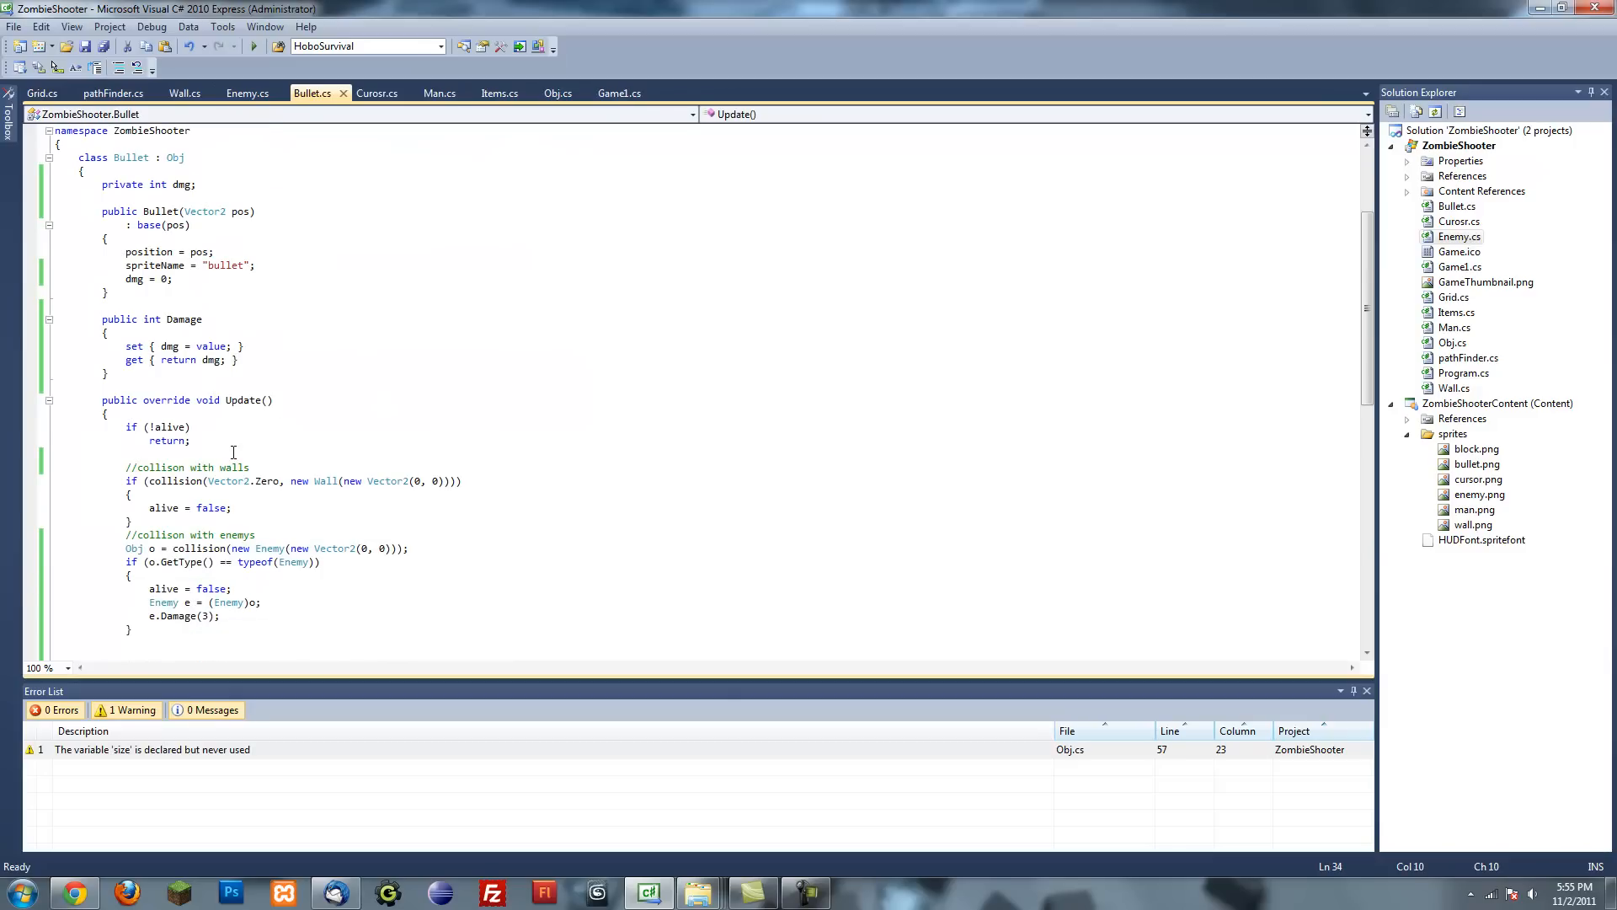
pyautogui.scroll(-3)
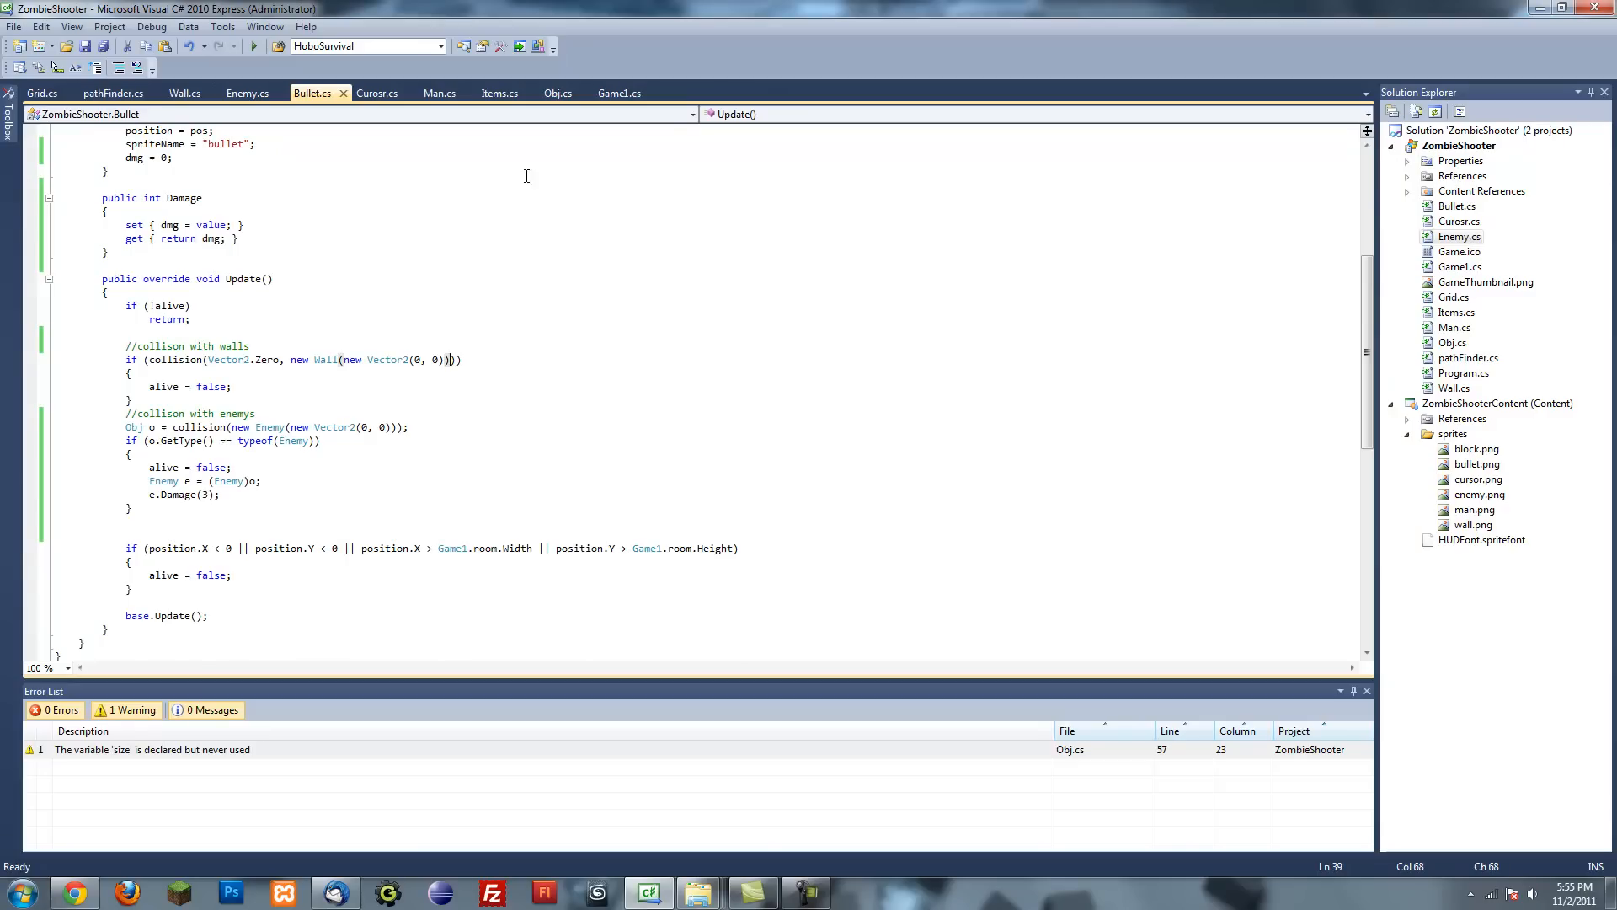
# - In Obj.cs collision(Obj obj), append && o.alive to the type comparison and save
pyautogui.click(557, 93)
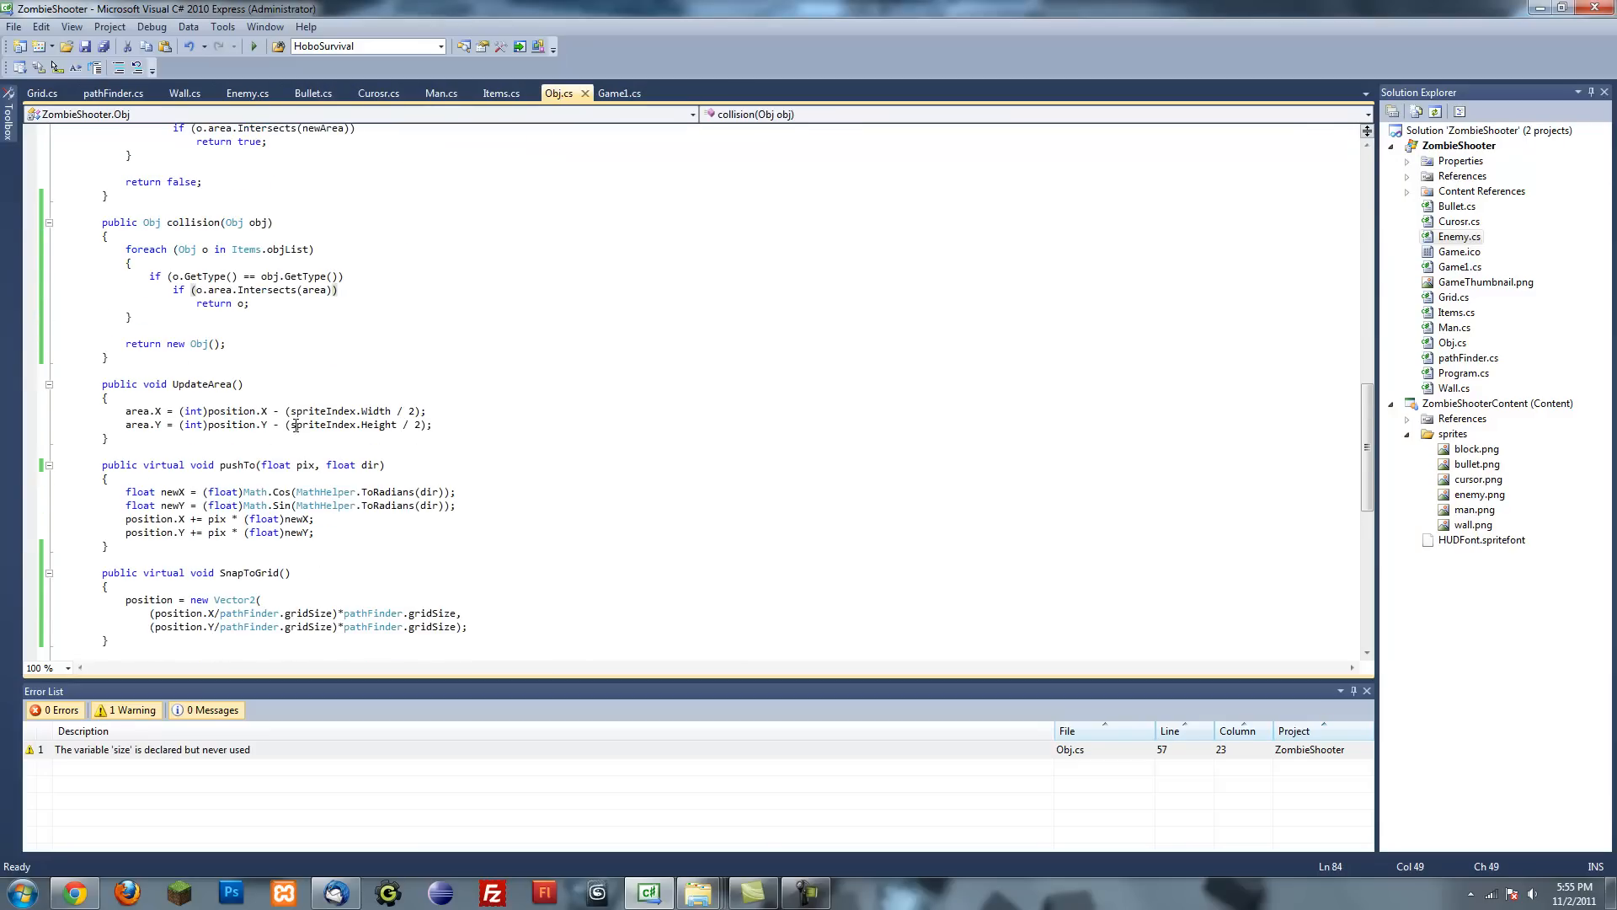
pyautogui.scroll(3)
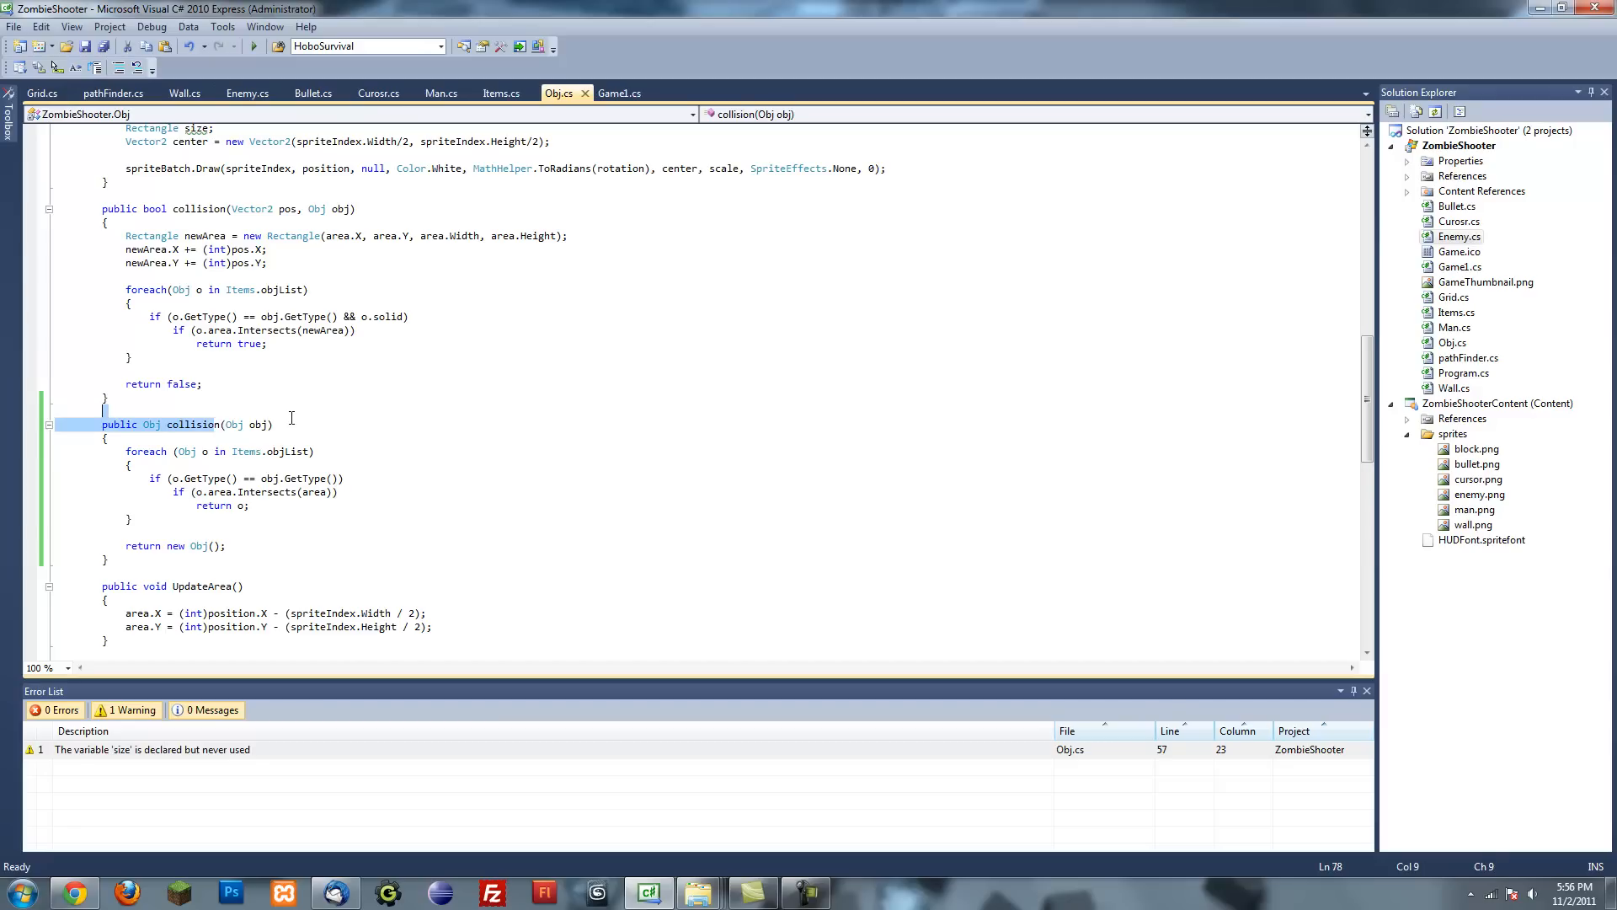
pyautogui.click(320, 479)
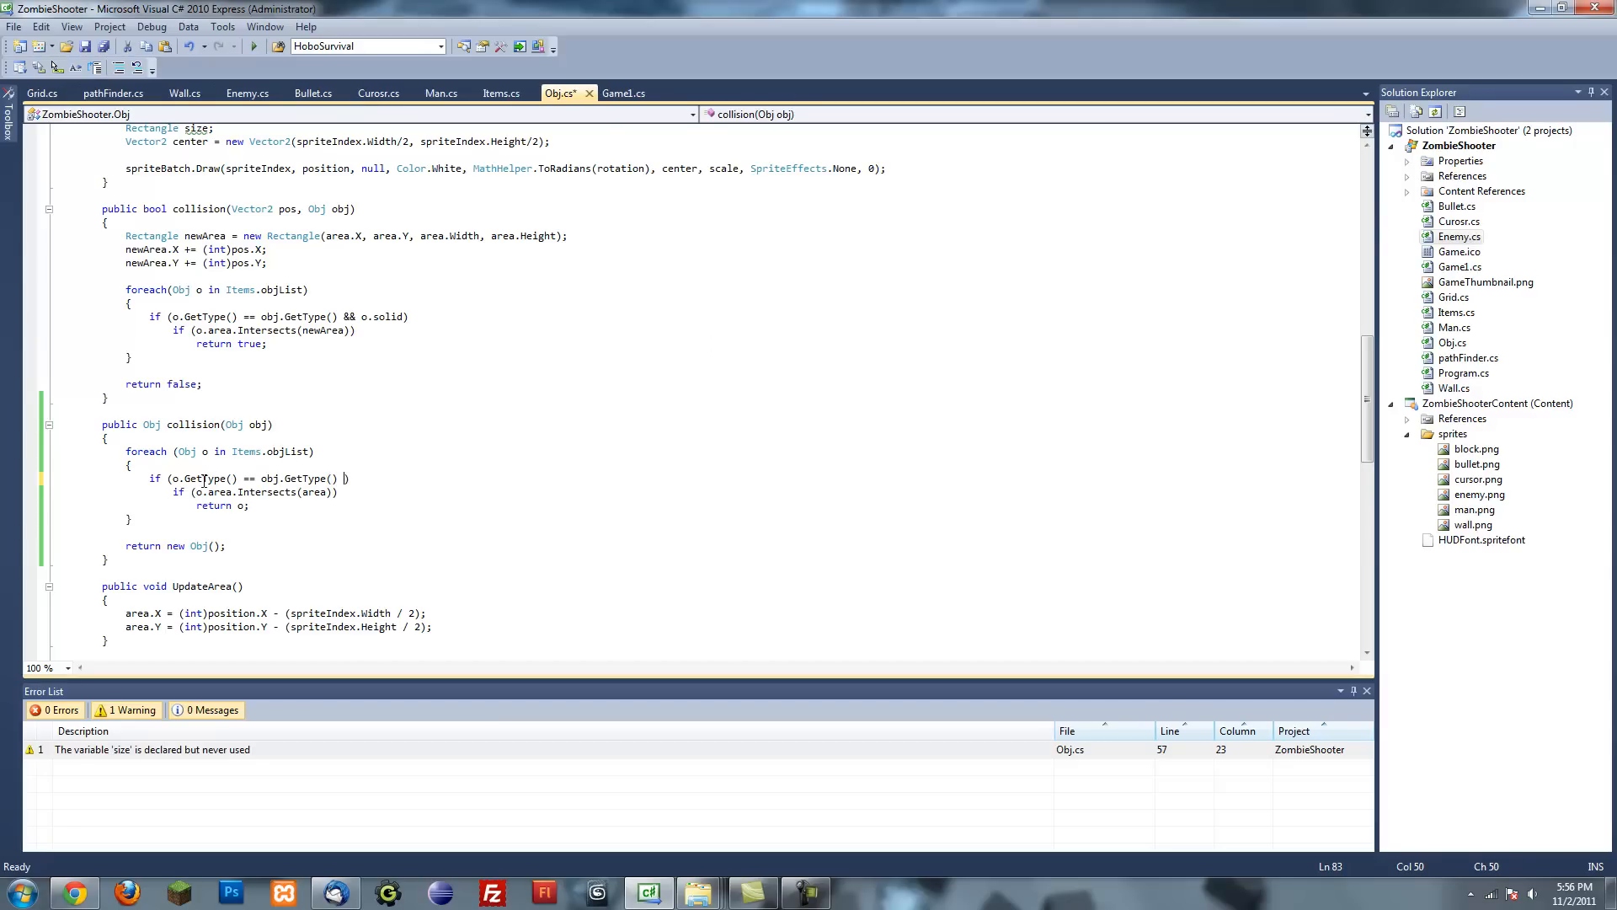
pyautogui.moveTo(509, 504)
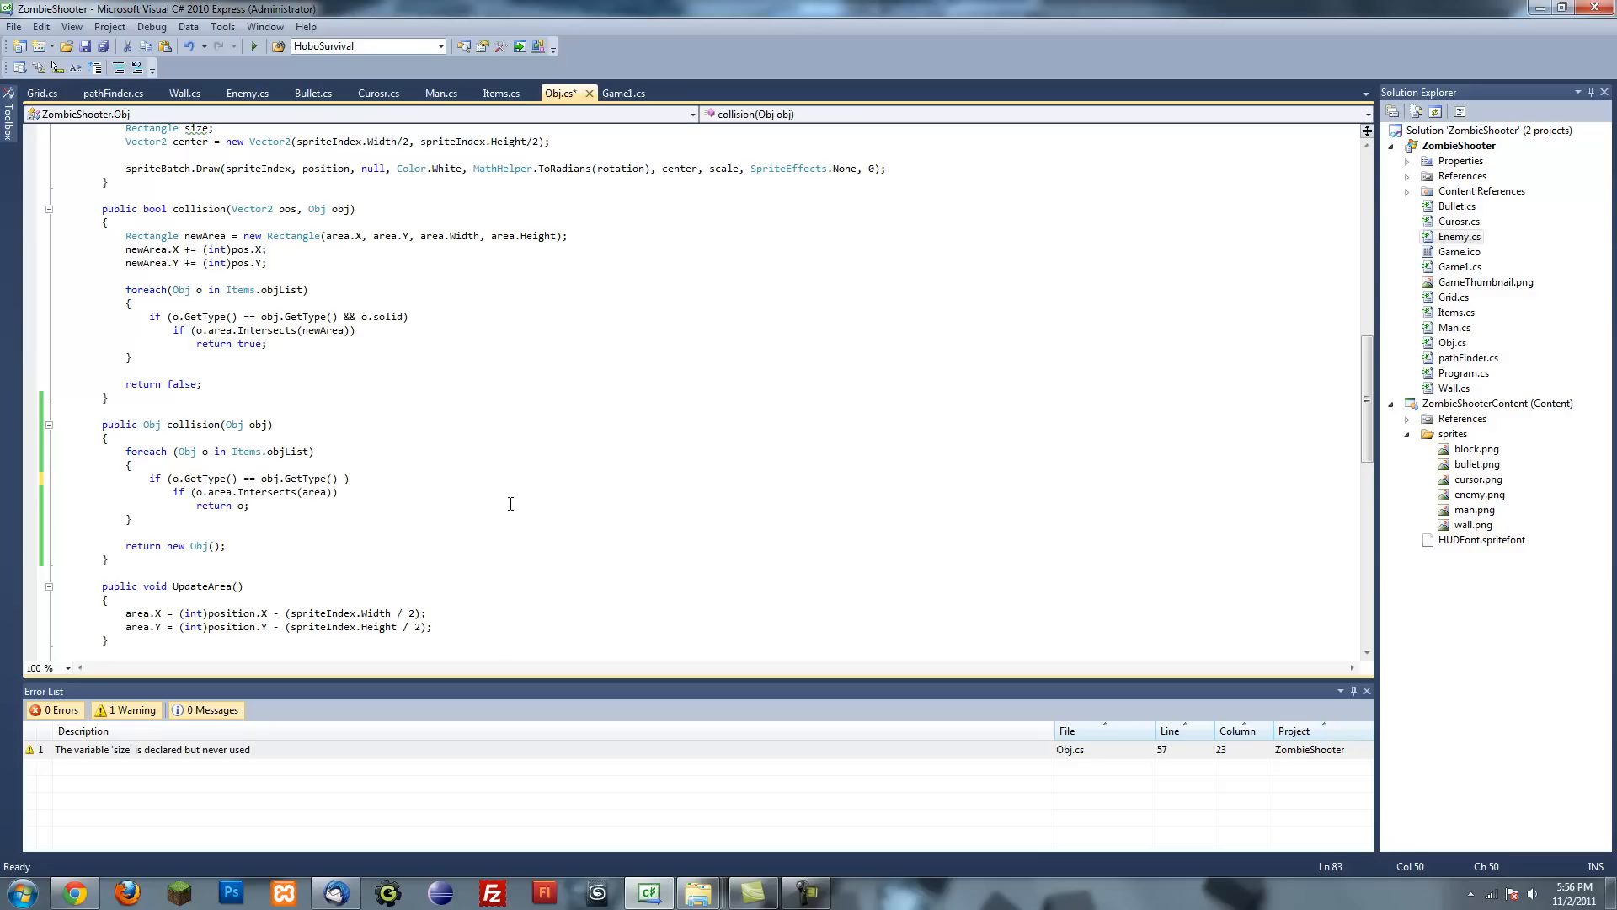
pyautogui.write('&&')
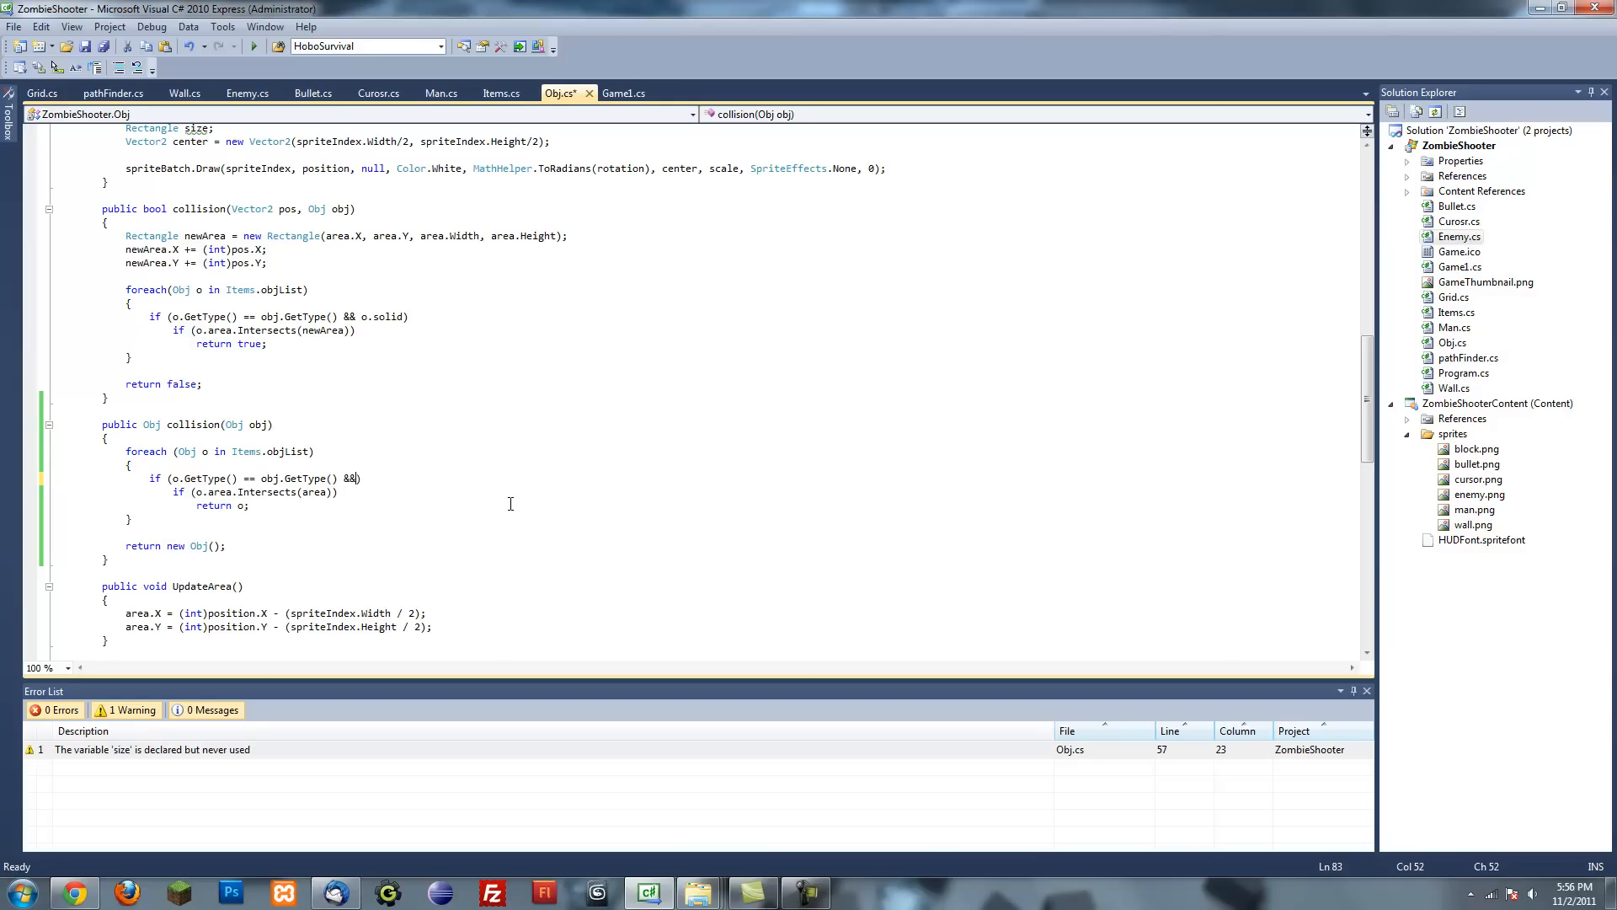
pyautogui.write('.alive')
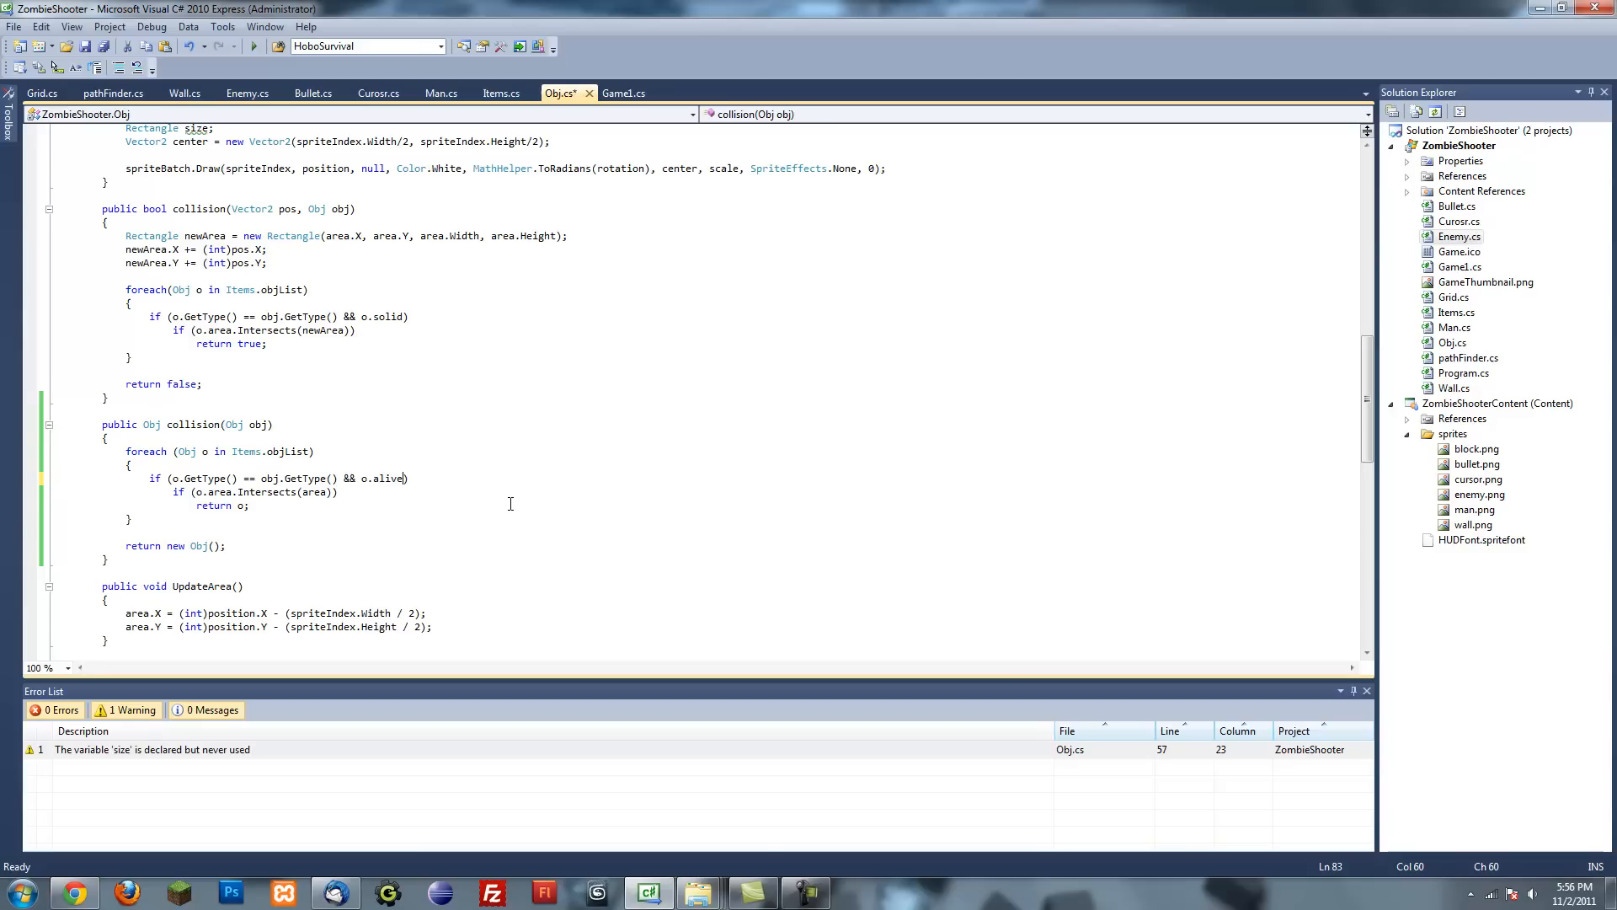
pyautogui.press('ctrl+s')
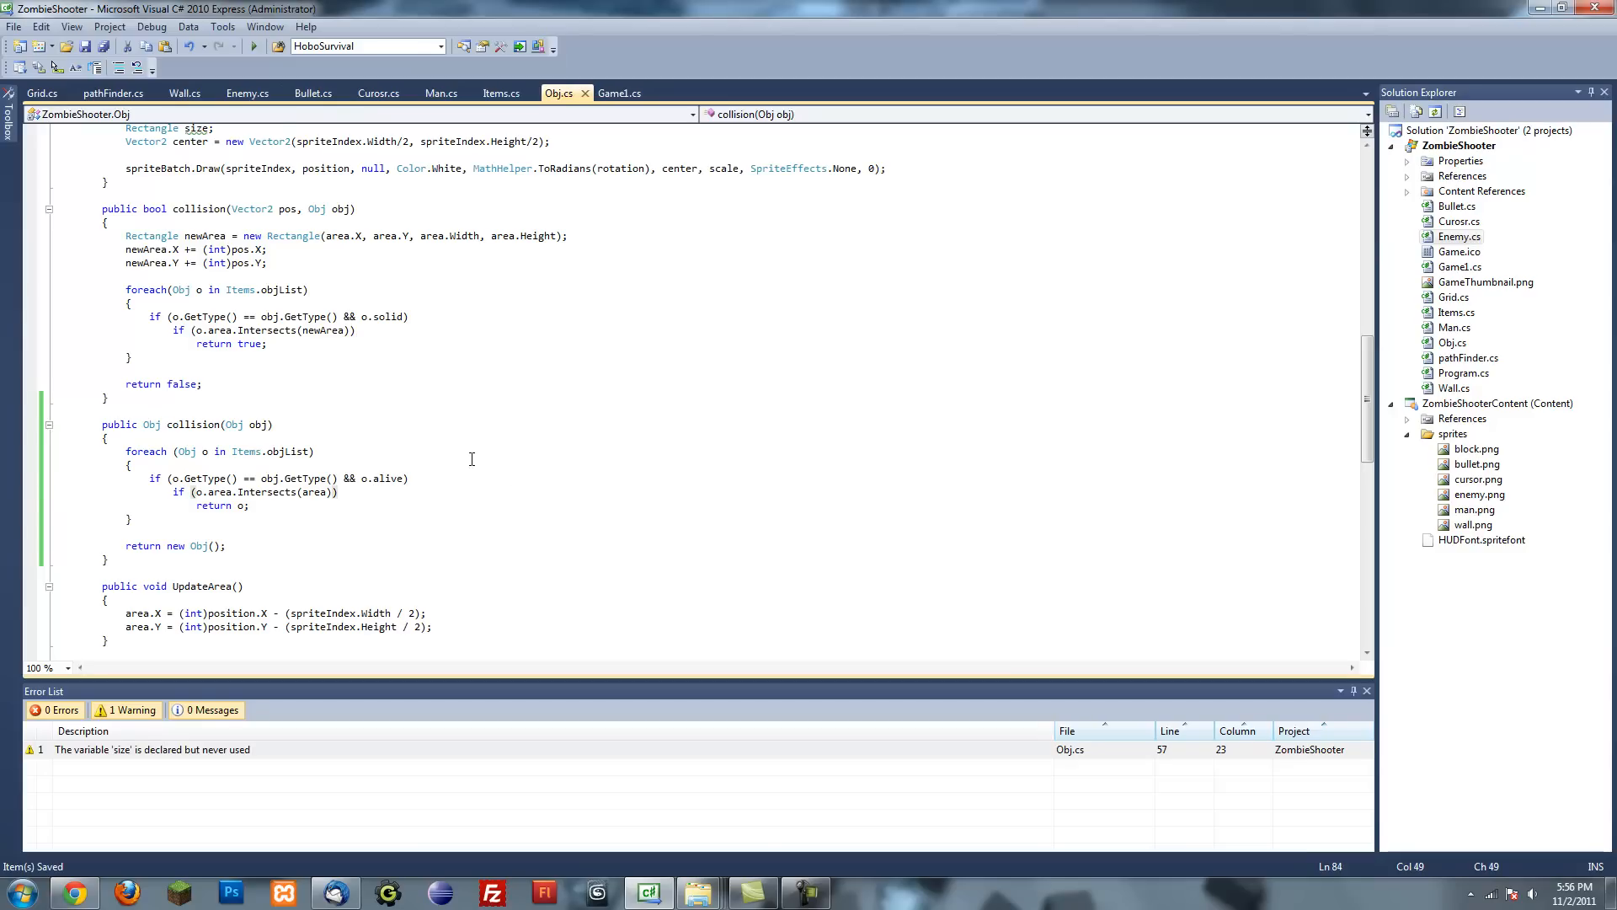
pyautogui.moveTo(437, 82)
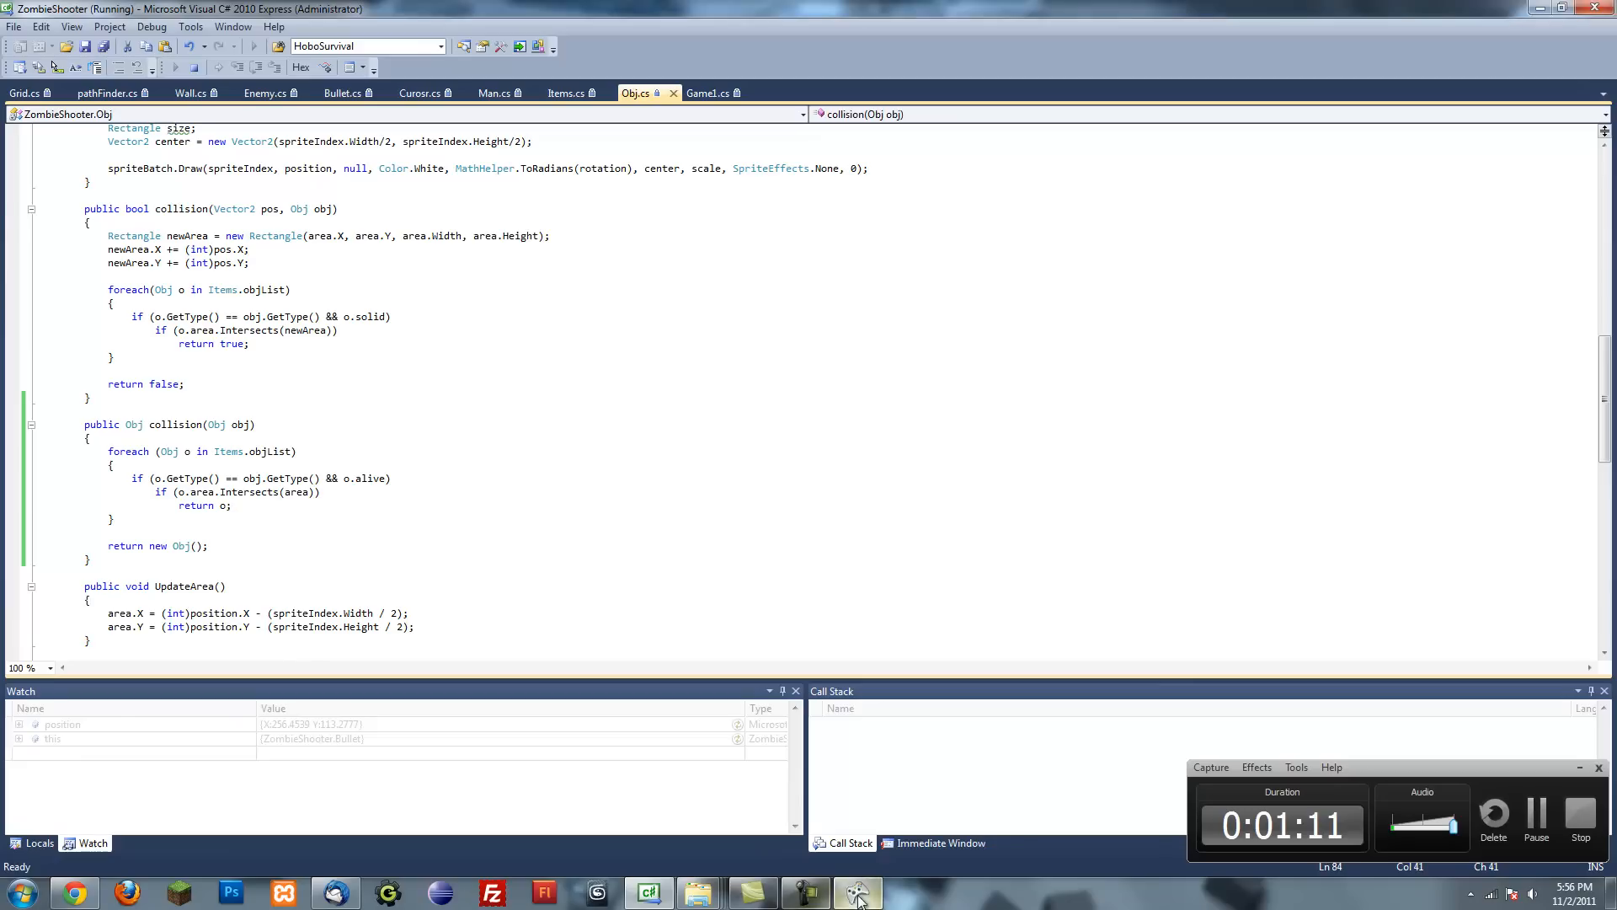
pyautogui.click(858, 891)
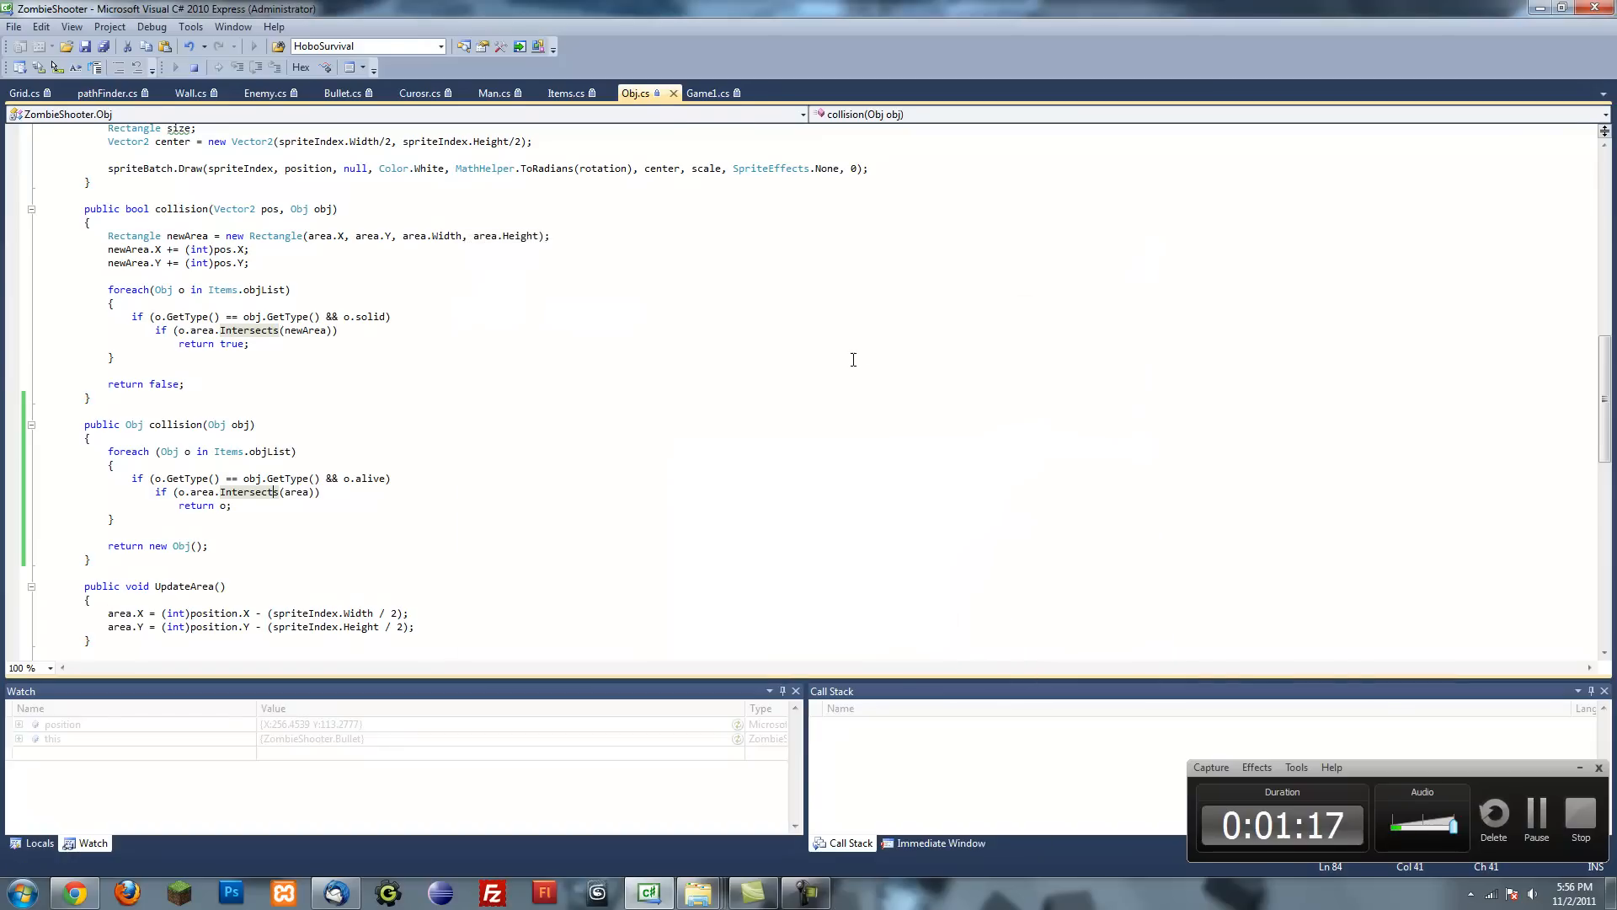
pyautogui.click(1577, 814)
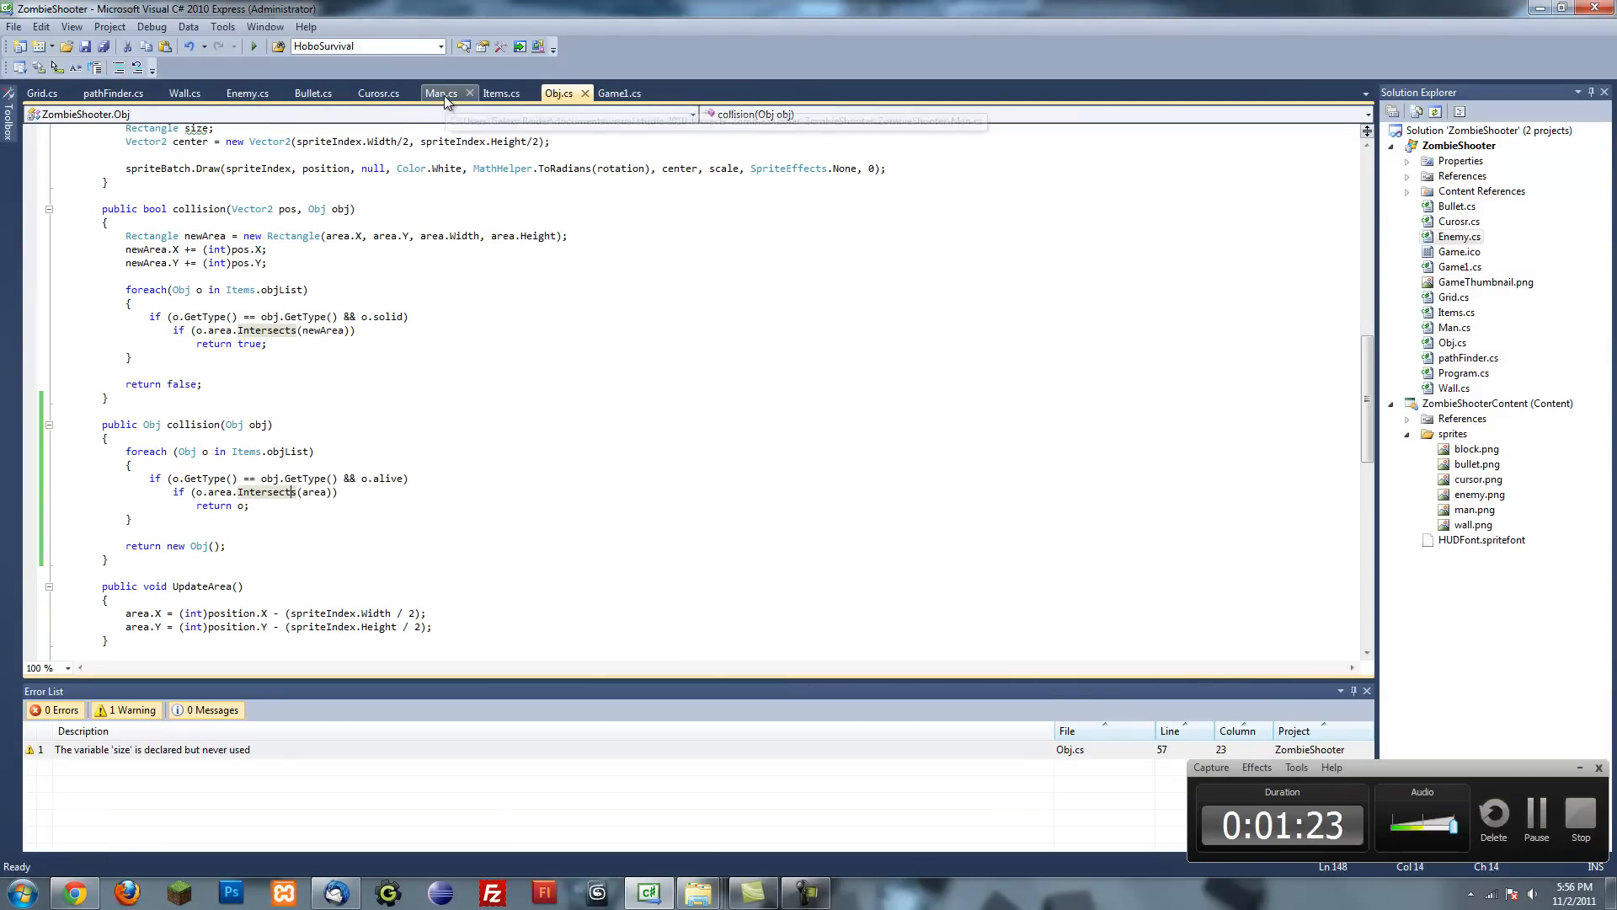
# - Switch to Man.cs, browse the file, and jump to CheckReload() via the members dropdown
pyautogui.click(440, 93)
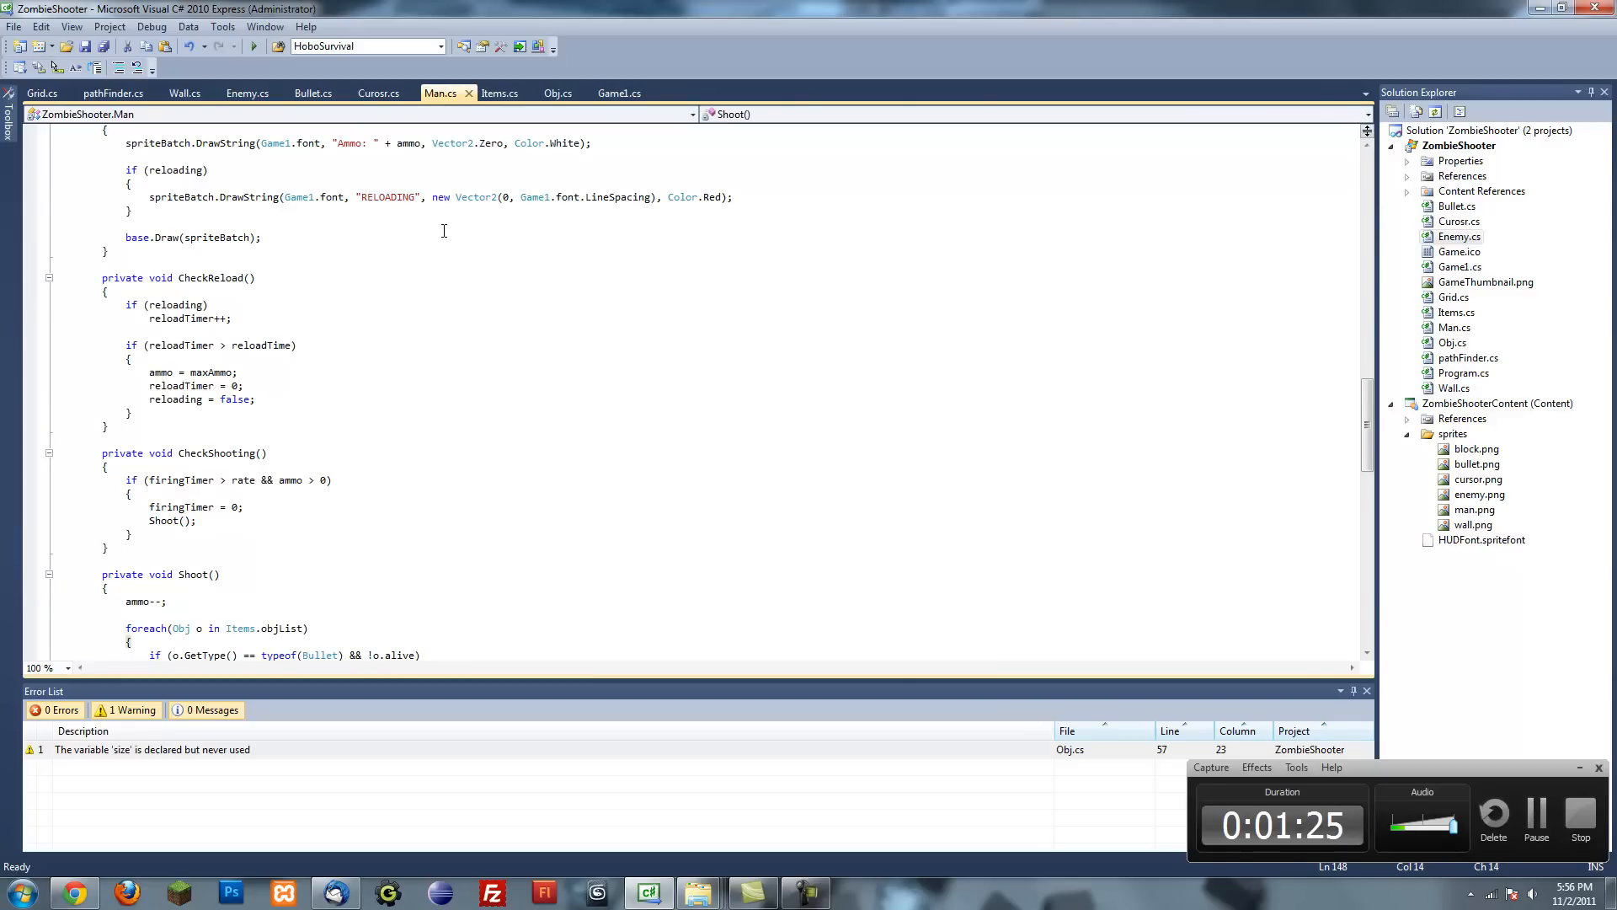
pyautogui.scroll(3)
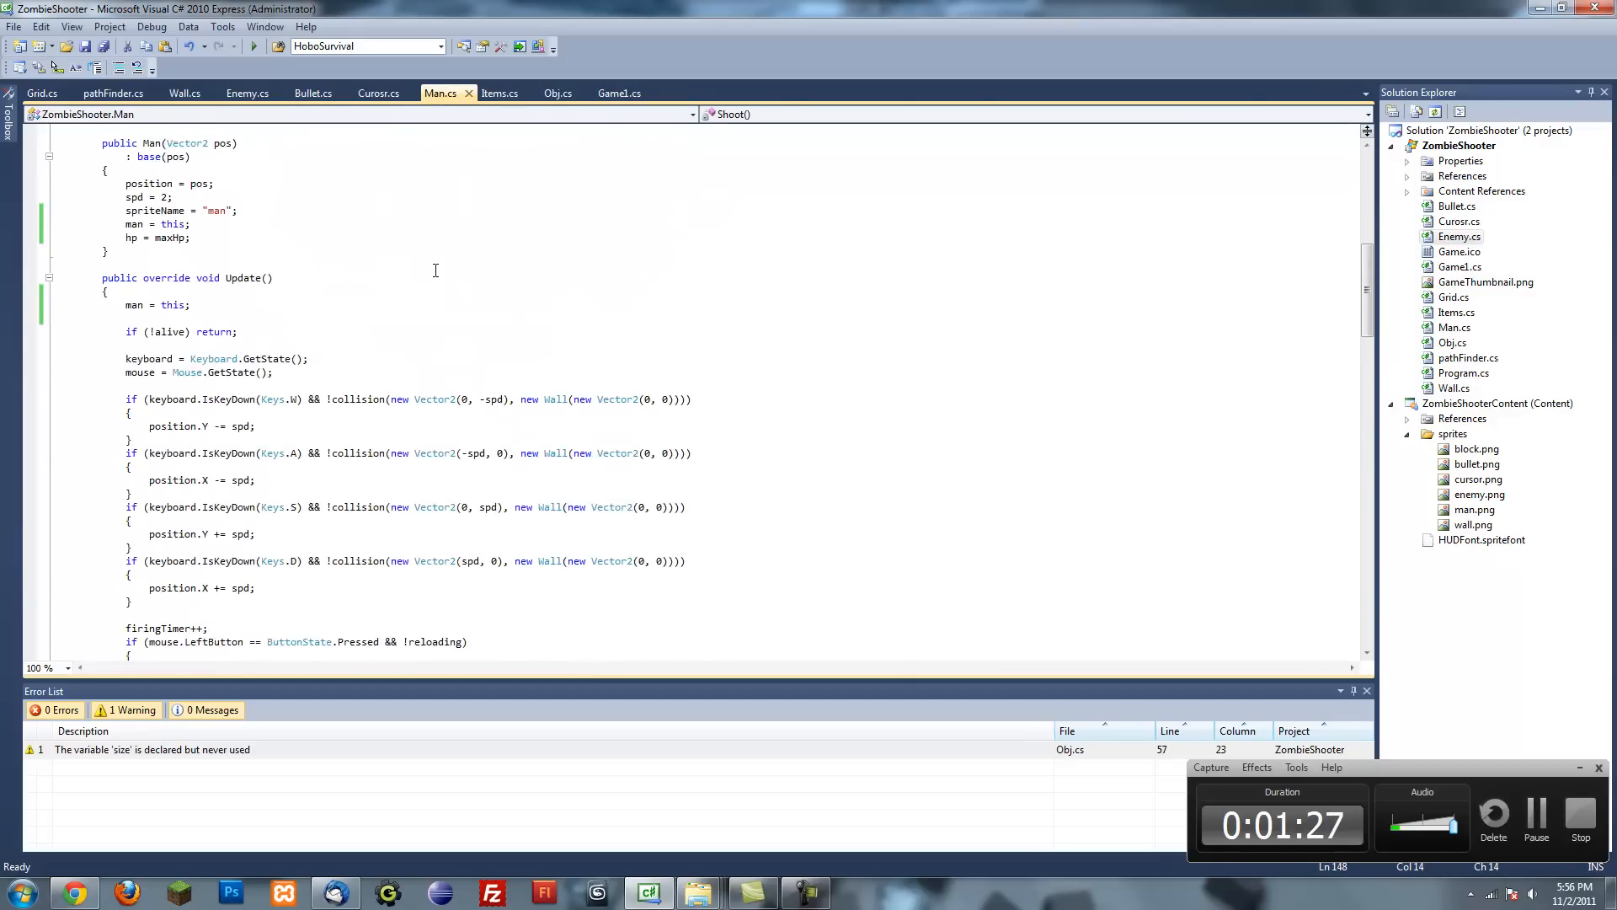
pyautogui.scroll(-3)
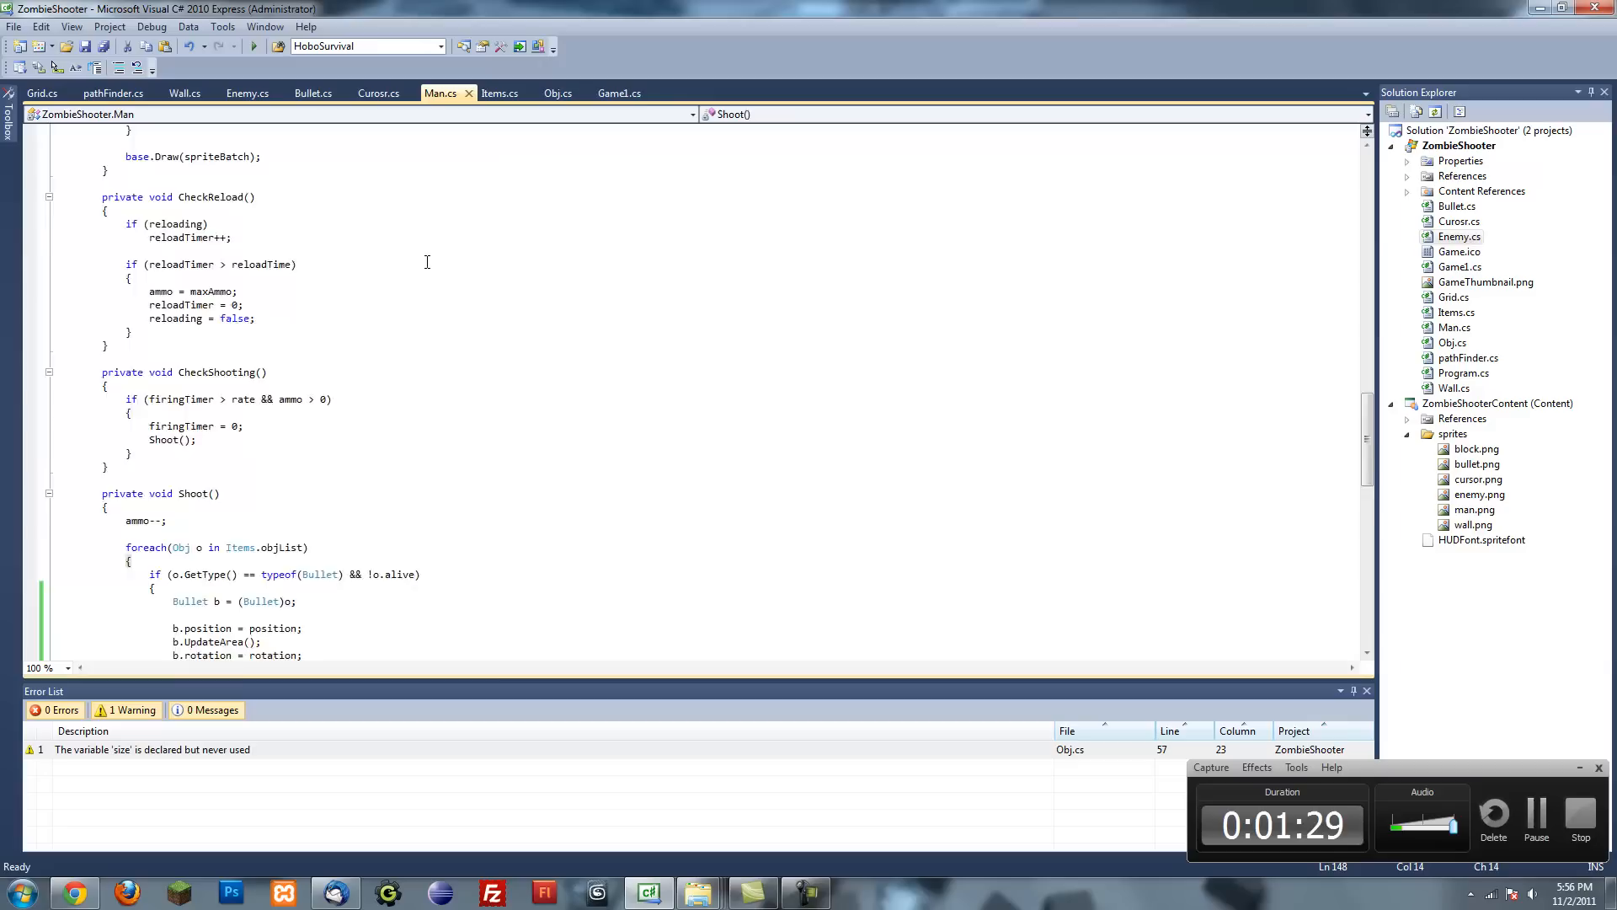
pyautogui.scroll(-3)
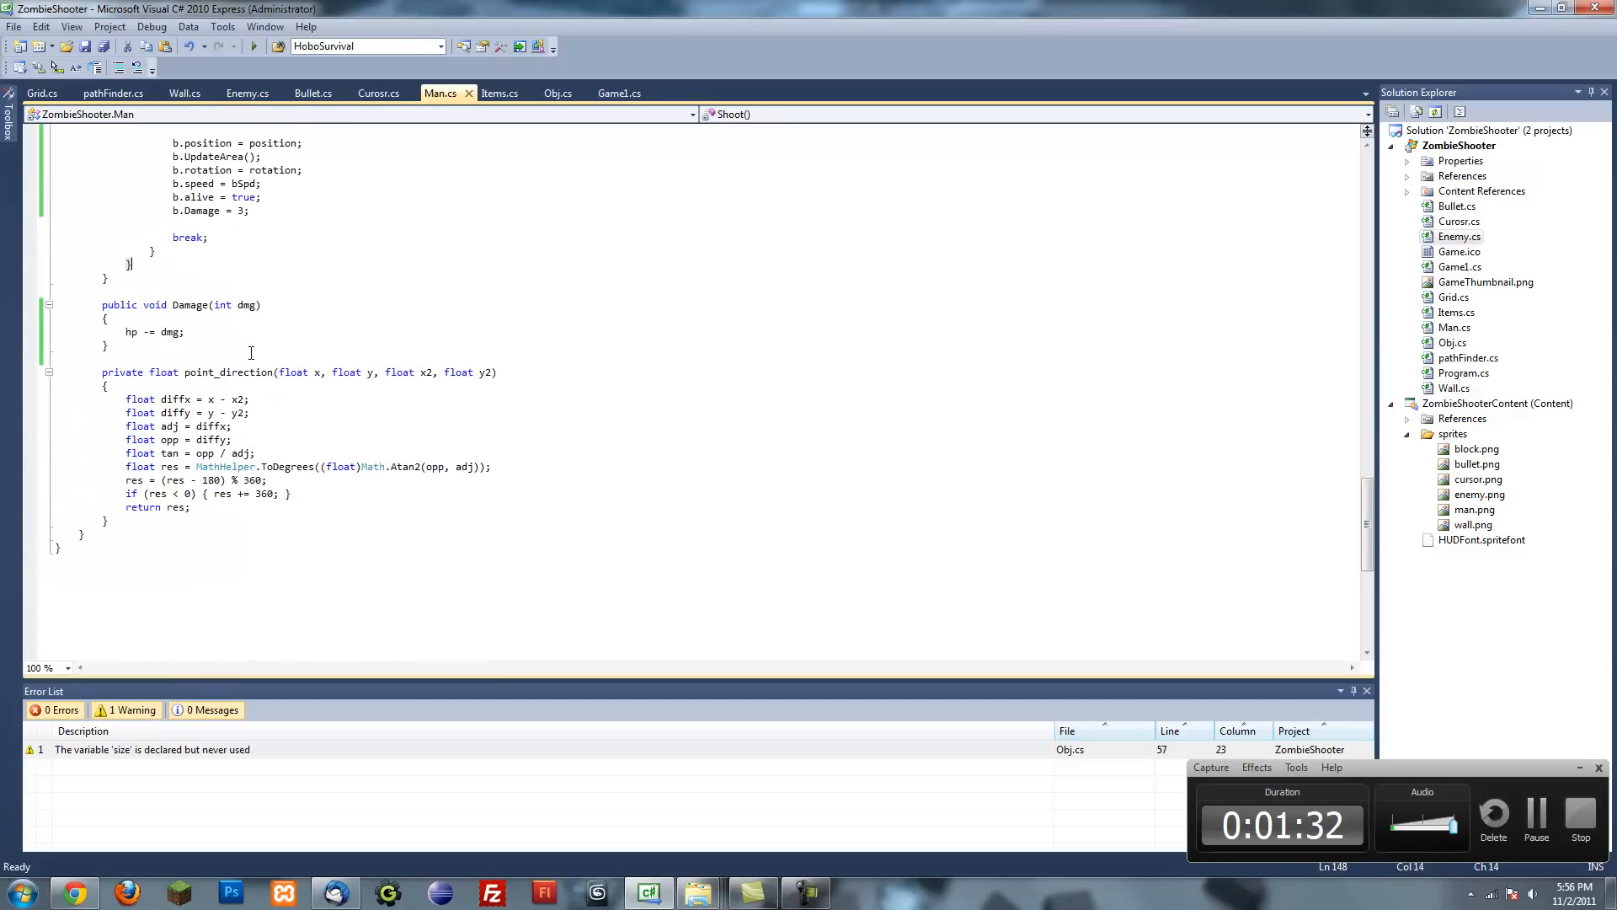
pyautogui.scroll(3)
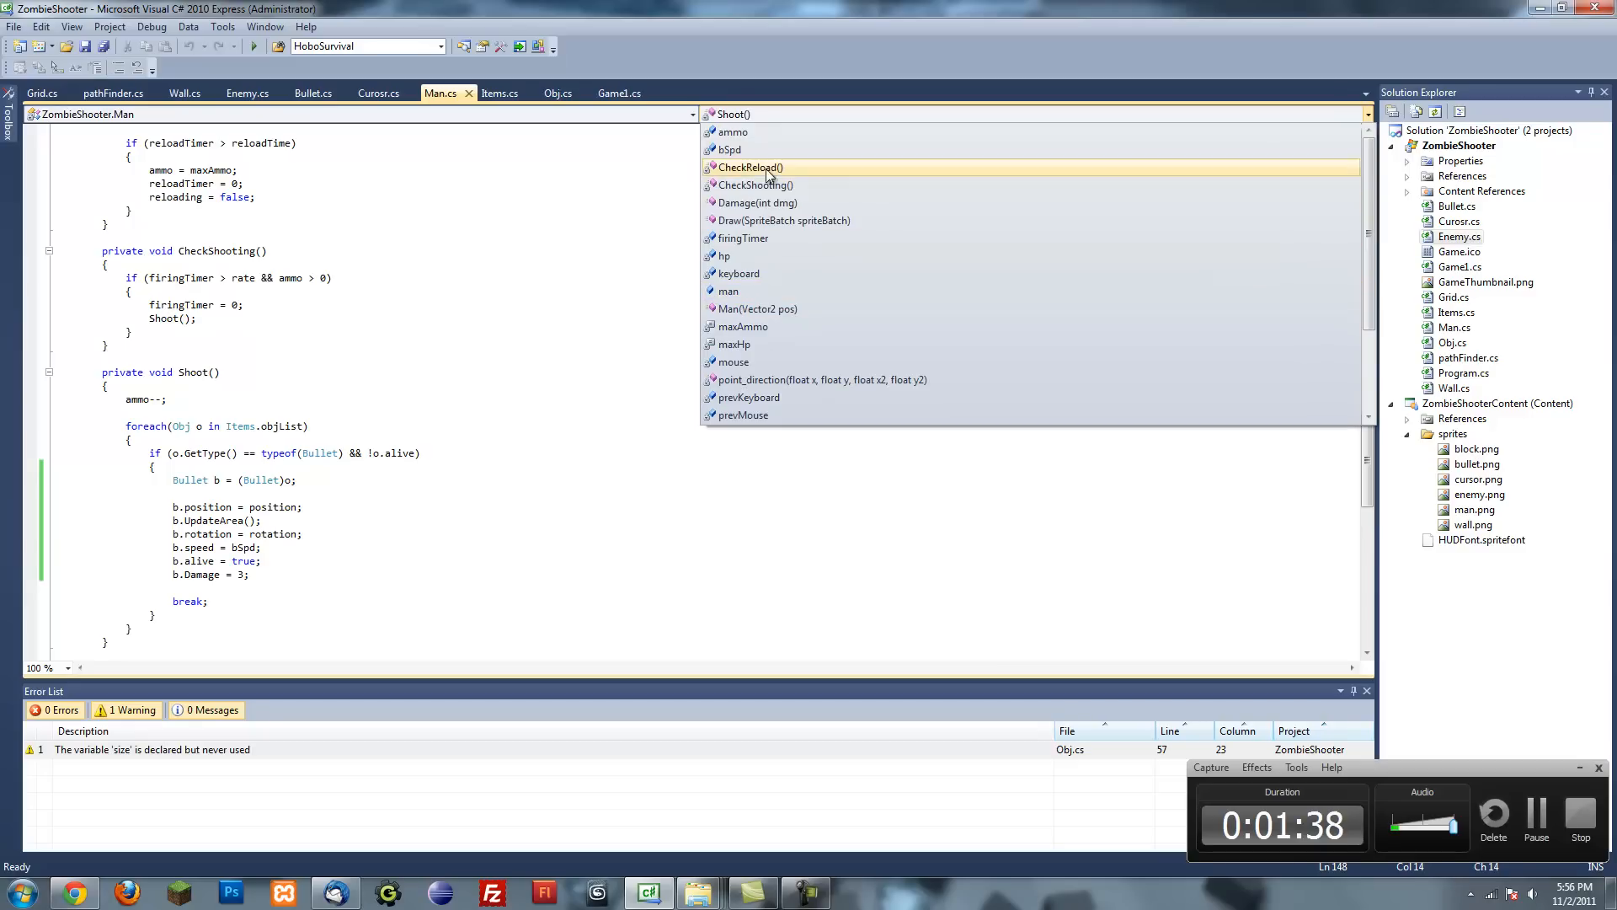
pyautogui.click(784, 220)
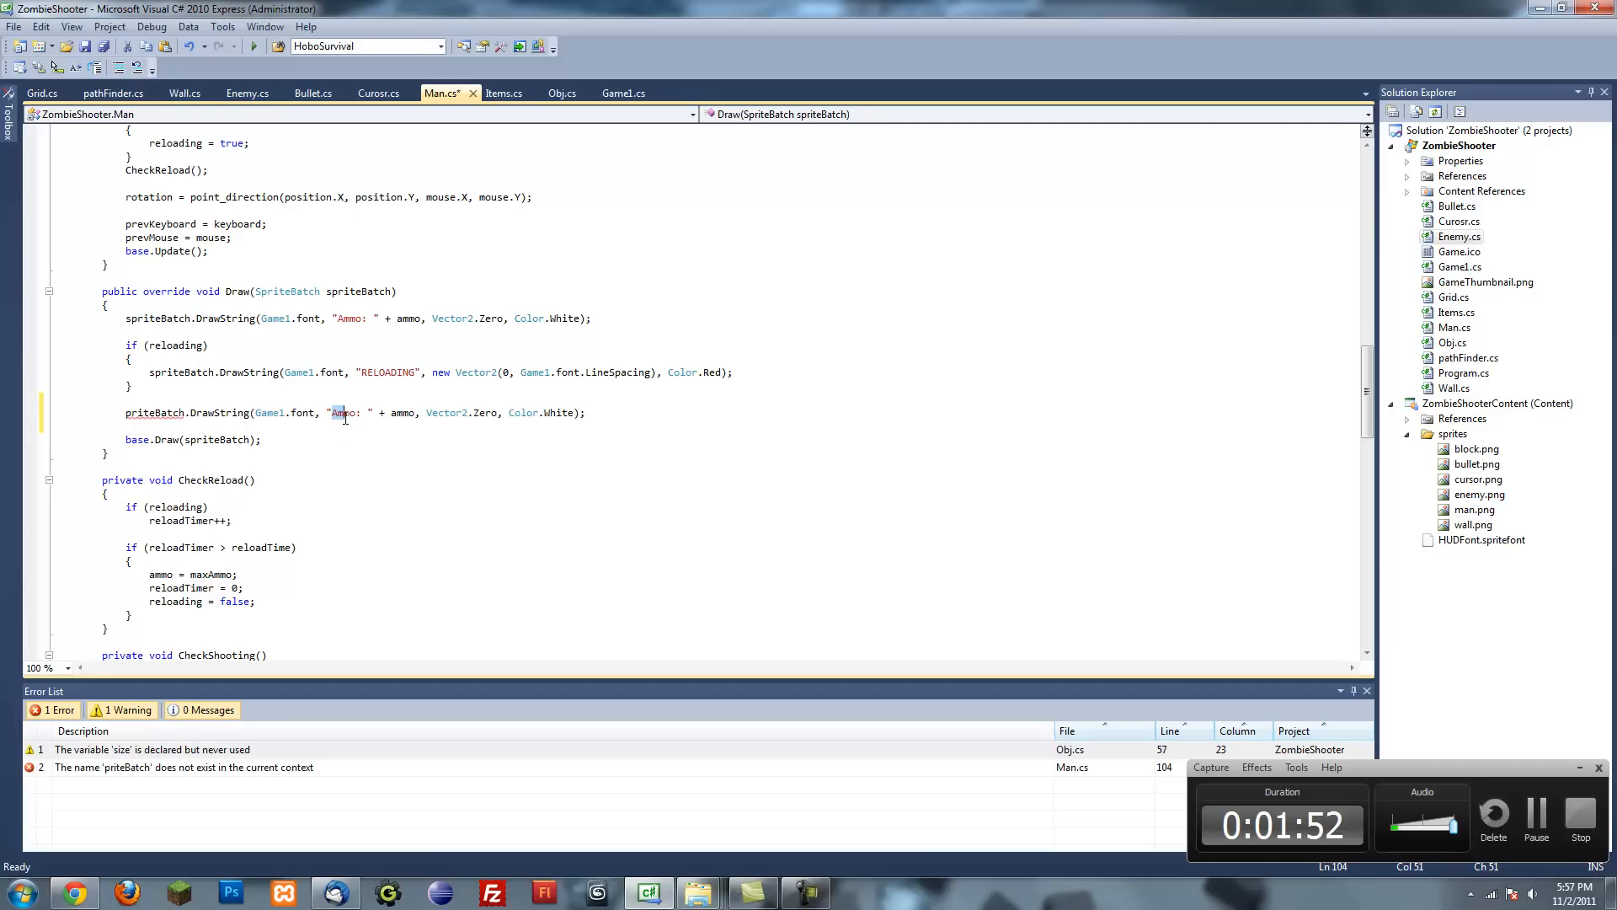
# - Write the Health DrawString text as "Health: hp/maxHp" in Man.cs Draw
pyautogui.write('Health')
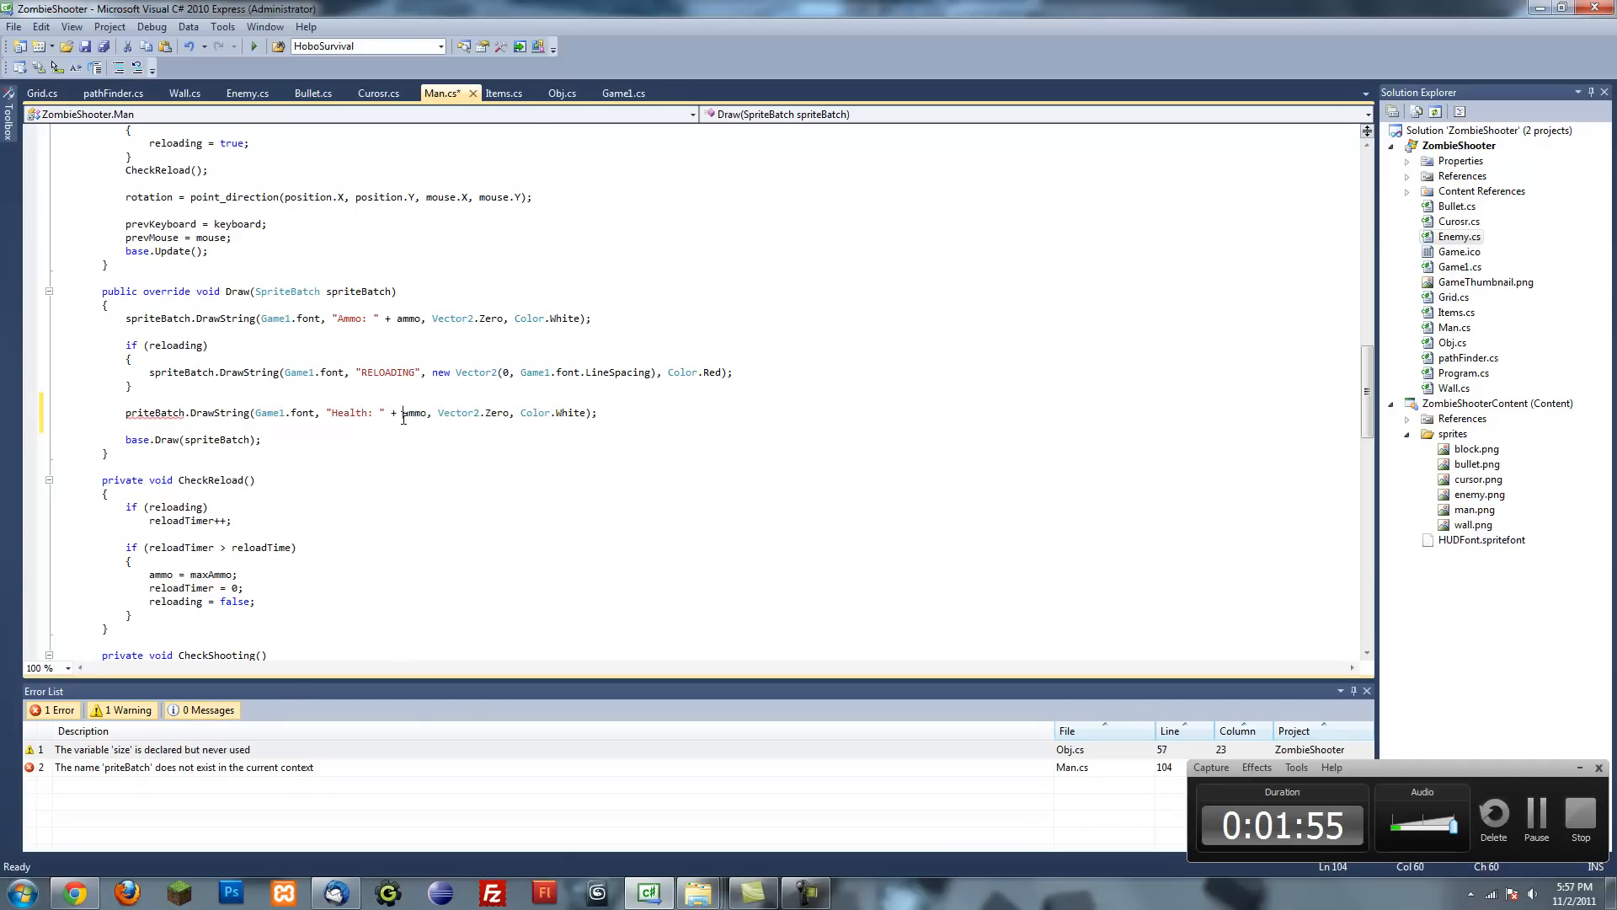
pyautogui.write('hp+"/"+')
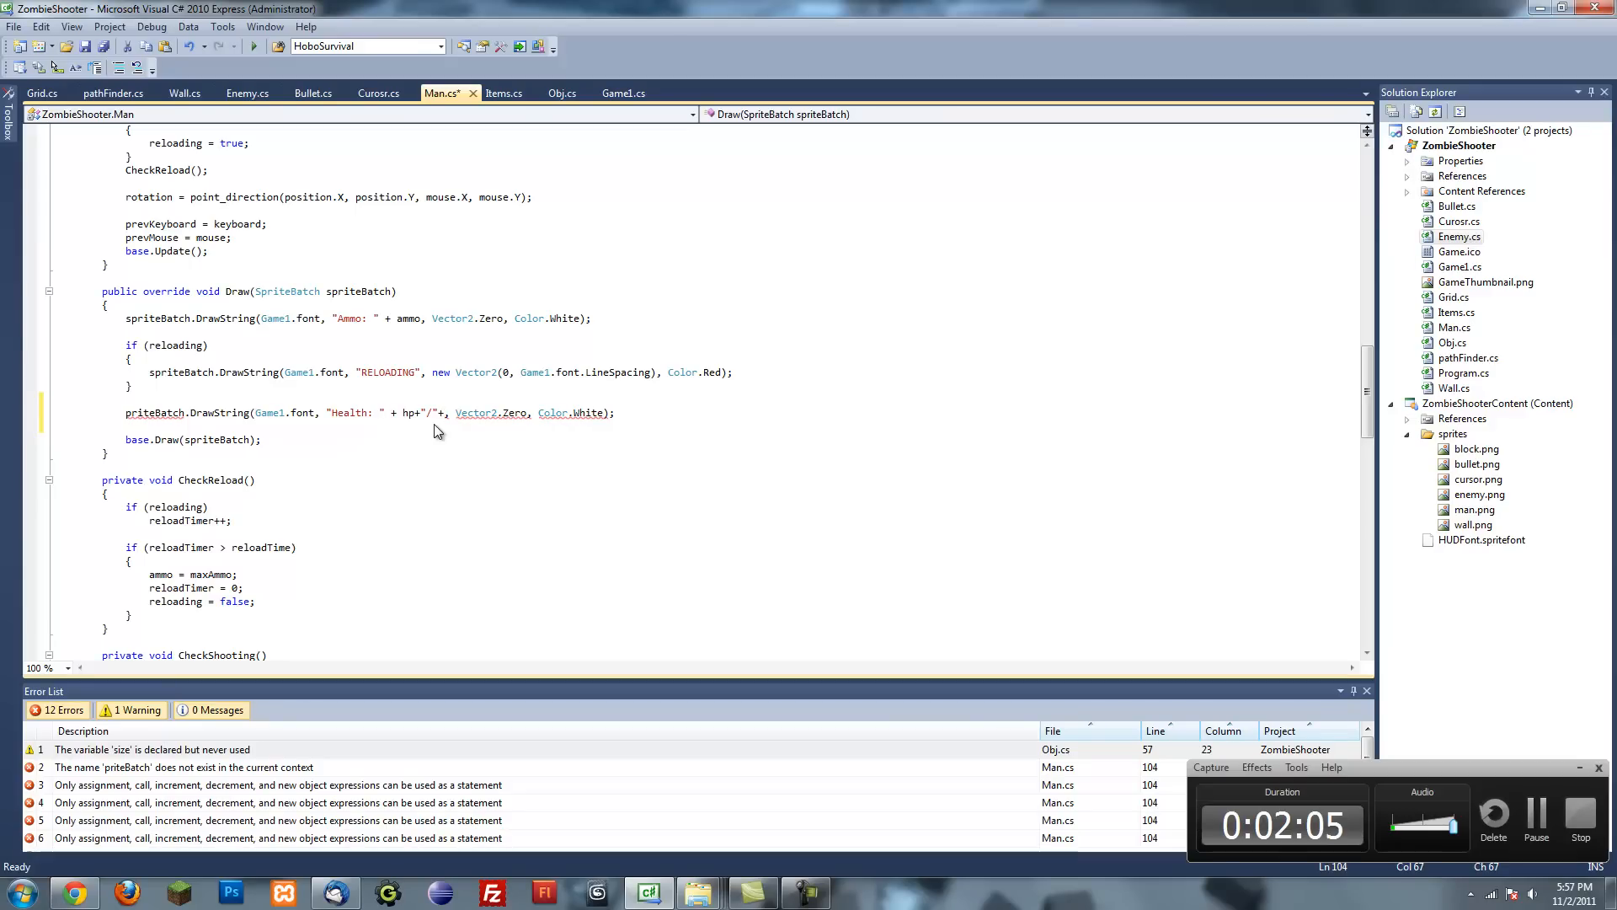
pyautogui.write('maxHp')
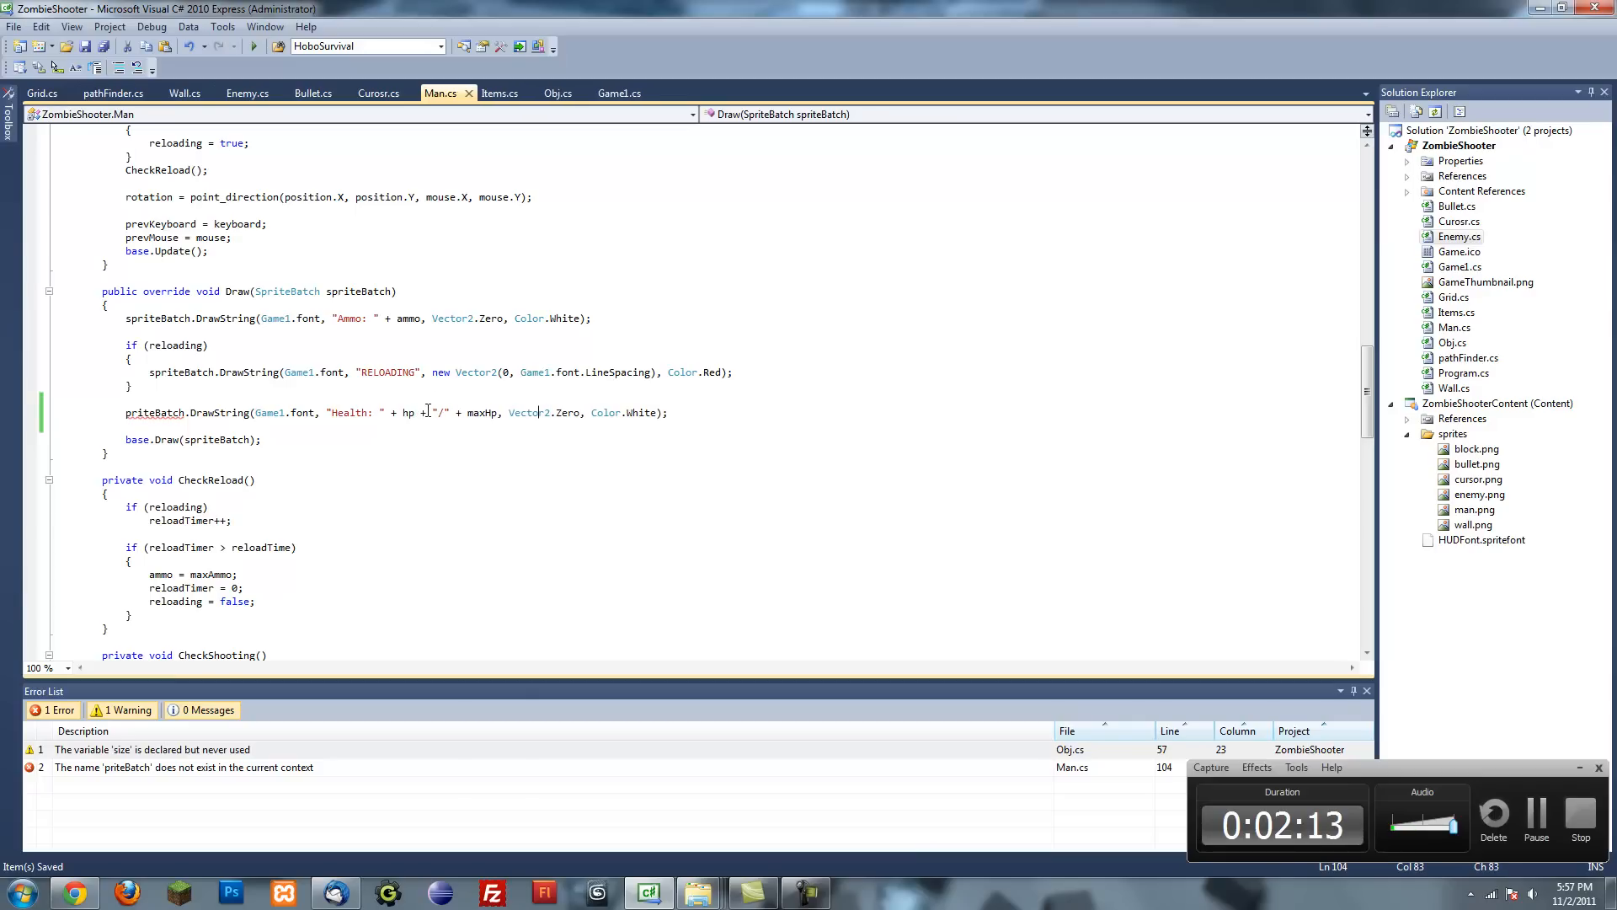
# - Position the Health text at new Vector2(0, Game1.font.LineSpacing*2)
pyautogui.doubleClick(542, 412)
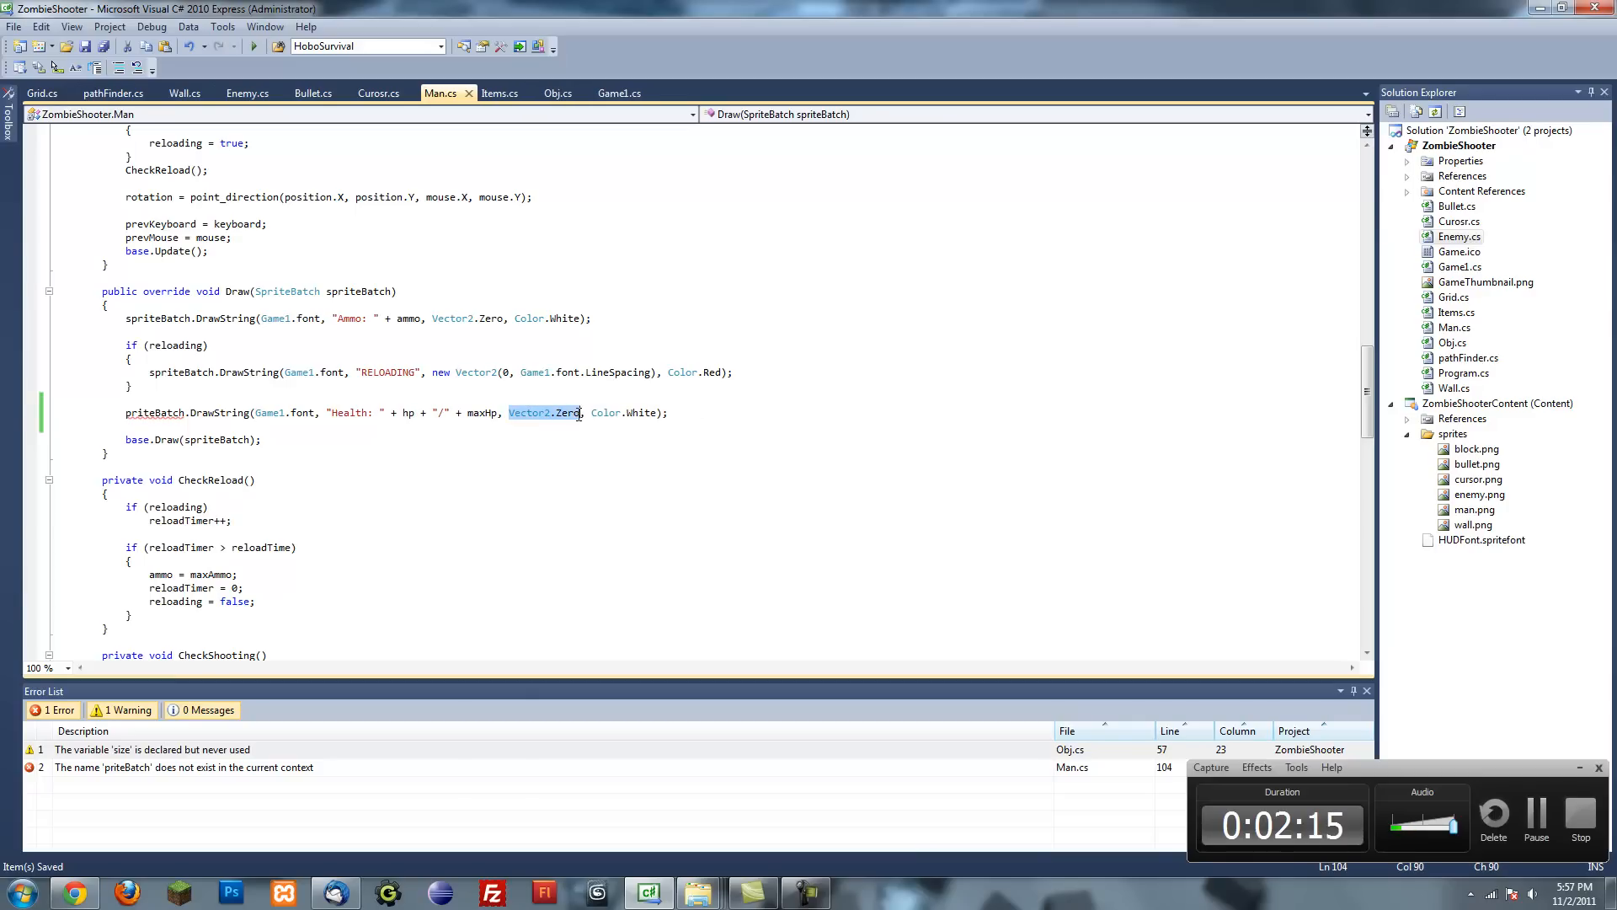
pyautogui.write('new')
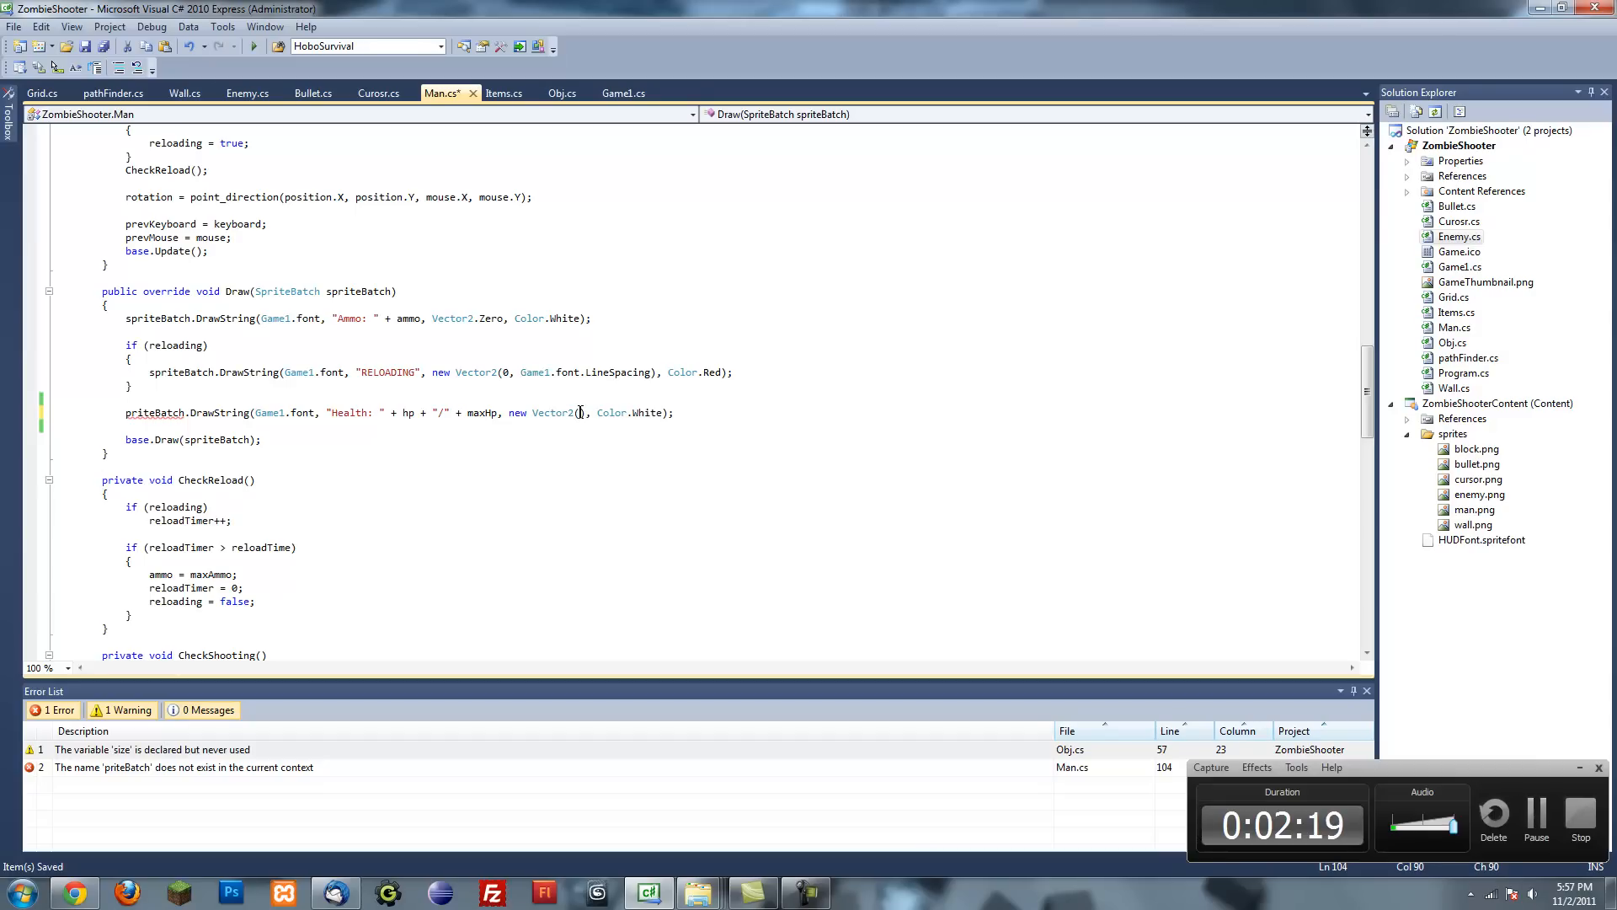
pyautogui.write('0,')
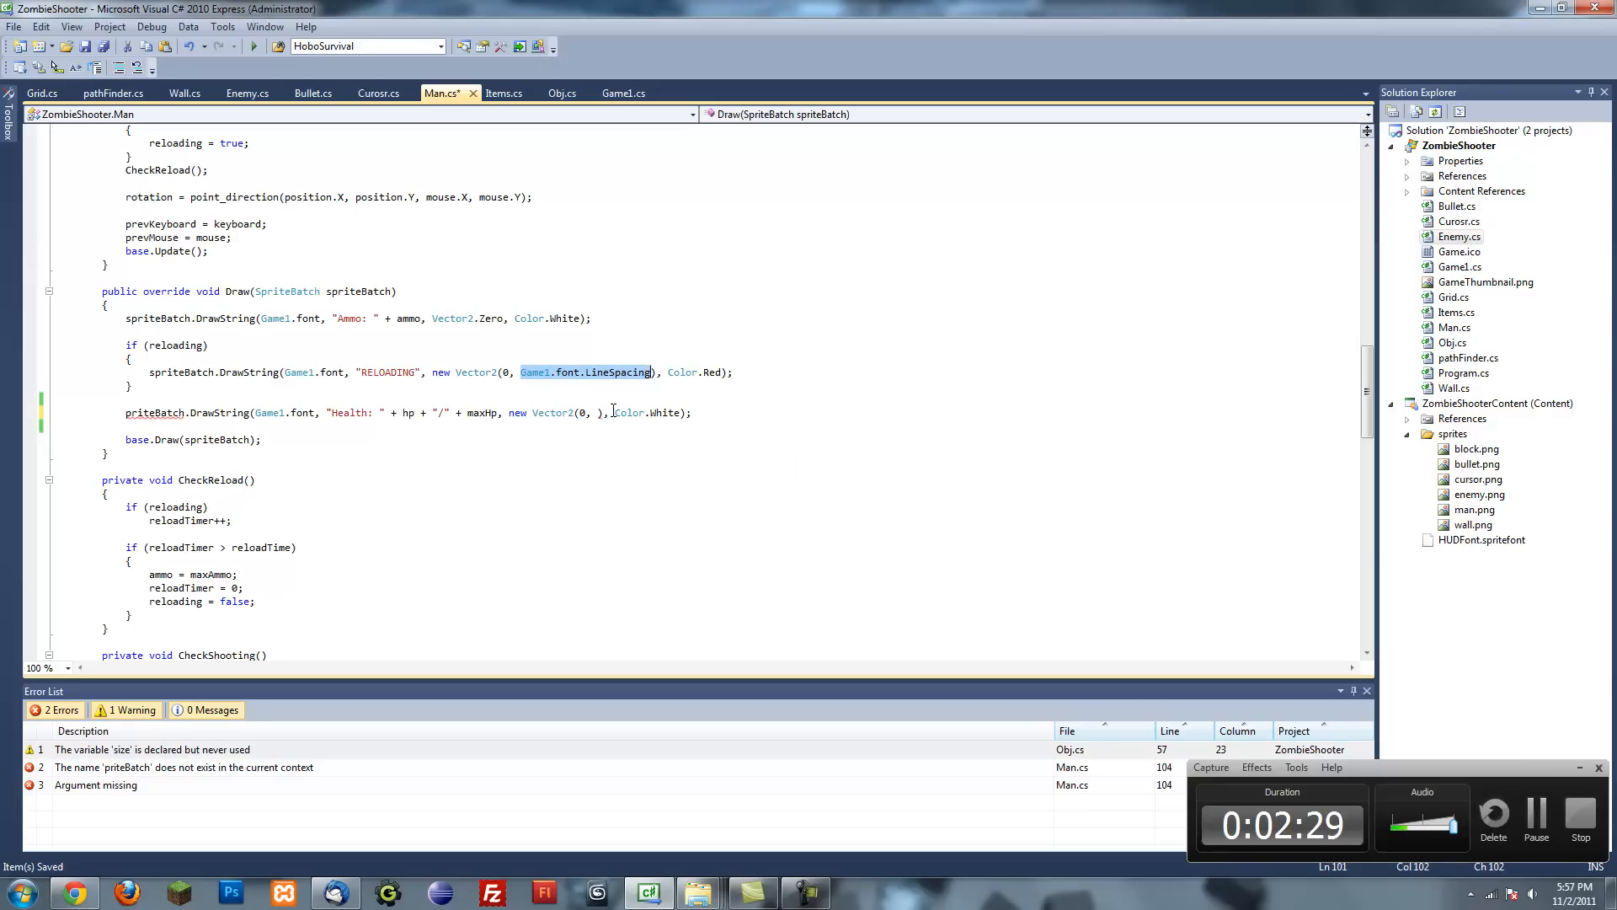
pyautogui.write('Game1.font.LineSpacing*2')
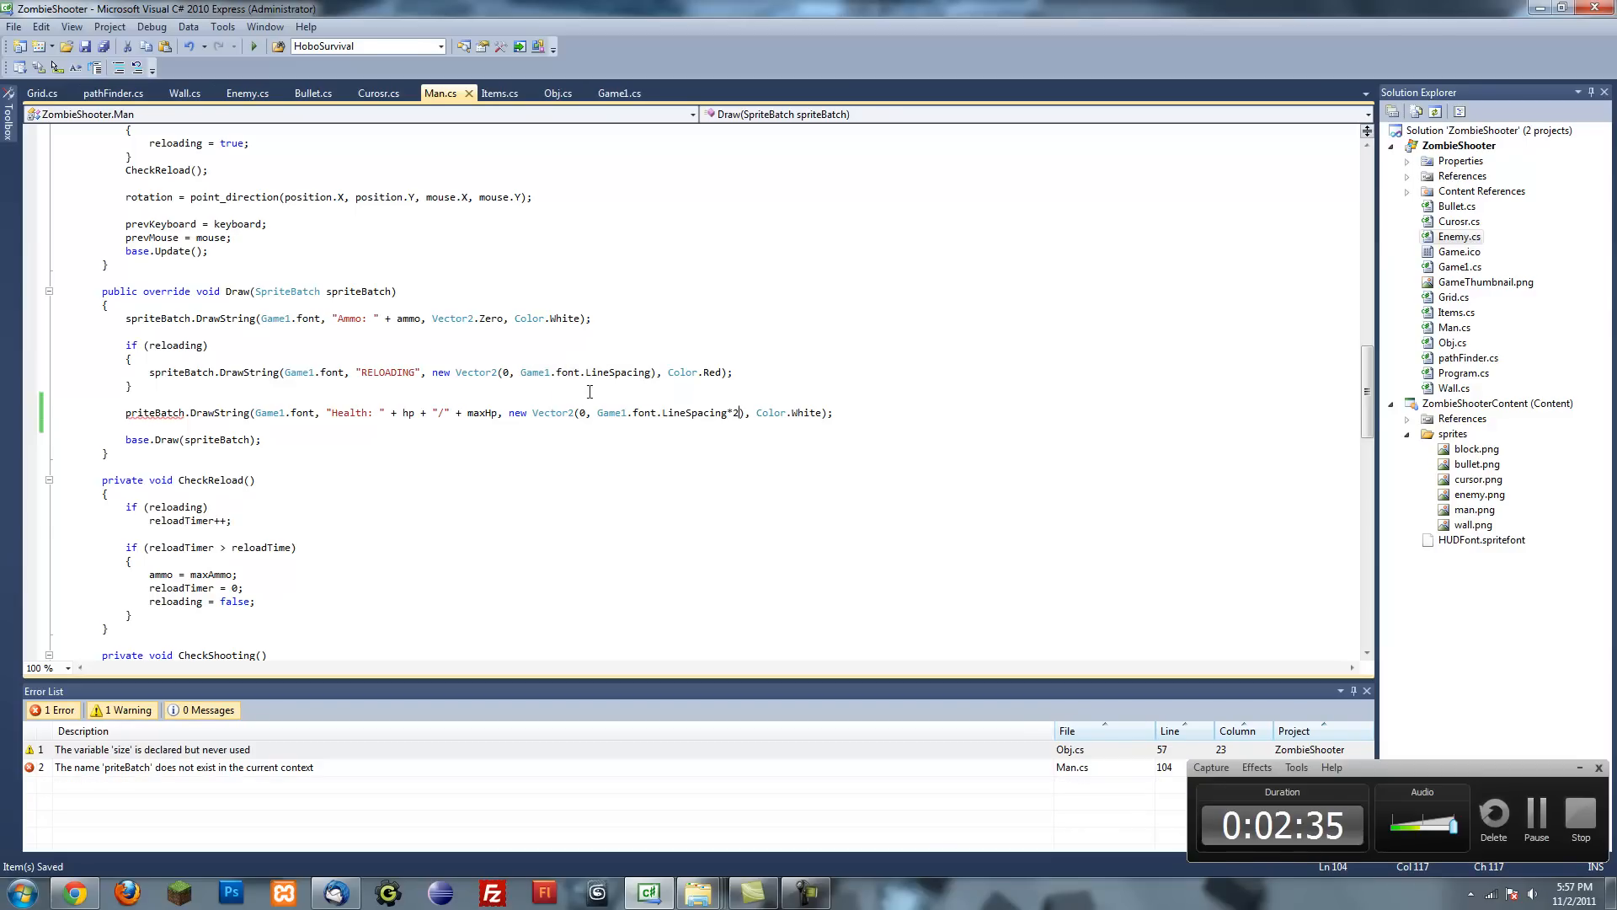
pyautogui.click(833, 413)
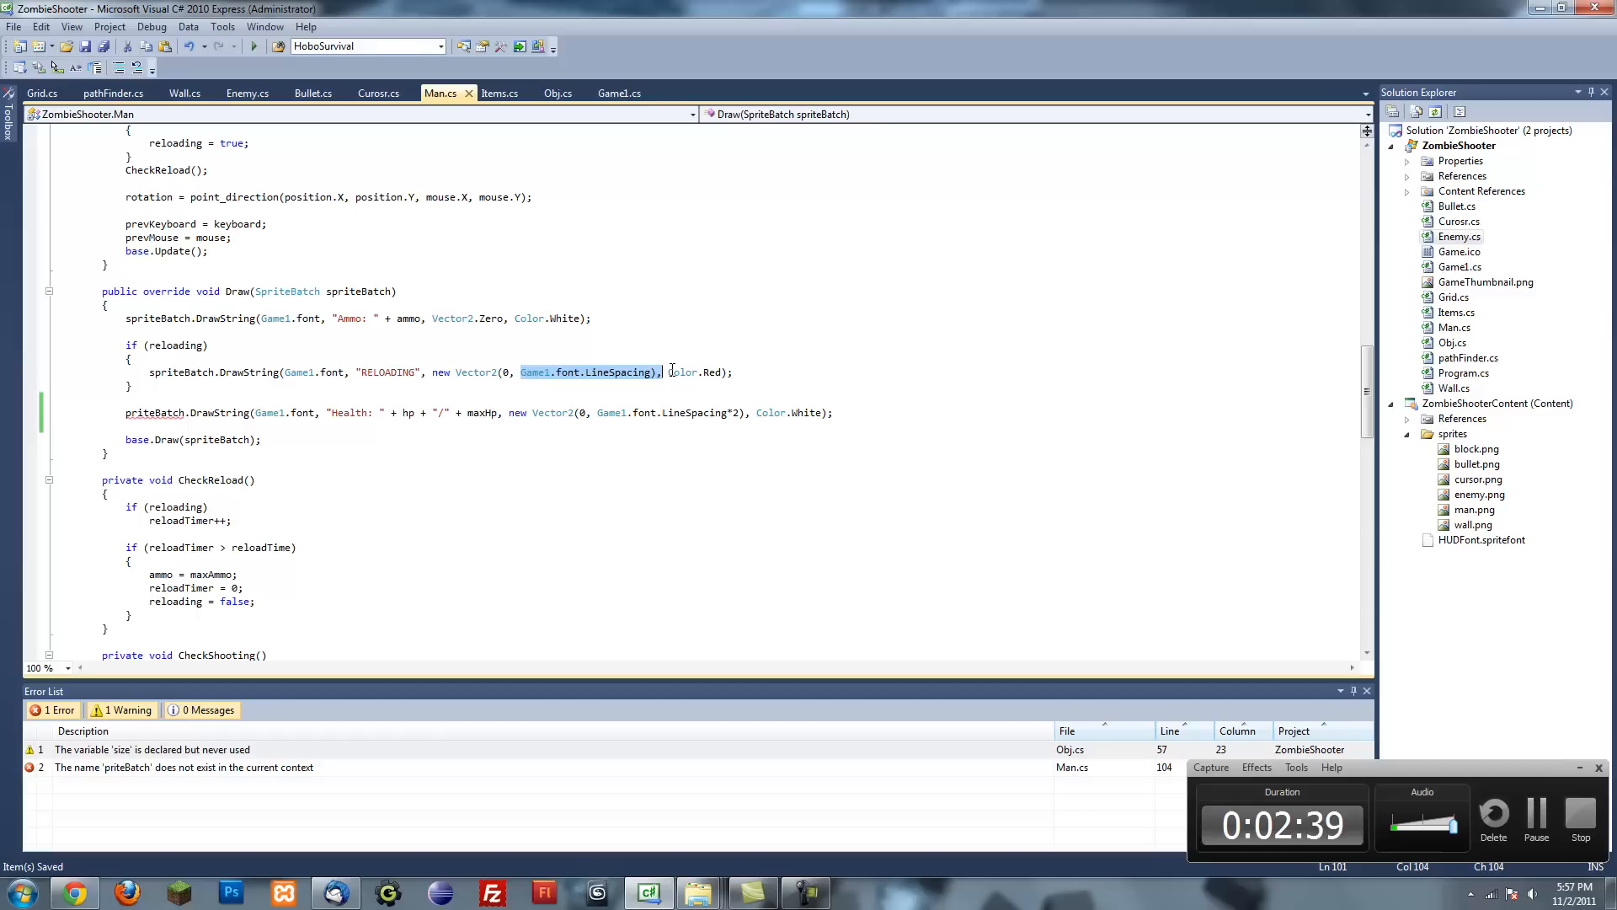
pyautogui.click(784, 413)
pyautogui.write('s')
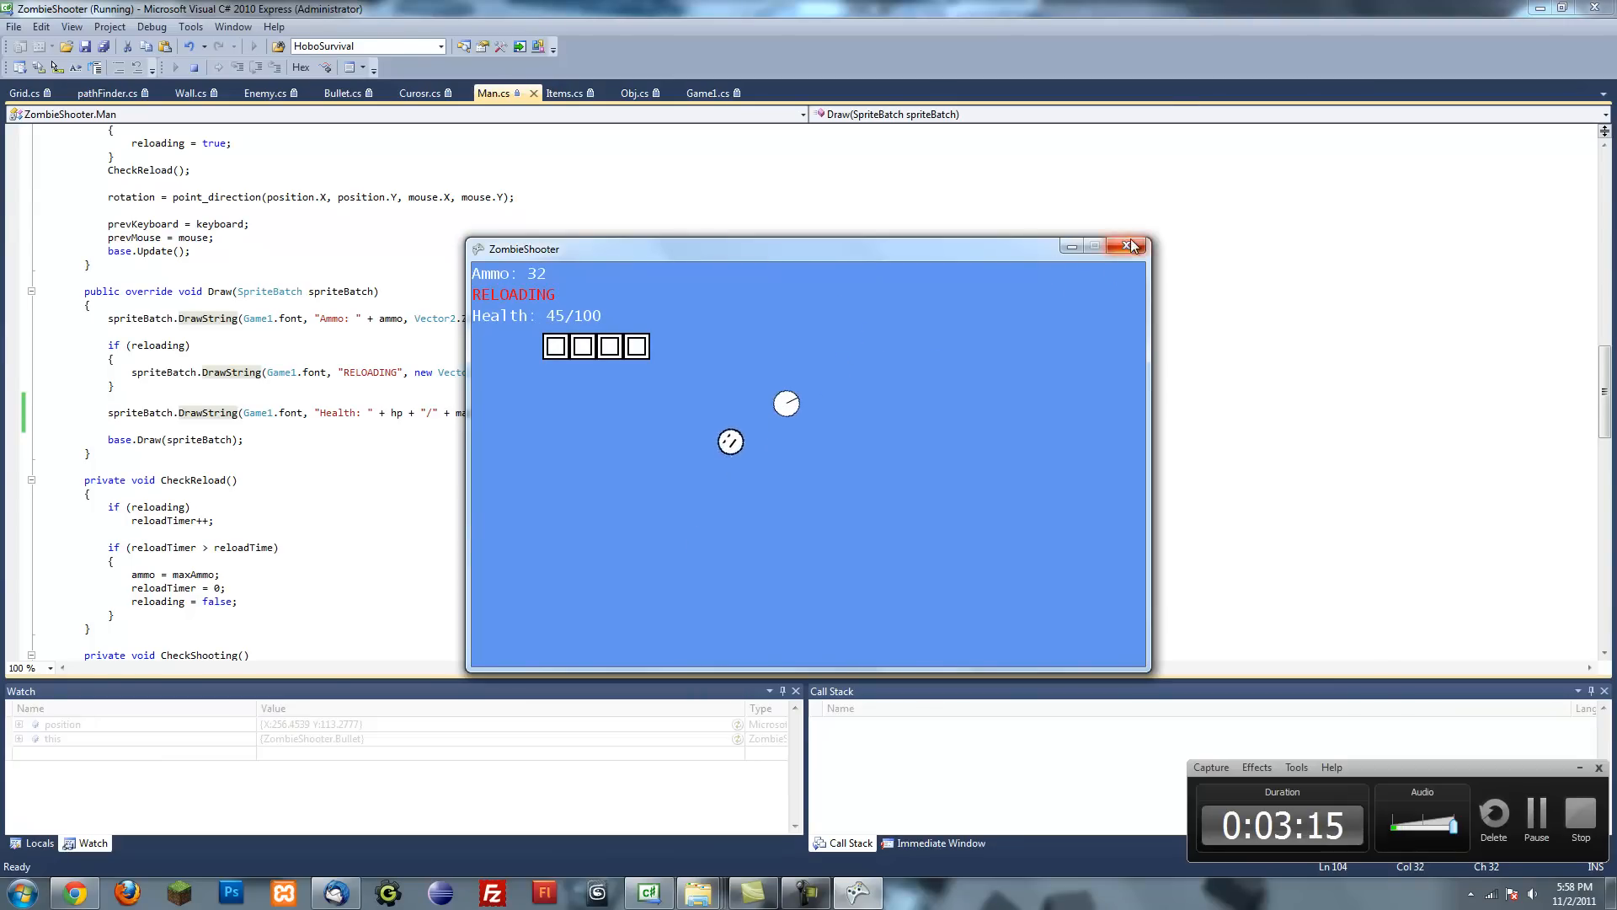
# - Close the running ZombieShooter game window after checking the HUD
pyautogui.click(1132, 245)
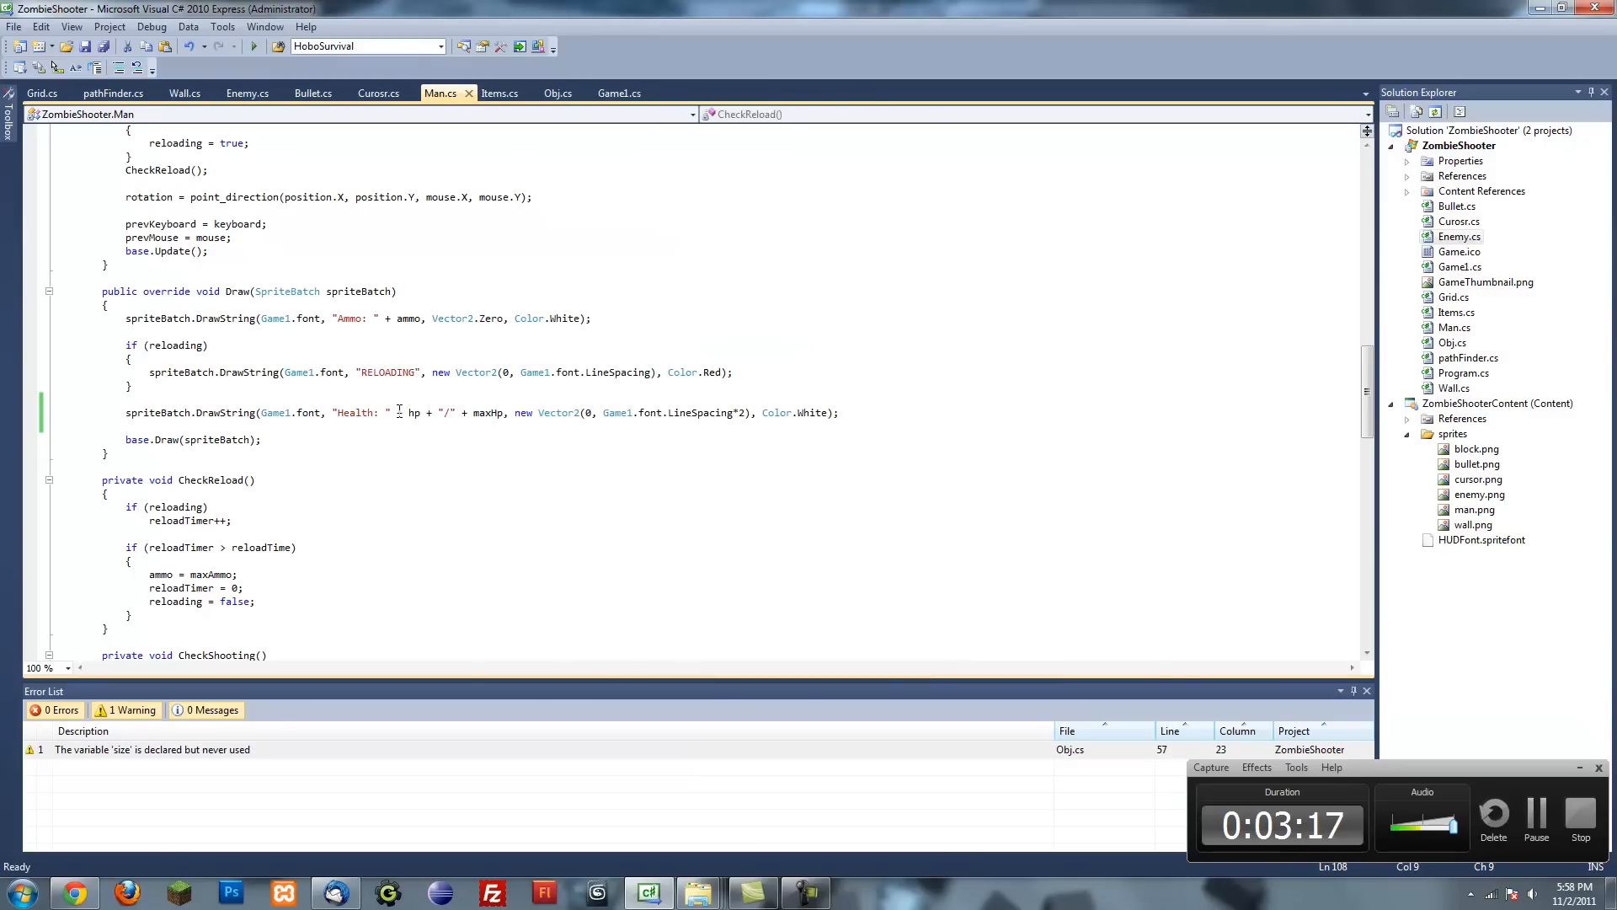
# - Add an empty if (hp <= 0) { } block after Man.Update's rotation line and save
pyautogui.scroll(3)
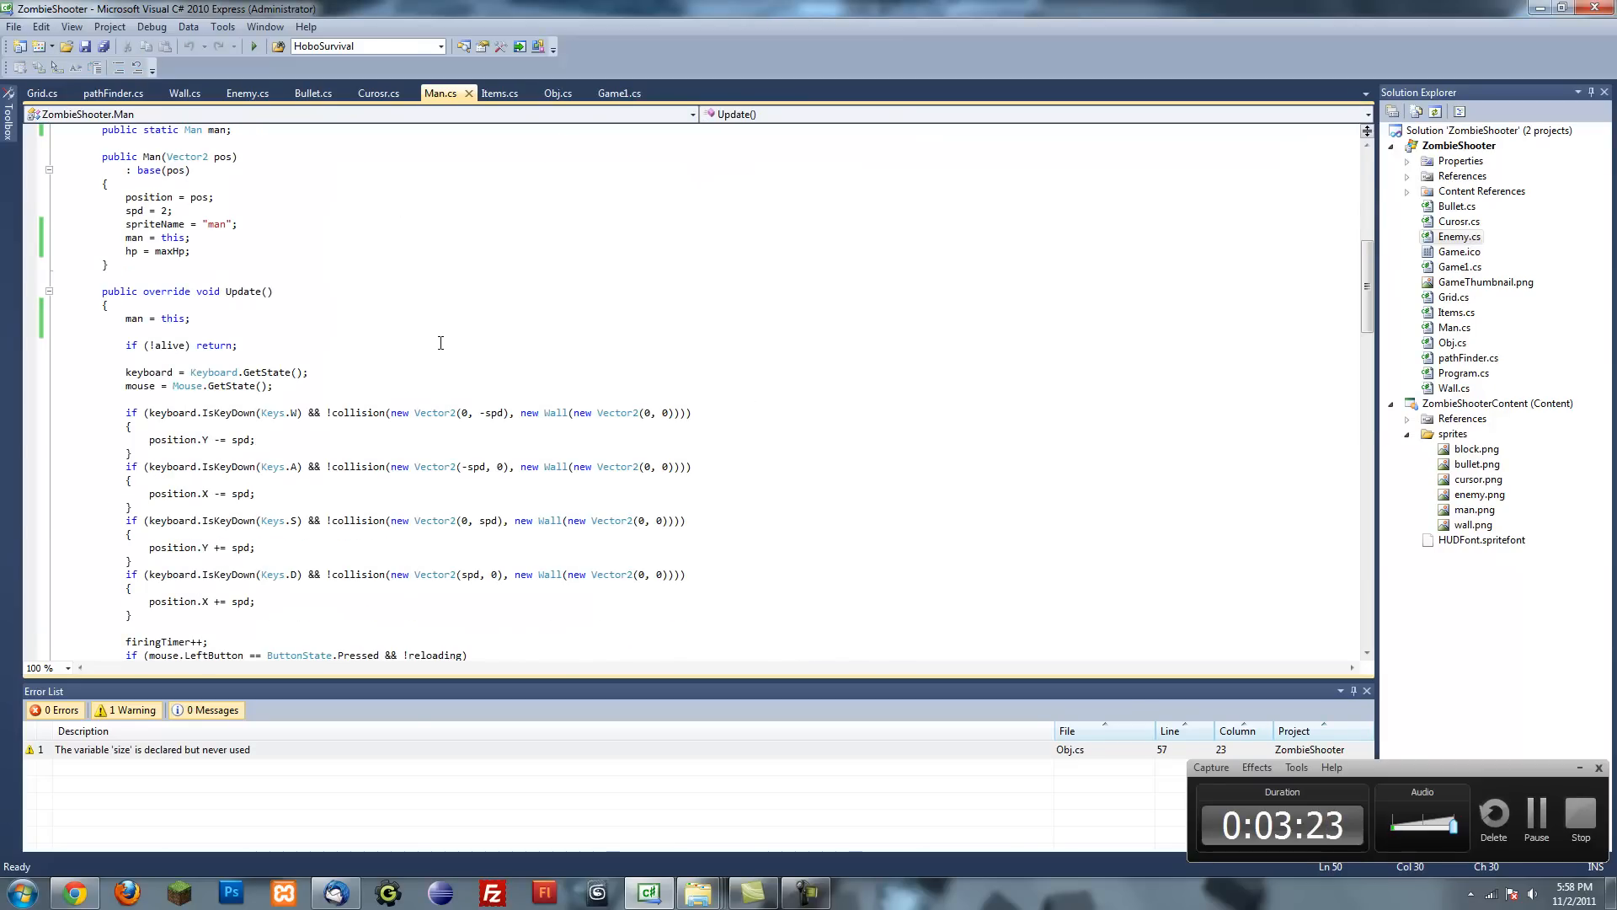
pyautogui.scroll(-3)
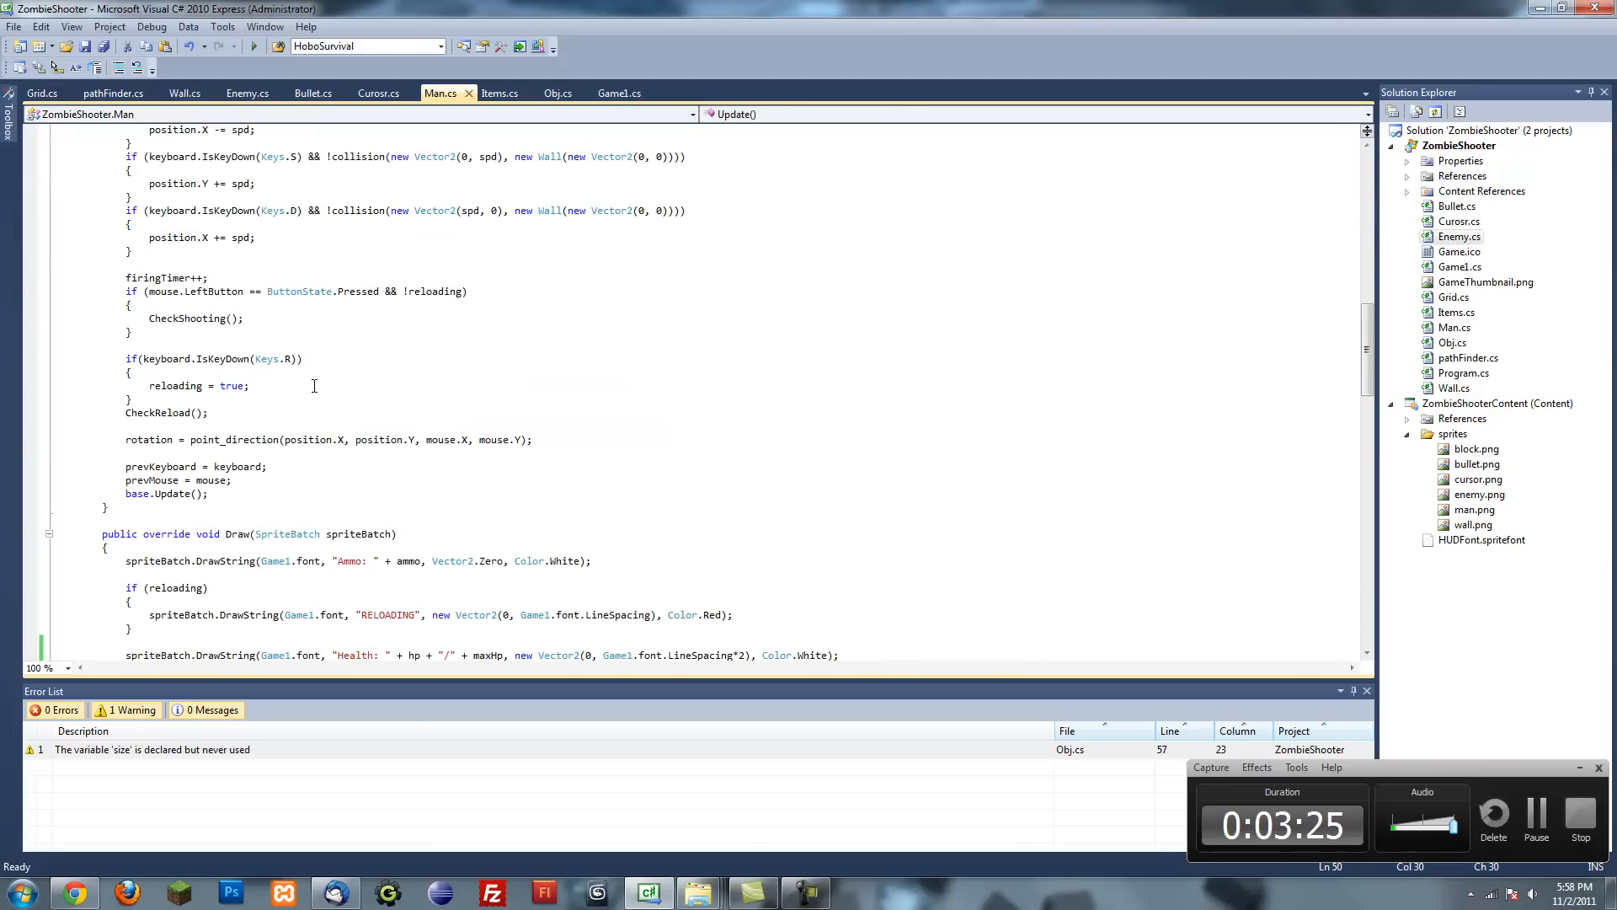
pyautogui.scroll(3)
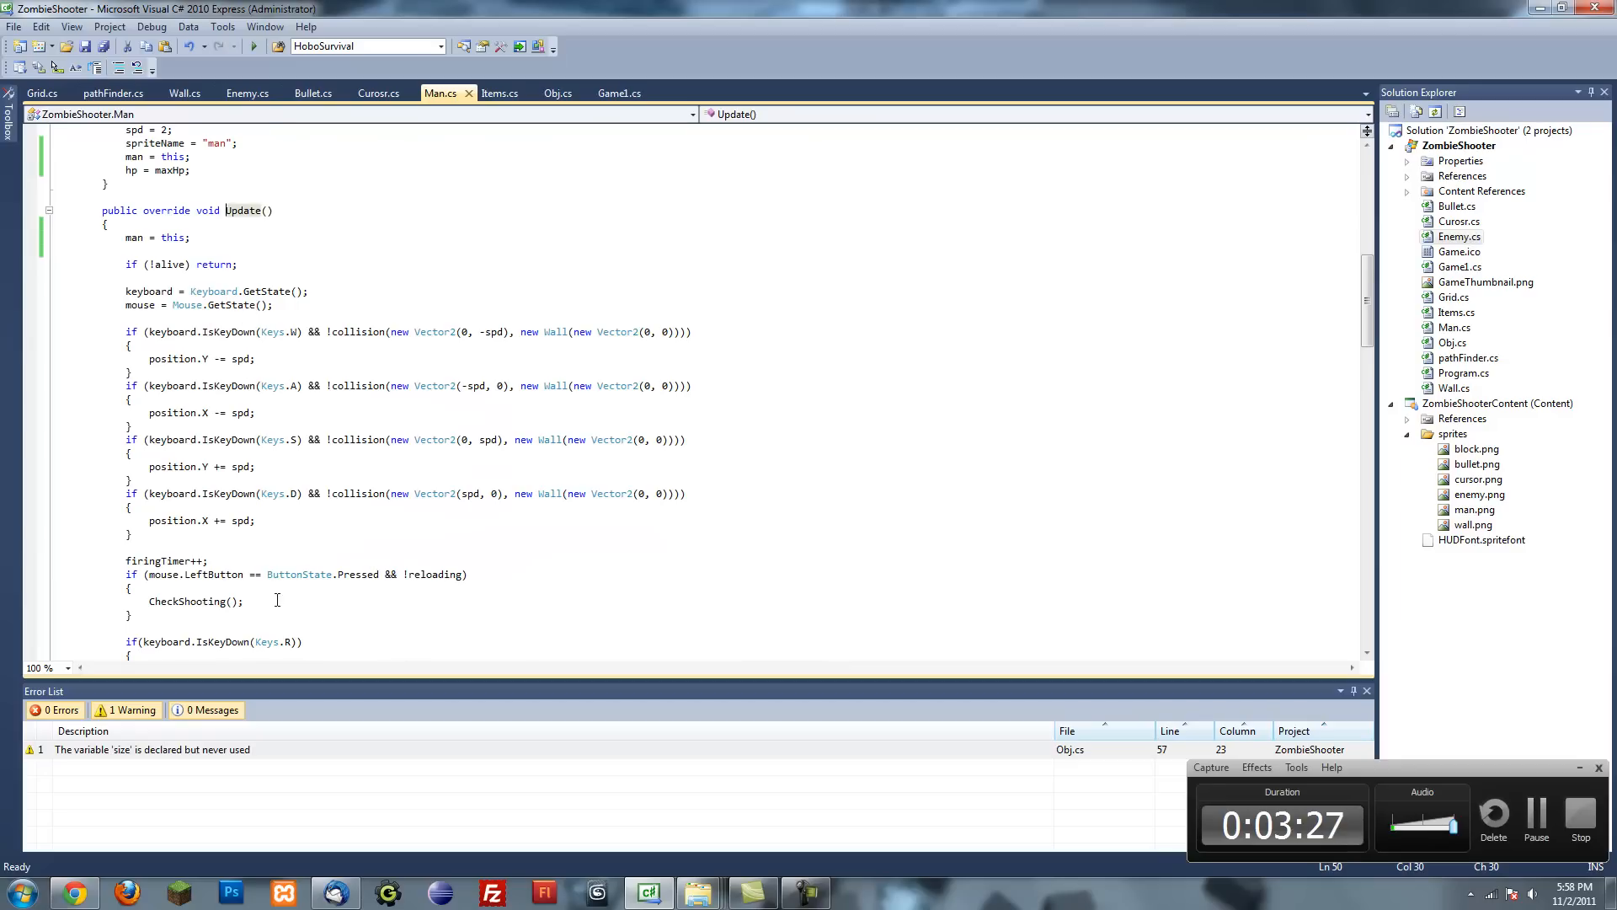
pyautogui.scroll(-3)
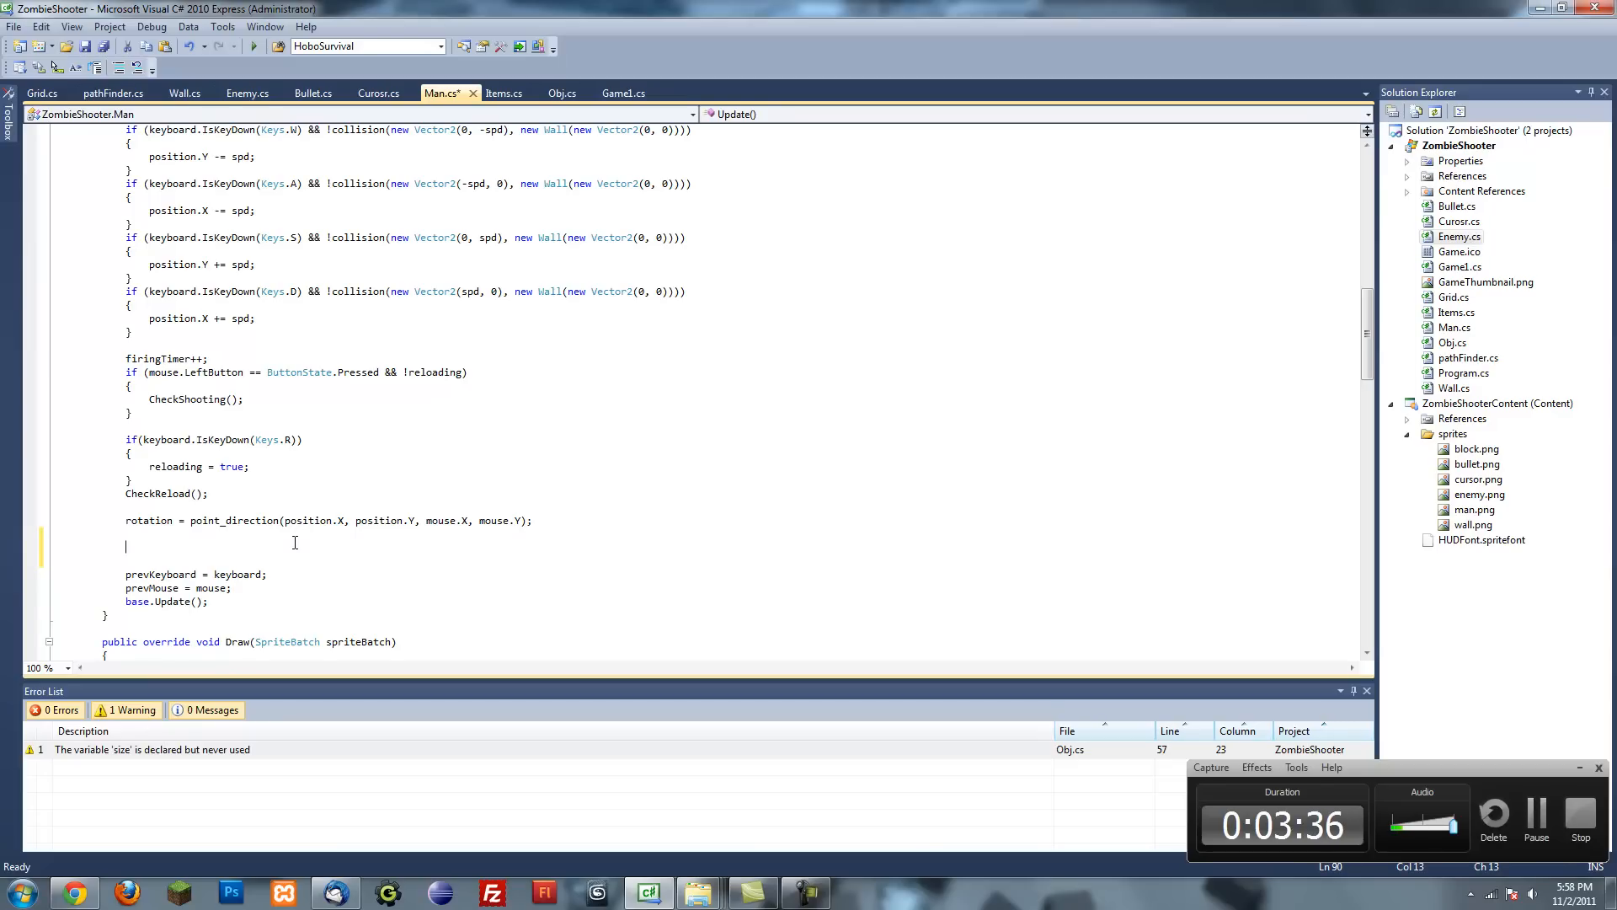
pyautogui.write('up')
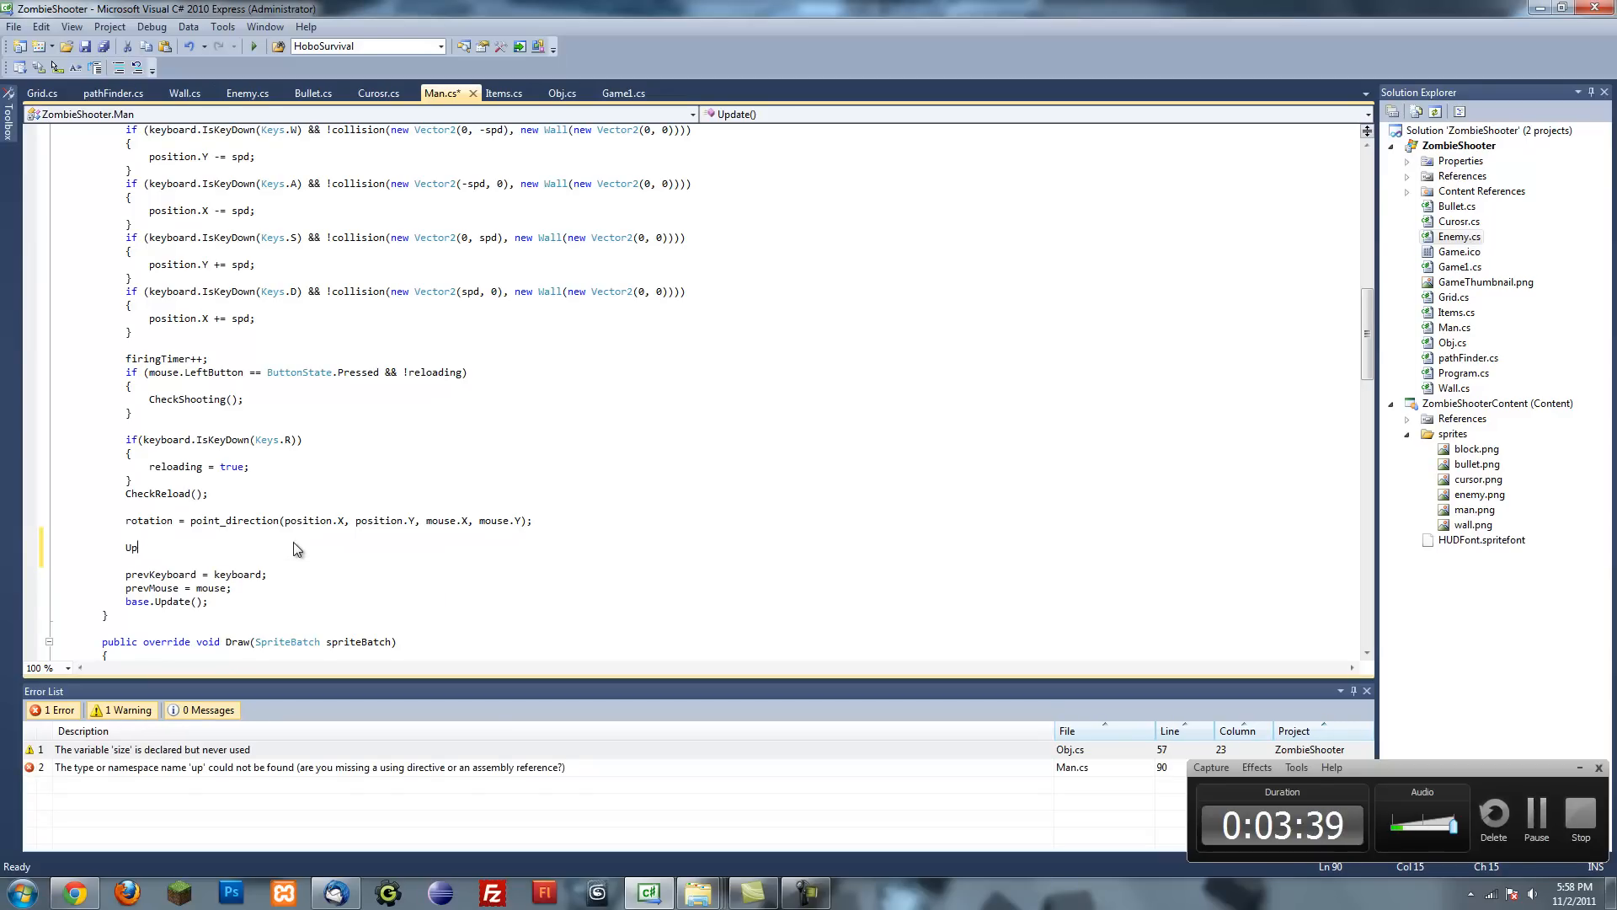
pyautogui.write('if(')
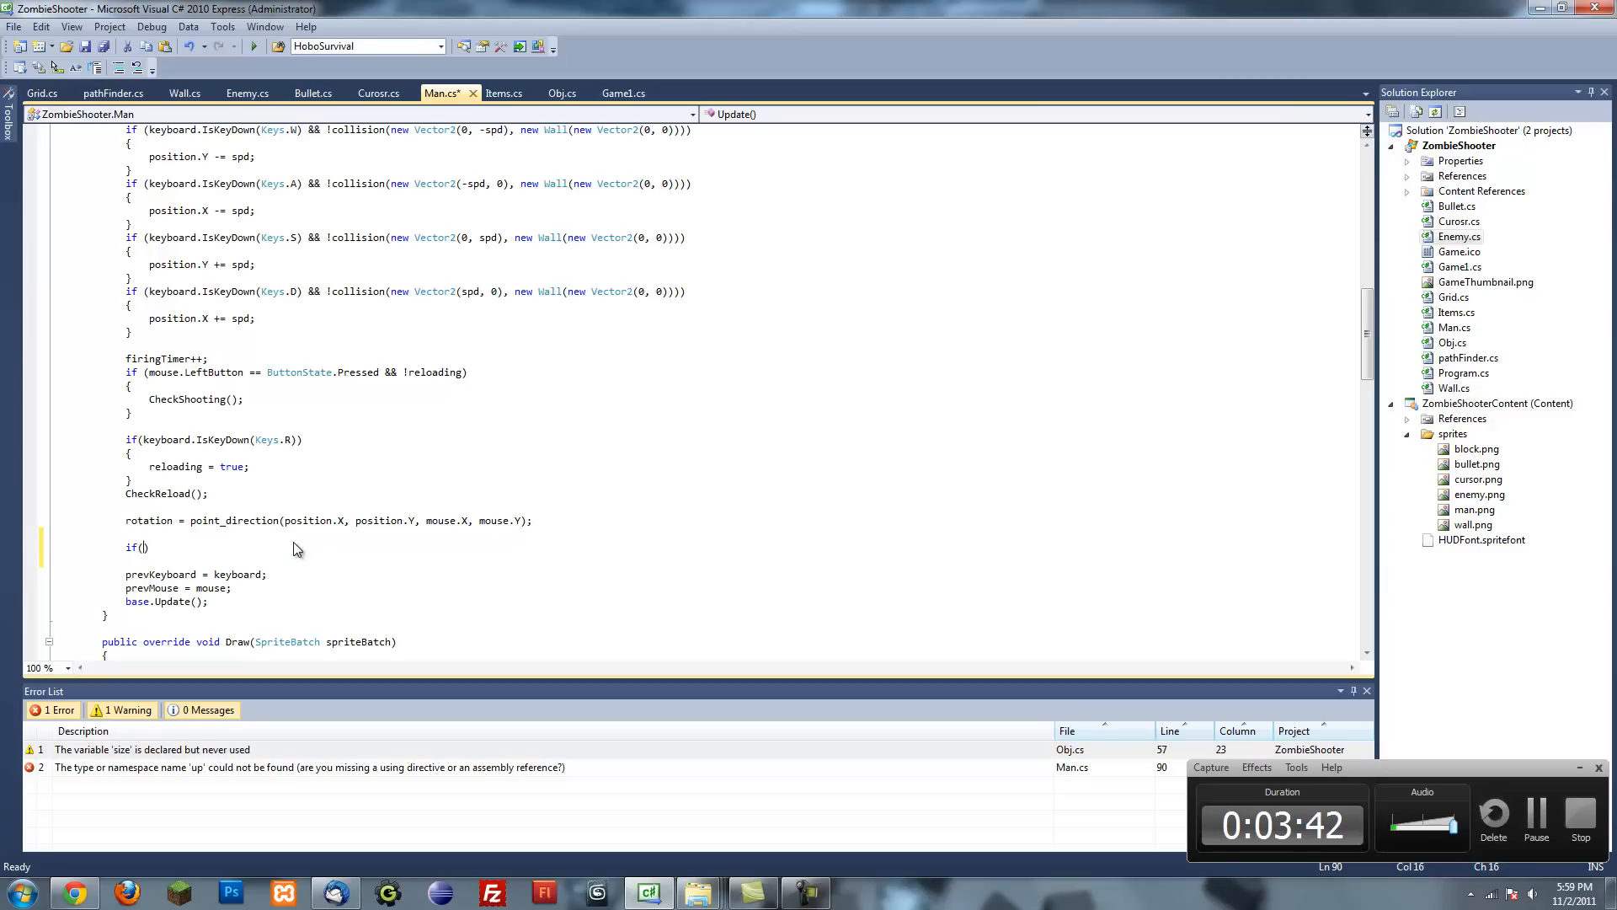
pyautogui.write('hp < 0')
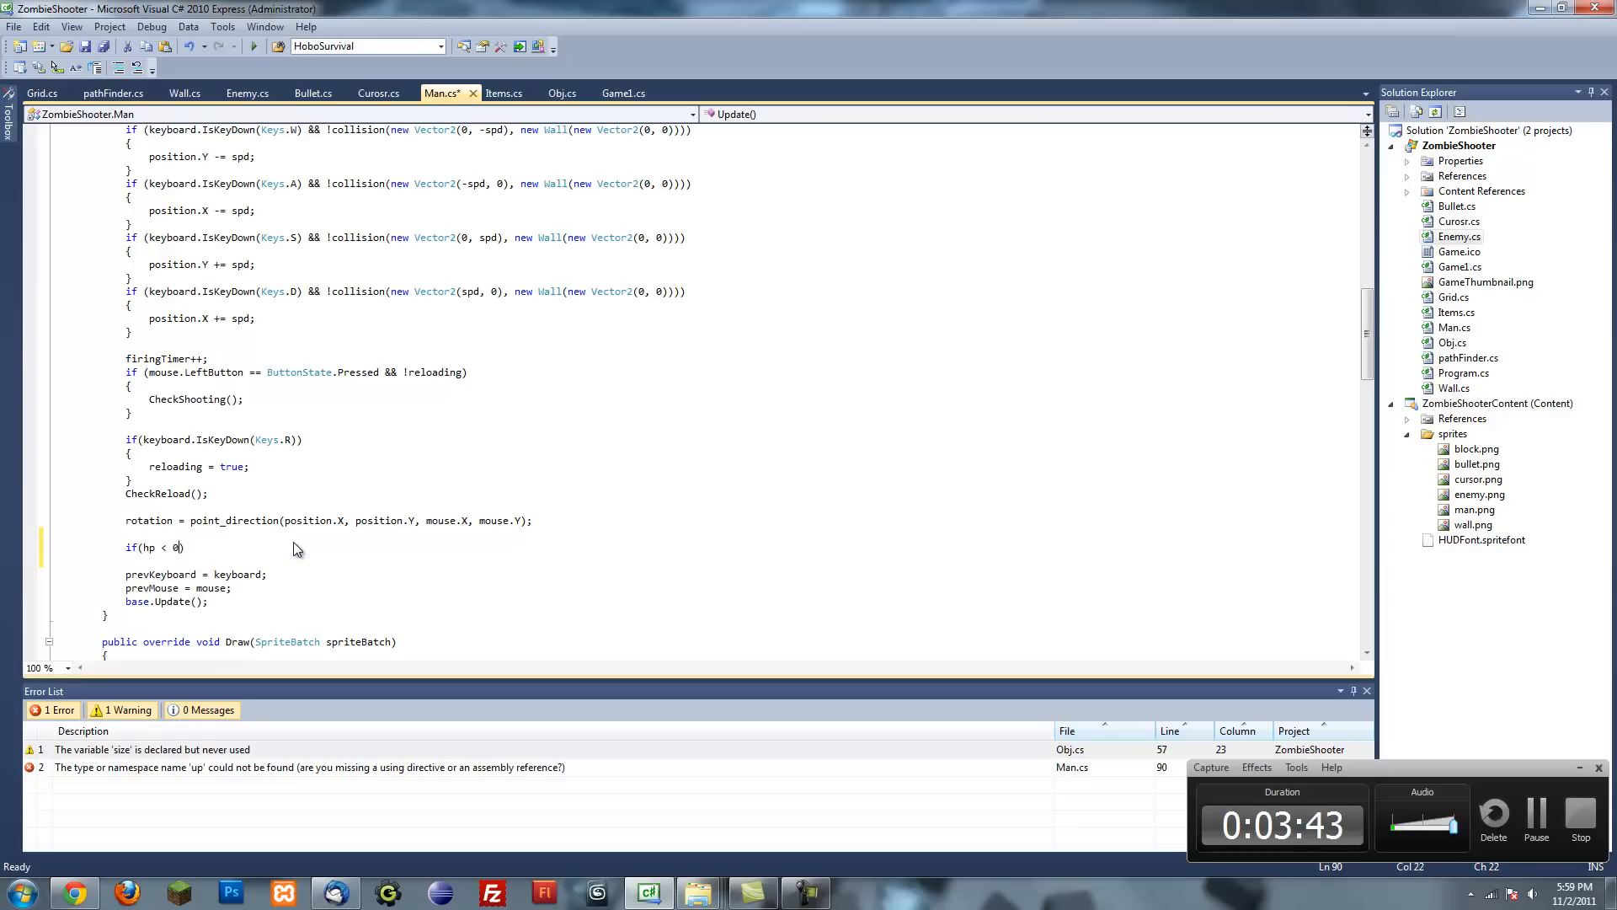
pyautogui.write('=')
pyautogui.write('{')
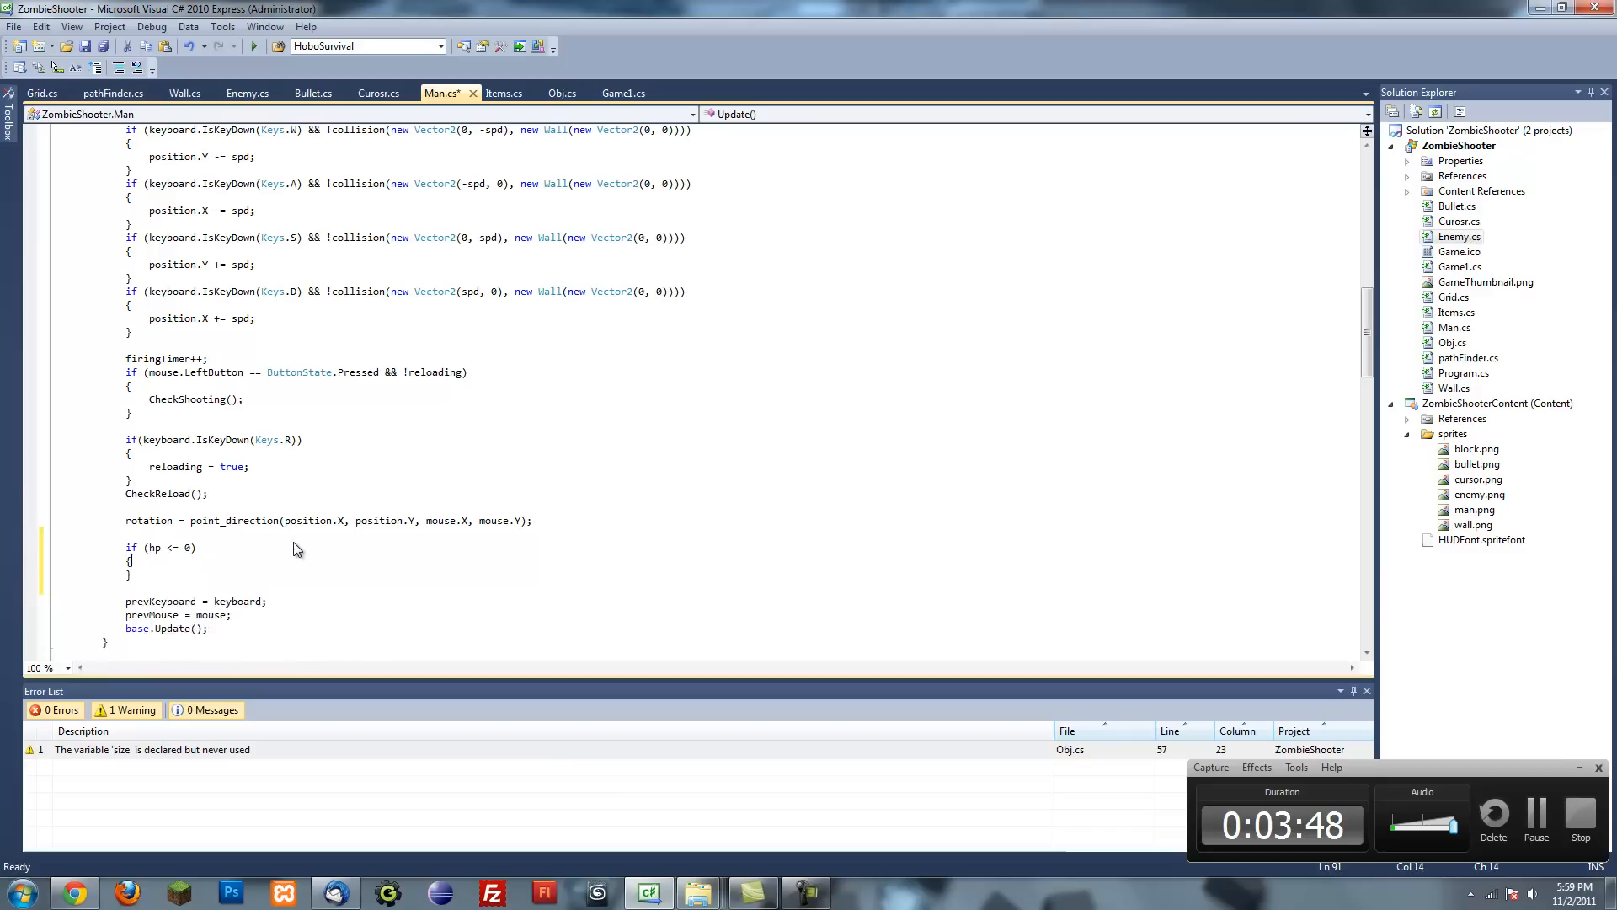
pyautogui.write('game')
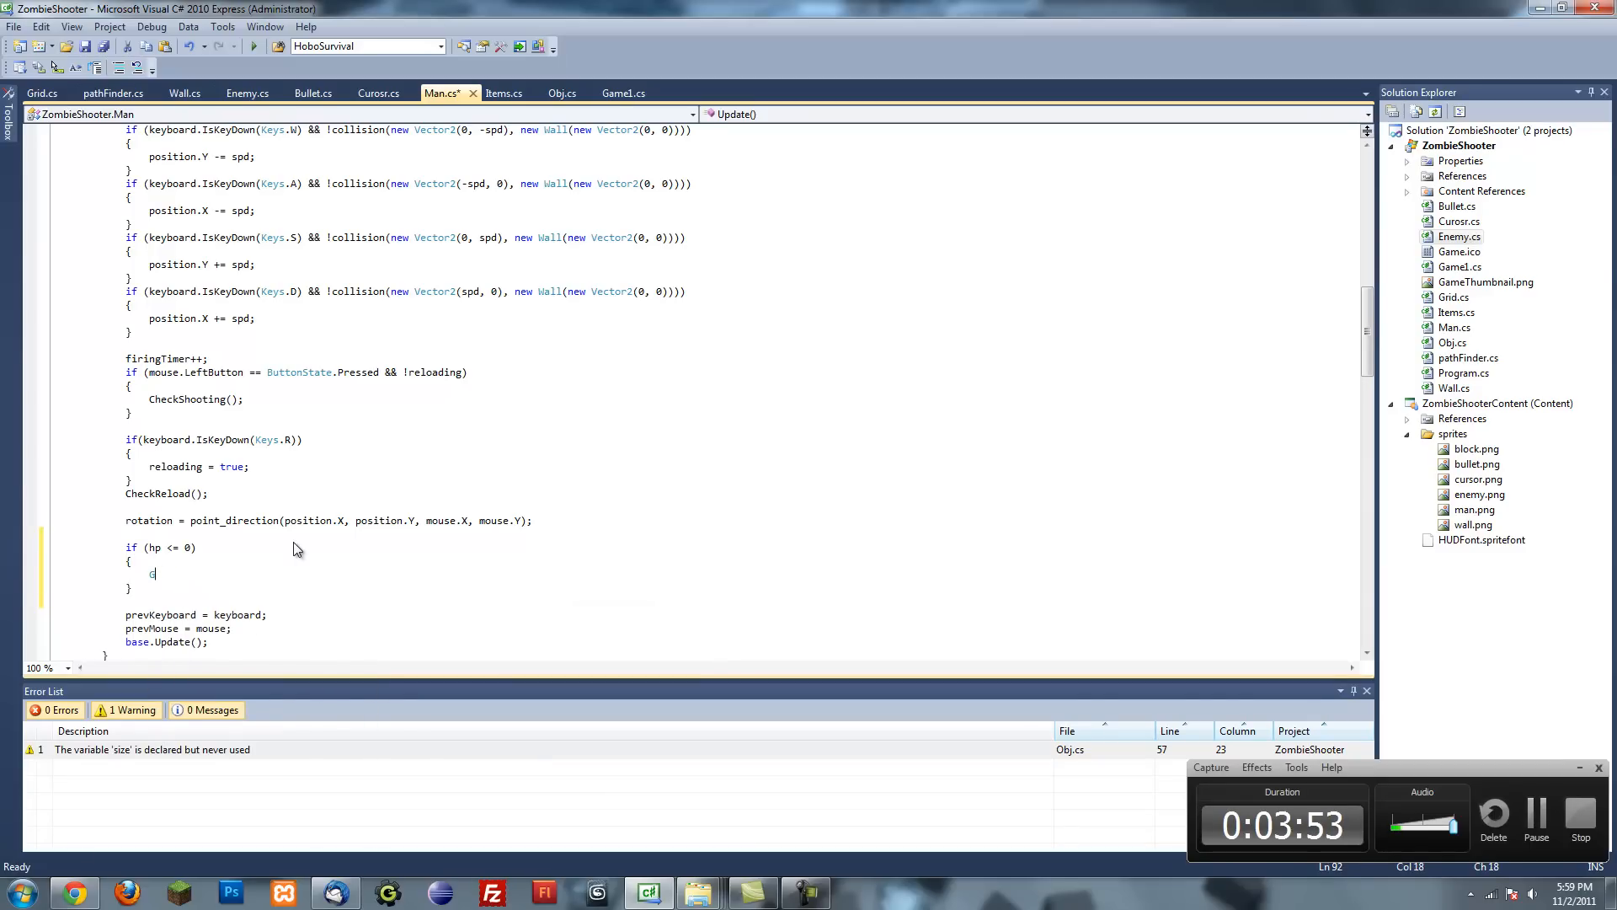
pyautogui.press('ctrl+s')
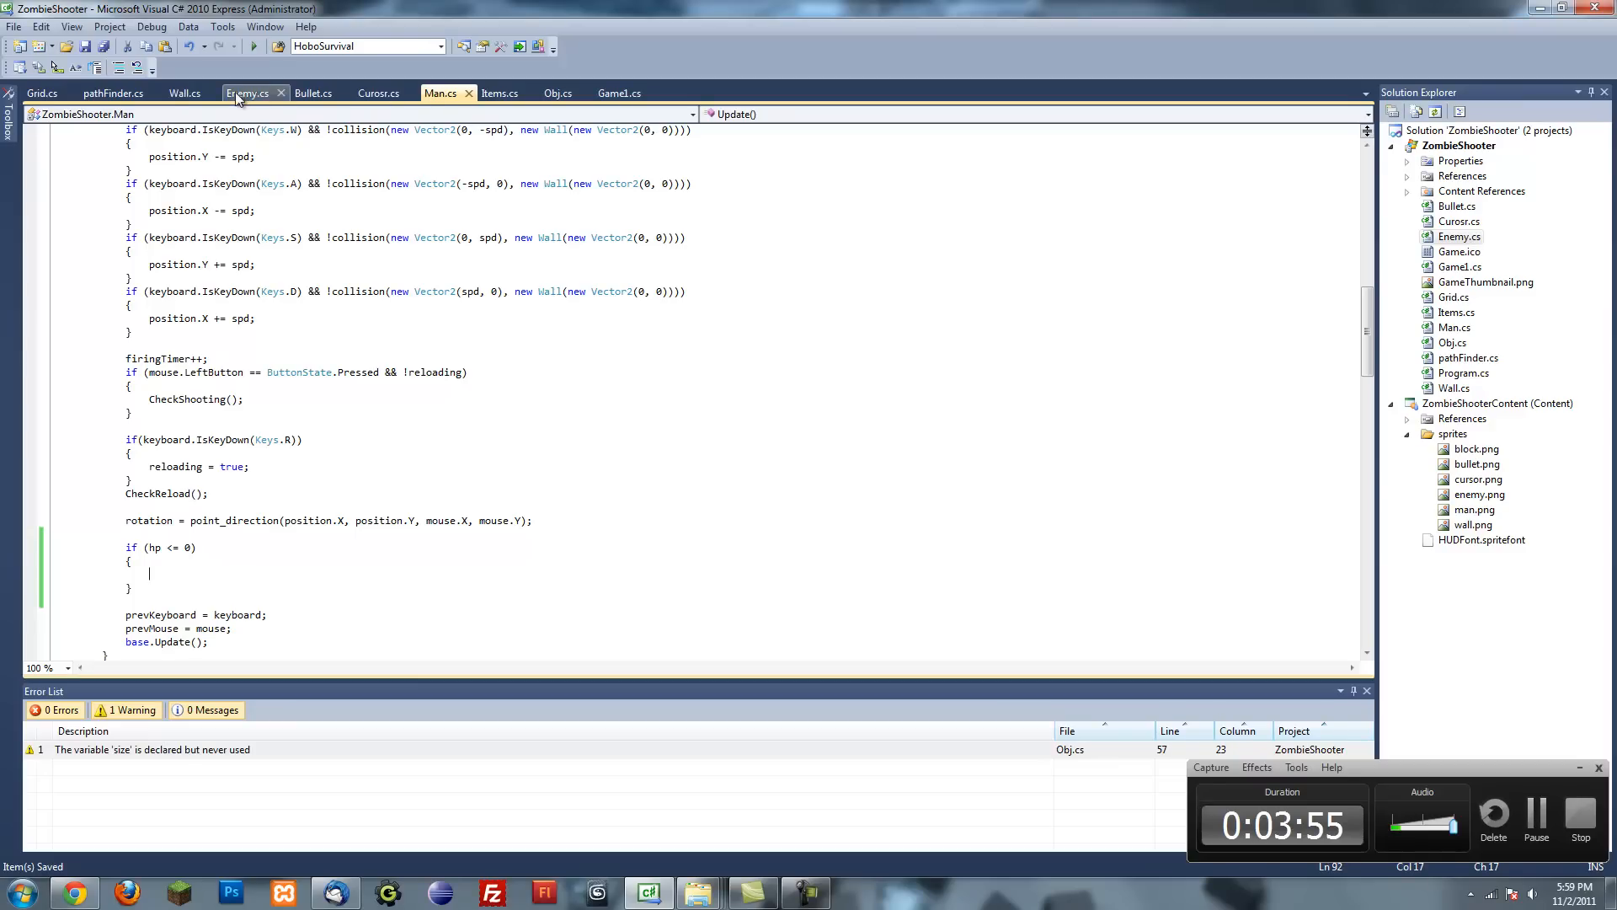
# - Declare public static string GameState = "Game" in Game1.cs after the font field
pyautogui.click(617, 93)
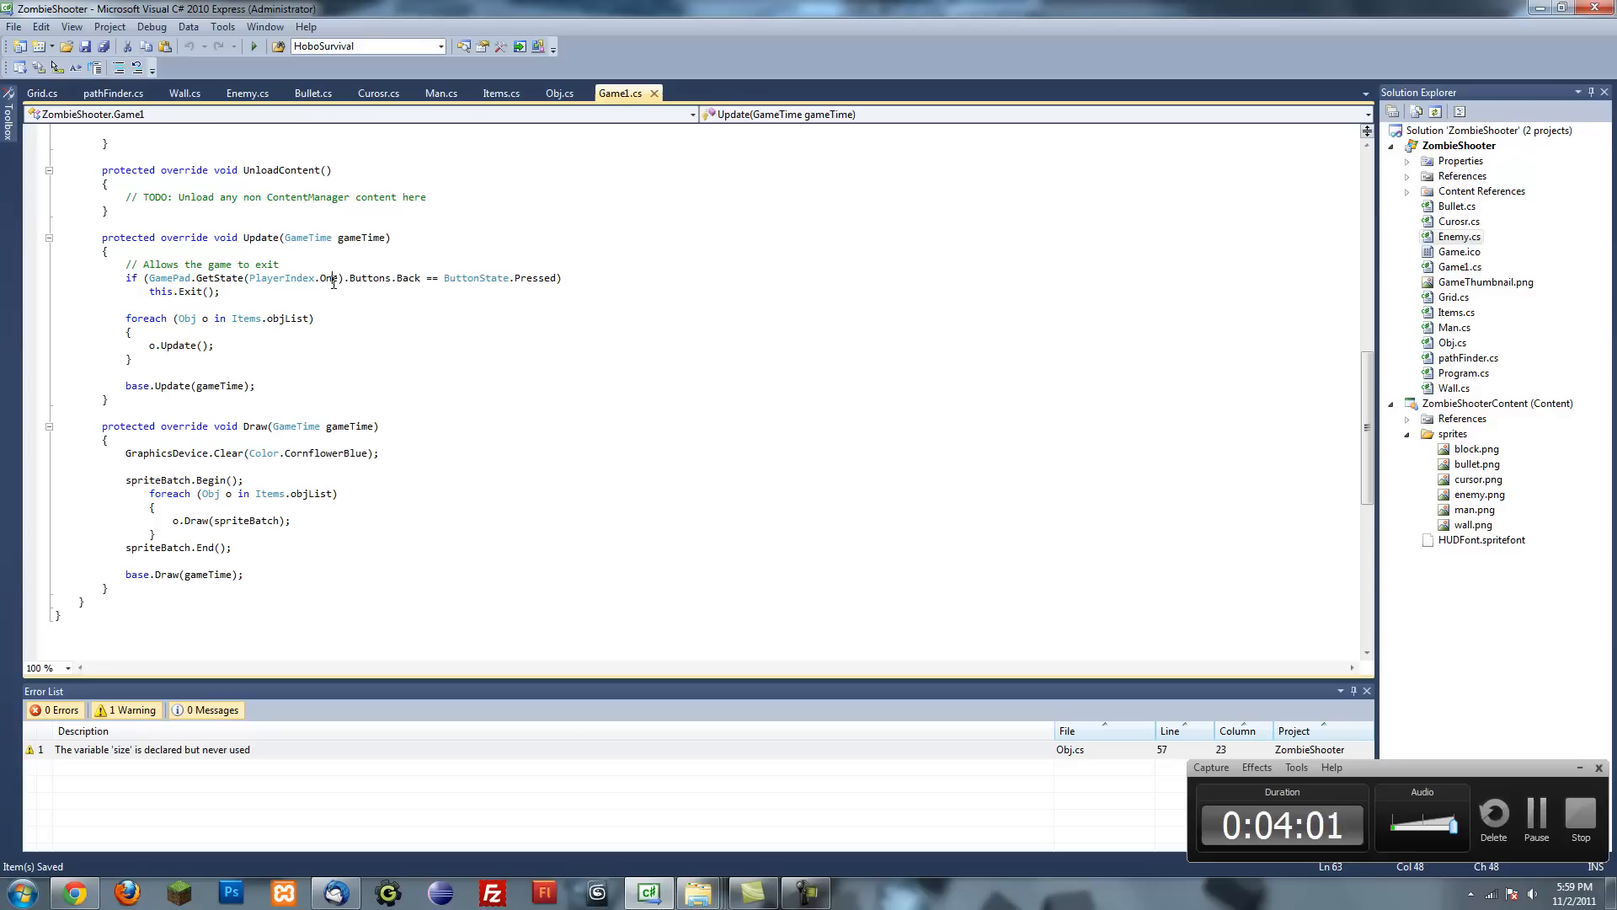
pyautogui.scroll(3)
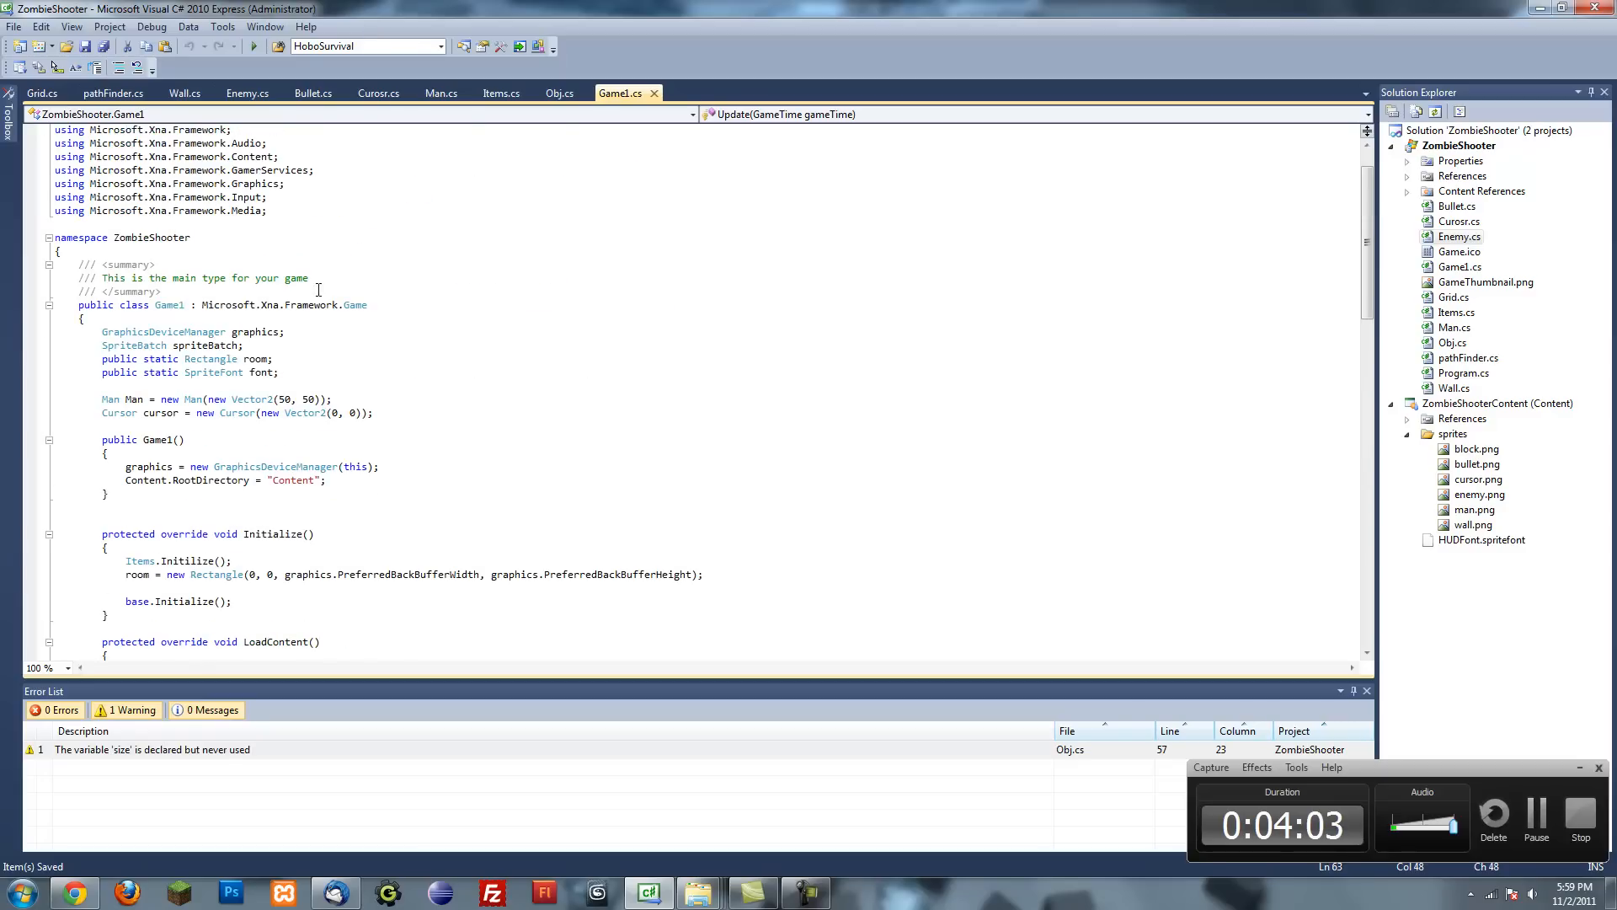
pyautogui.click(374, 413)
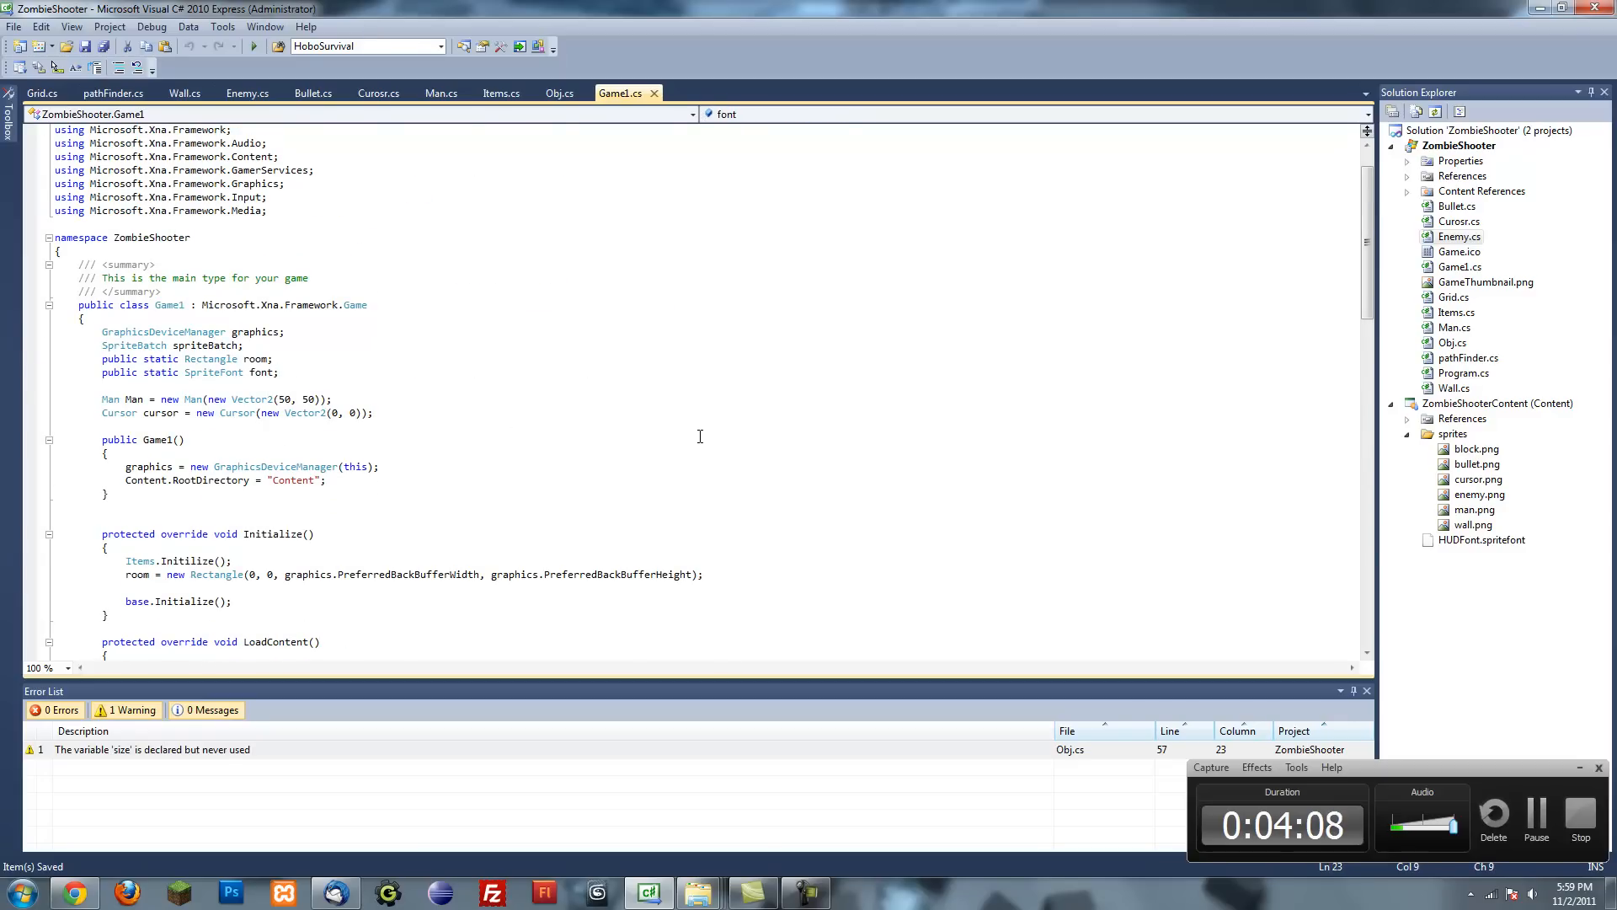
pyautogui.write('public st')
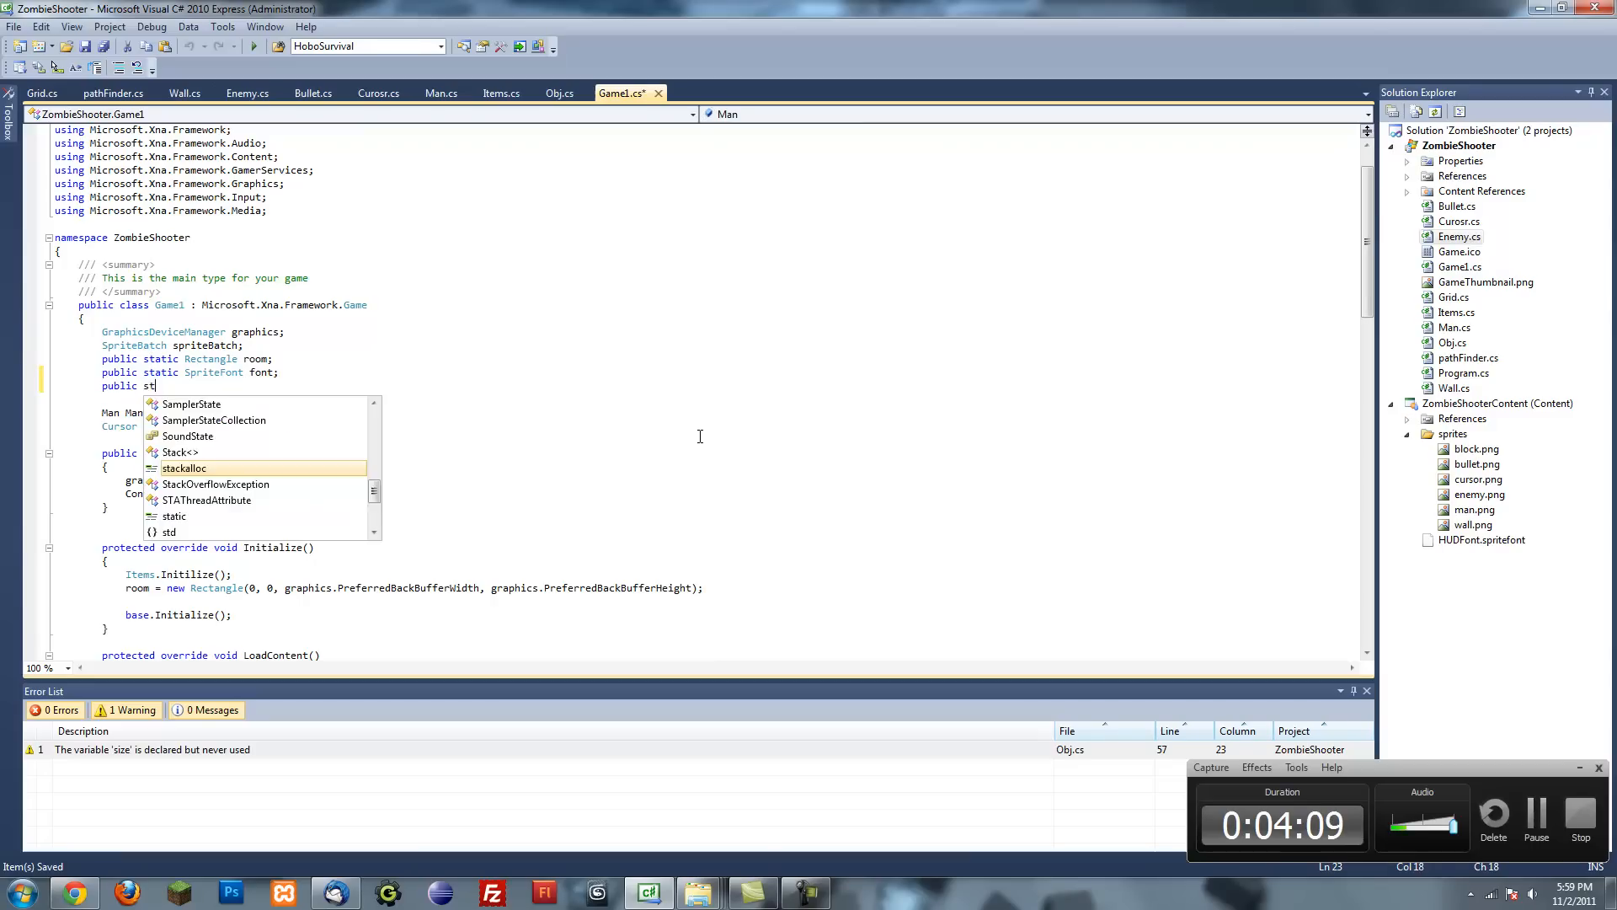
pyautogui.write('ring')
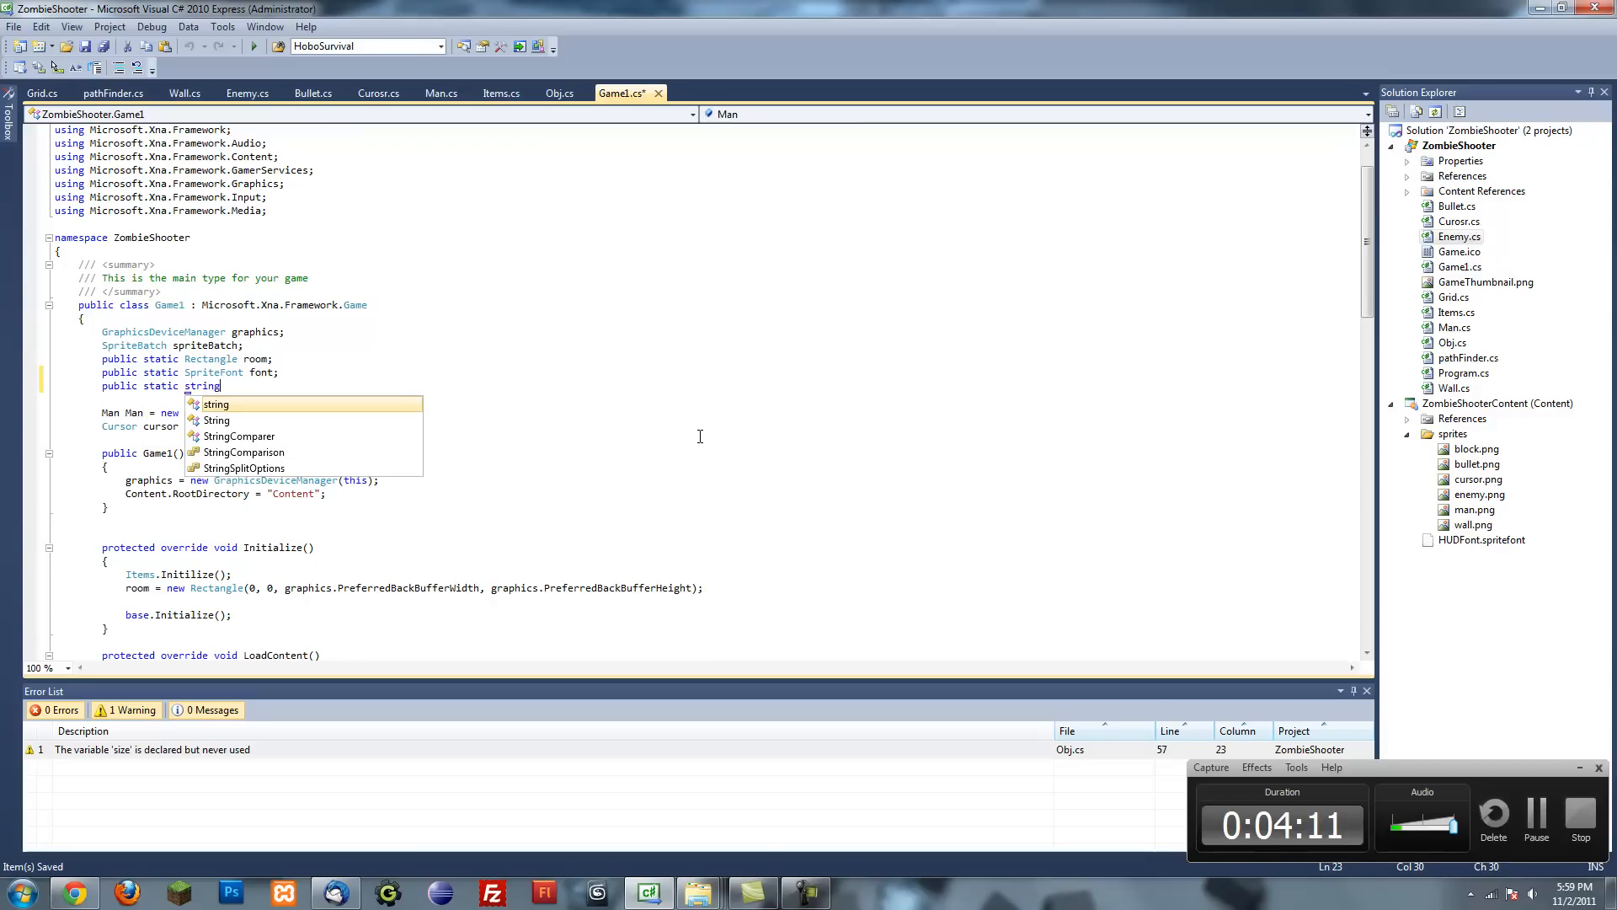
pyautogui.write('GameS')
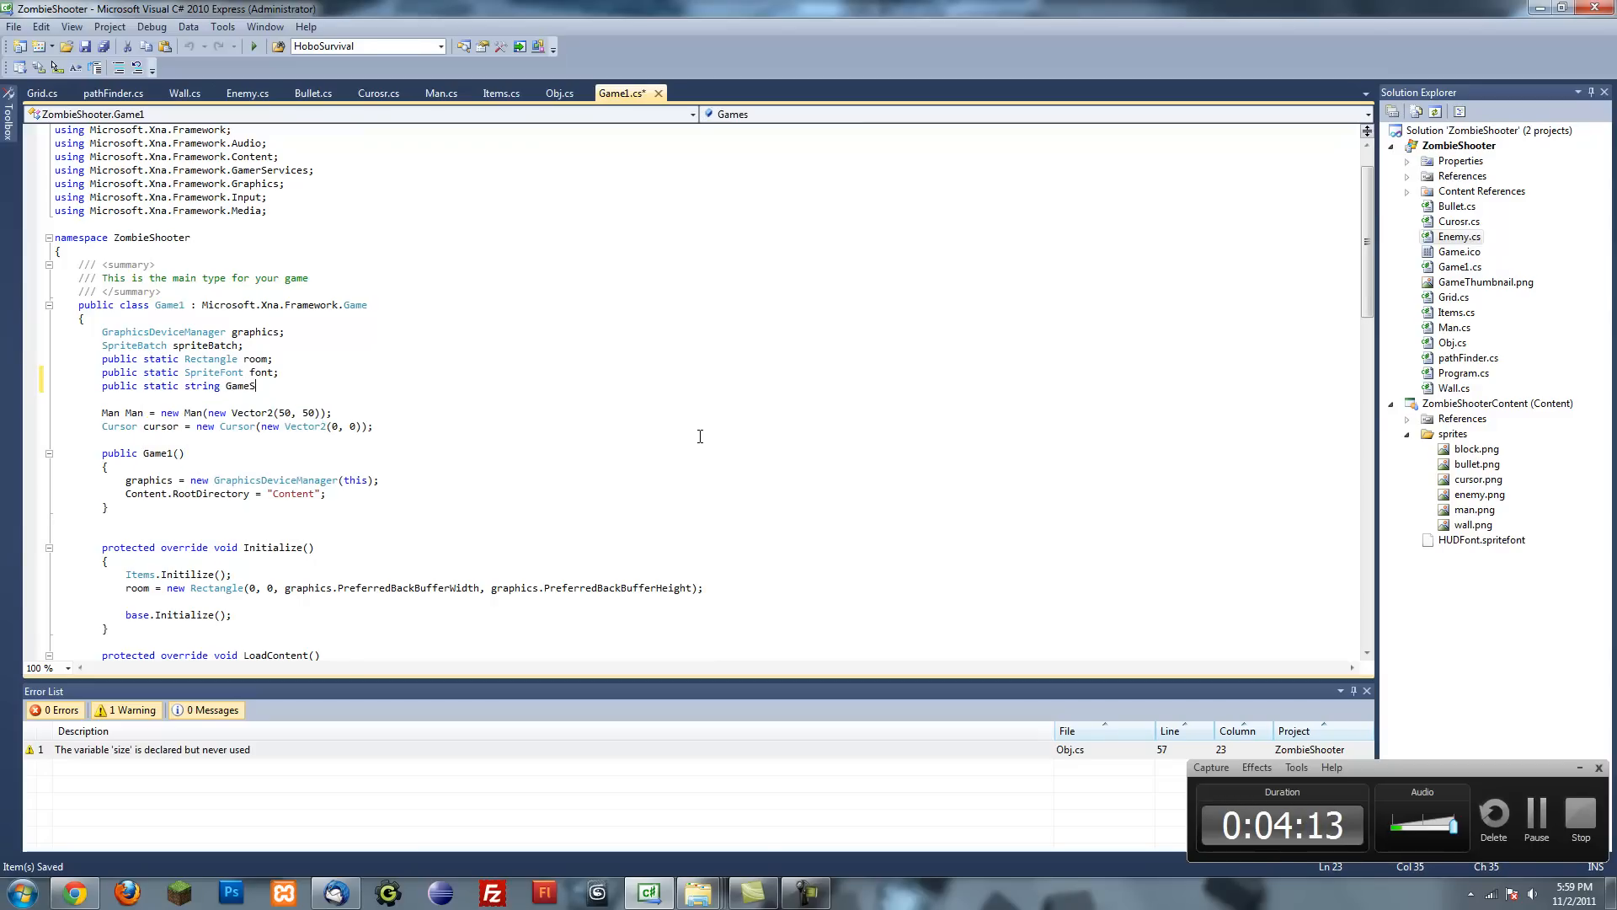
pyautogui.write('tate =')
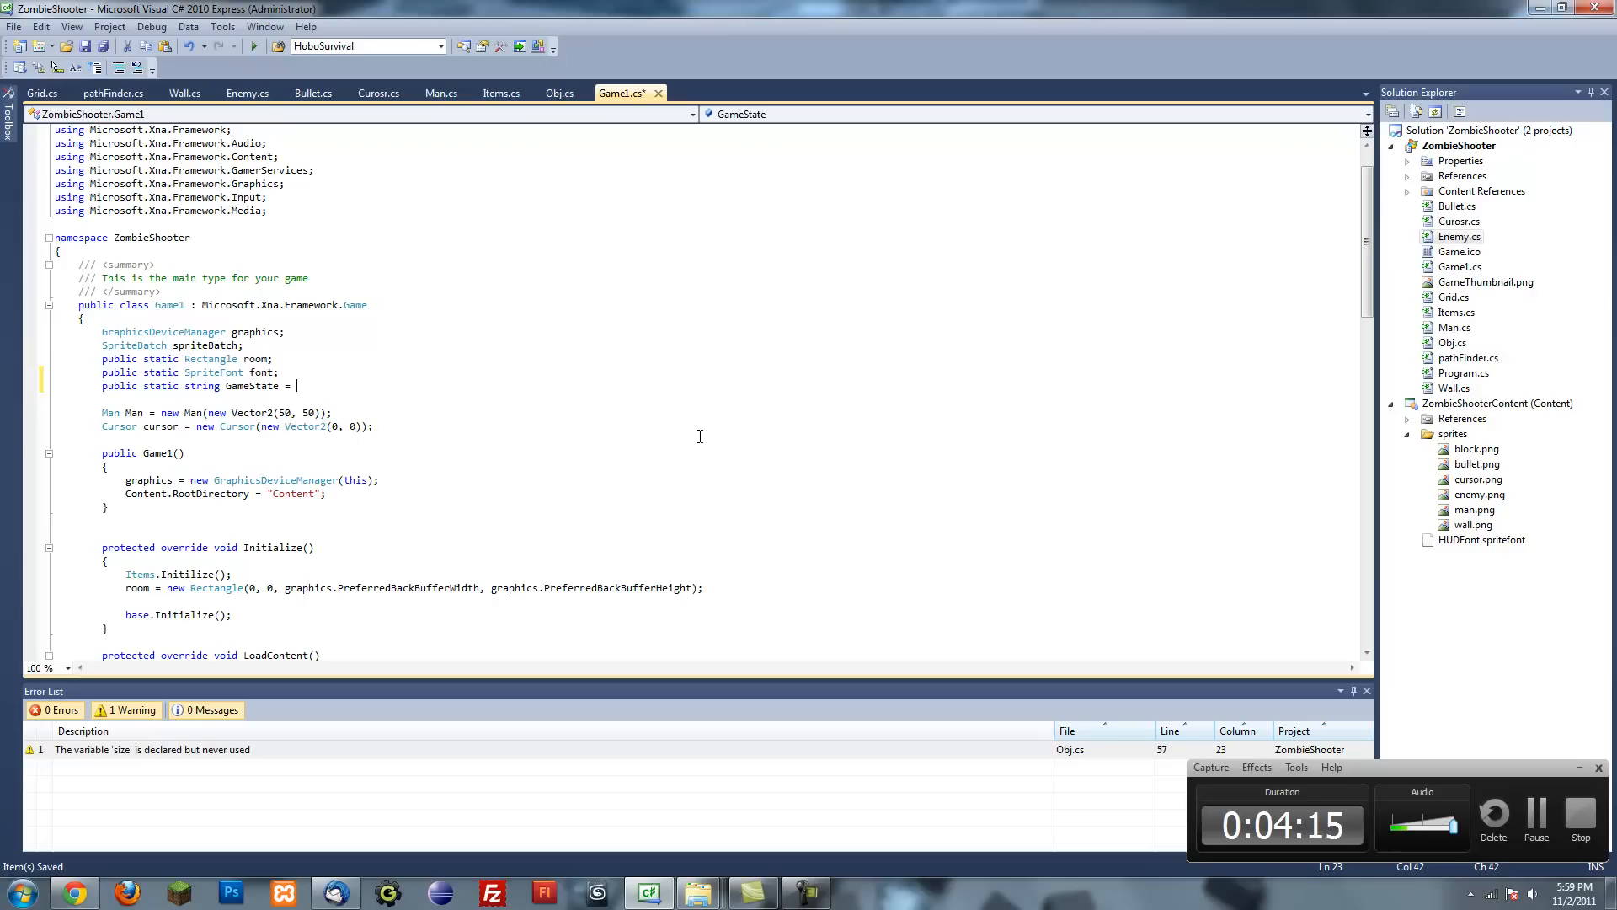
pyautogui.write('"Game"')
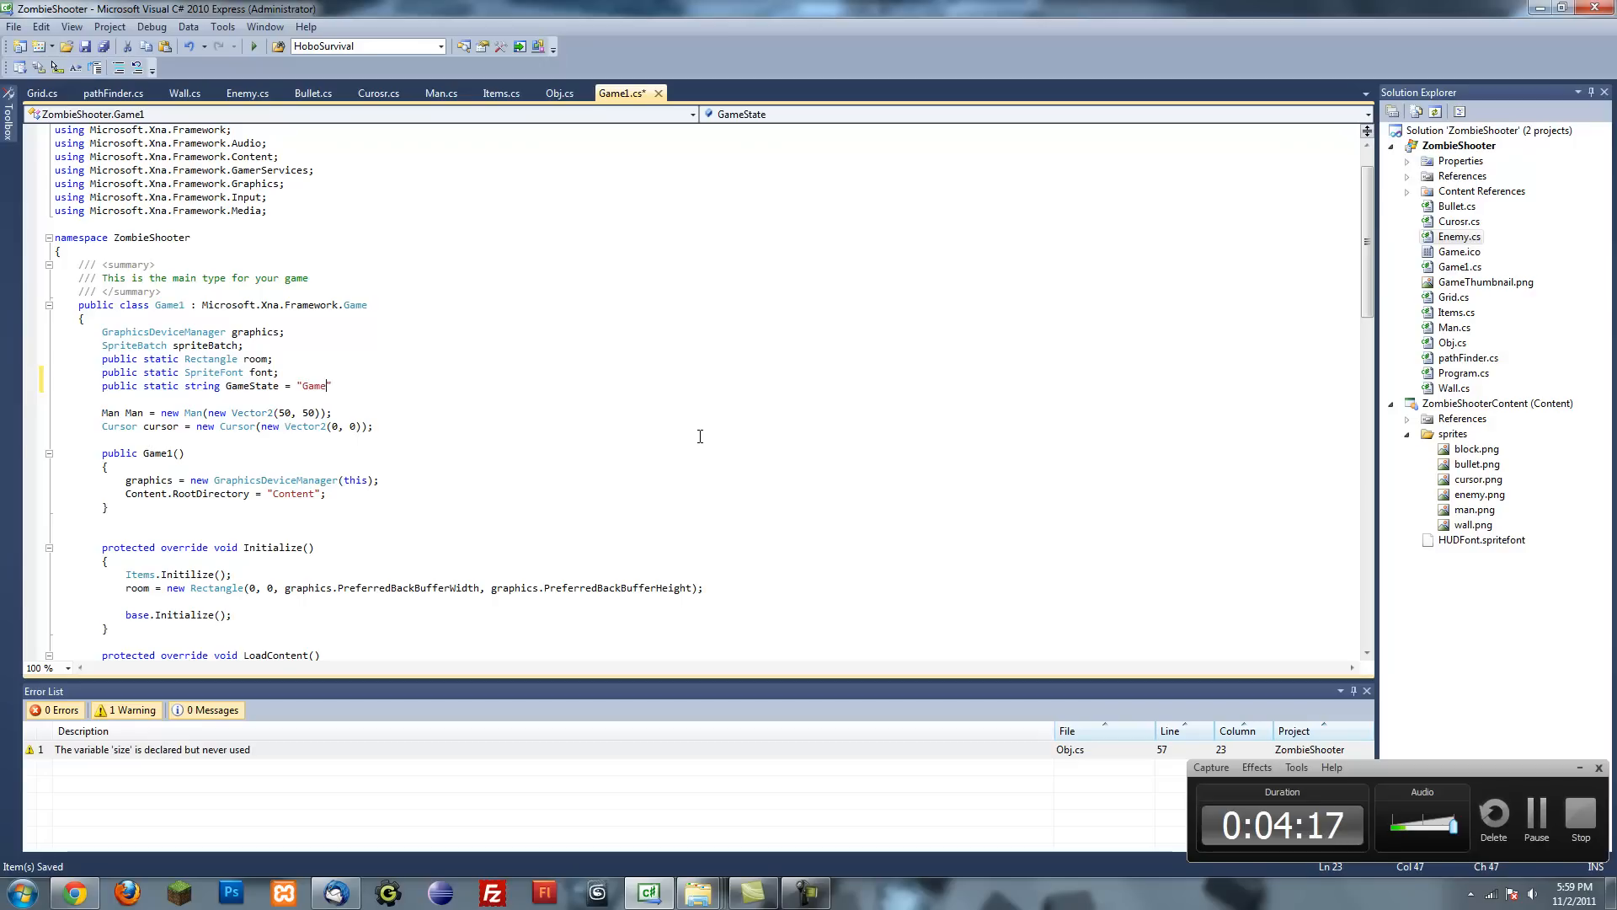
pyautogui.moveTo(248, 93)
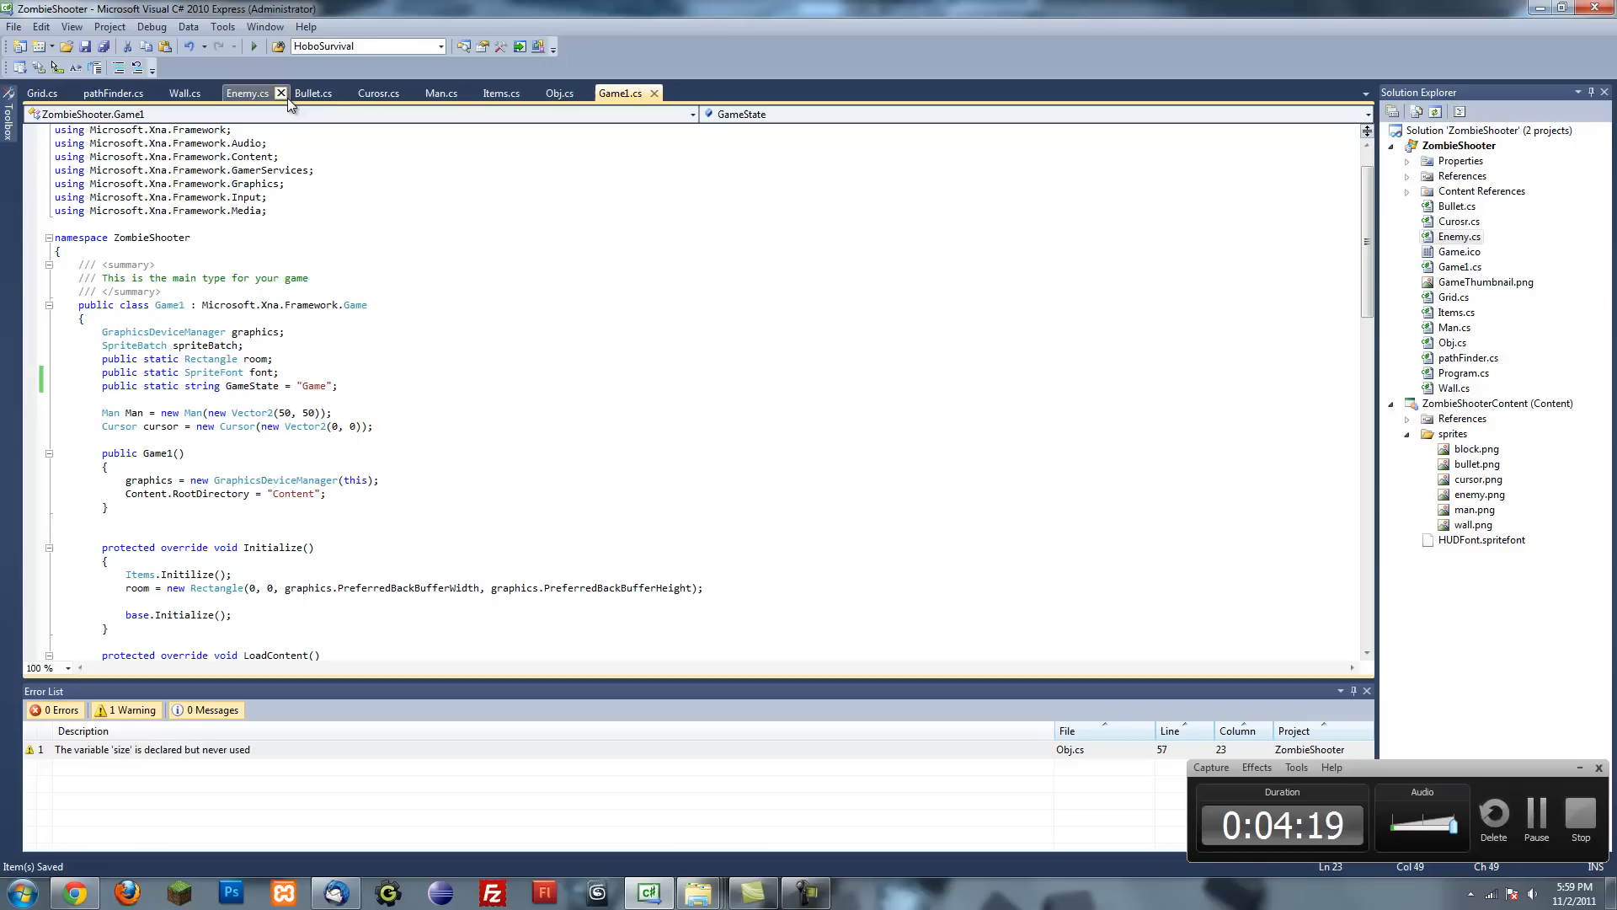
# - Set Game1.GameState to "Exit" inside Man's hp <= 0 block
pyautogui.click(439, 92)
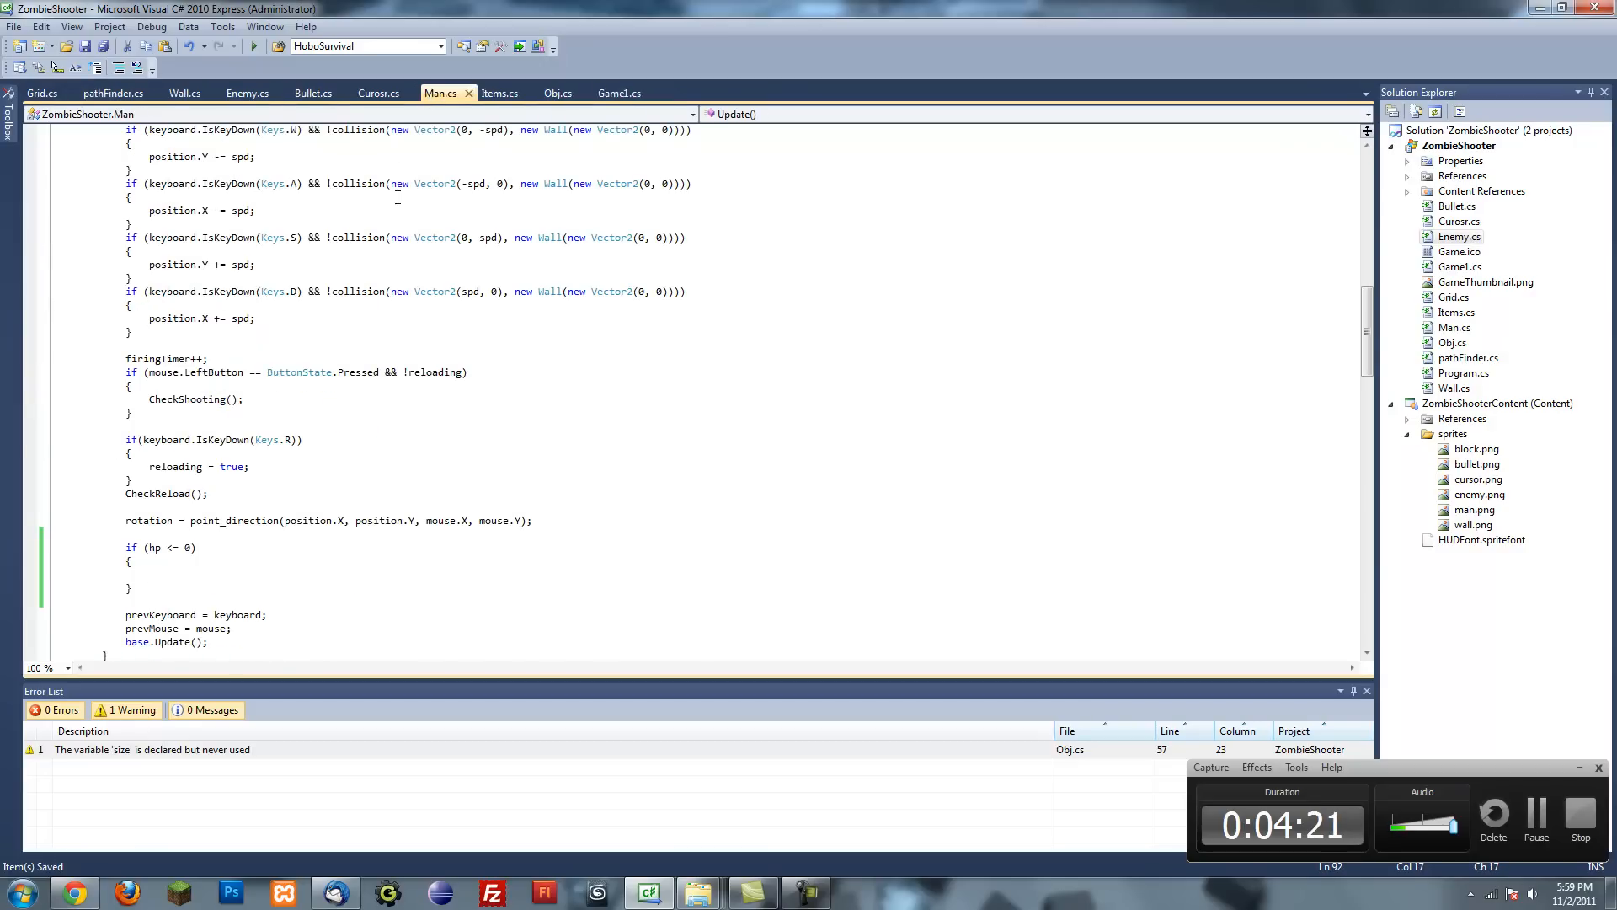
pyautogui.scroll(-3)
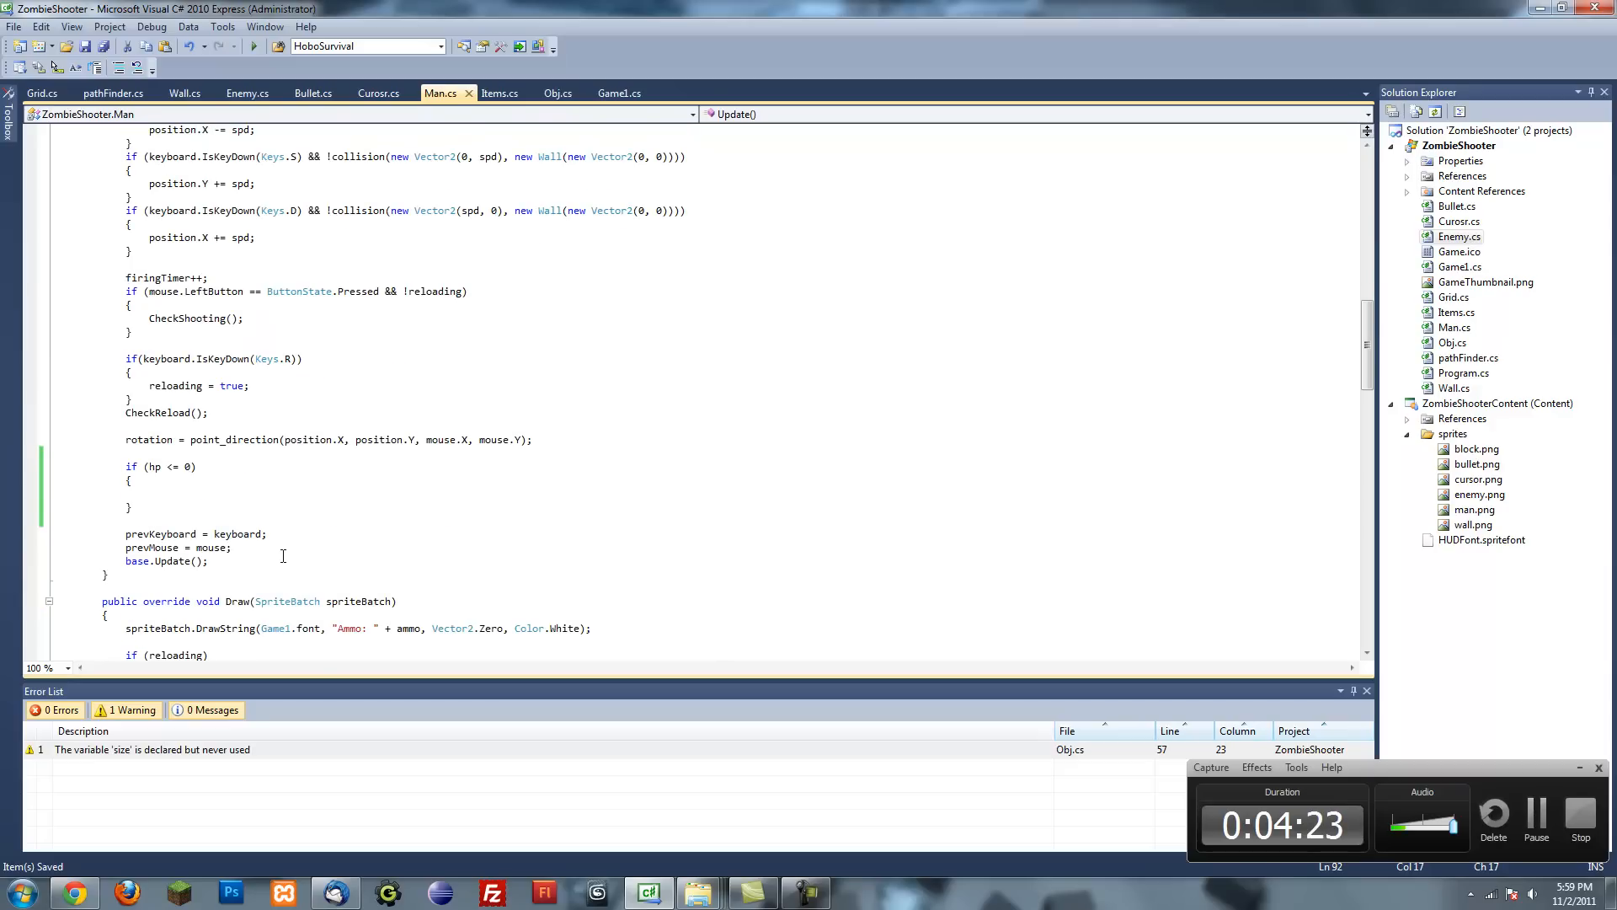
pyautogui.write('Game1.g')
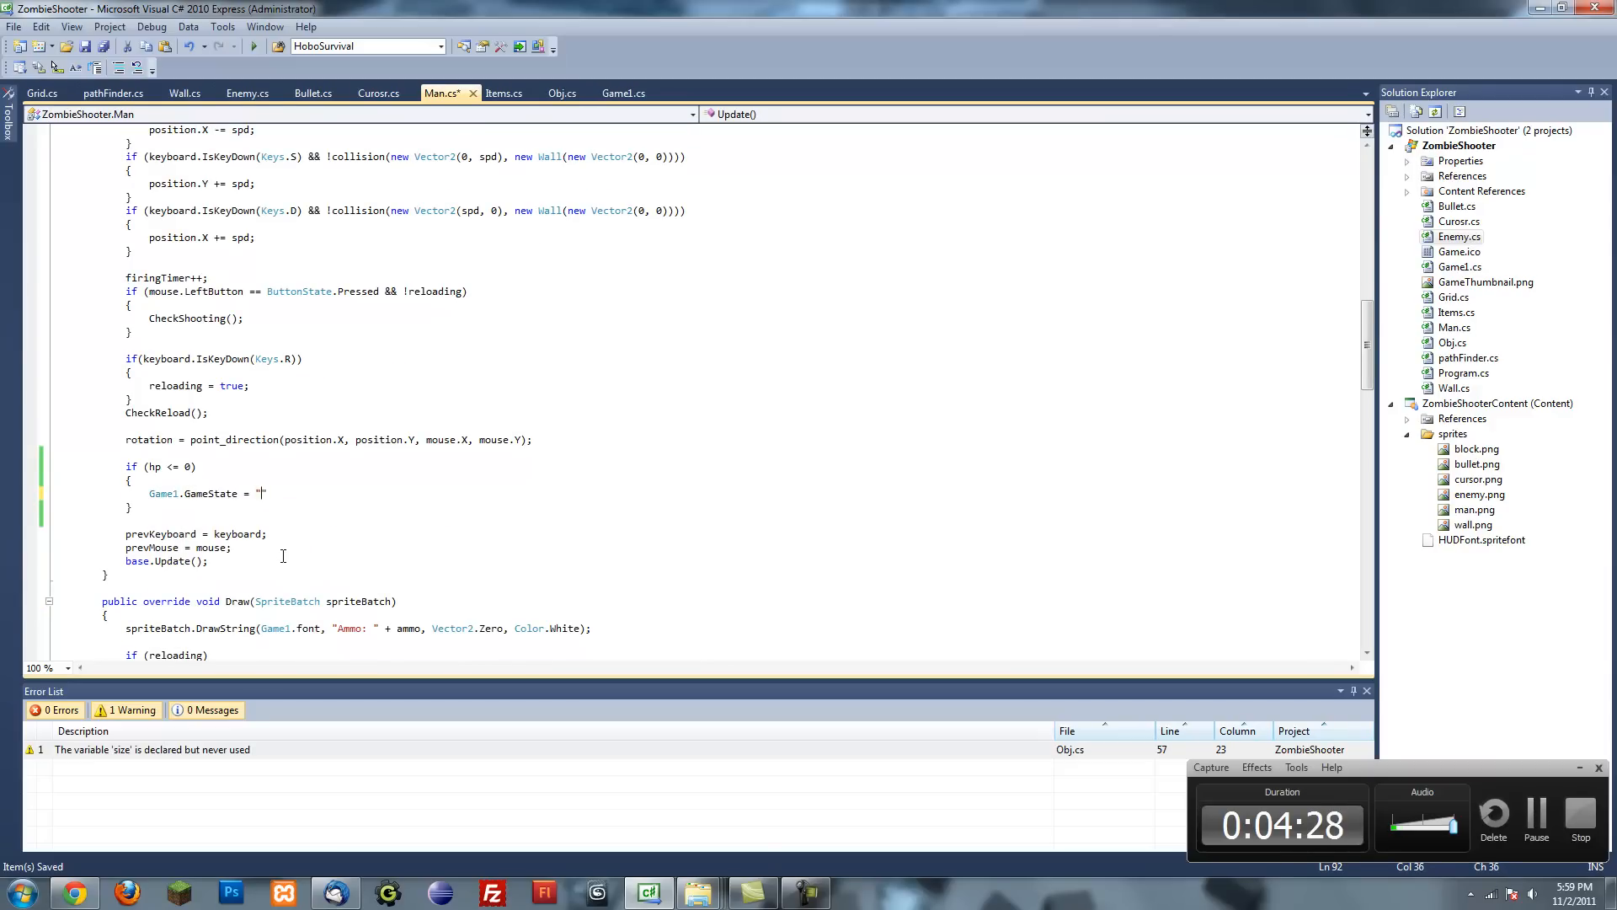
pyautogui.write('Exit"')
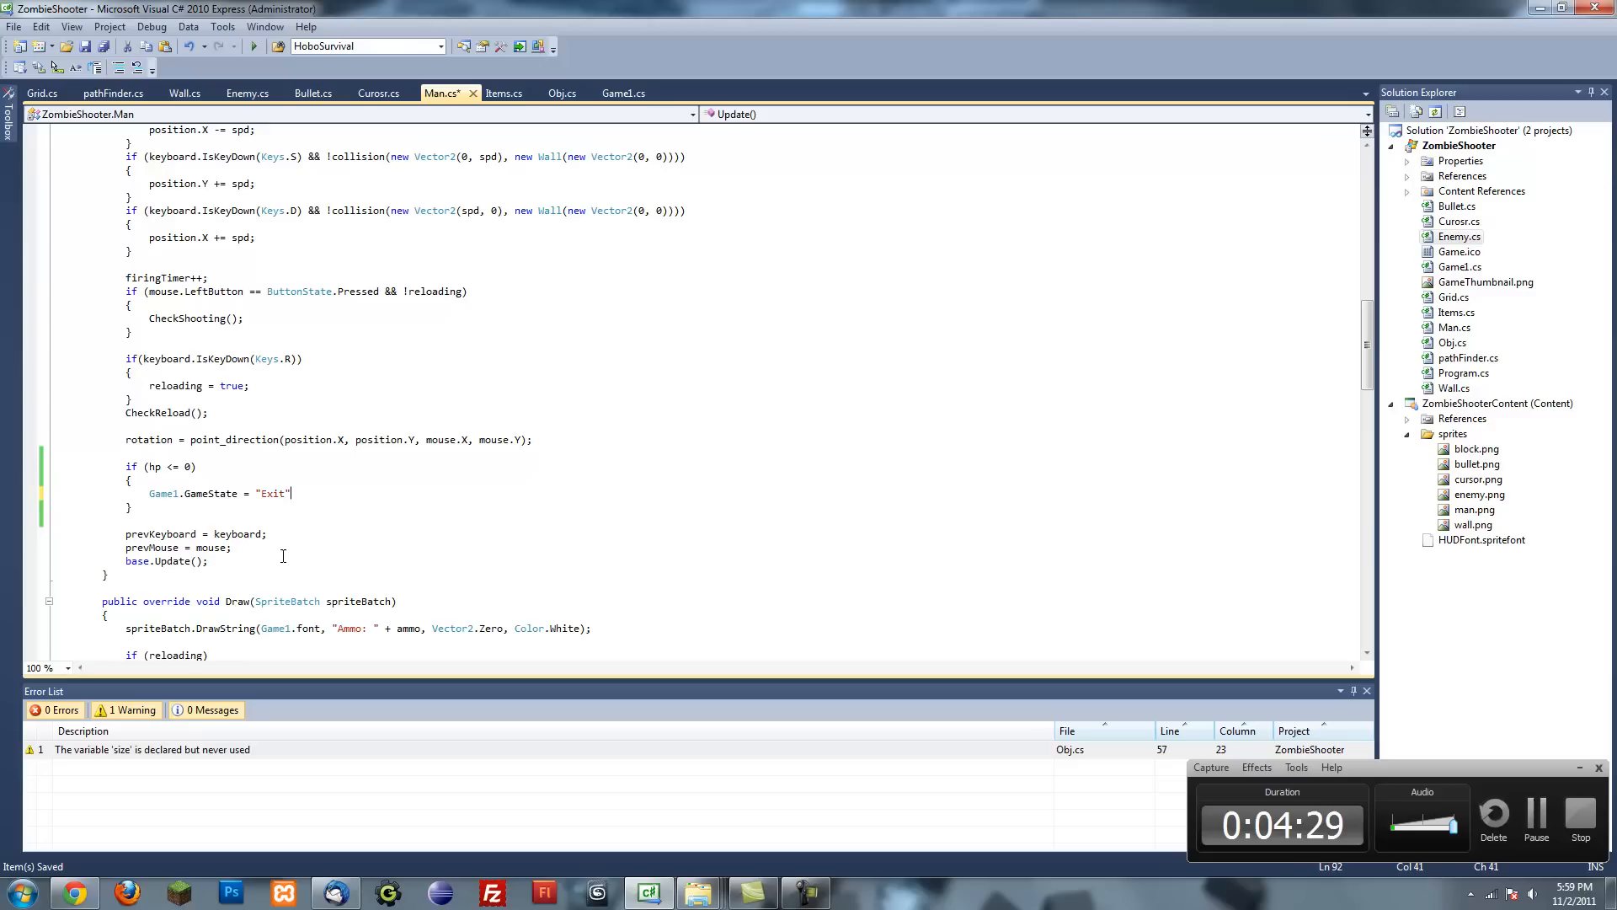
pyautogui.click(619, 93)
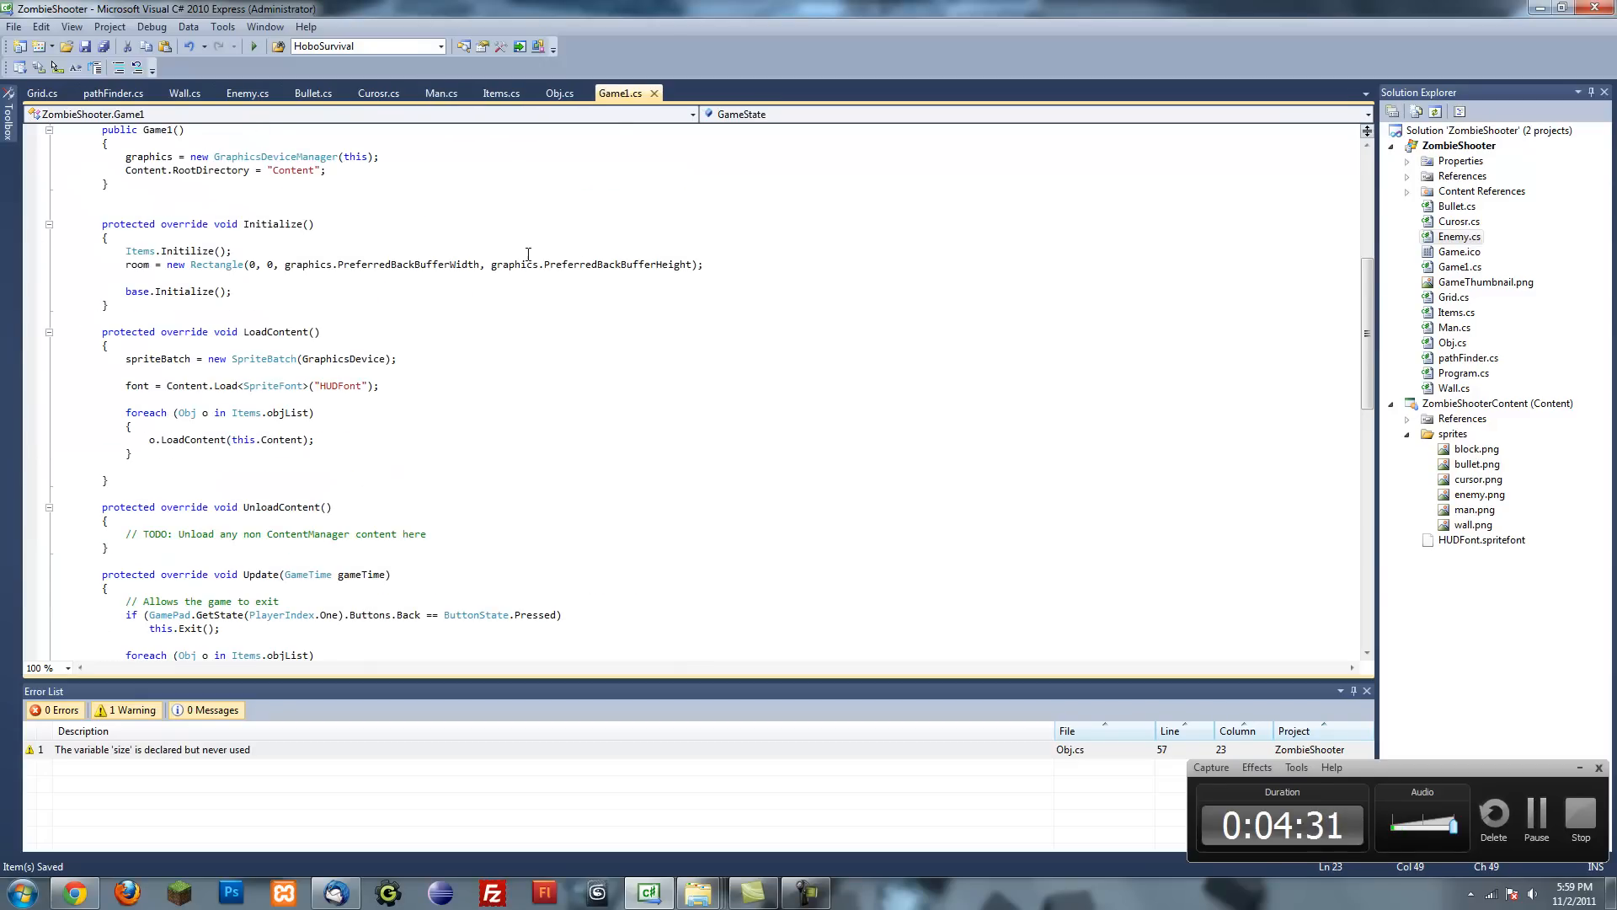
# - Add || GameState == "Exit" to Game1.Update's Back-button exit condition and start debugging
pyautogui.scroll(-3)
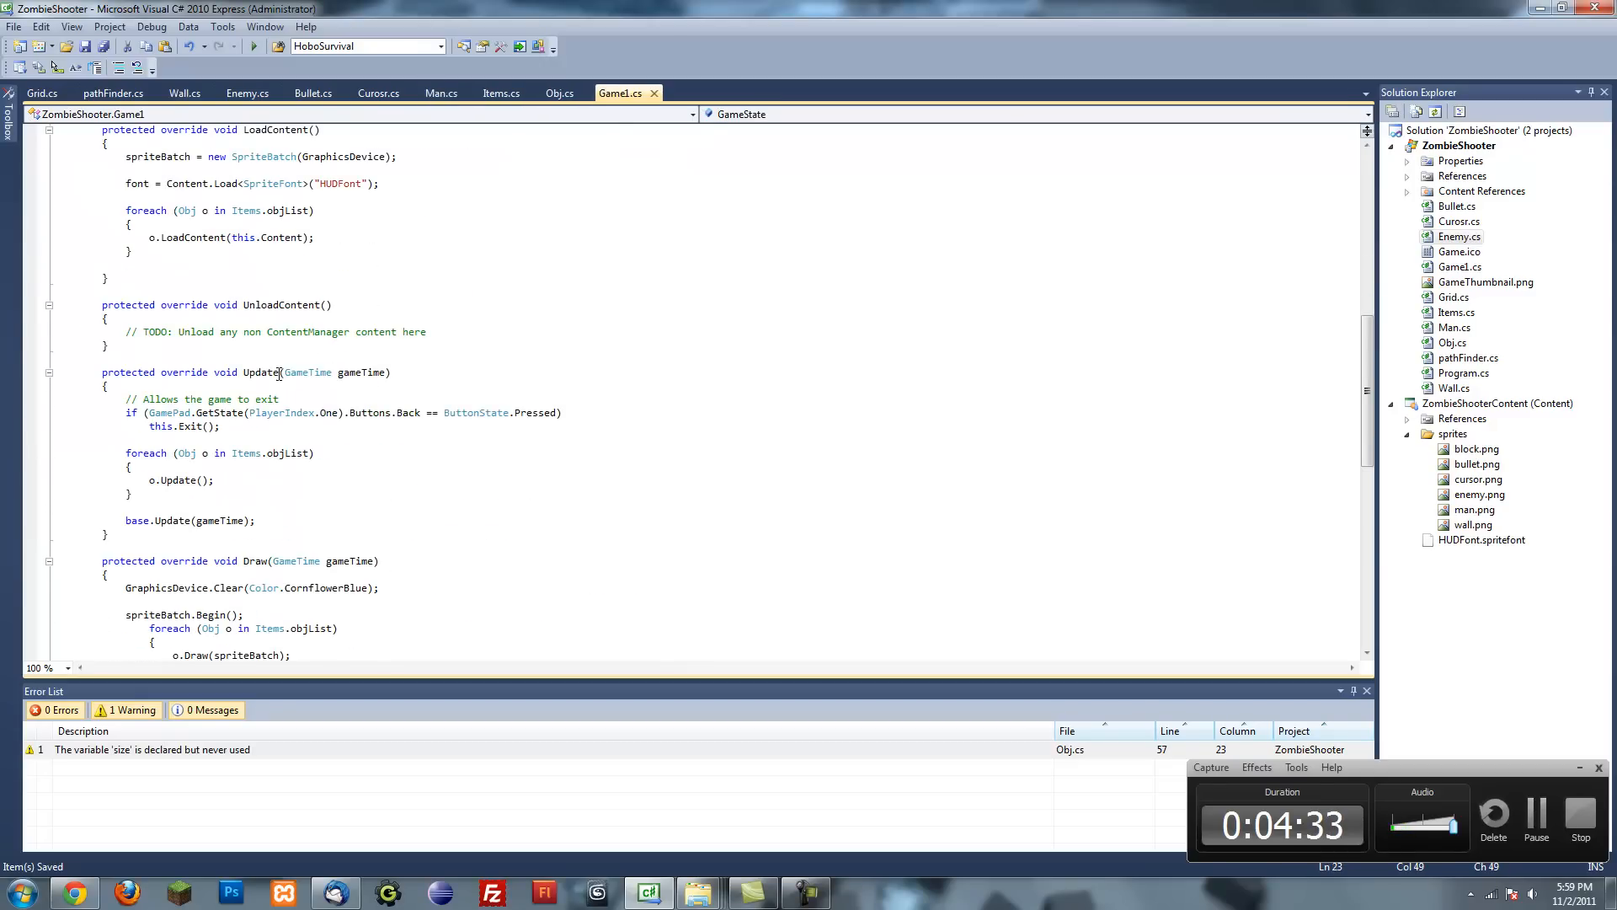
pyautogui.scroll(-3)
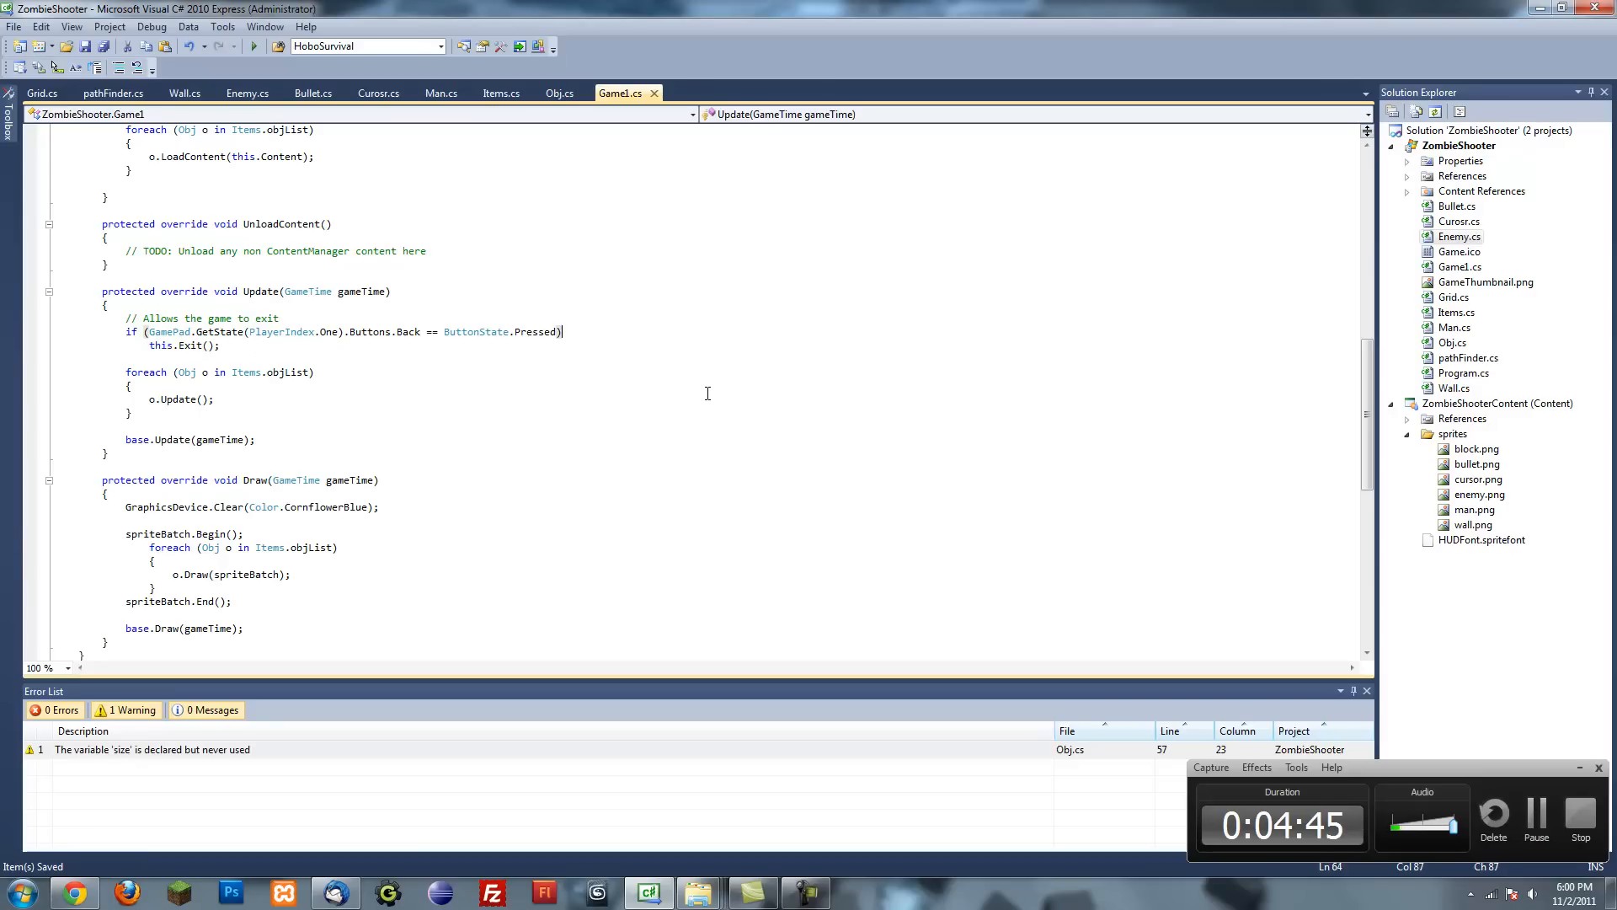
pyautogui.write('&& )')
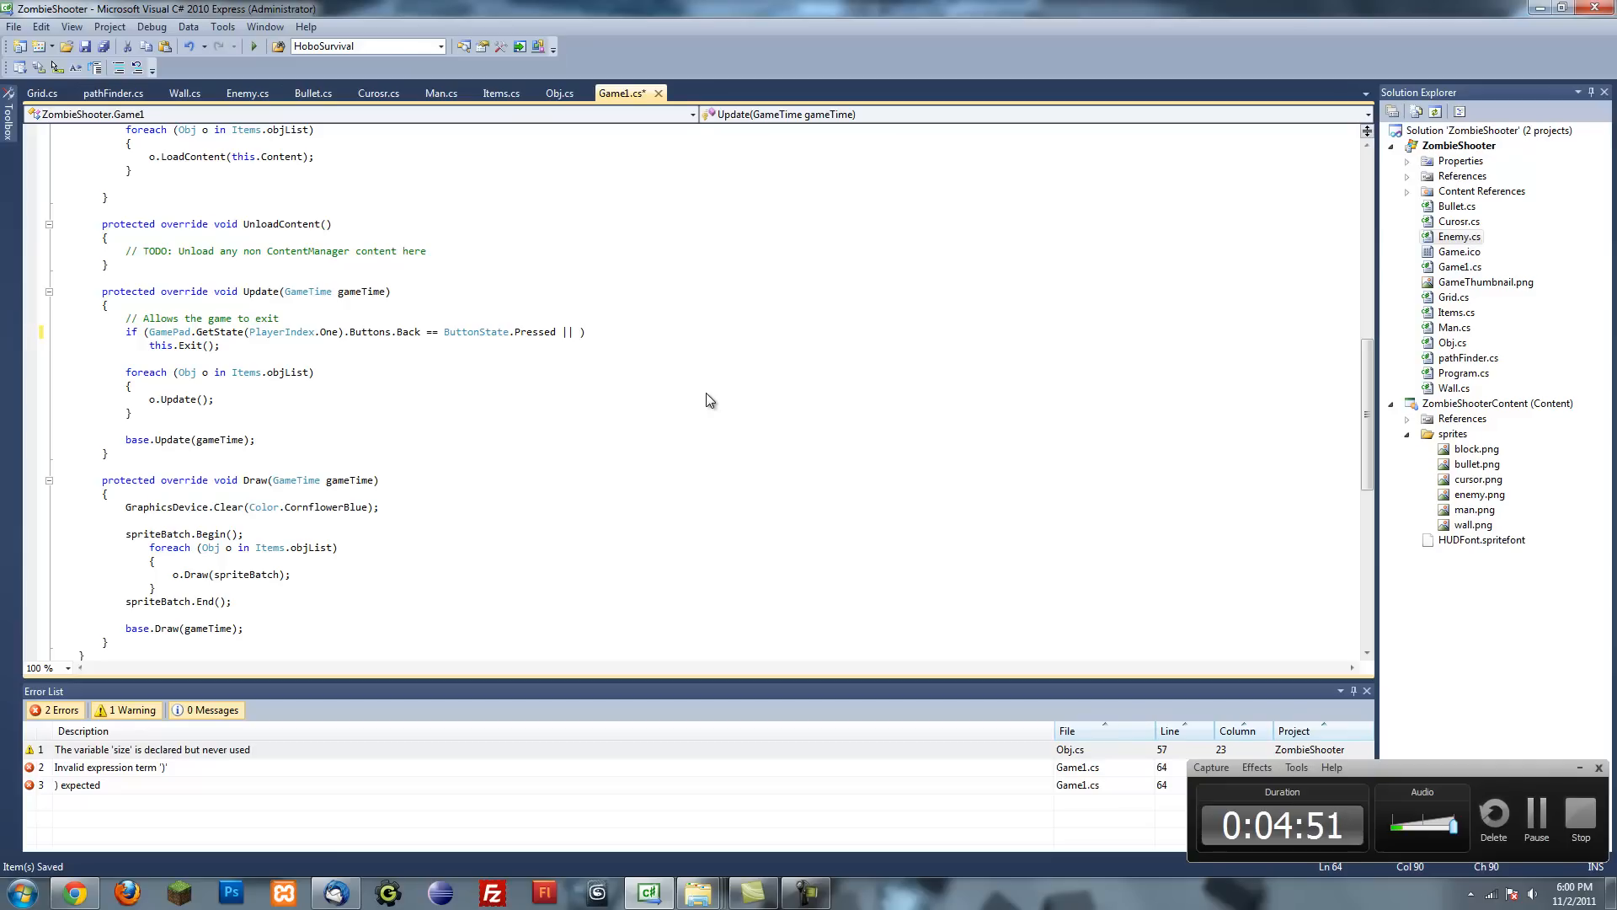
pyautogui.write('GameState')
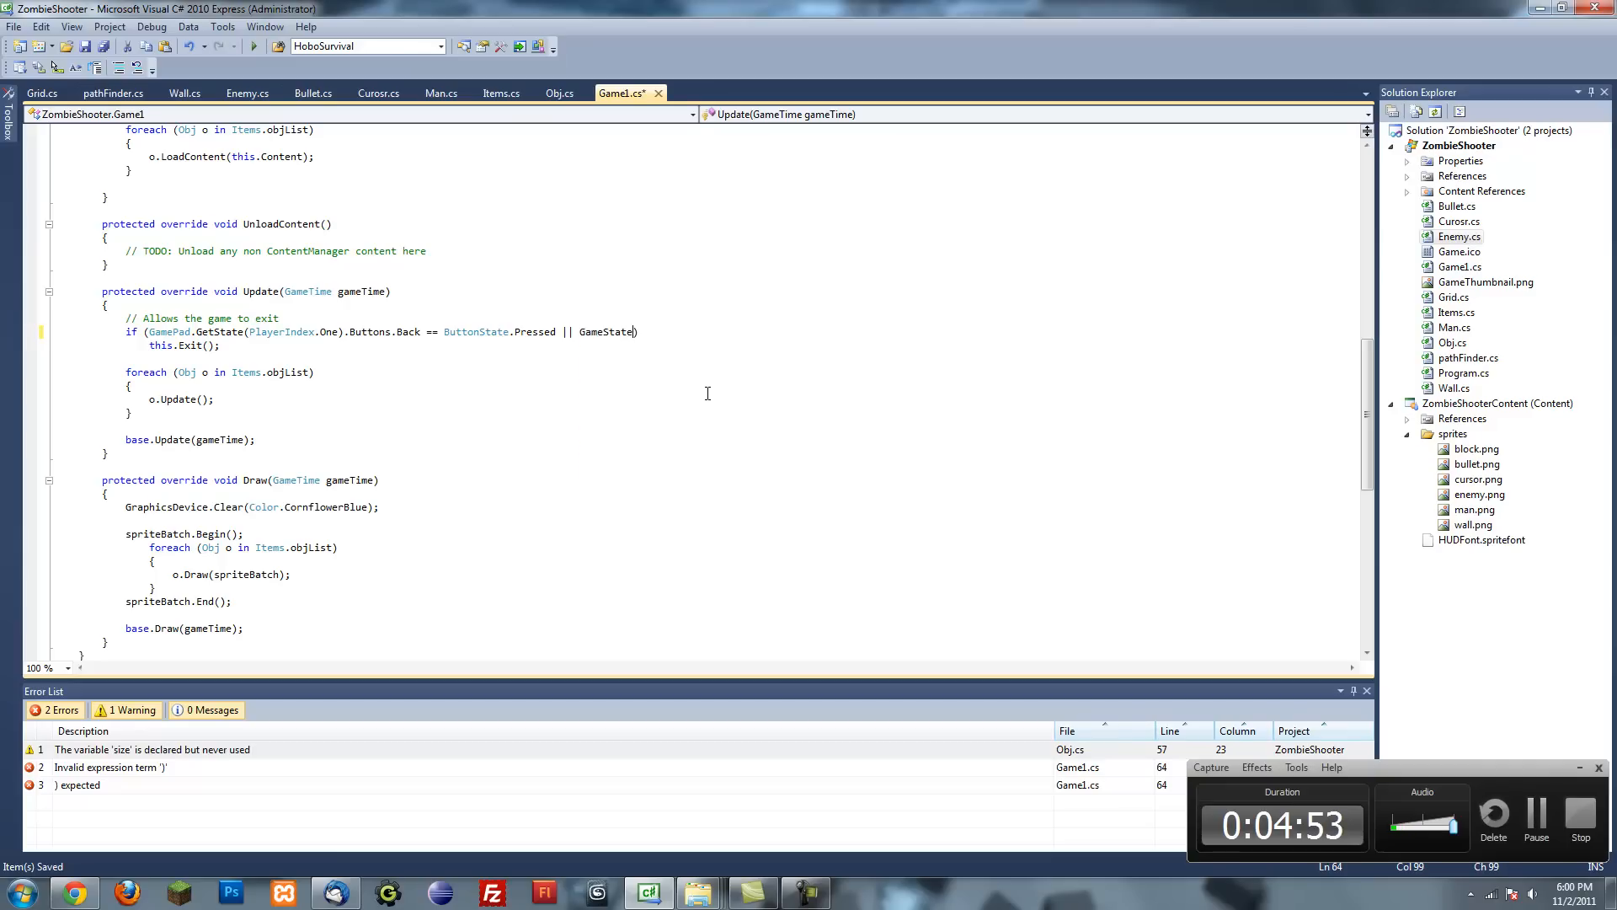
pyautogui.write('== "')
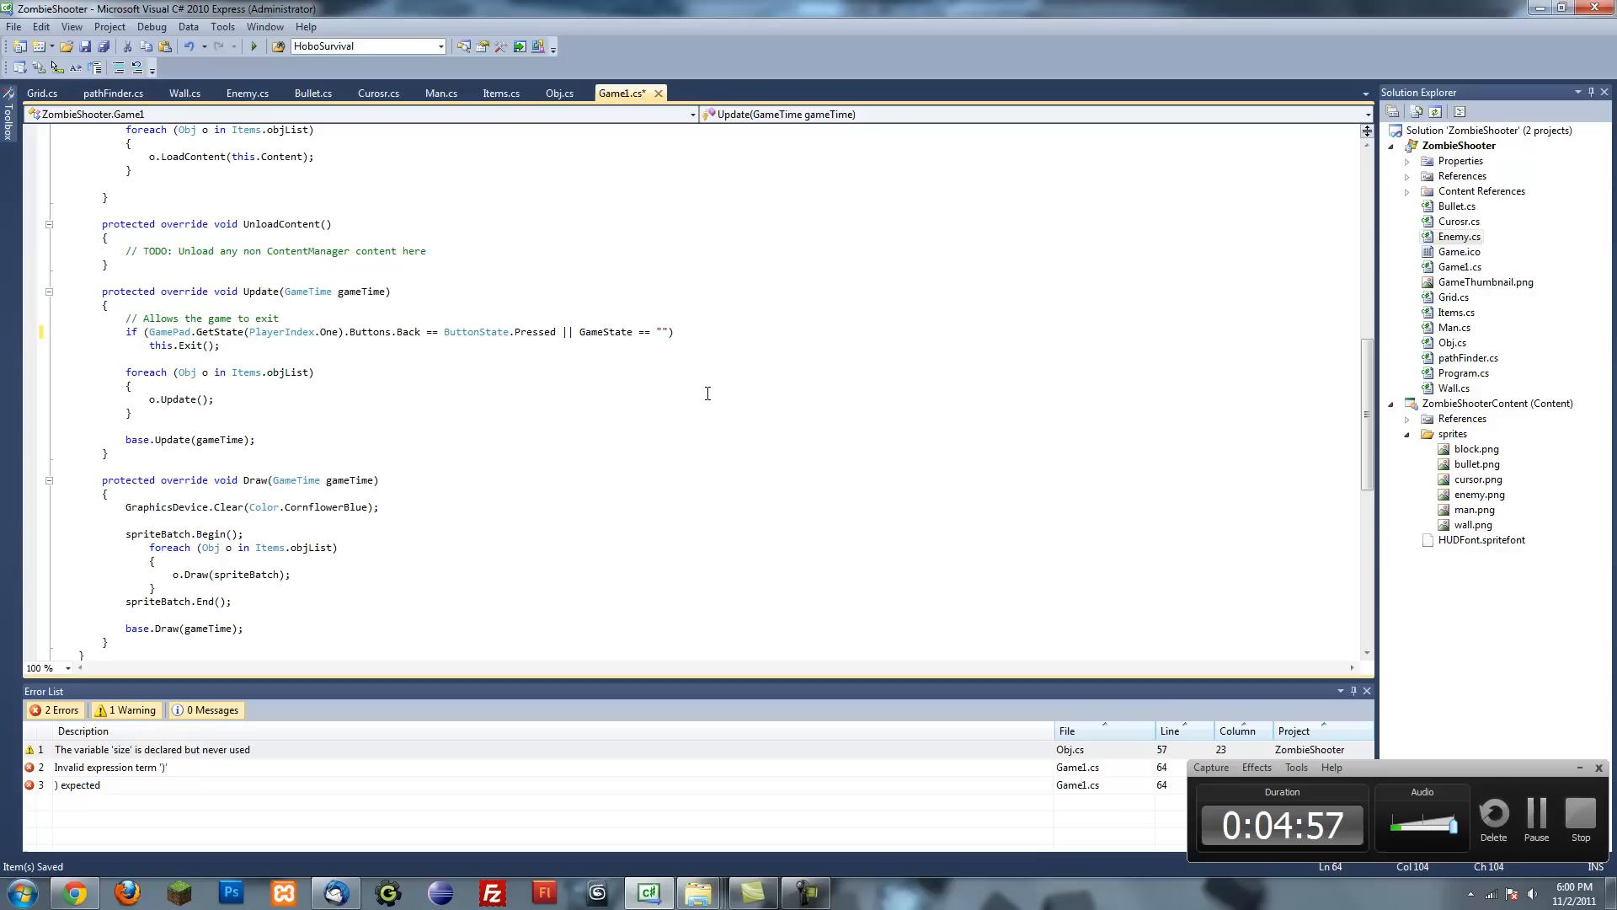
pyautogui.write('Exit')
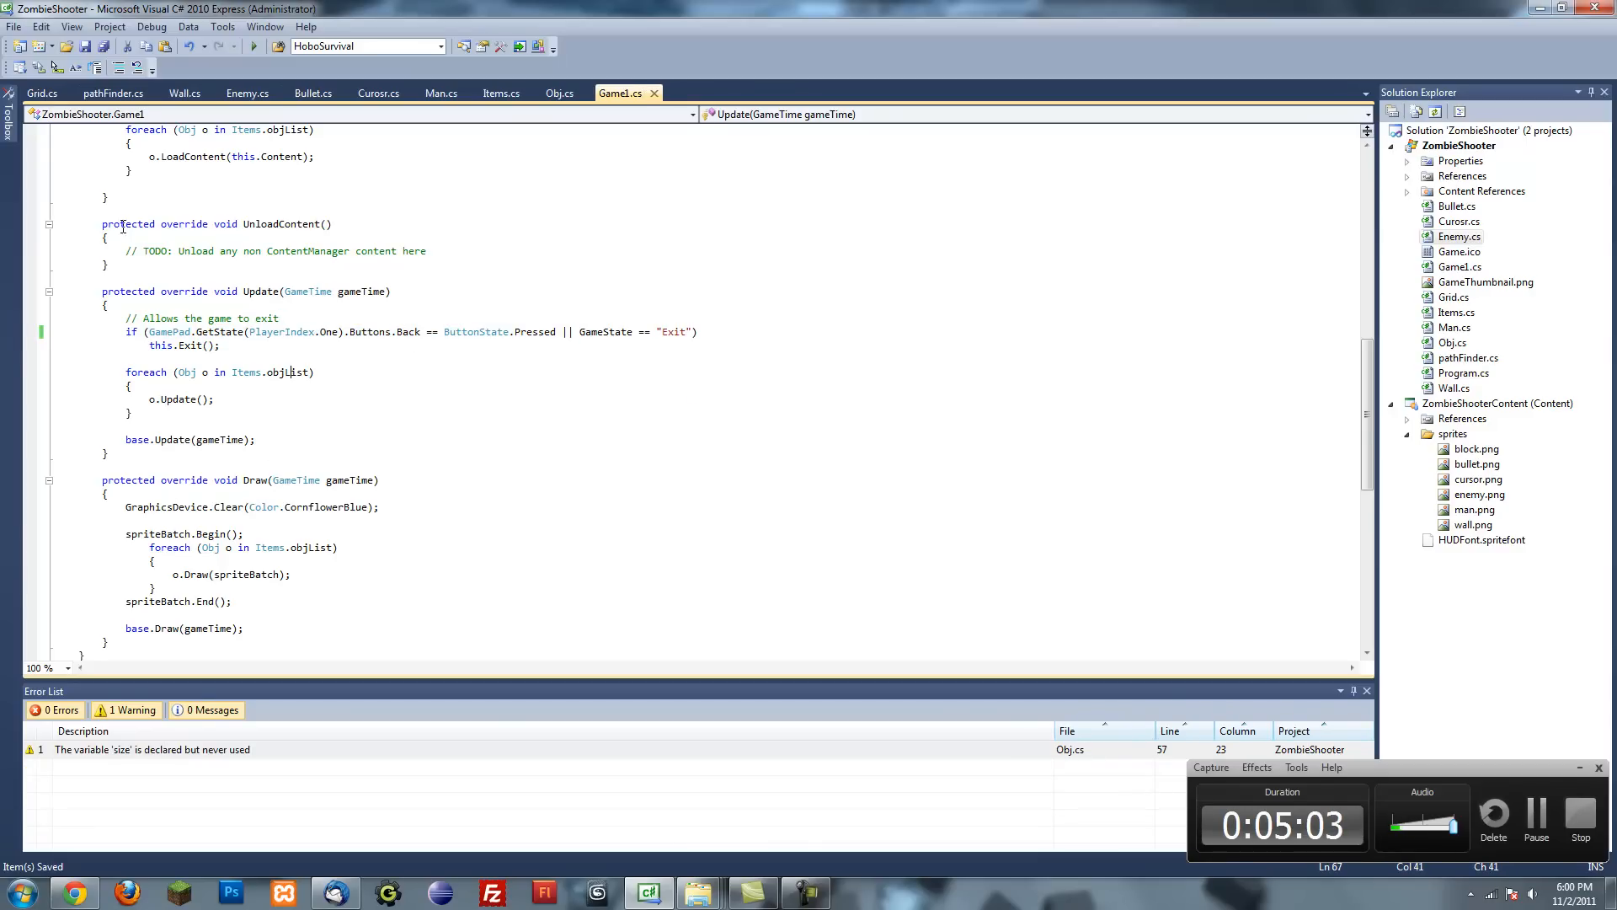
pyautogui.click(254, 46)
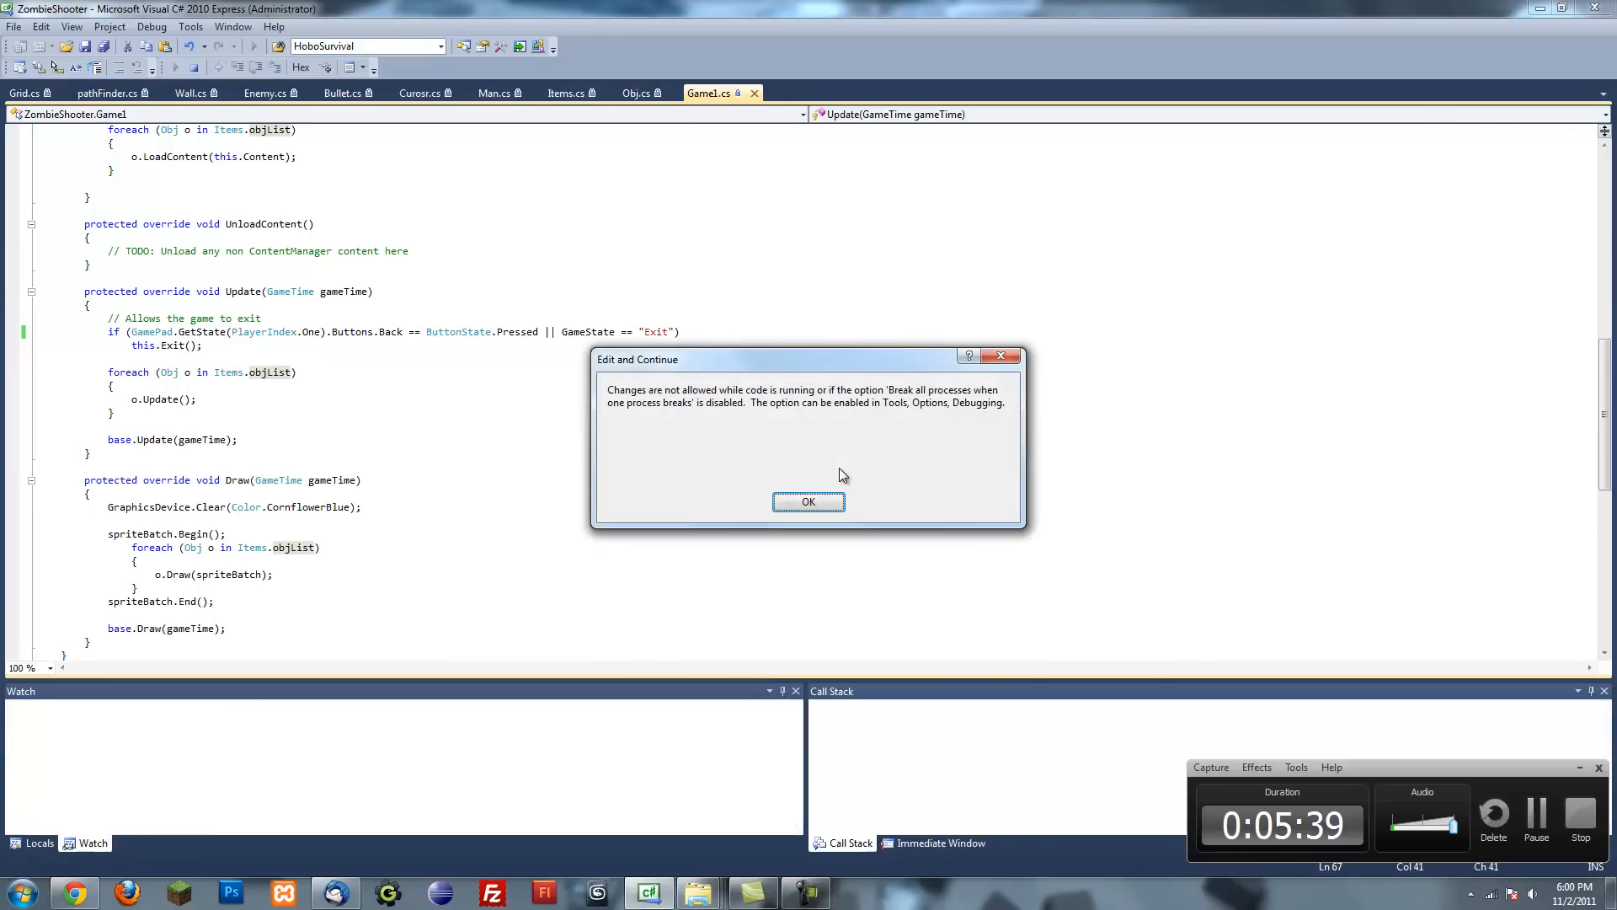
pyautogui.click(809, 501)
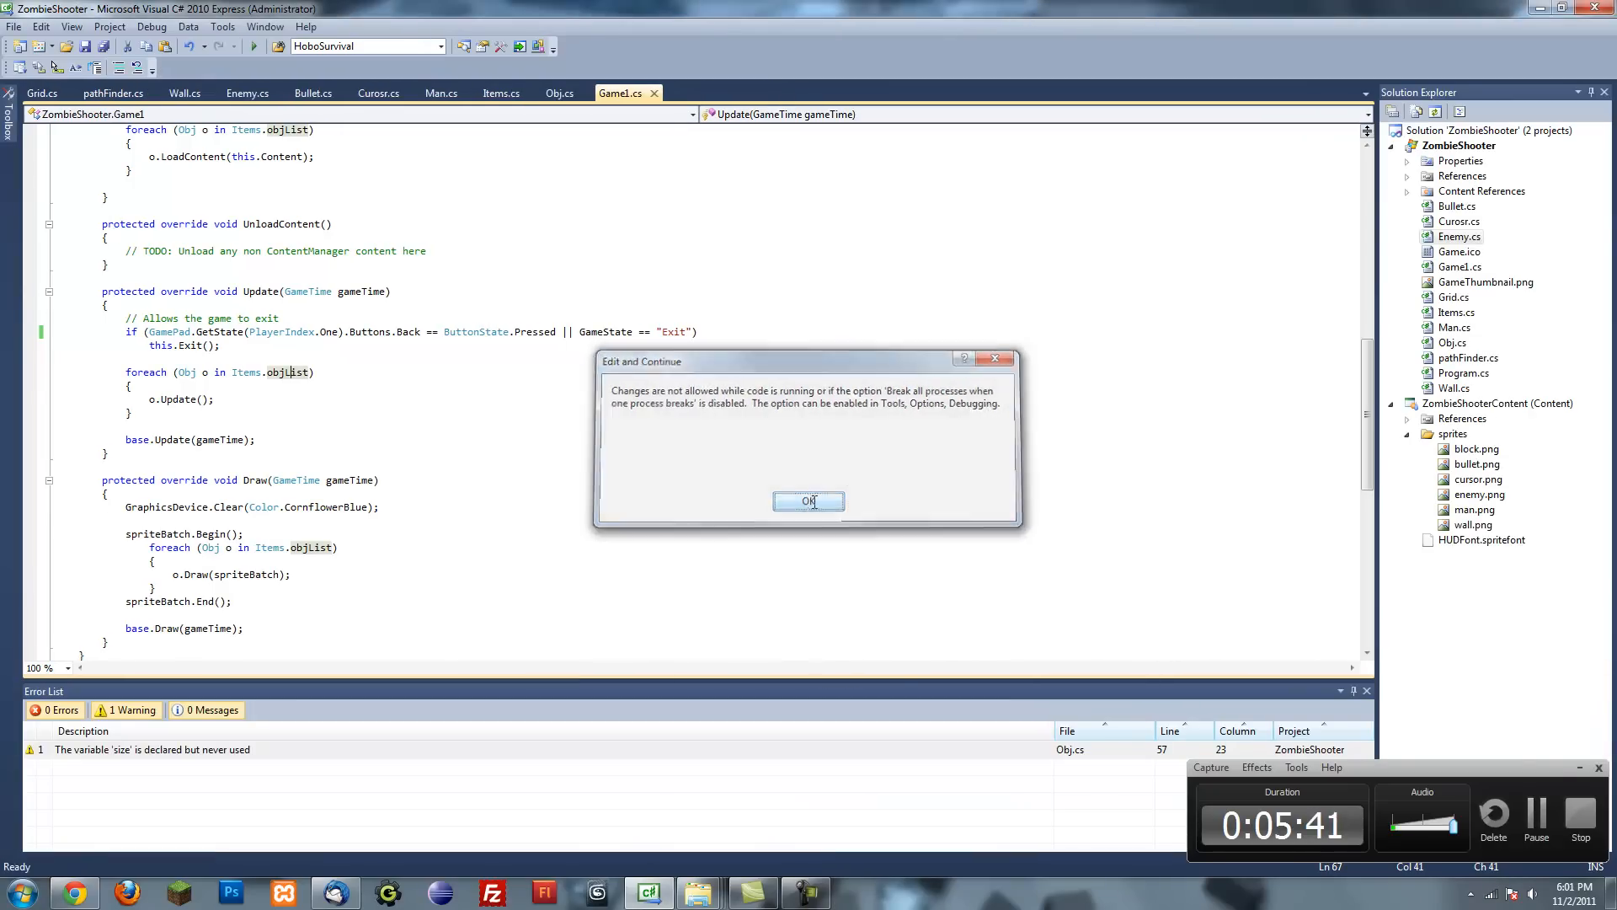
pyautogui.click(808, 501)
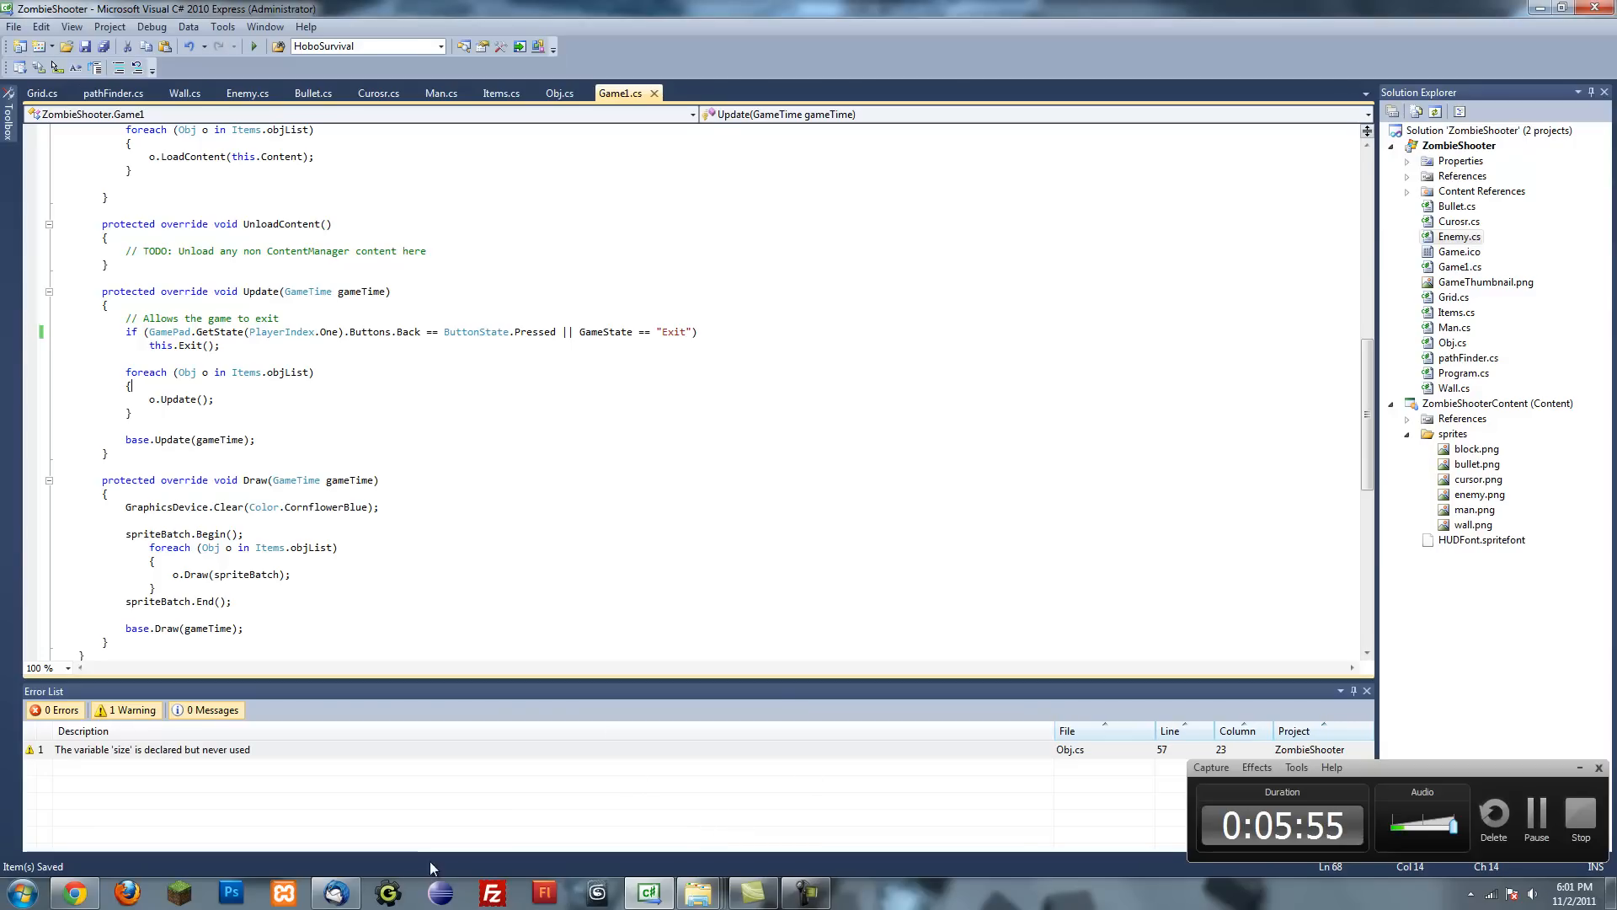
# - Add a class named Spawner.cs to the ZombieShooter project
pyautogui.rightClick(1458, 145)
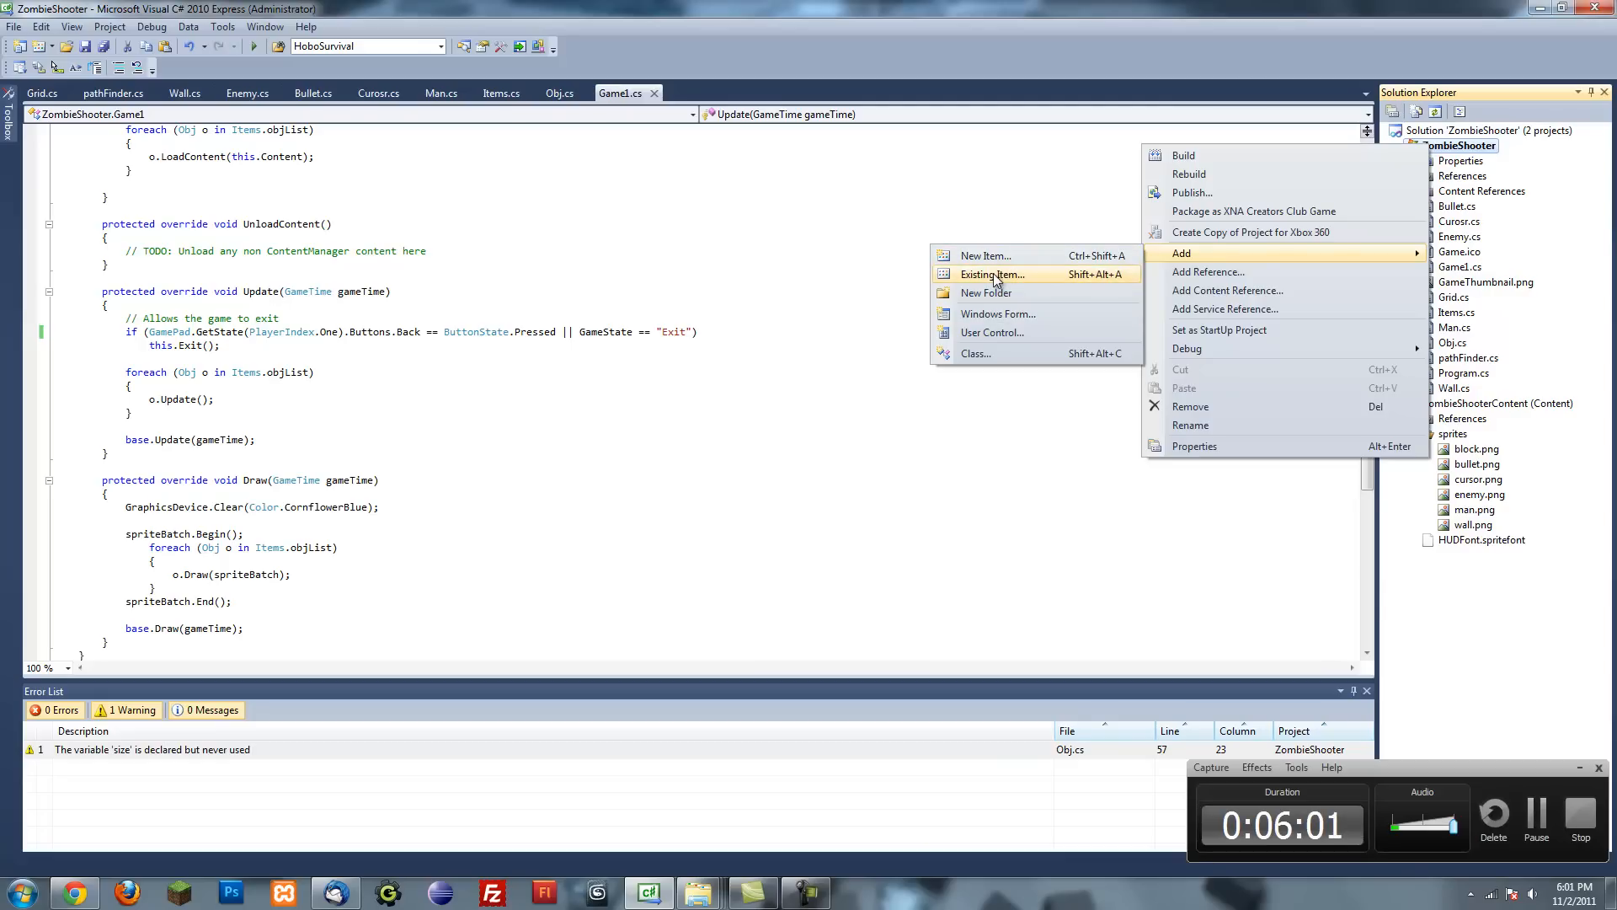
pyautogui.moveTo(975, 353)
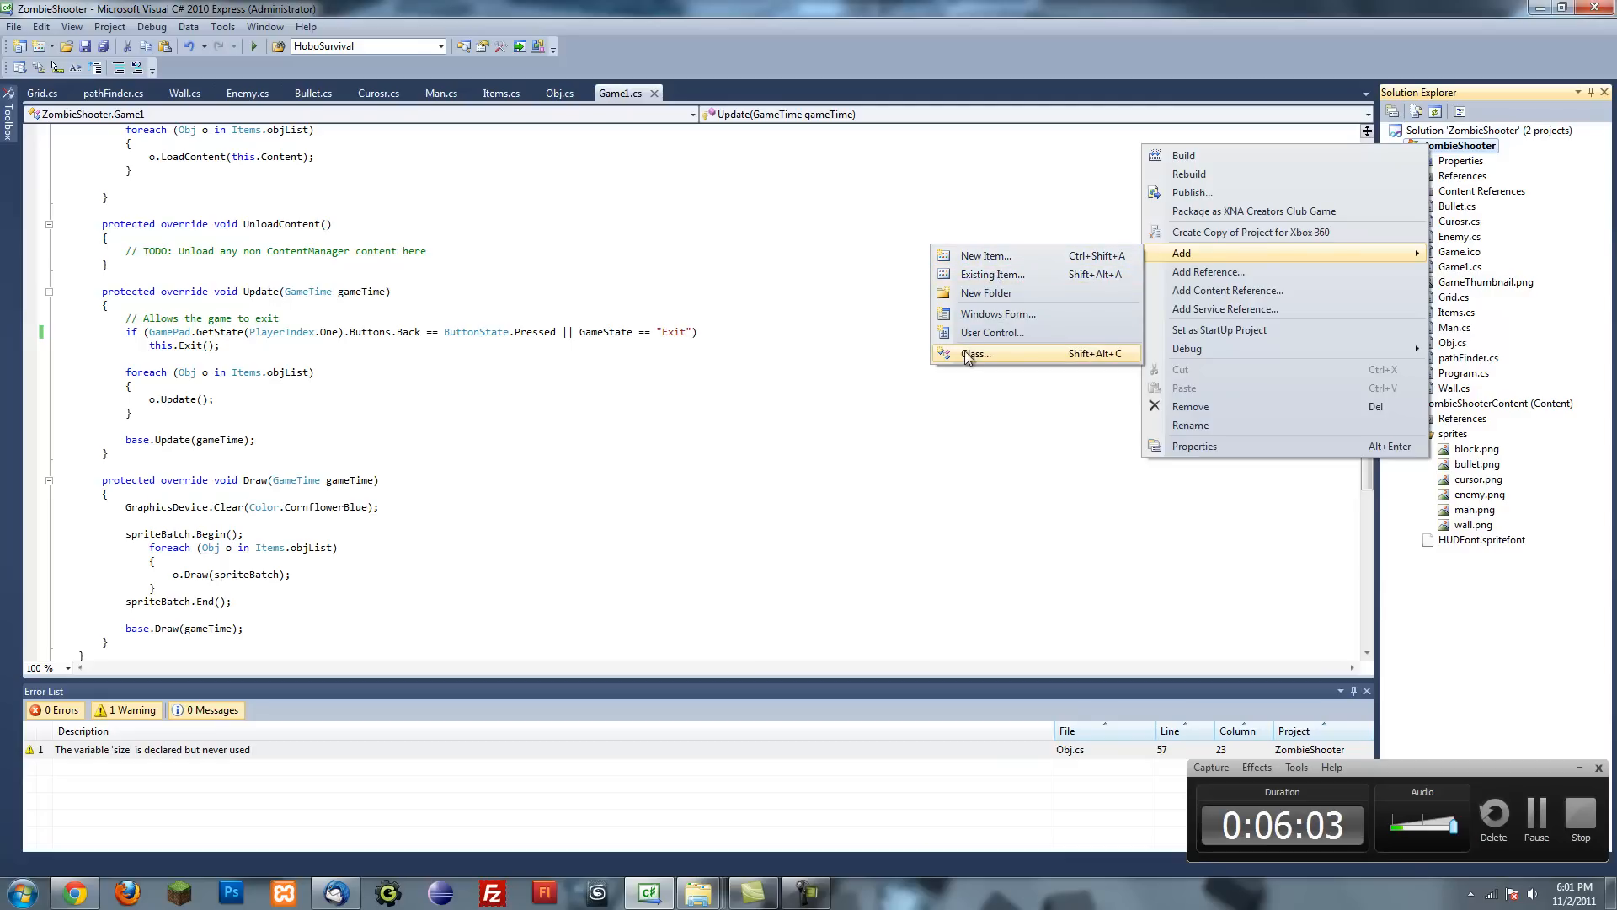
pyautogui.click(974, 353)
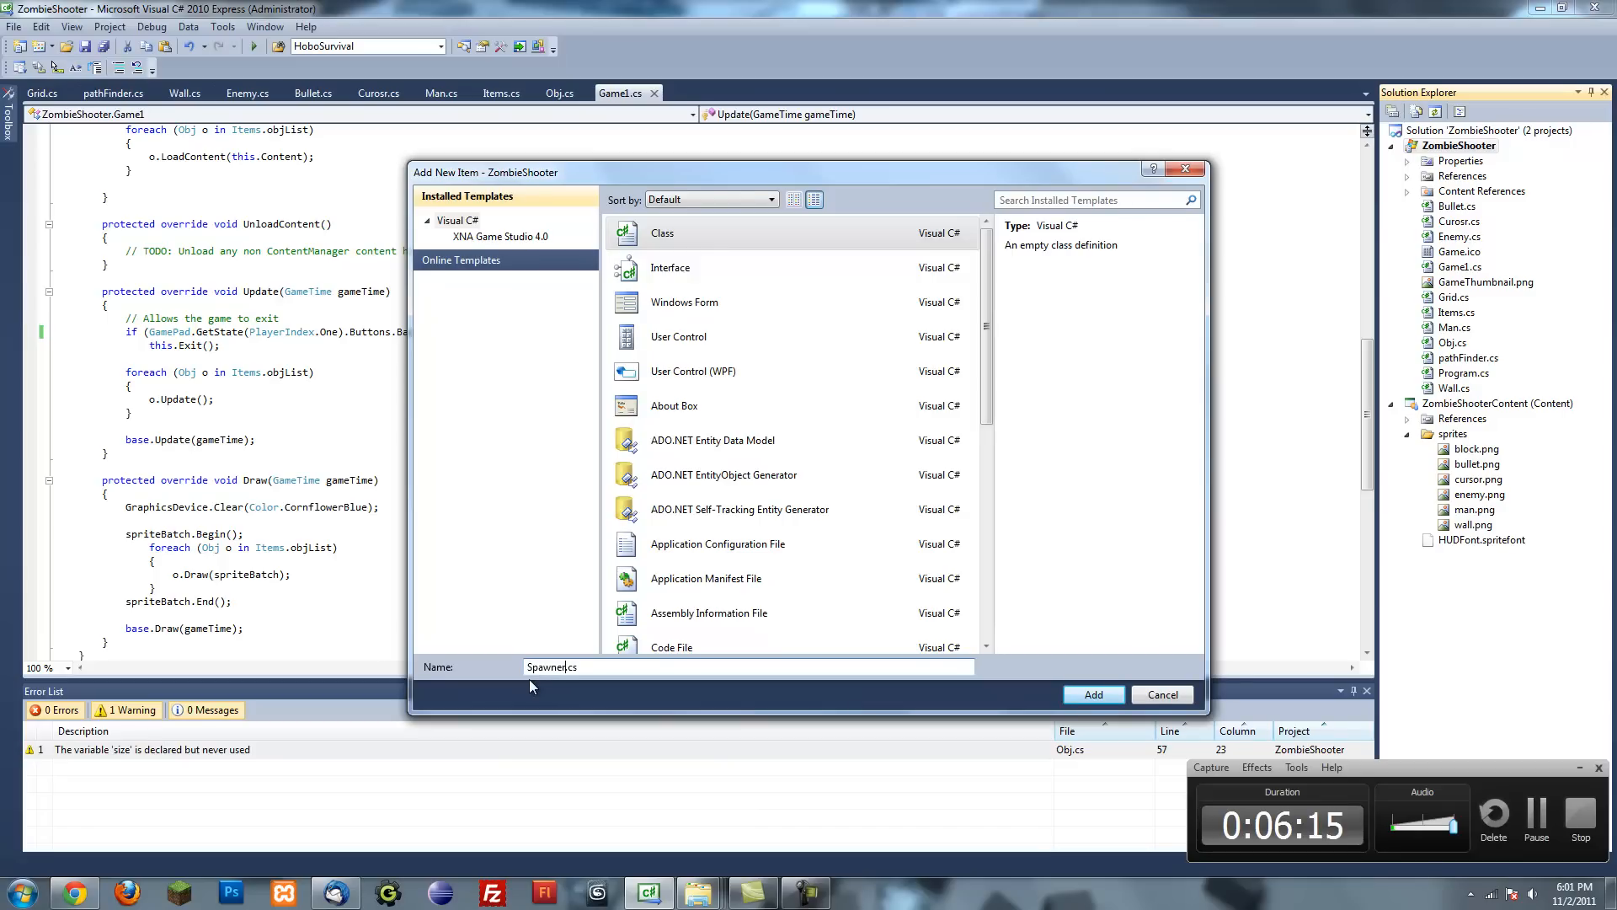
pyautogui.click(1093, 694)
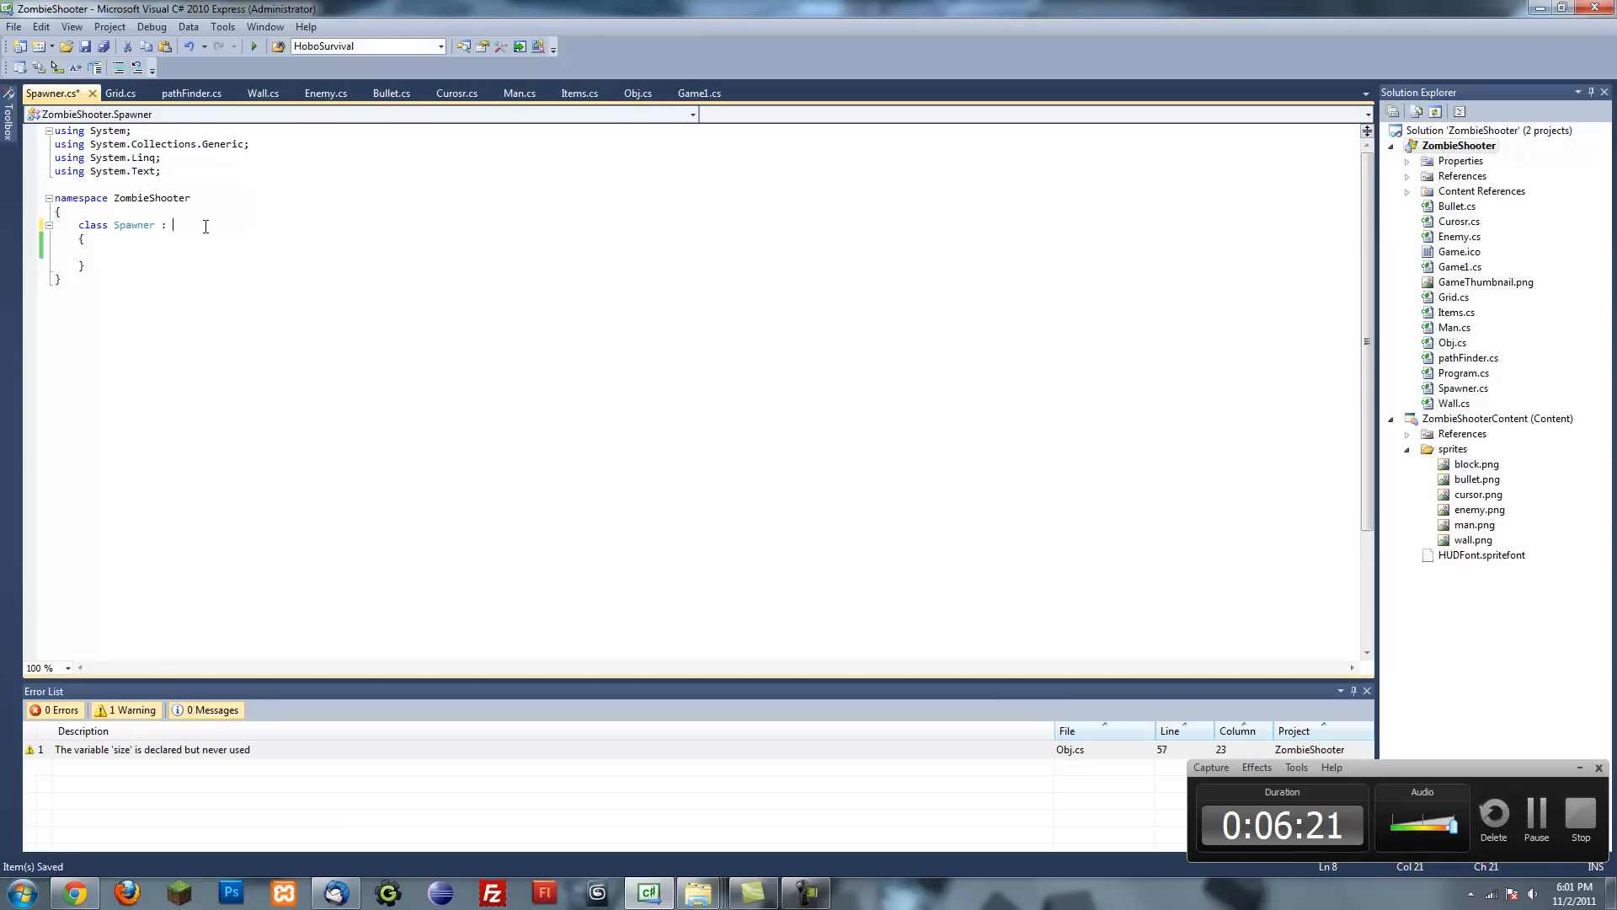
# - Make Spawner inherit Obj, copying Wall's Vector2 pos constructor and Grid's XNA using lines
pyautogui.write('Obj')
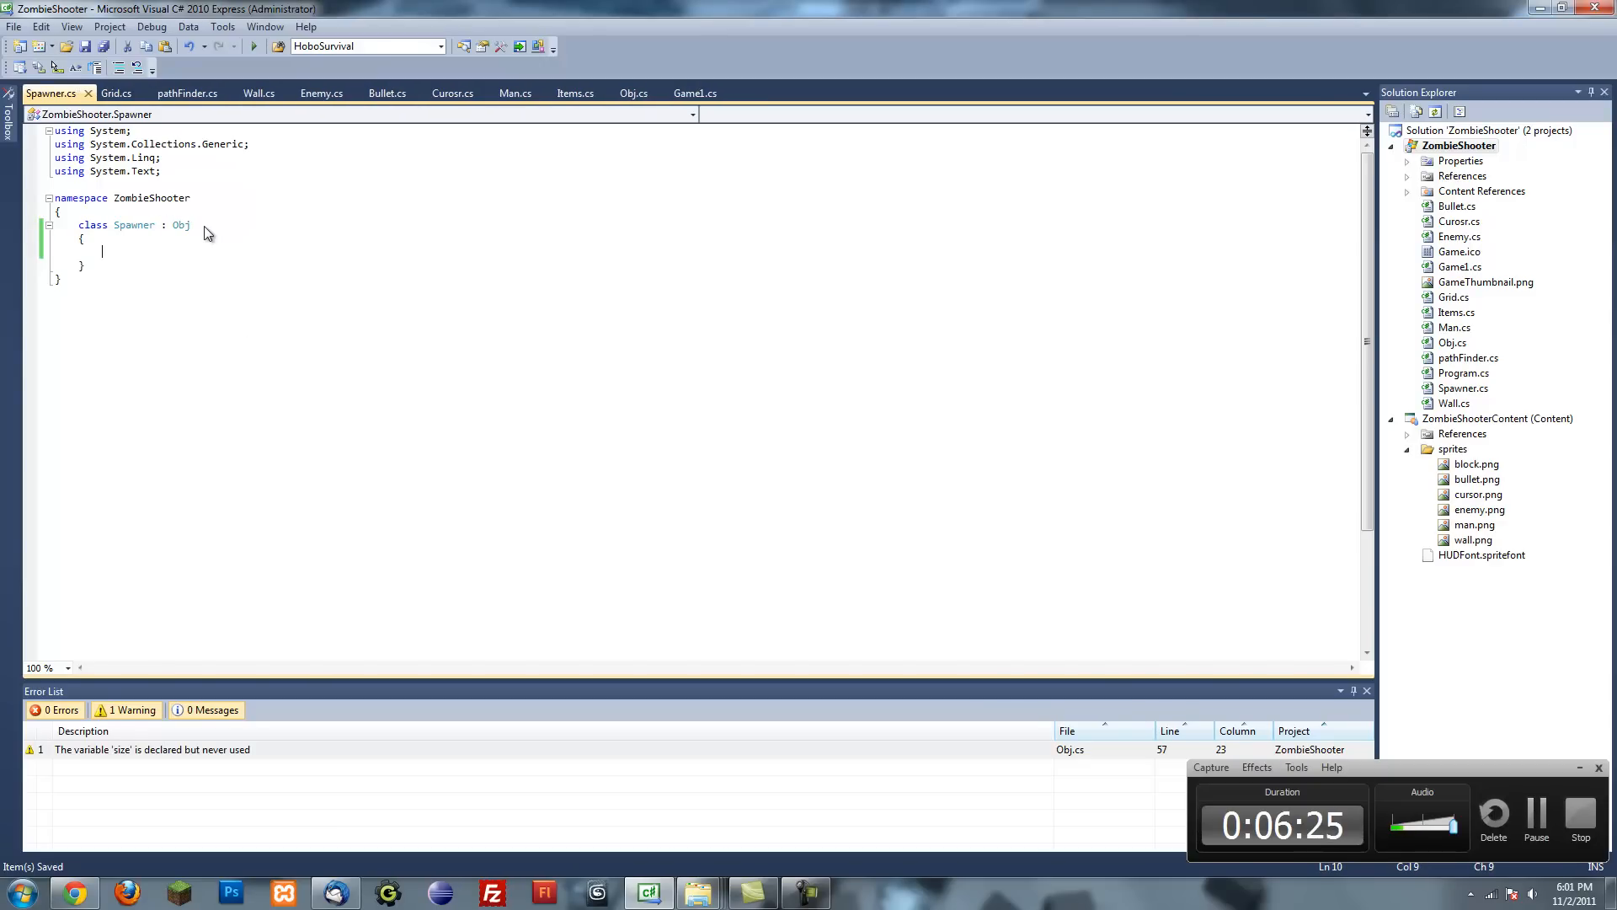
pyautogui.click(116, 92)
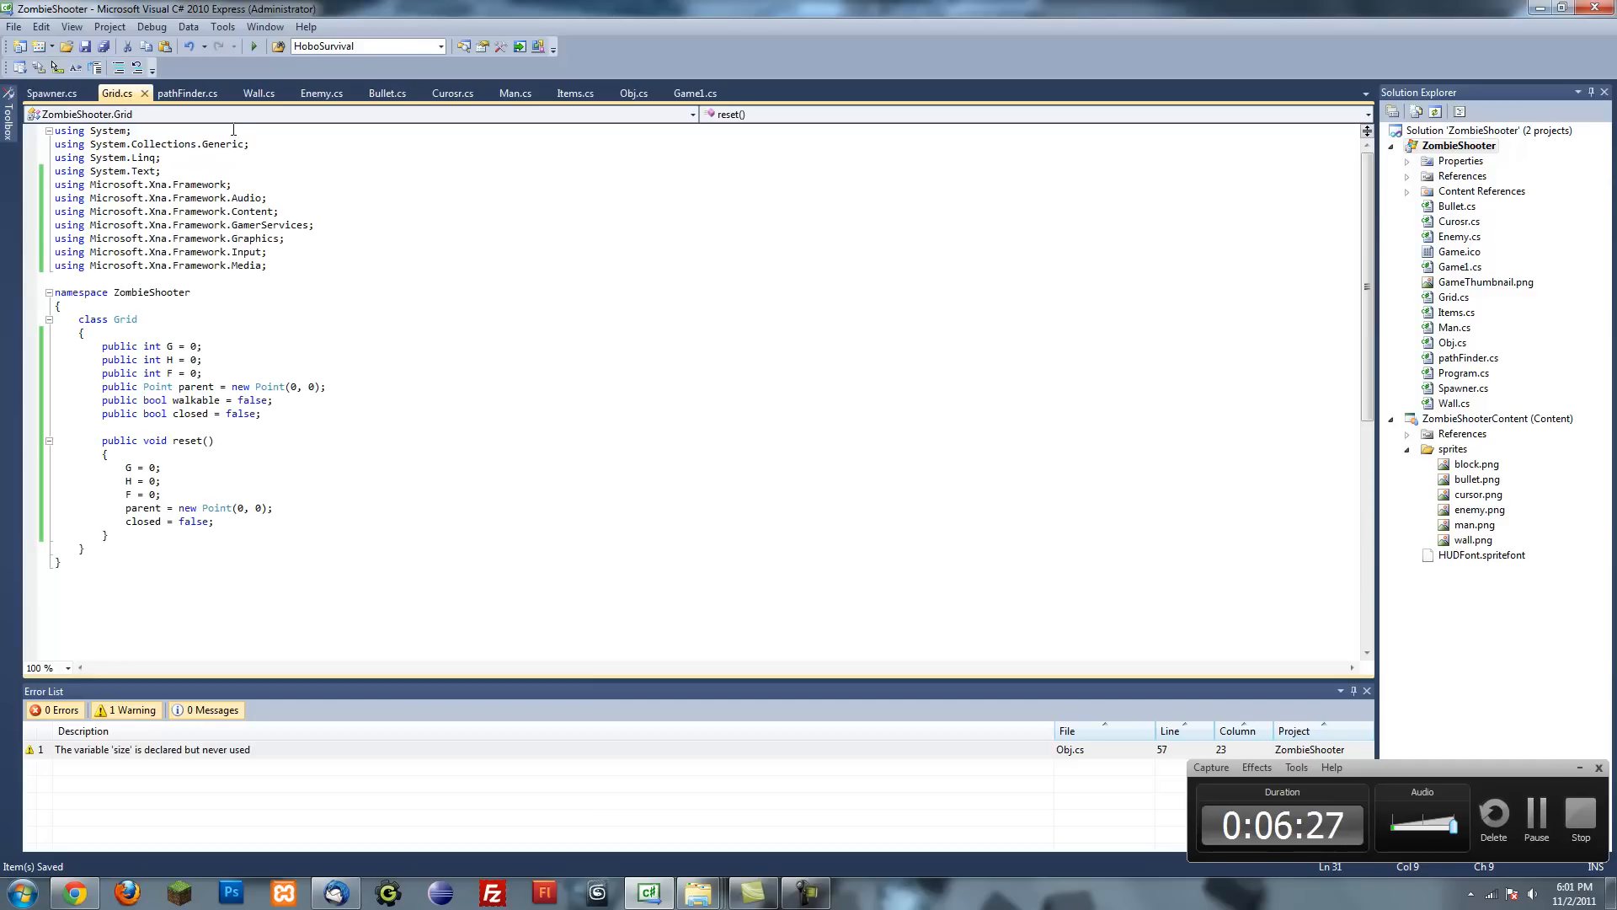
pyautogui.click(261, 93)
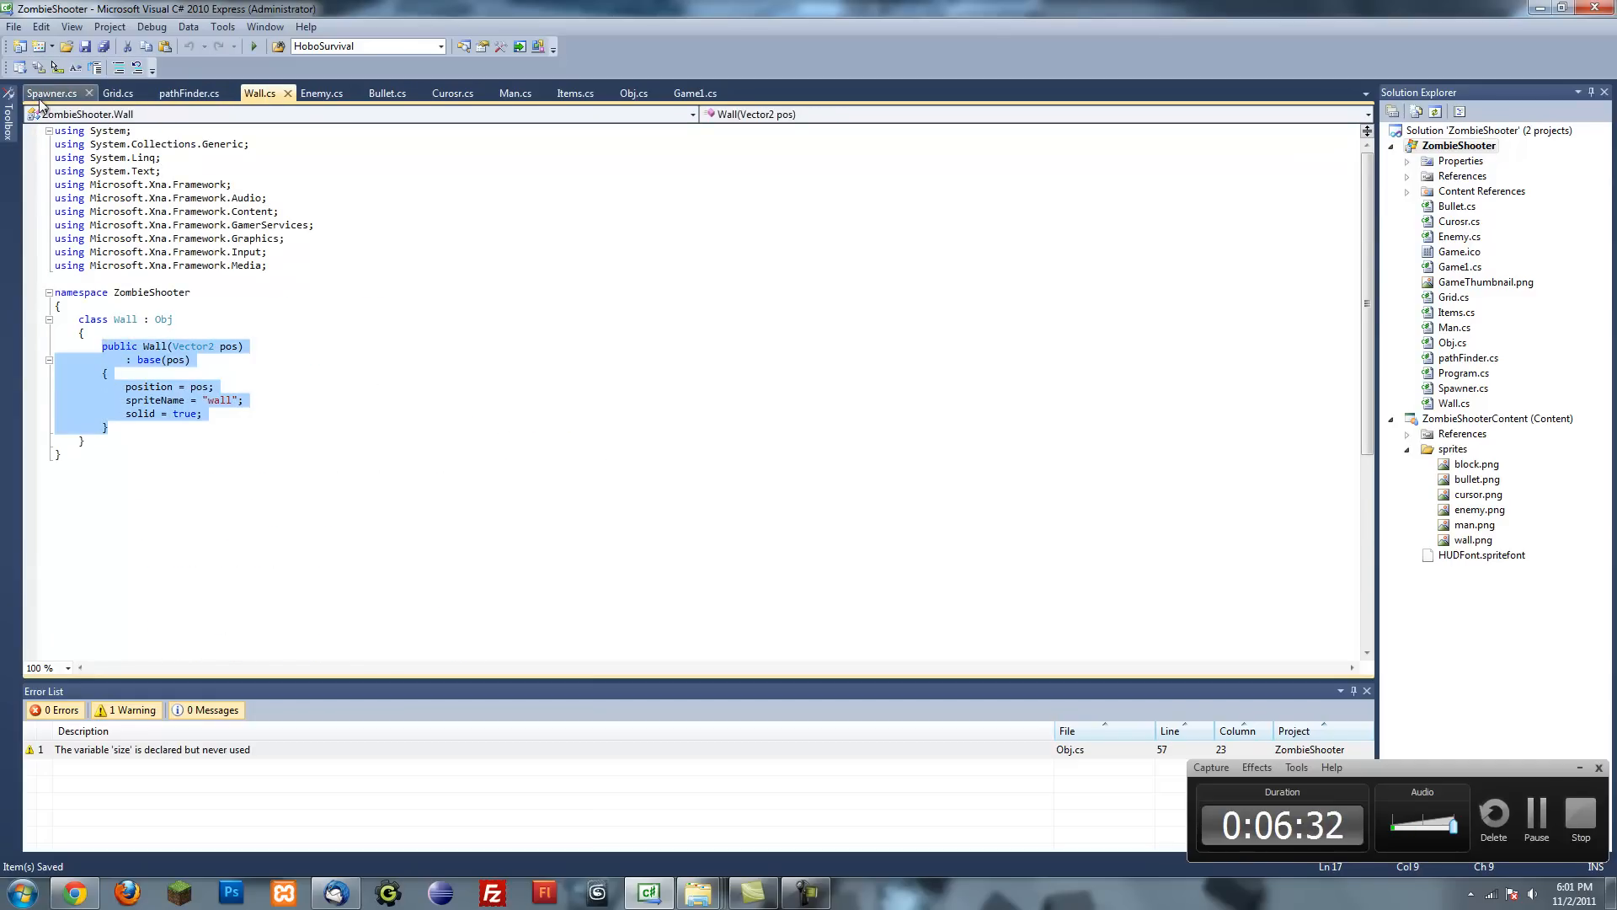
pyautogui.click(52, 92)
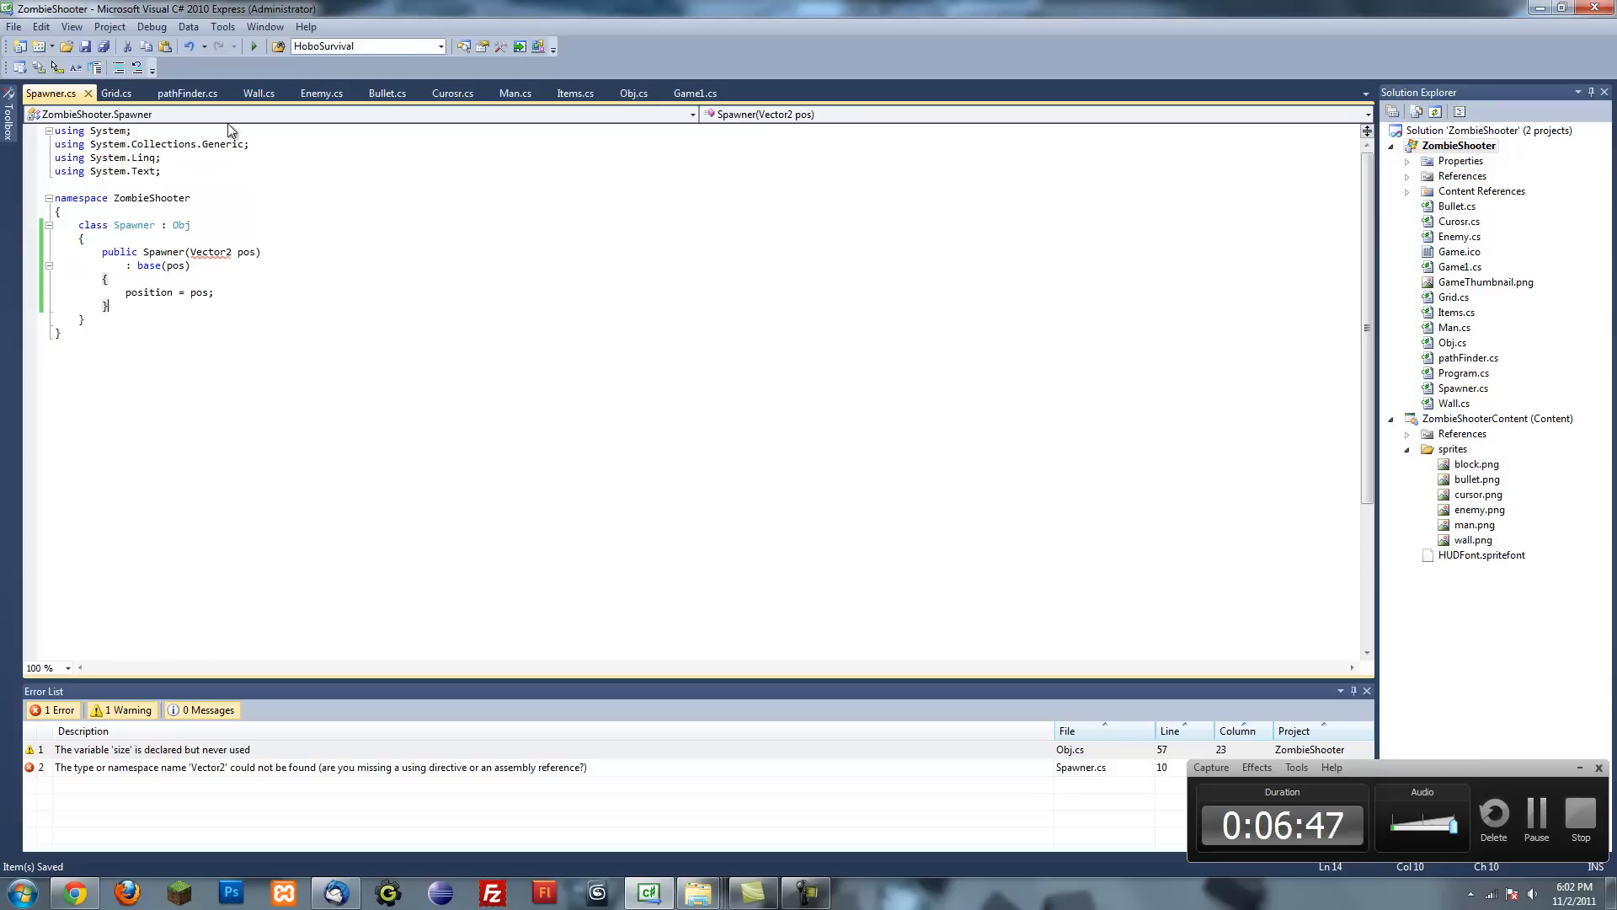
pyautogui.click(116, 92)
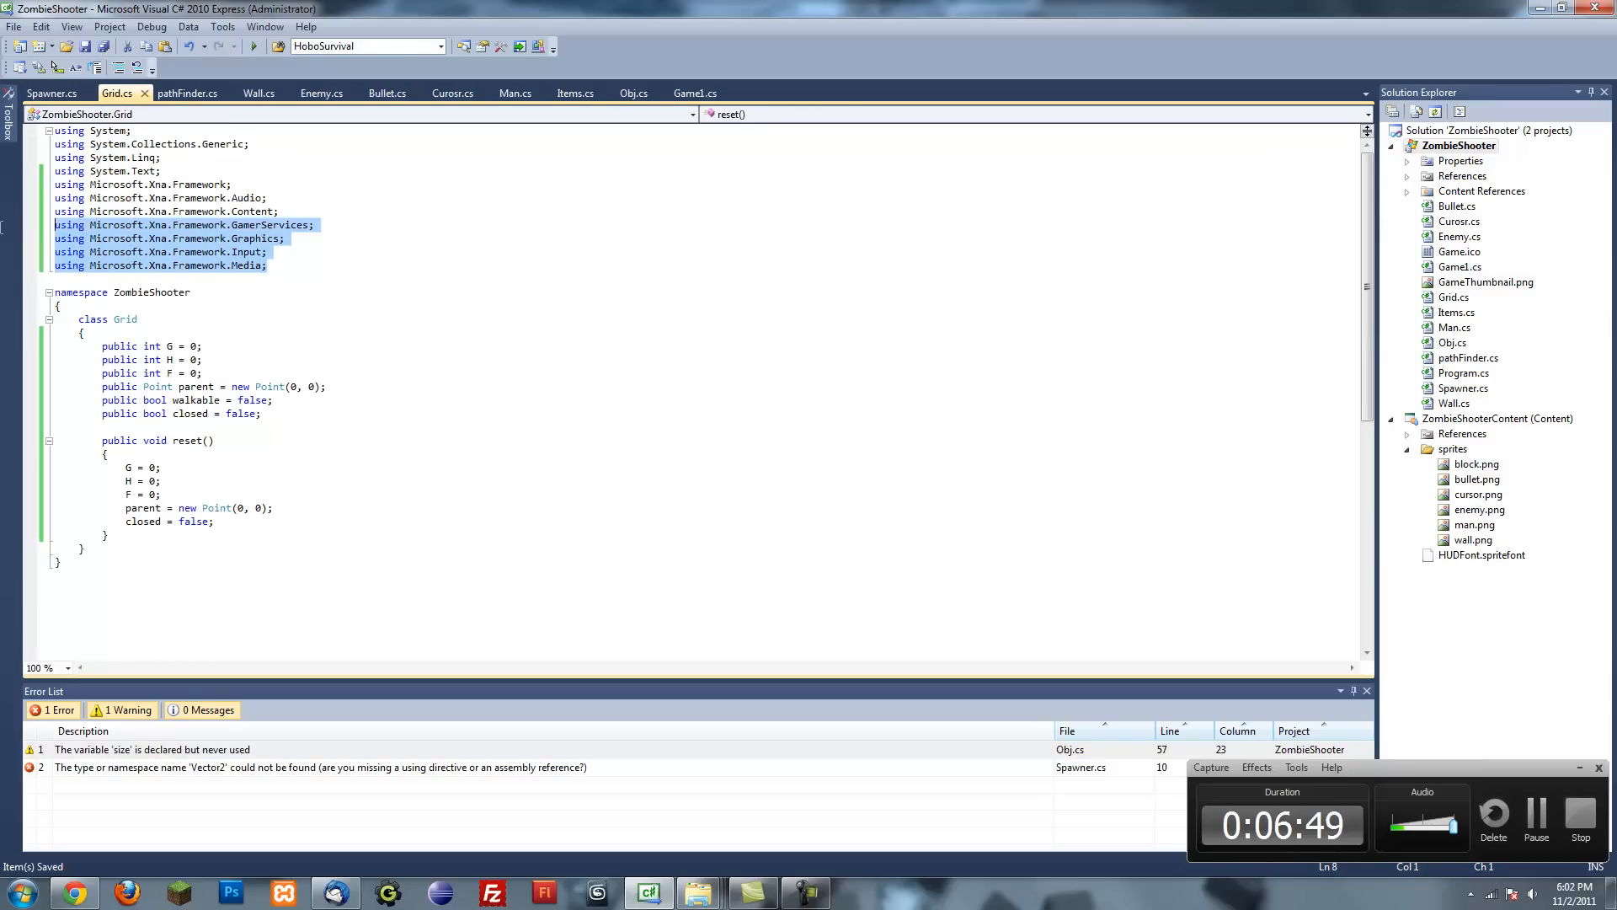
pyautogui.click(50, 93)
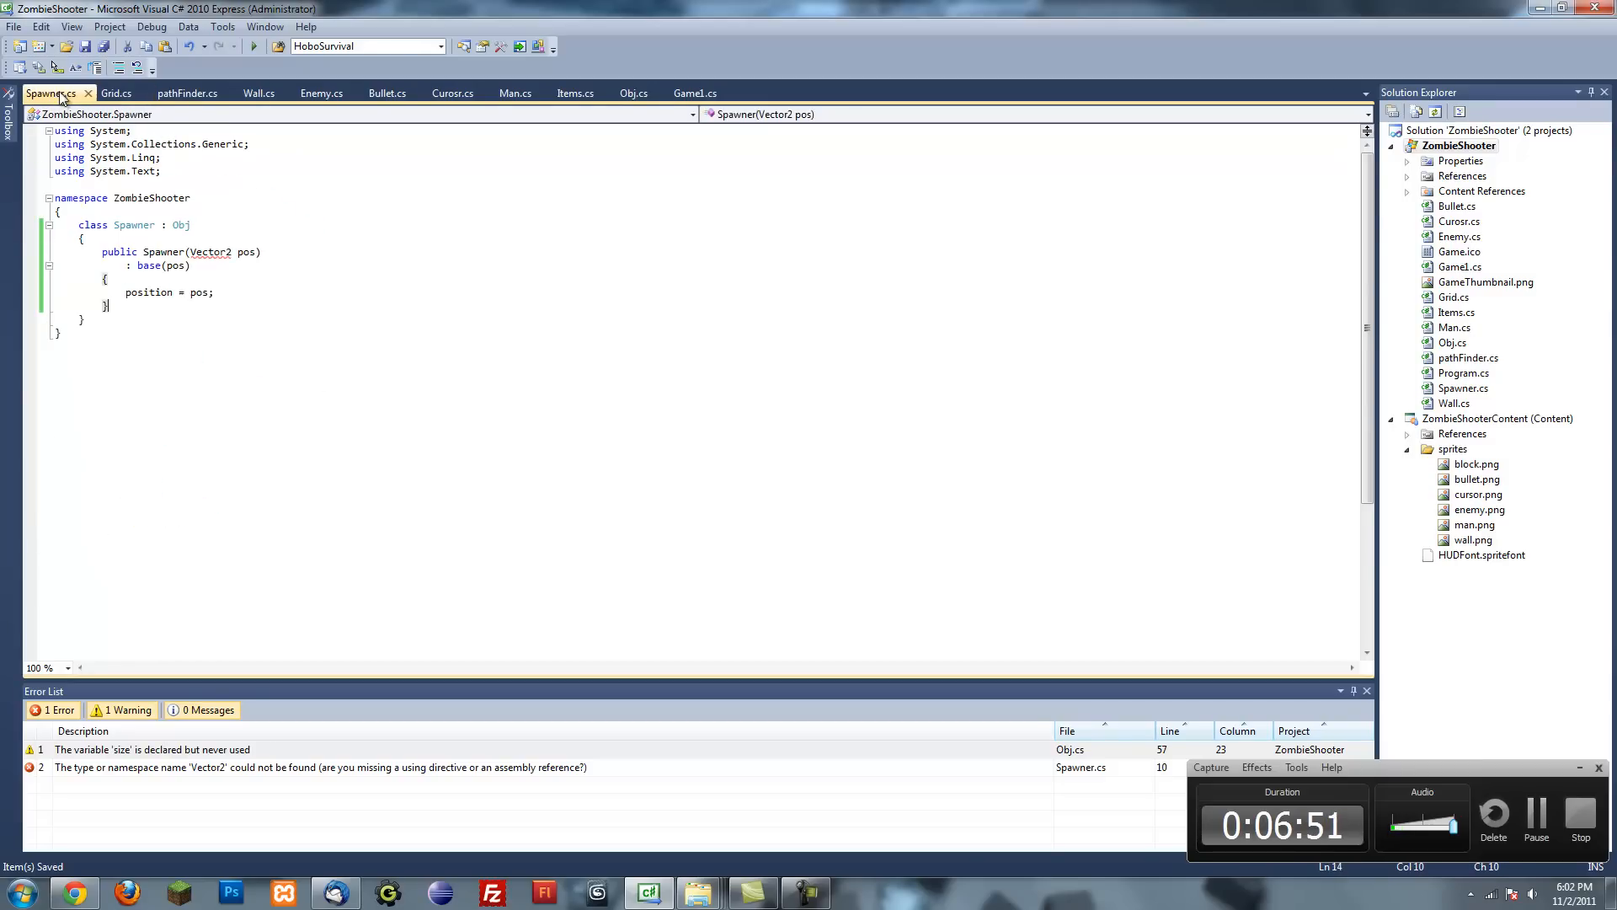
# - Add 'using Microsoft.Xna.Framework;' and an empty public override void Update() method to Spawner
pyautogui.press('Return')
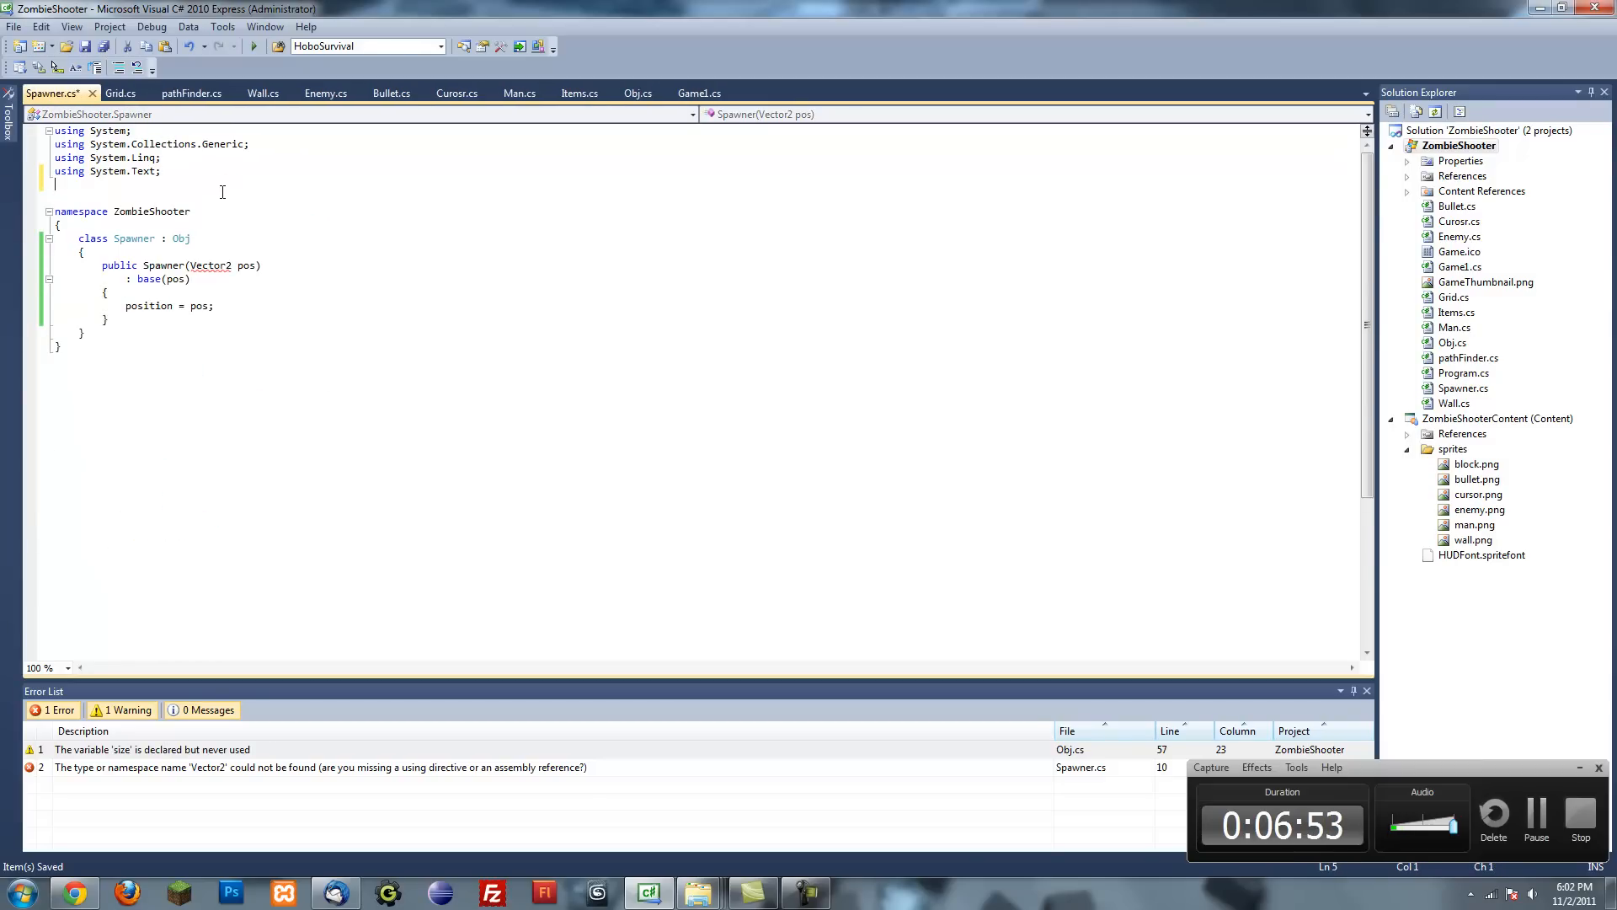
pyautogui.write('using Microsoft.Xna.Framework;')
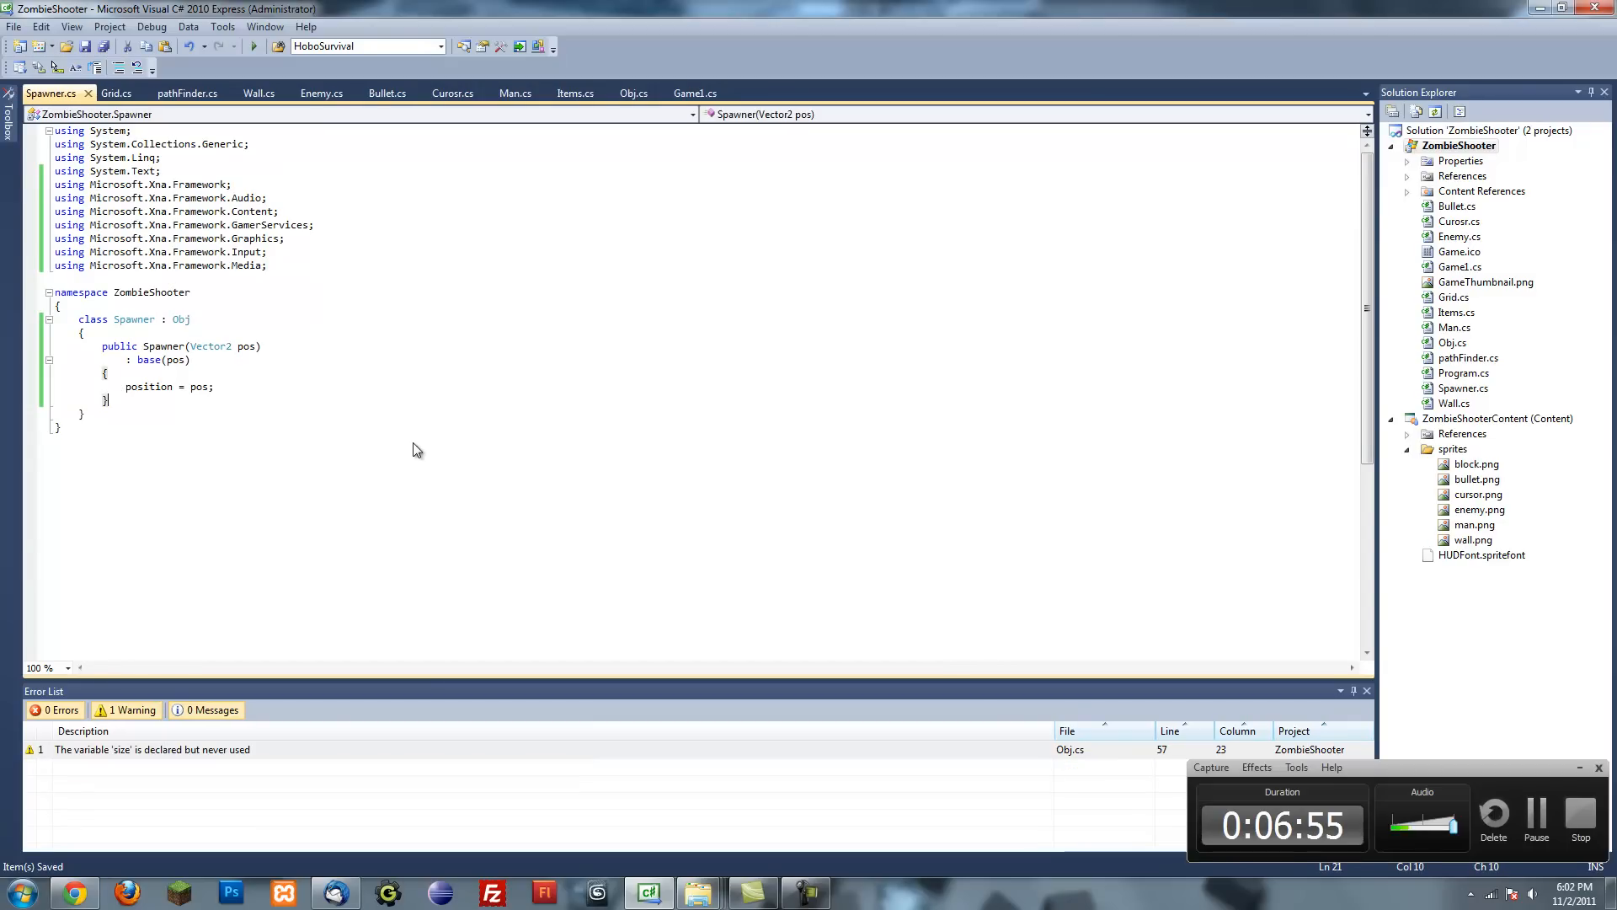
pyautogui.press('enter')
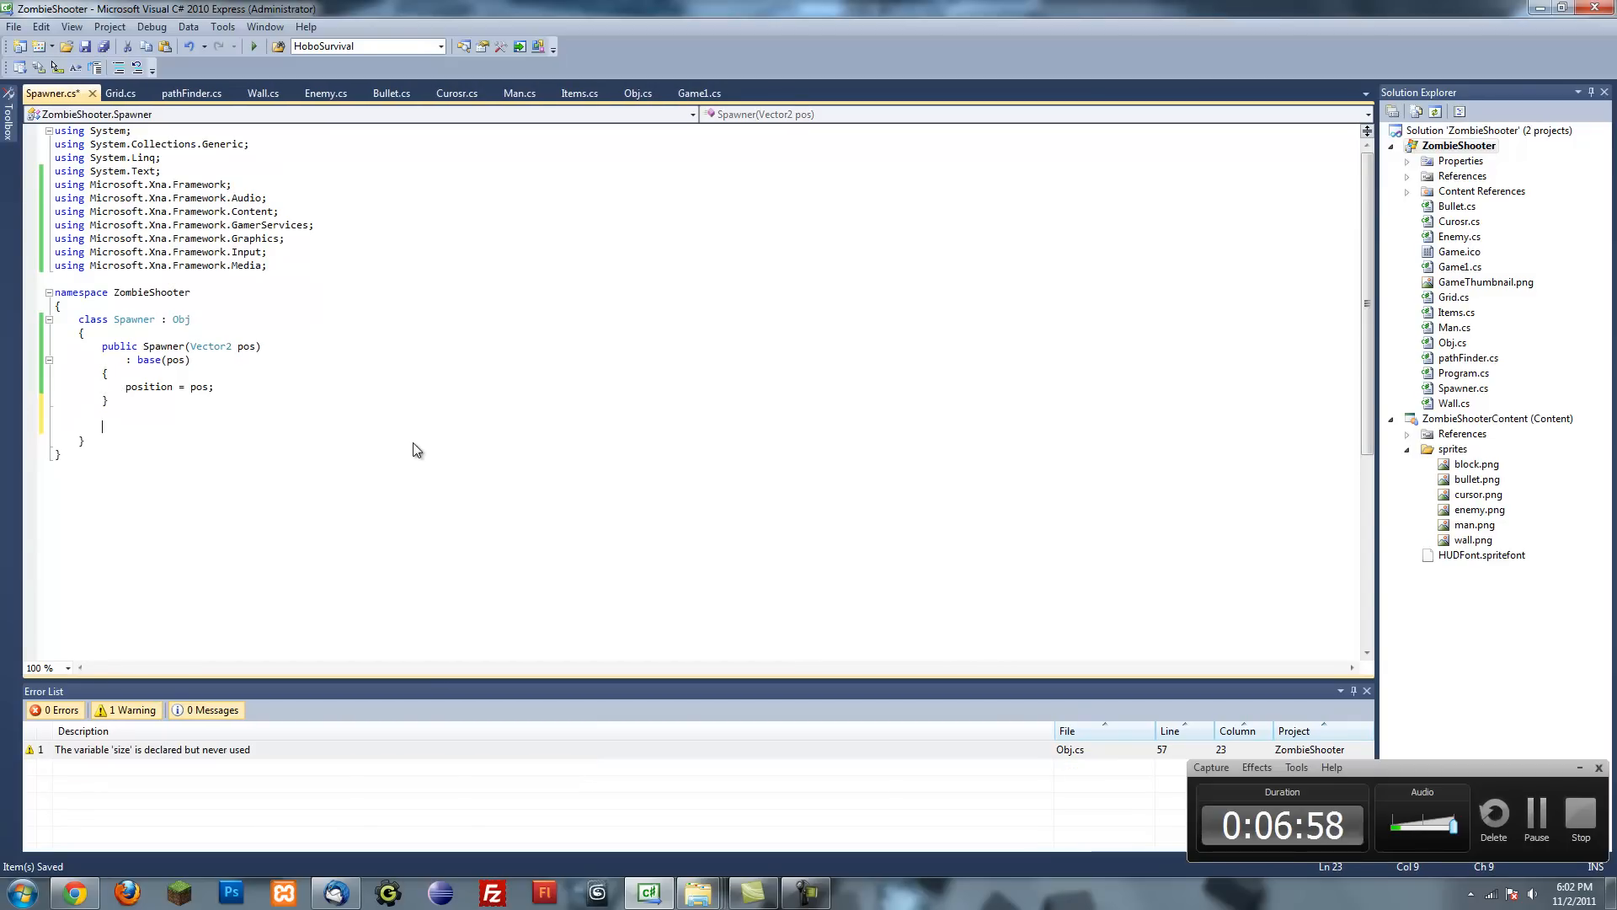
pyautogui.write('vo')
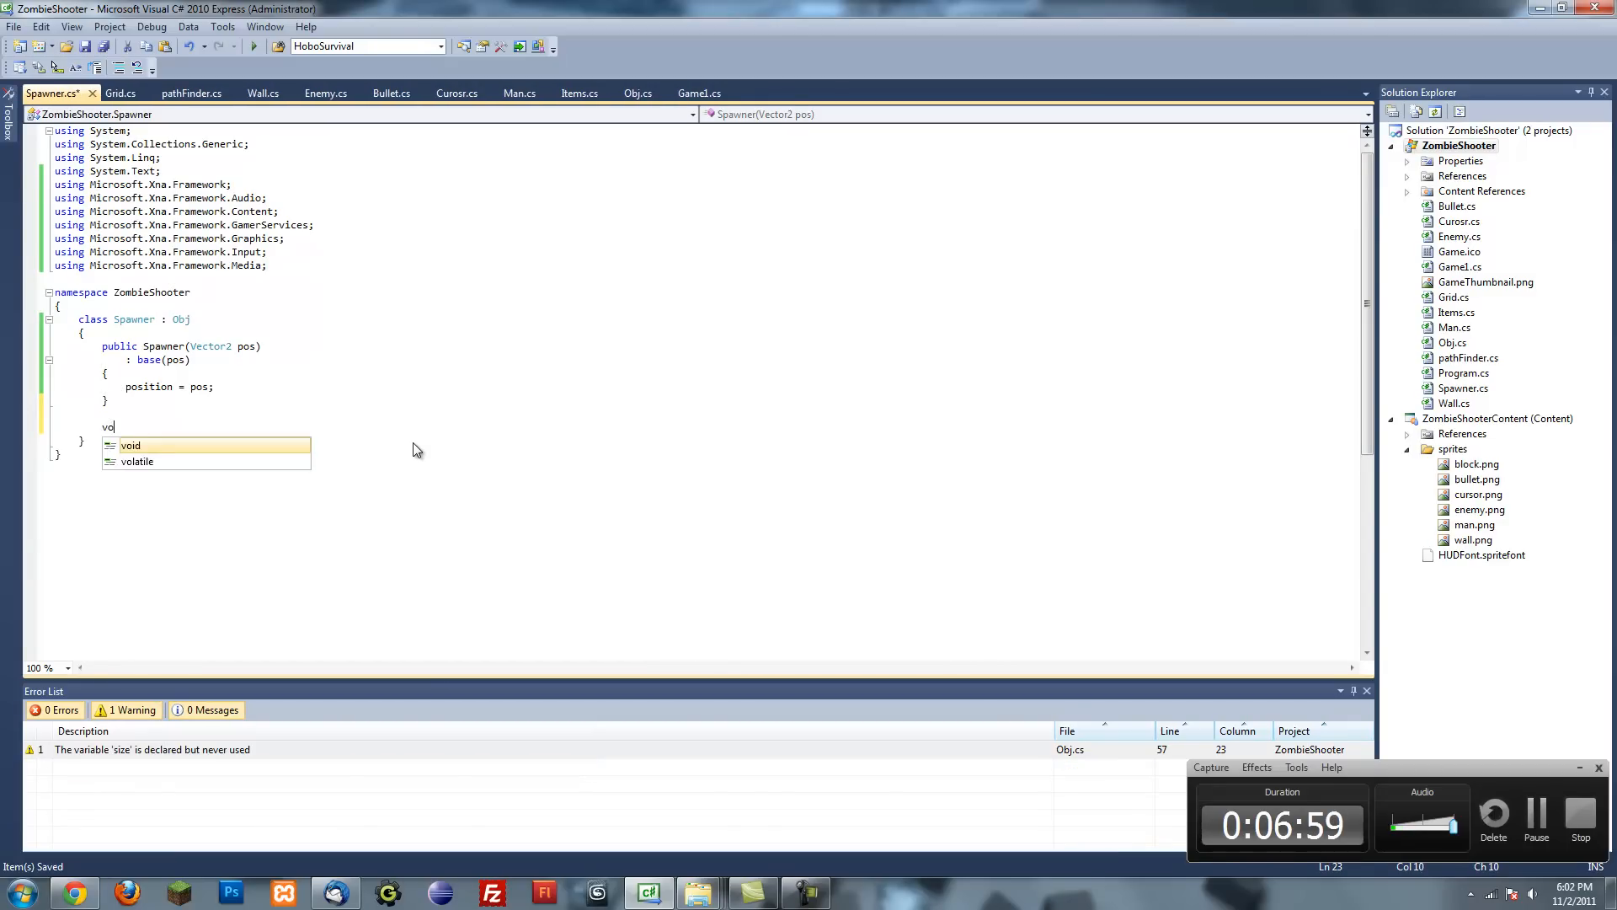
pyautogui.write('public')
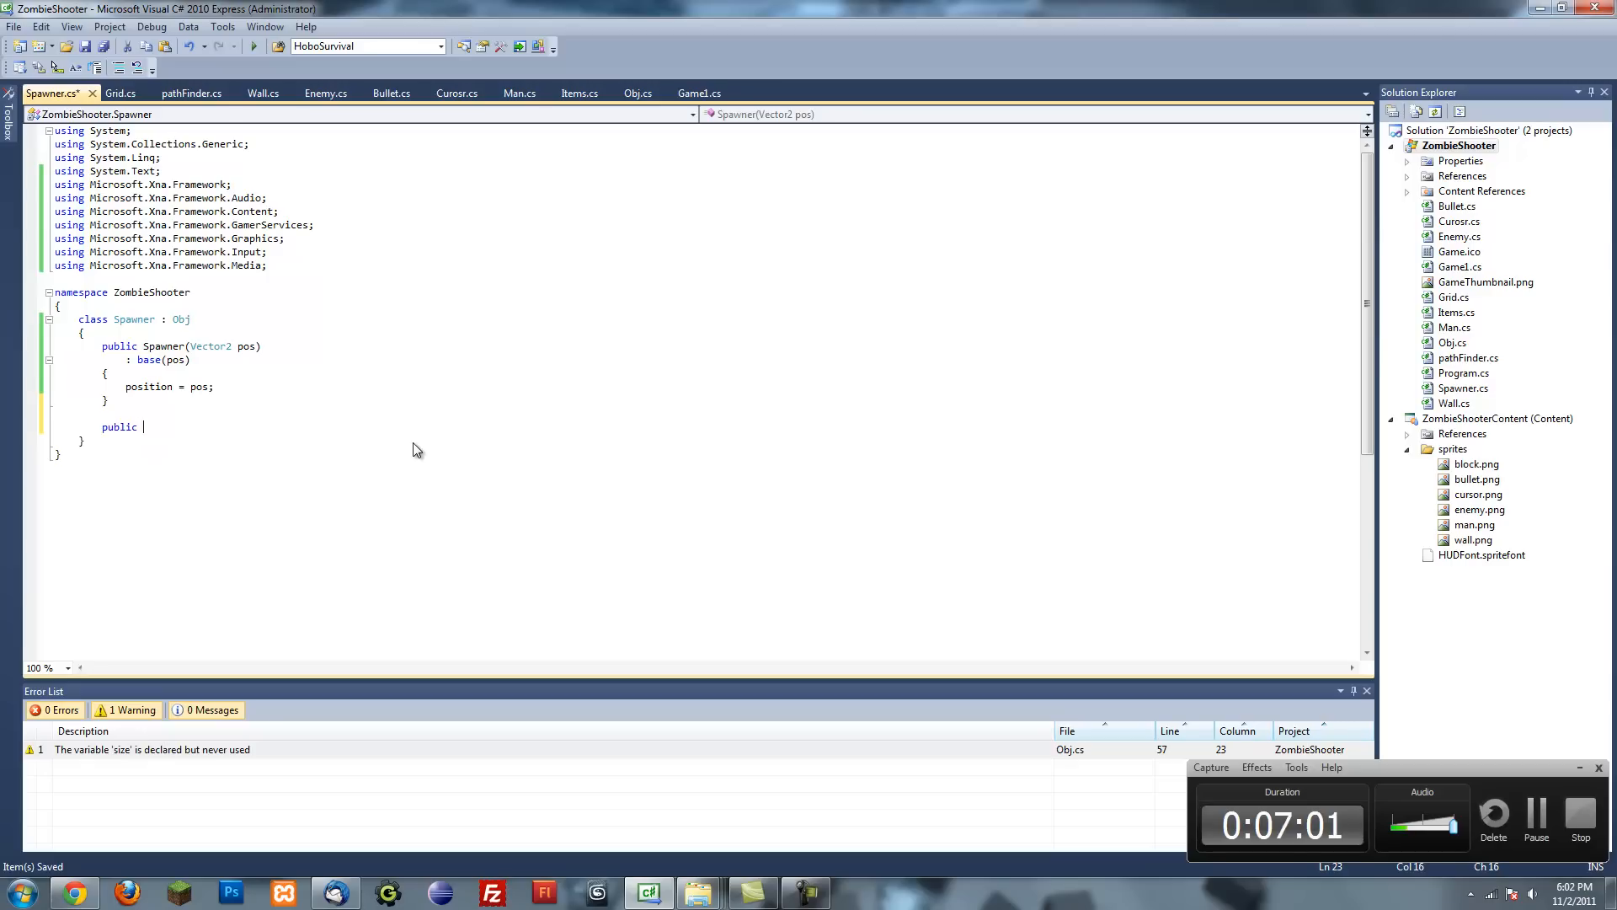
pyautogui.write('override void Update(')
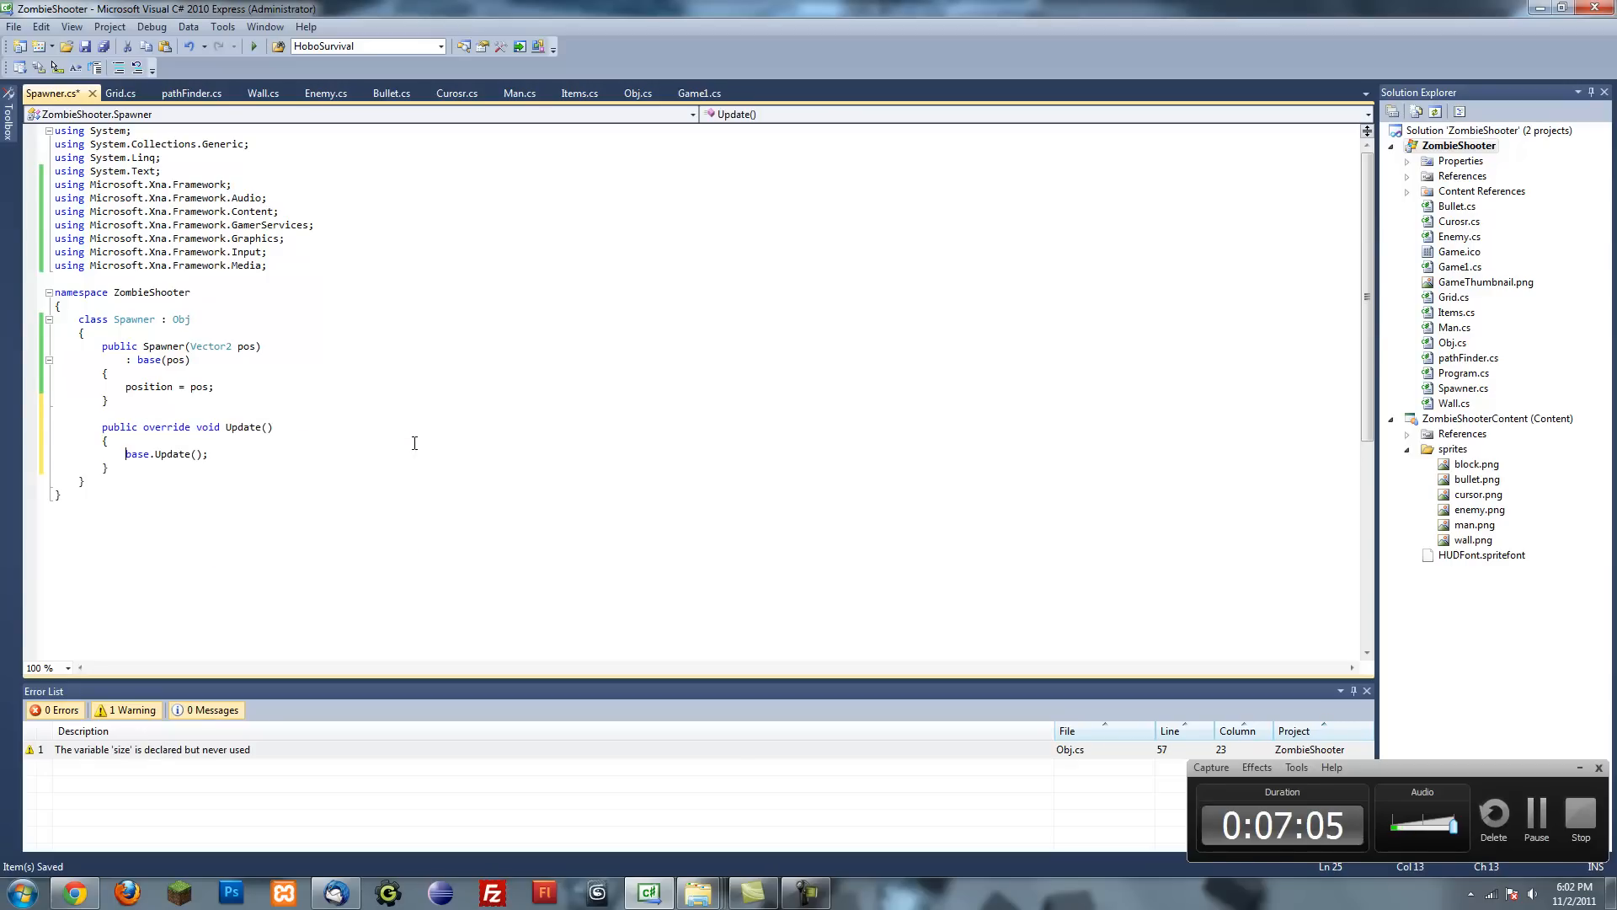
pyautogui.press('Return')
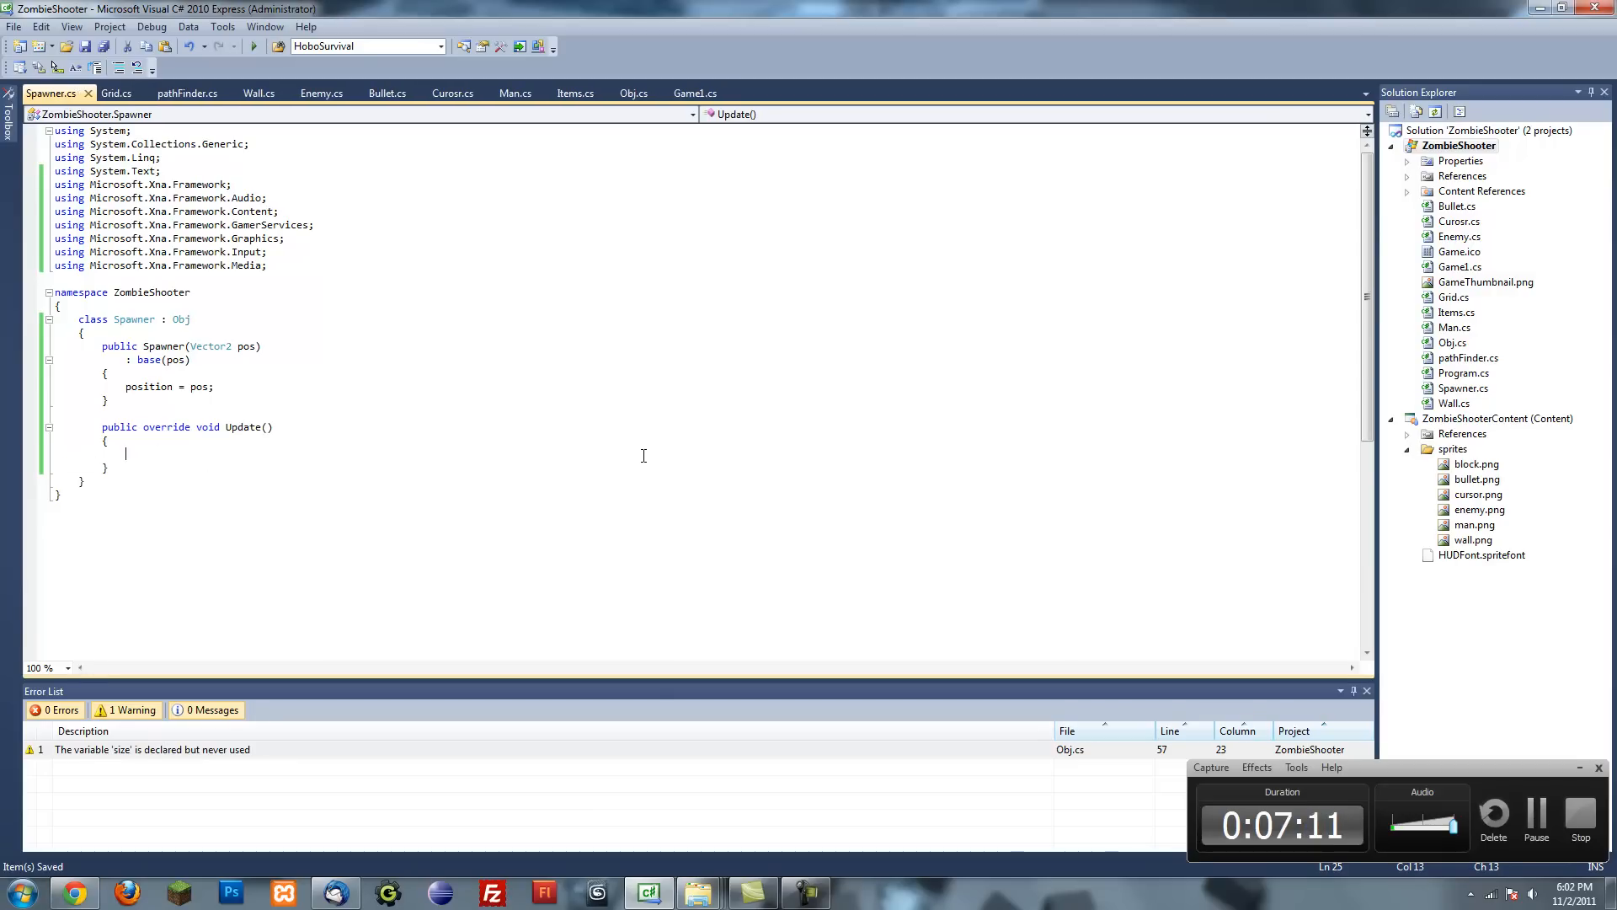
# - Declare private int spawnTimer and private int spawnTime at the top of the Spawner class
pyautogui.click(298, 328)
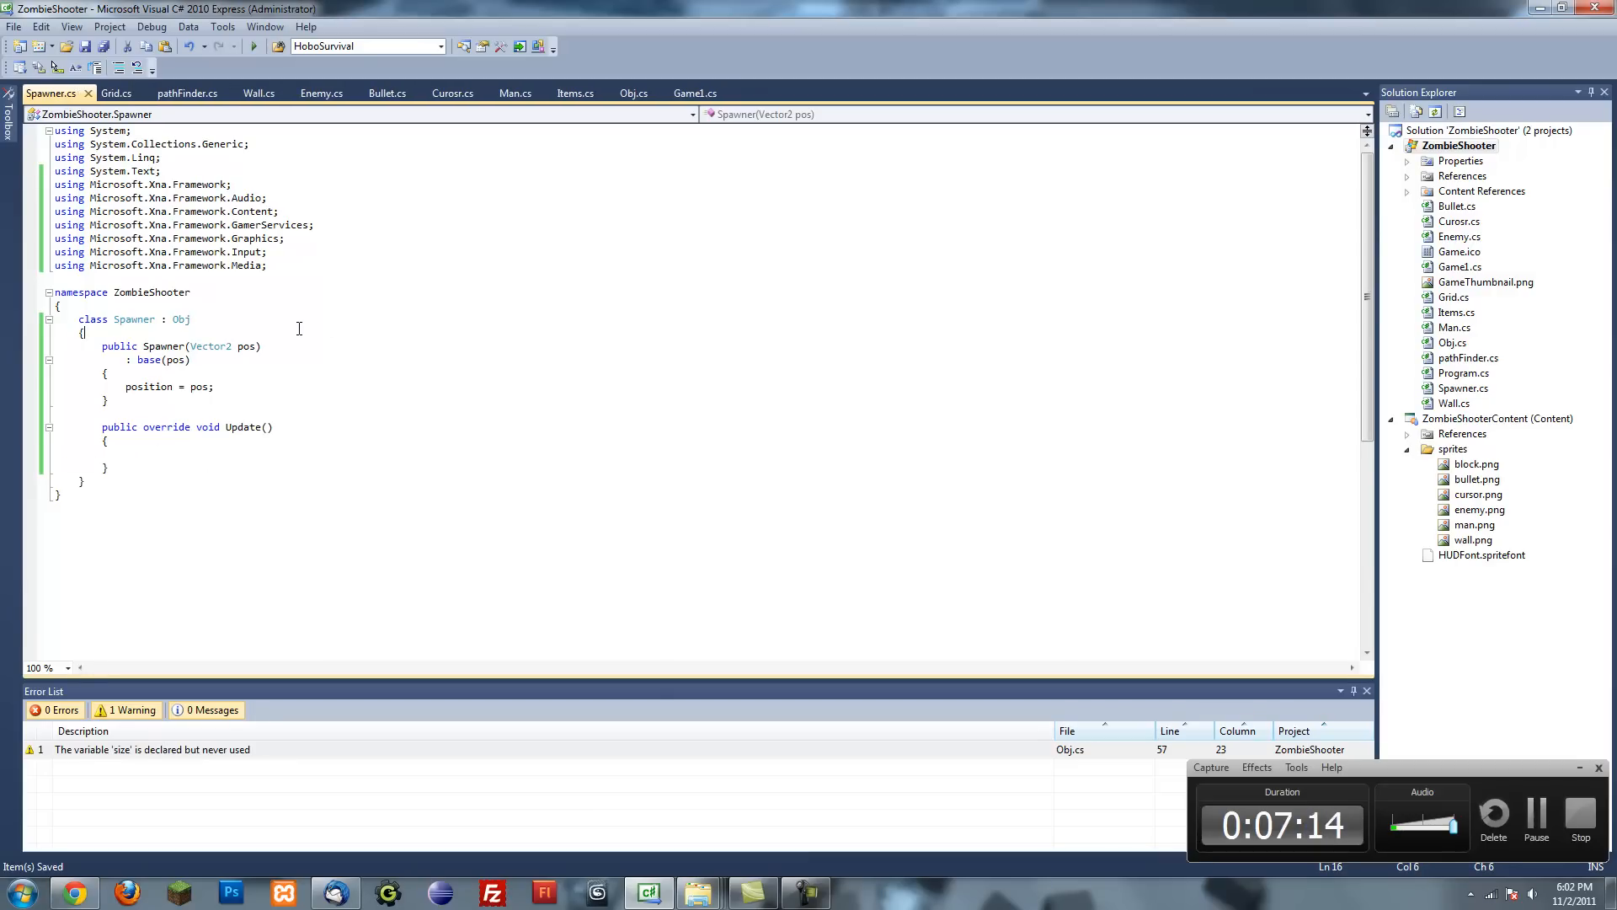
pyautogui.write('p')
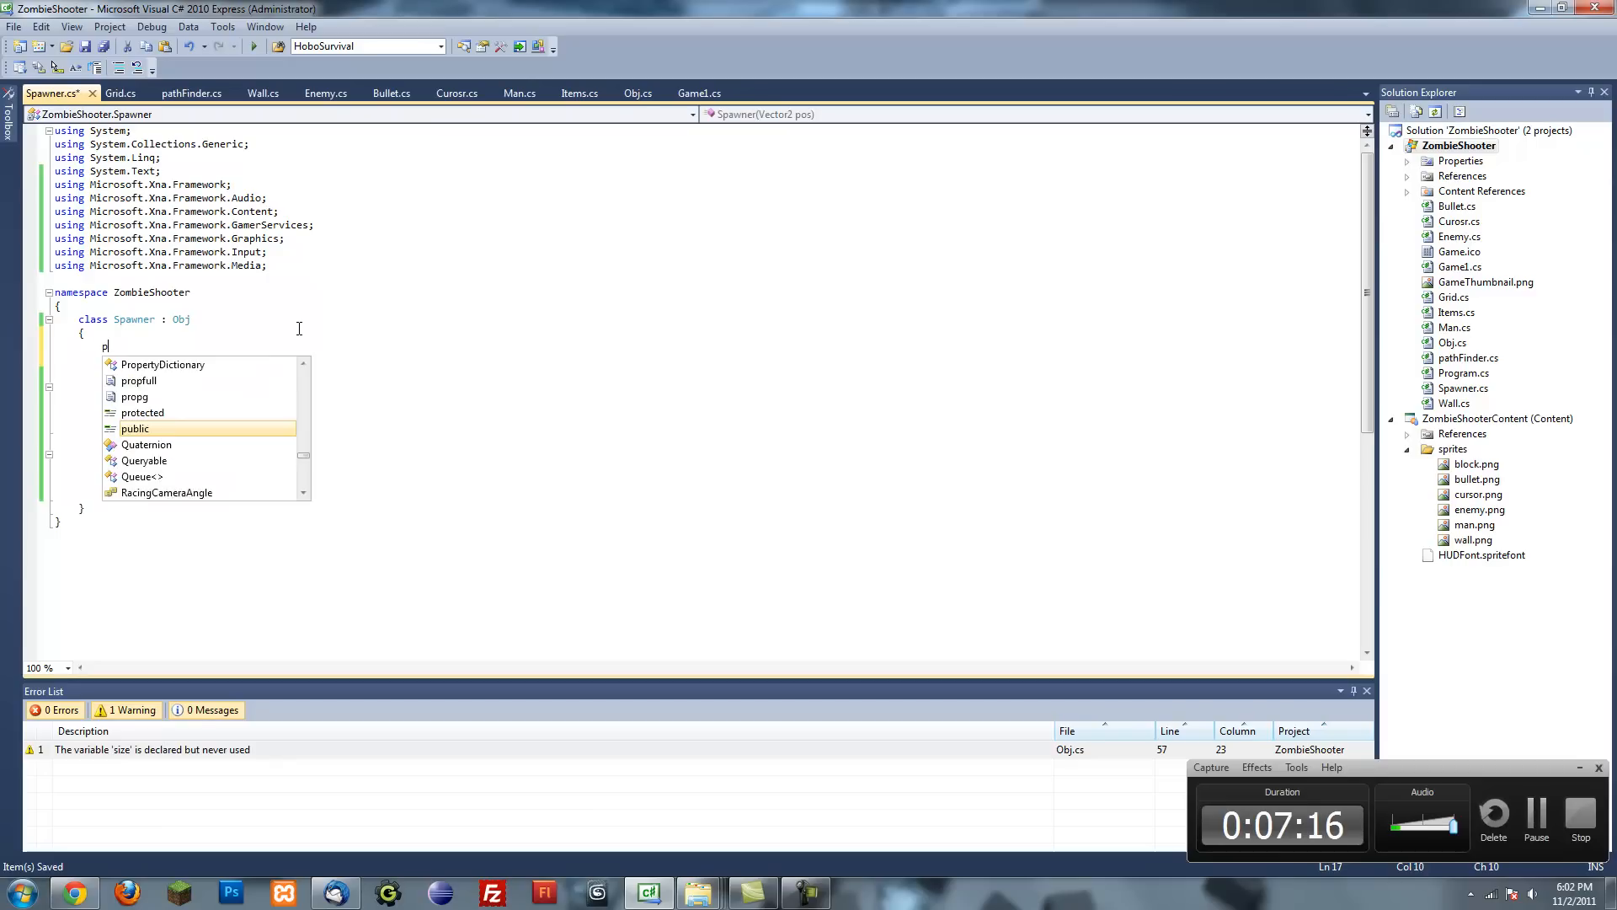
pyautogui.write('rivate void')
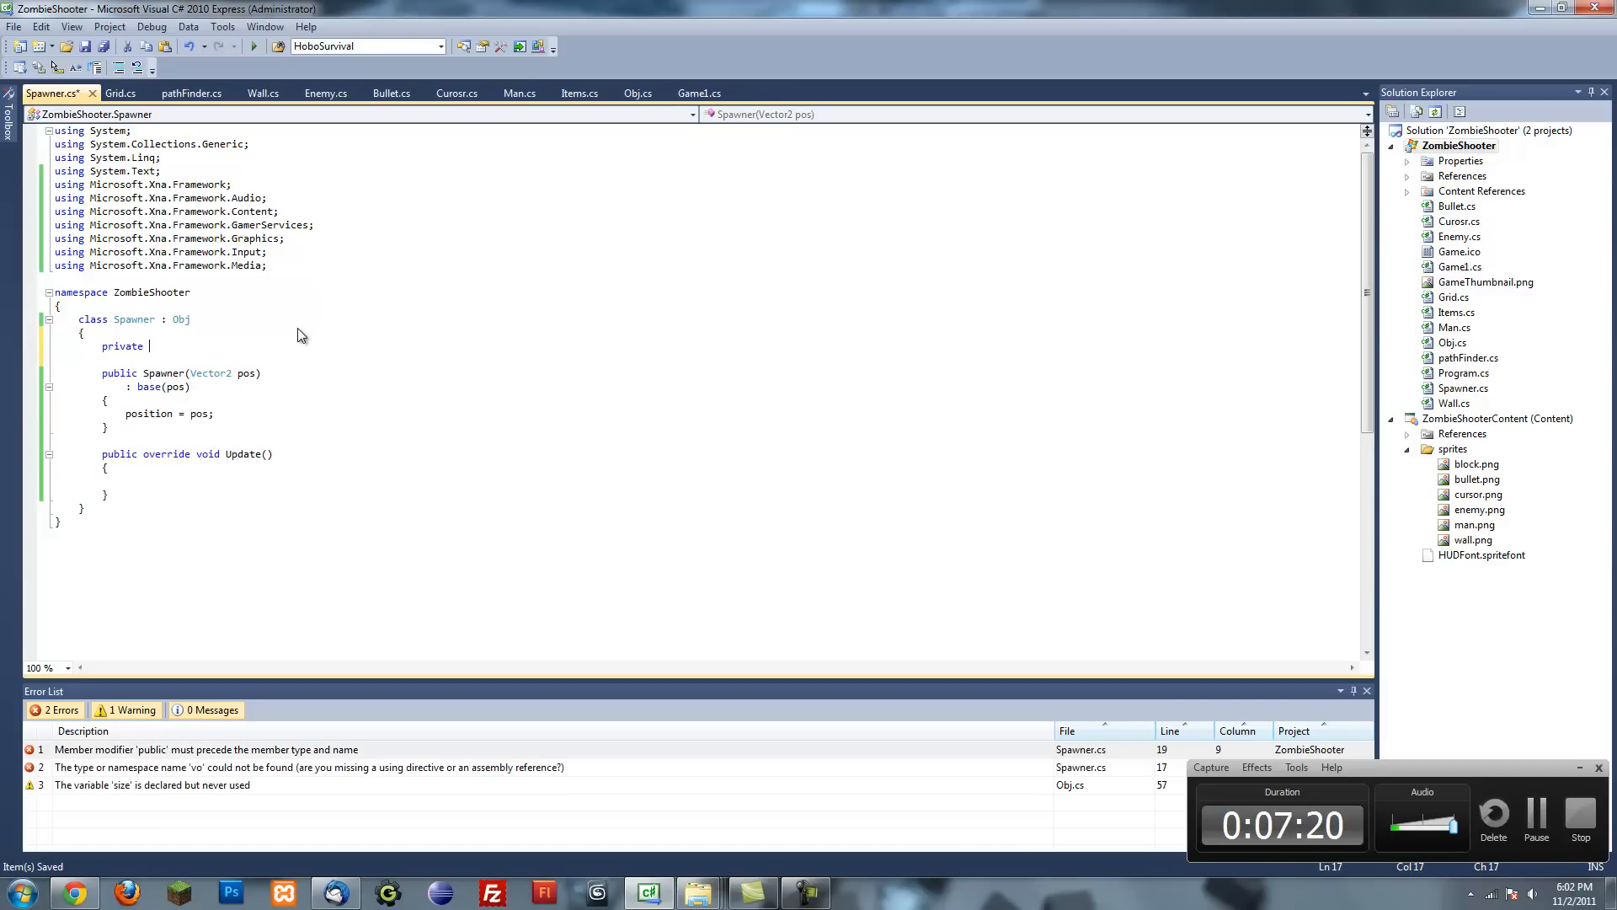
pyautogui.write('int')
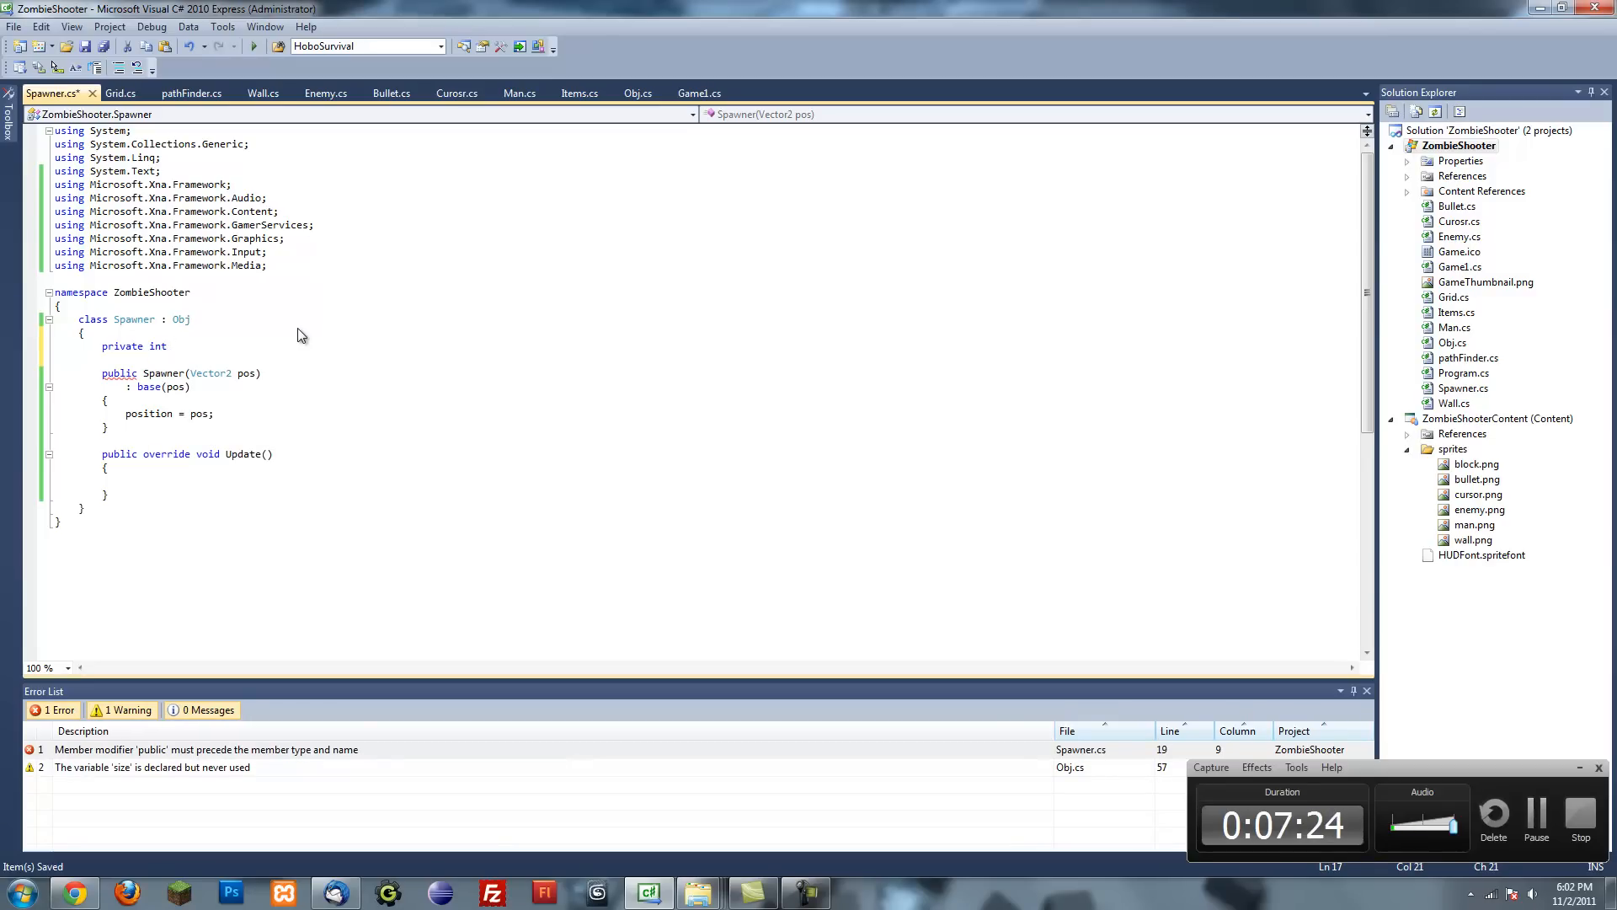
pyautogui.write('spawnTimer;')
pyautogui.write('private')
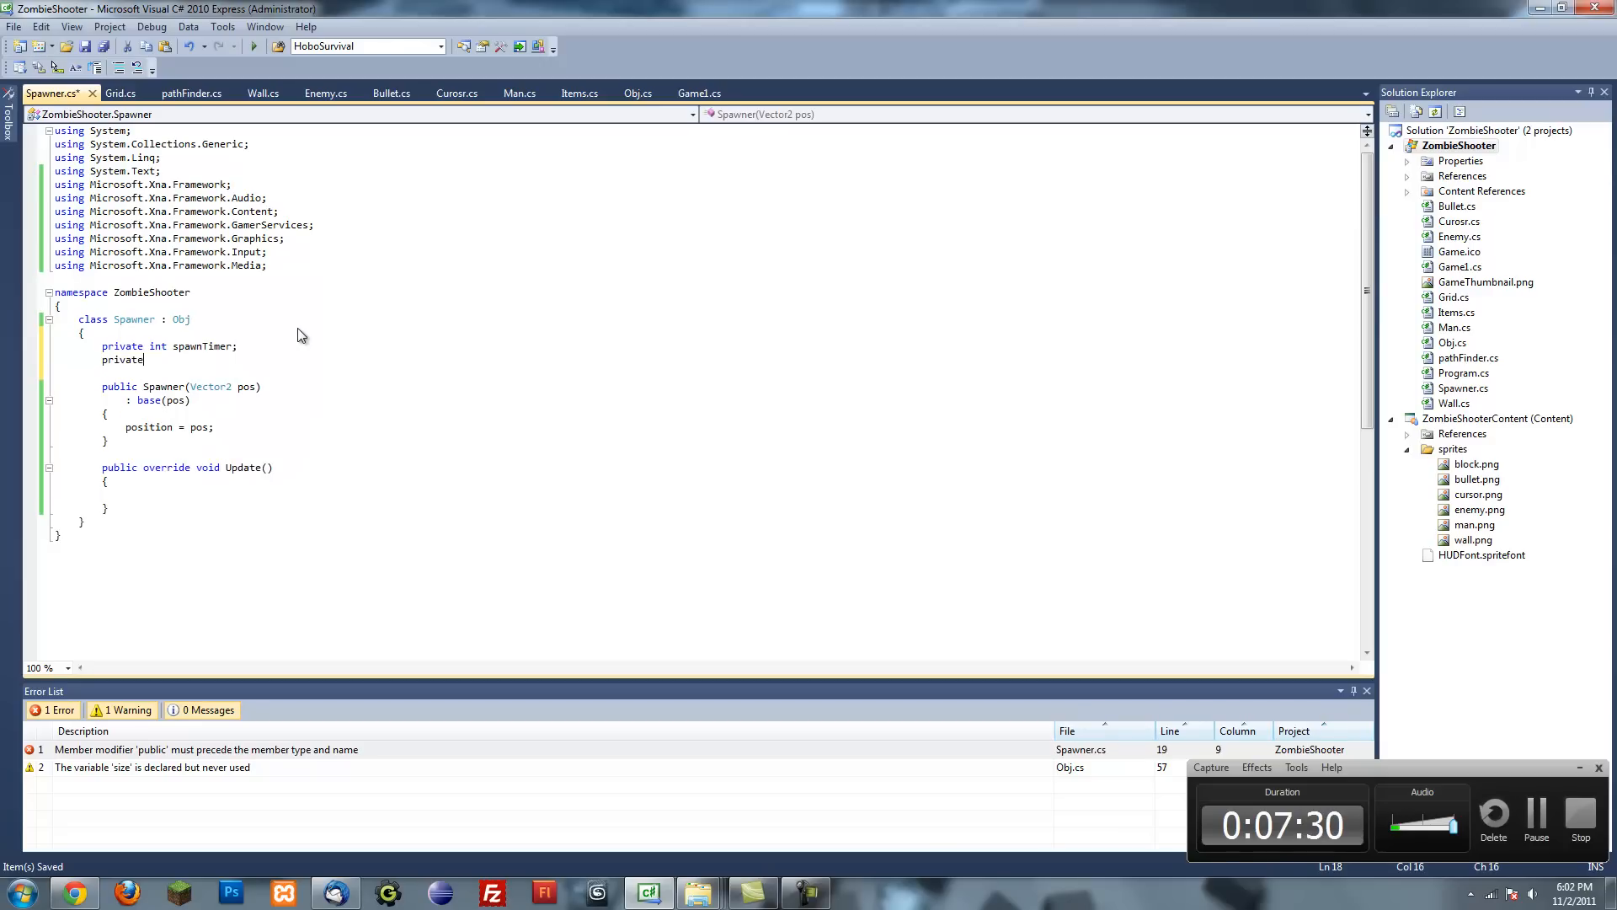
pyautogui.write('int spawn')
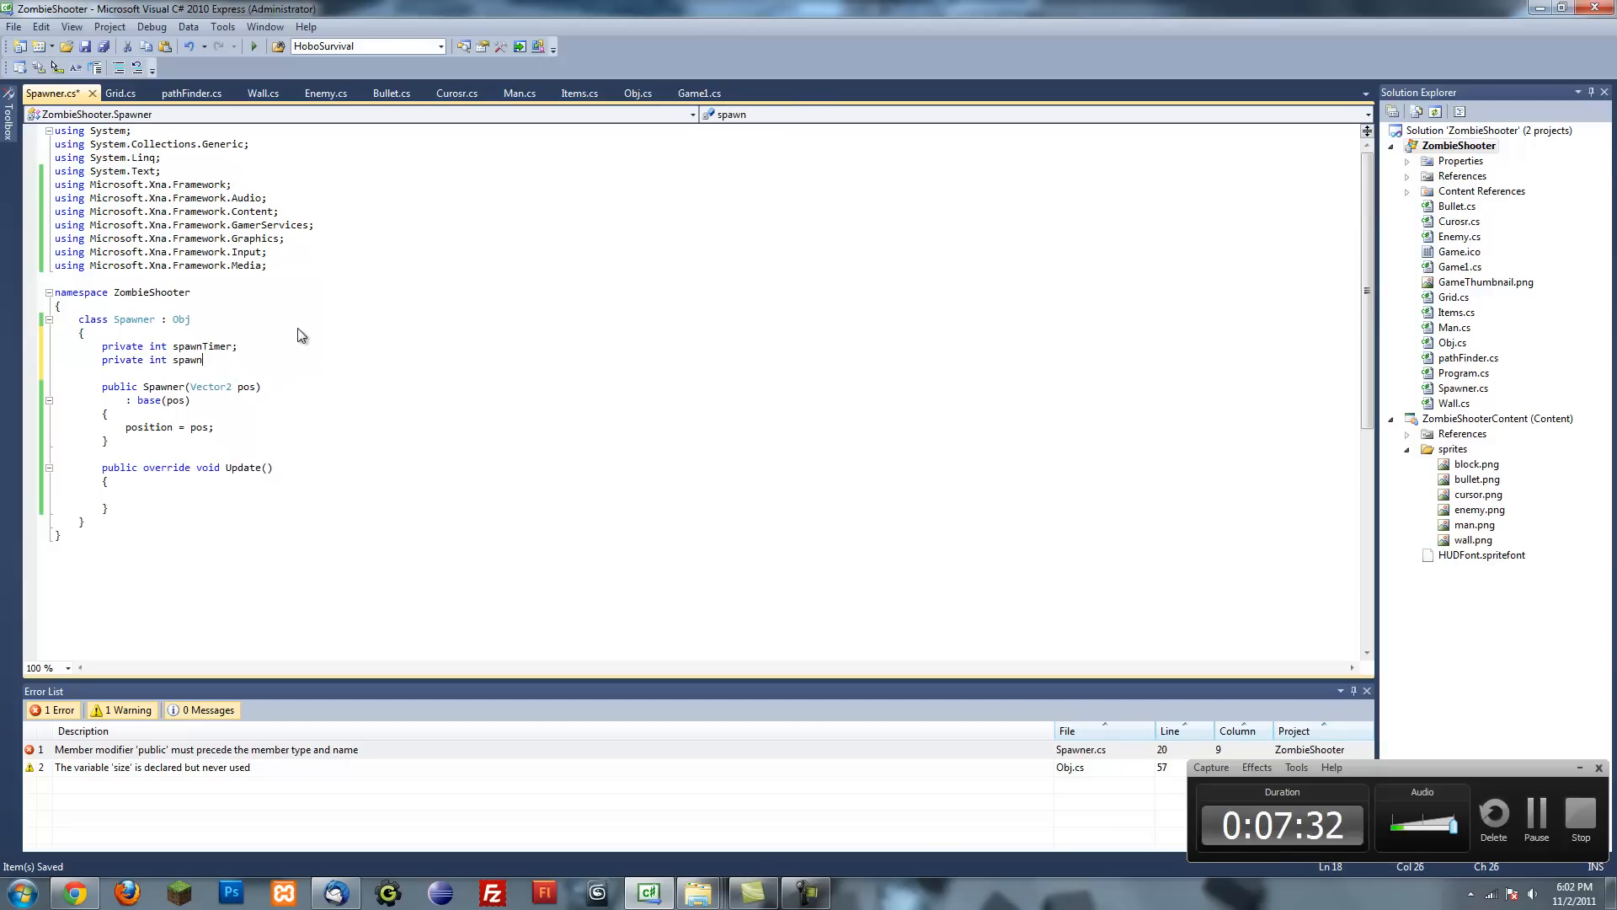
pyautogui.write('Time;')
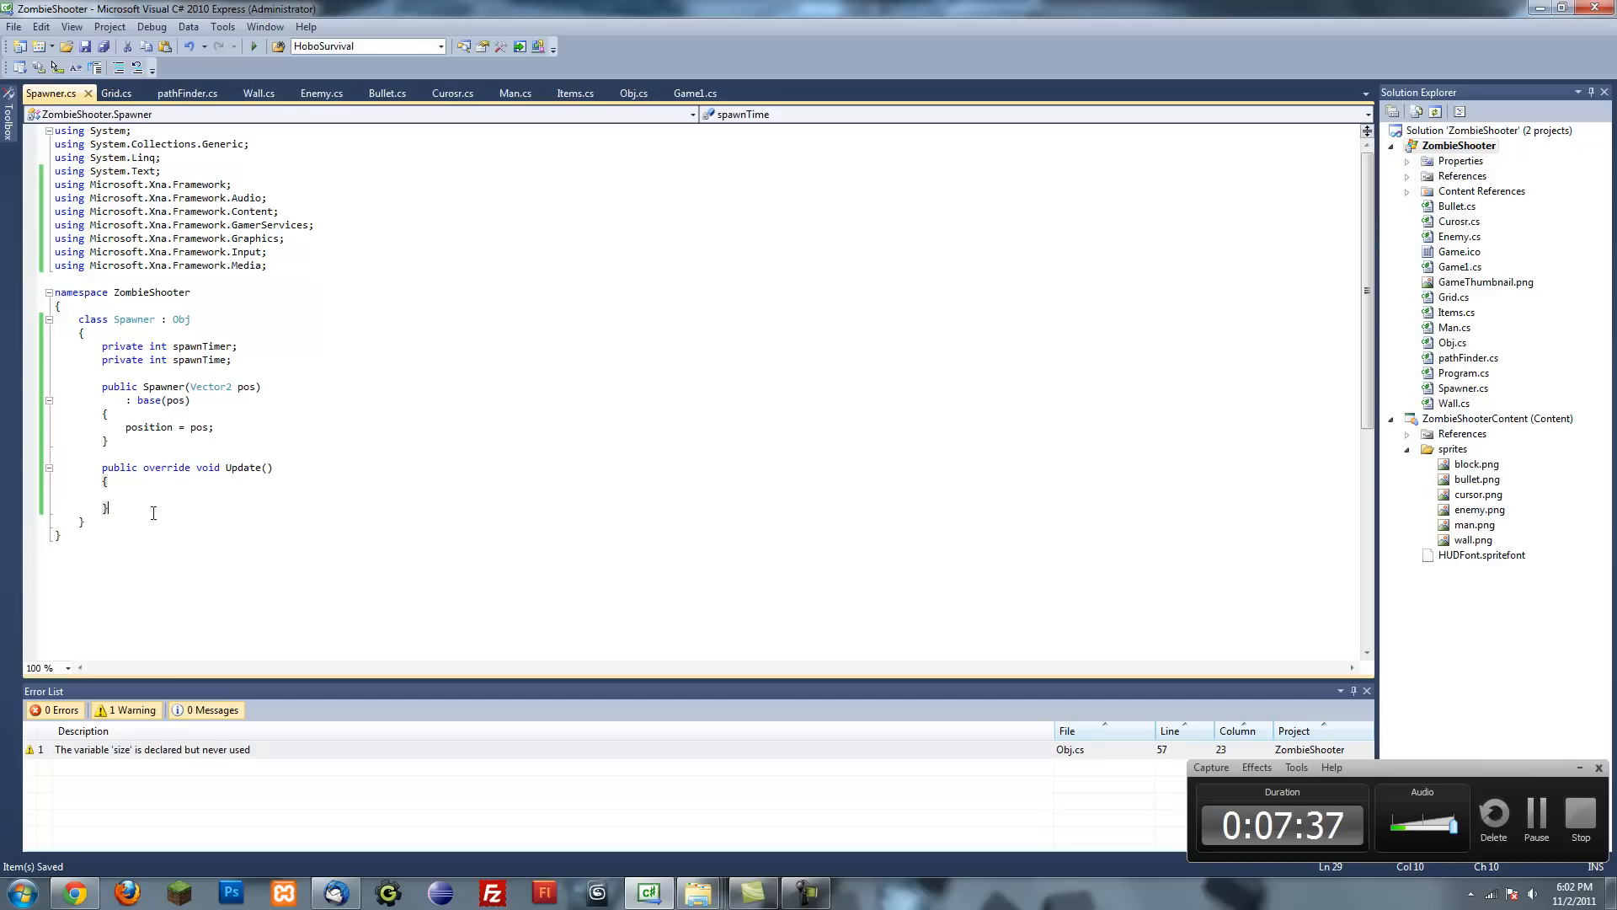
# - Write a private void IncrementTimers() method containing spawnTimer++, called from Update
pyautogui.write('private')
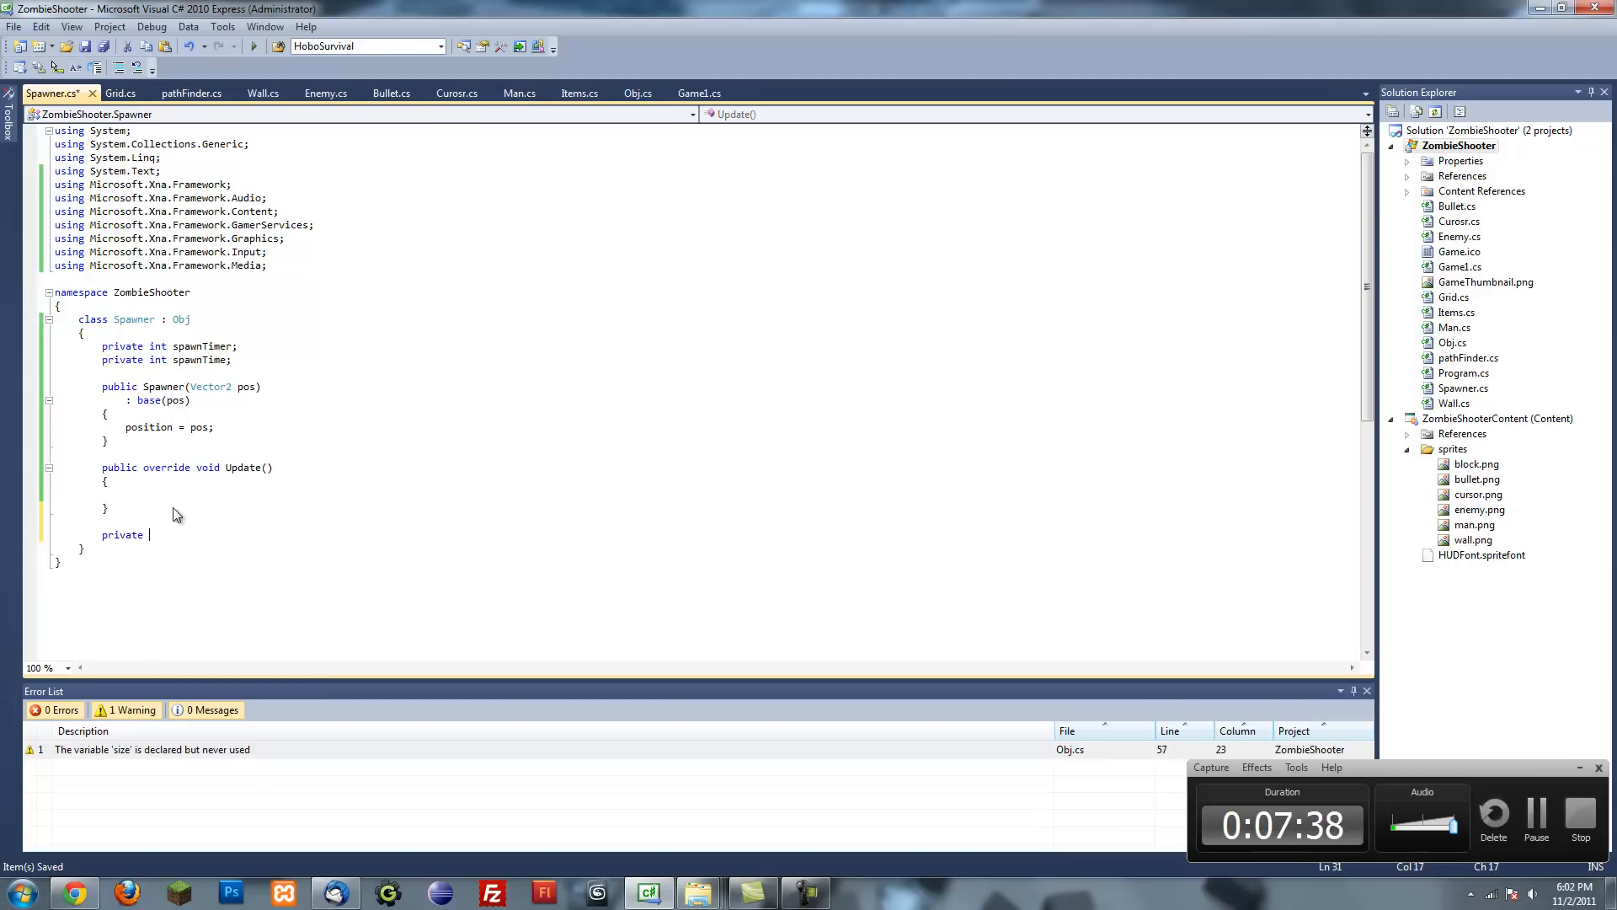
pyautogui.write('void I')
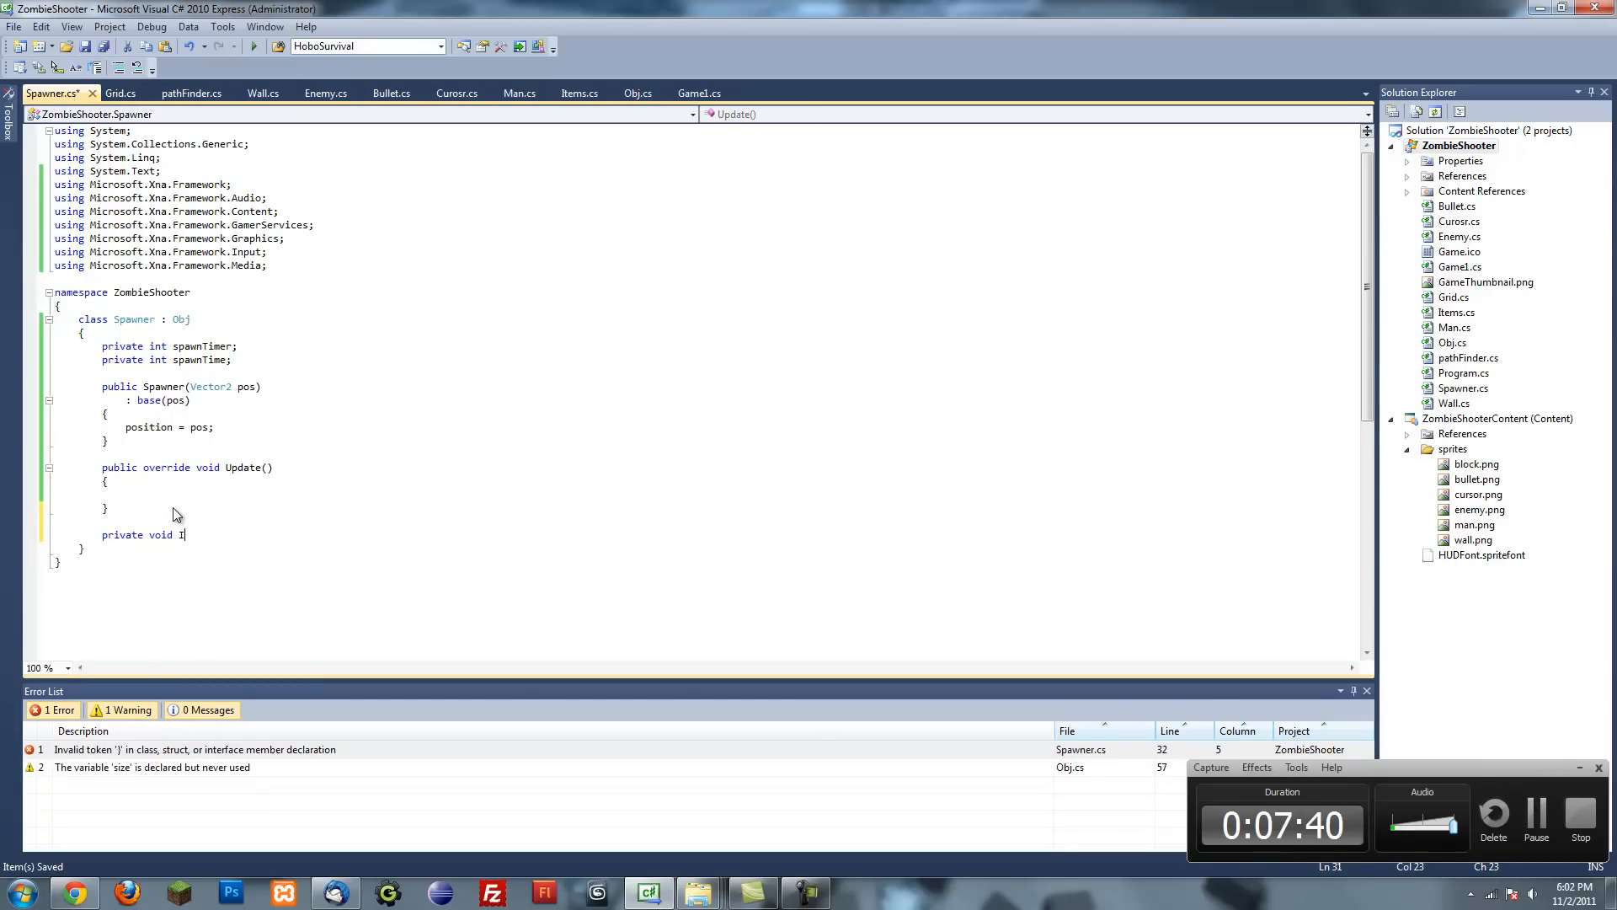
pyautogui.write('n')
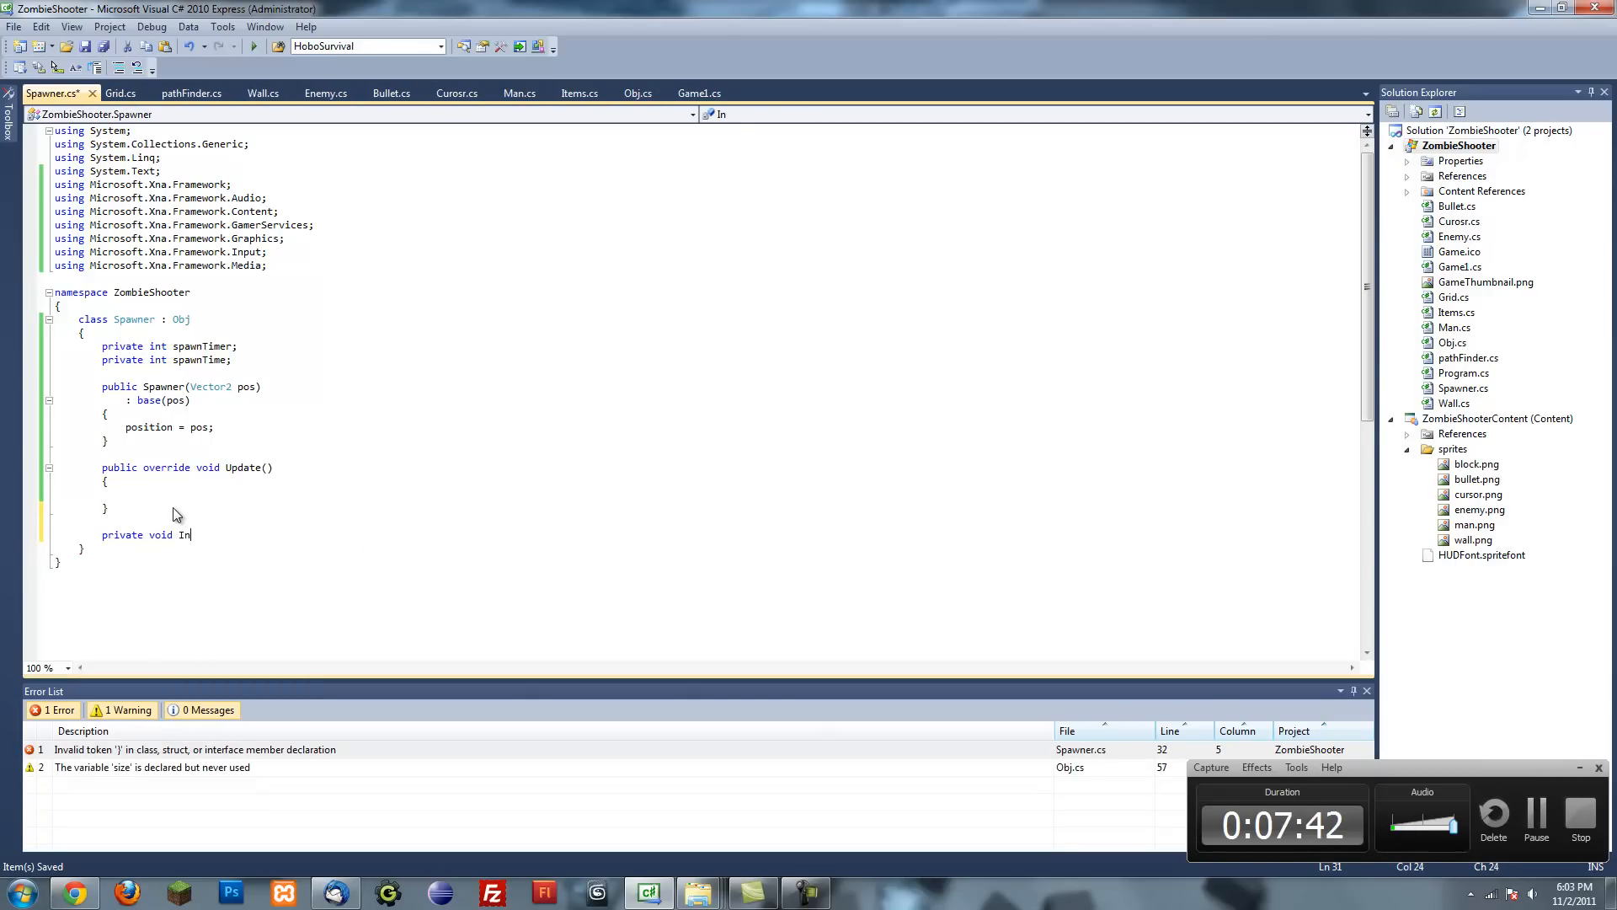
pyautogui.write('crement')
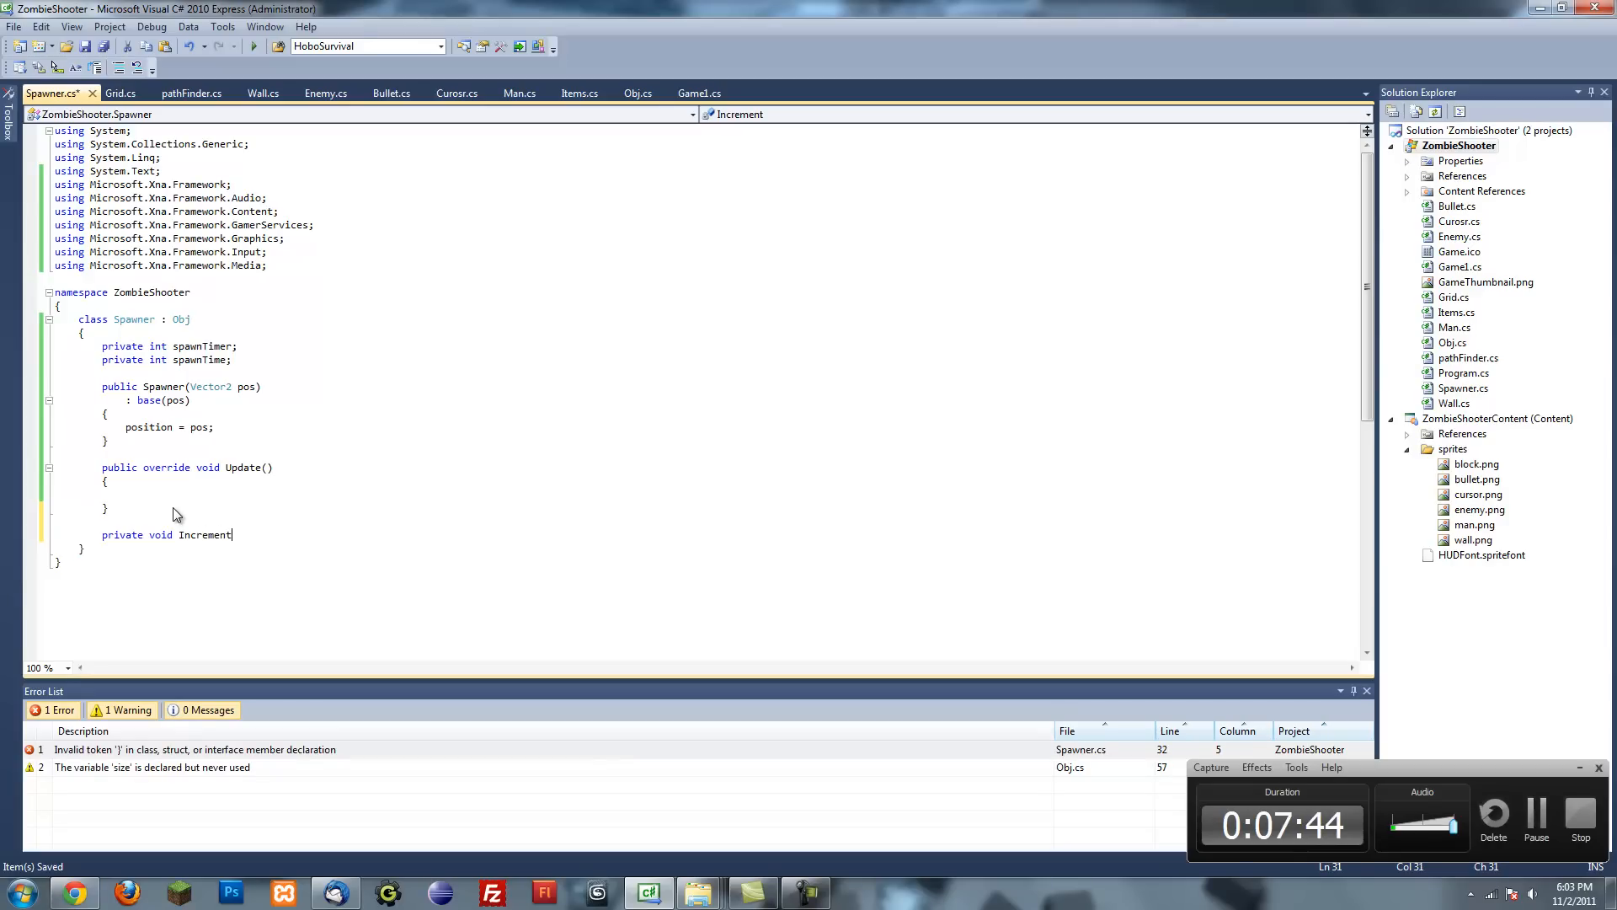
pyautogui.write('Ti')
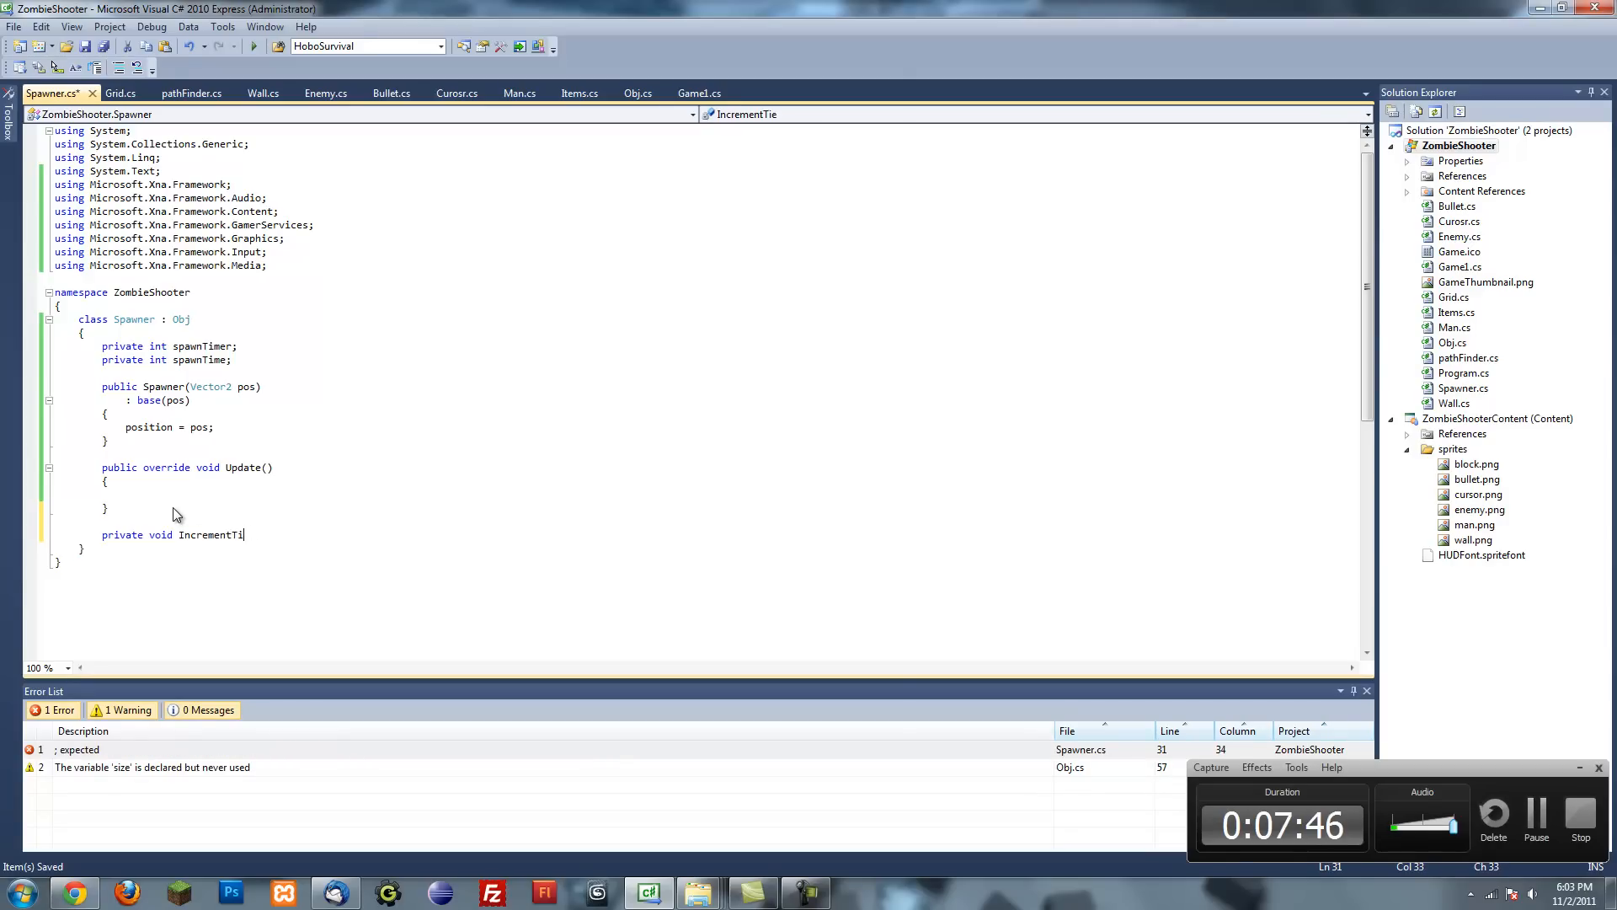
pyautogui.write('mers()')
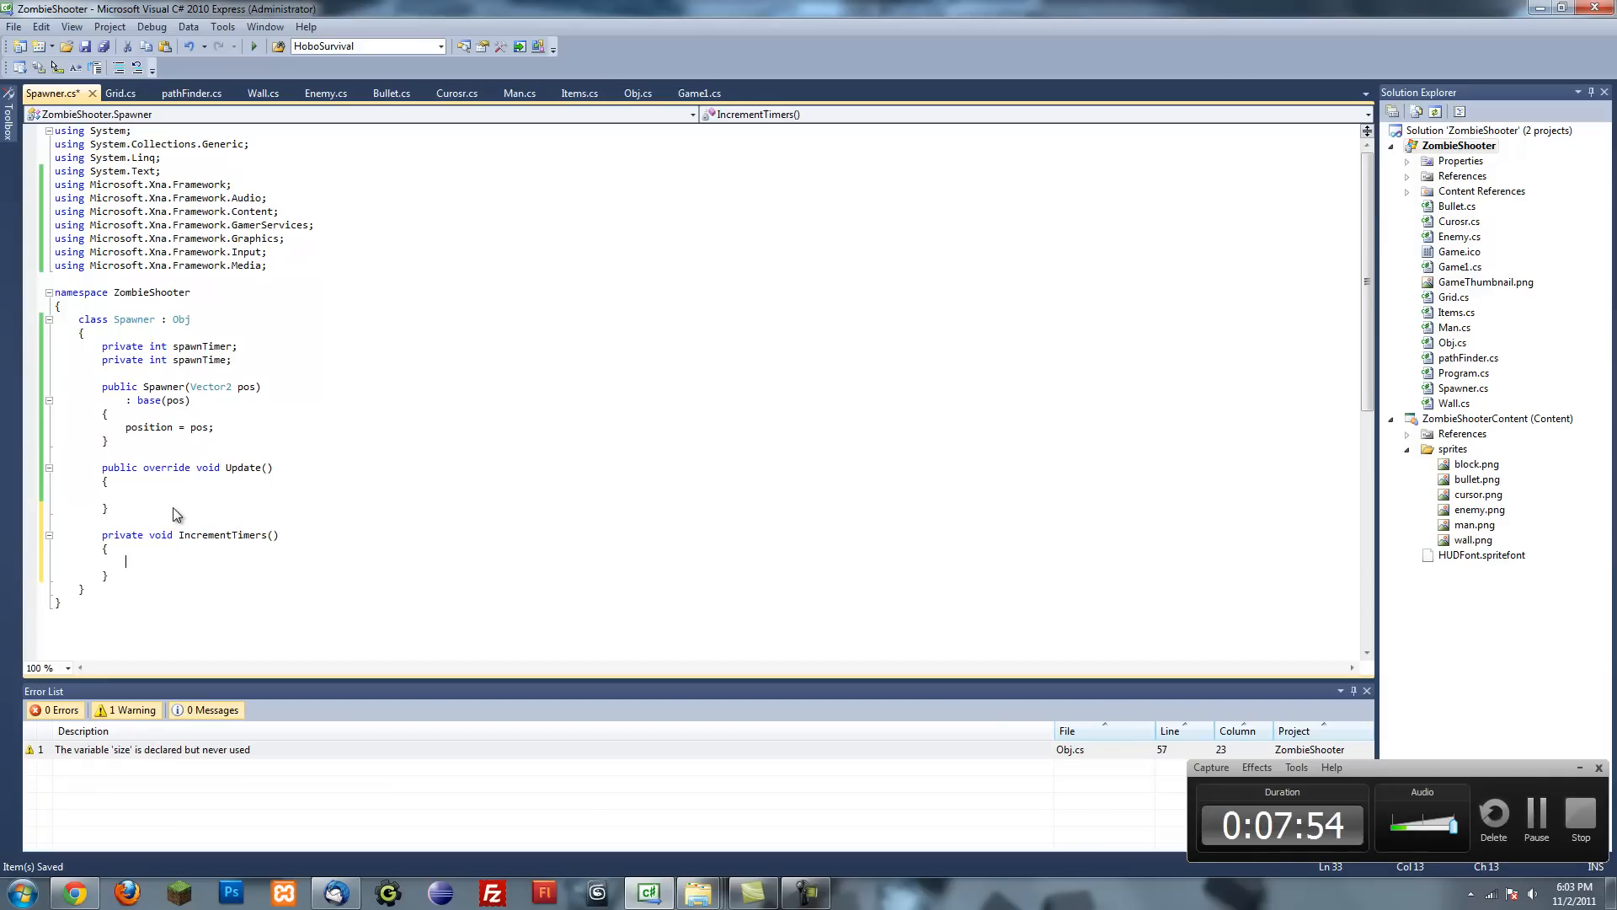
pyautogui.write('spawnTimer++;')
pyautogui.click(313, 494)
pyautogui.write('IncrementTimers();')
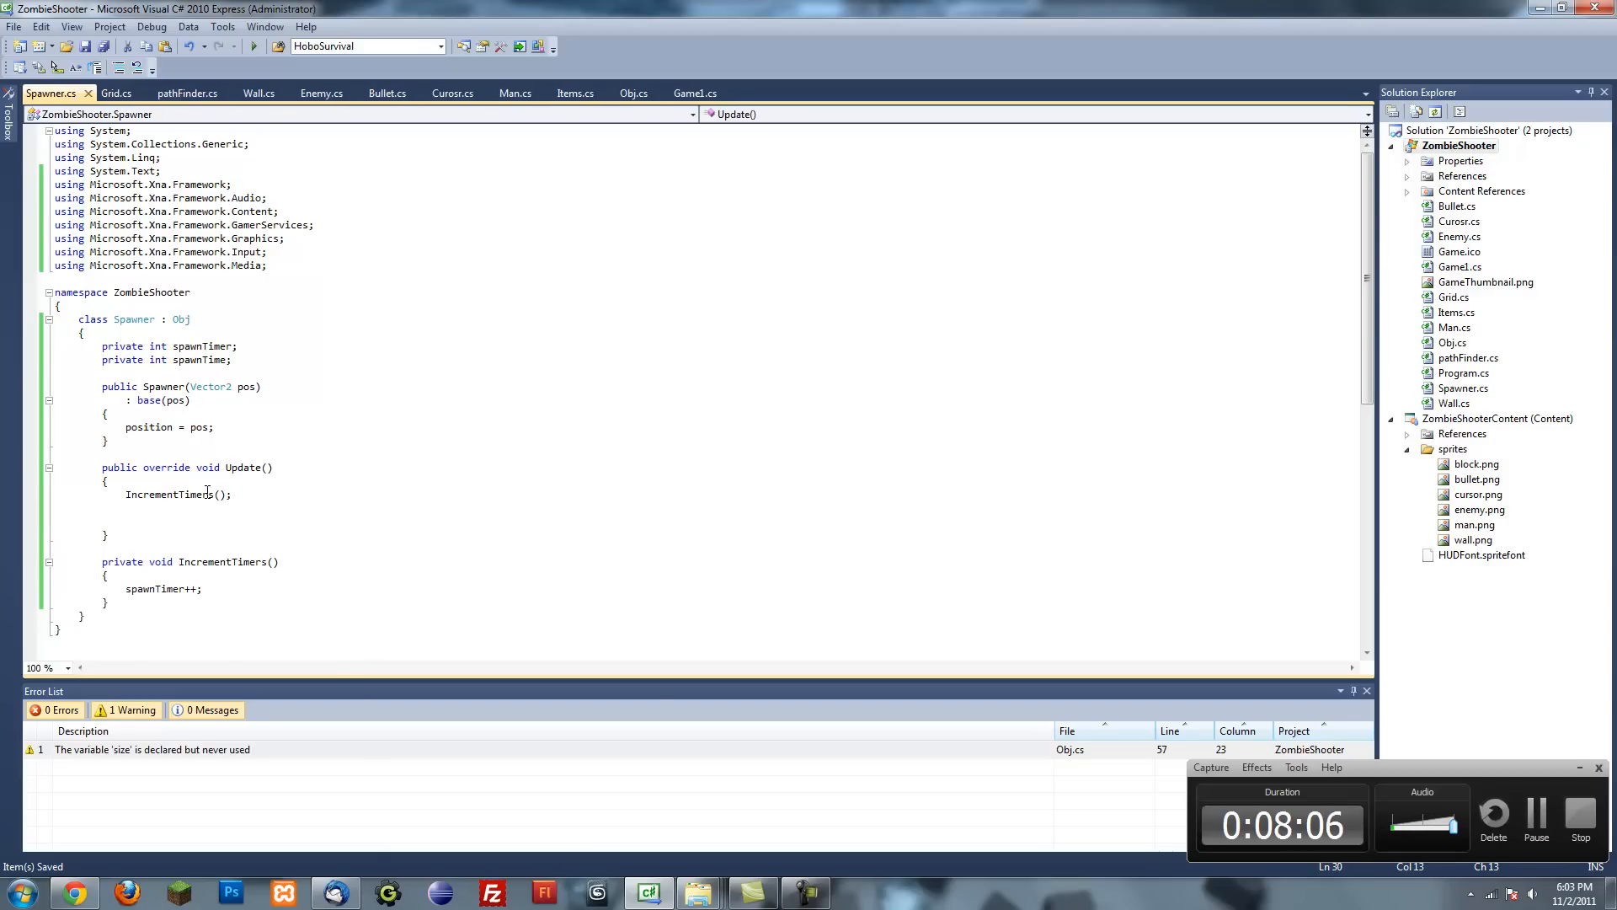
# - Add an if (spawnTimer > spawnTime) block, save, and start a foreach over Items.objList
pyautogui.write('if')
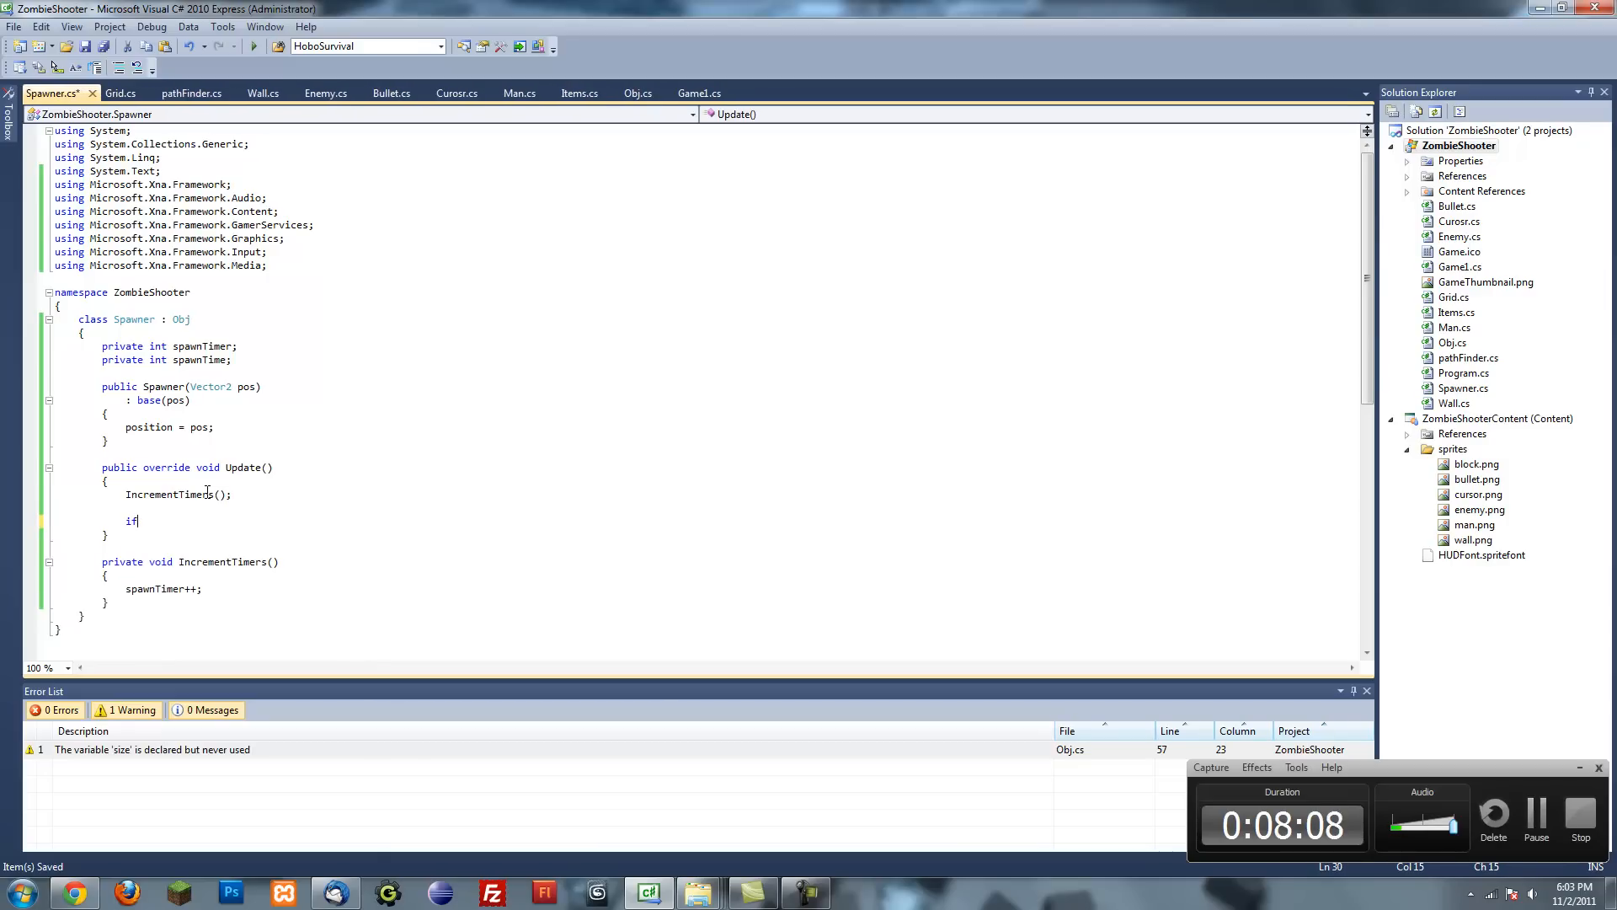
pyautogui.write('()')
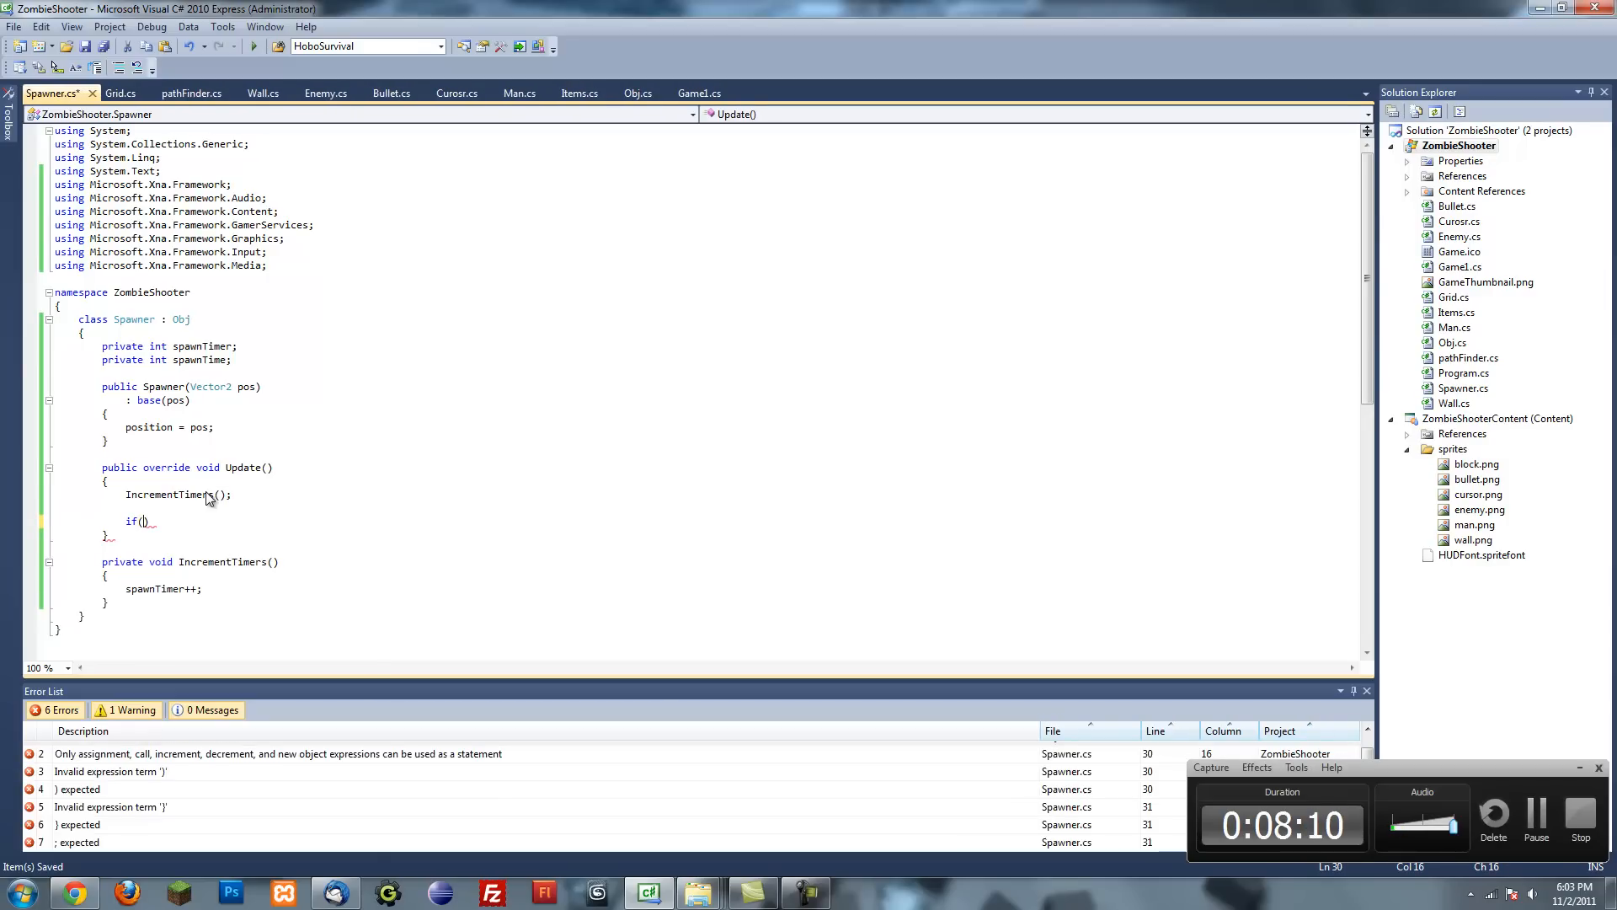
pyautogui.write('spawnTimer > spawnTime')
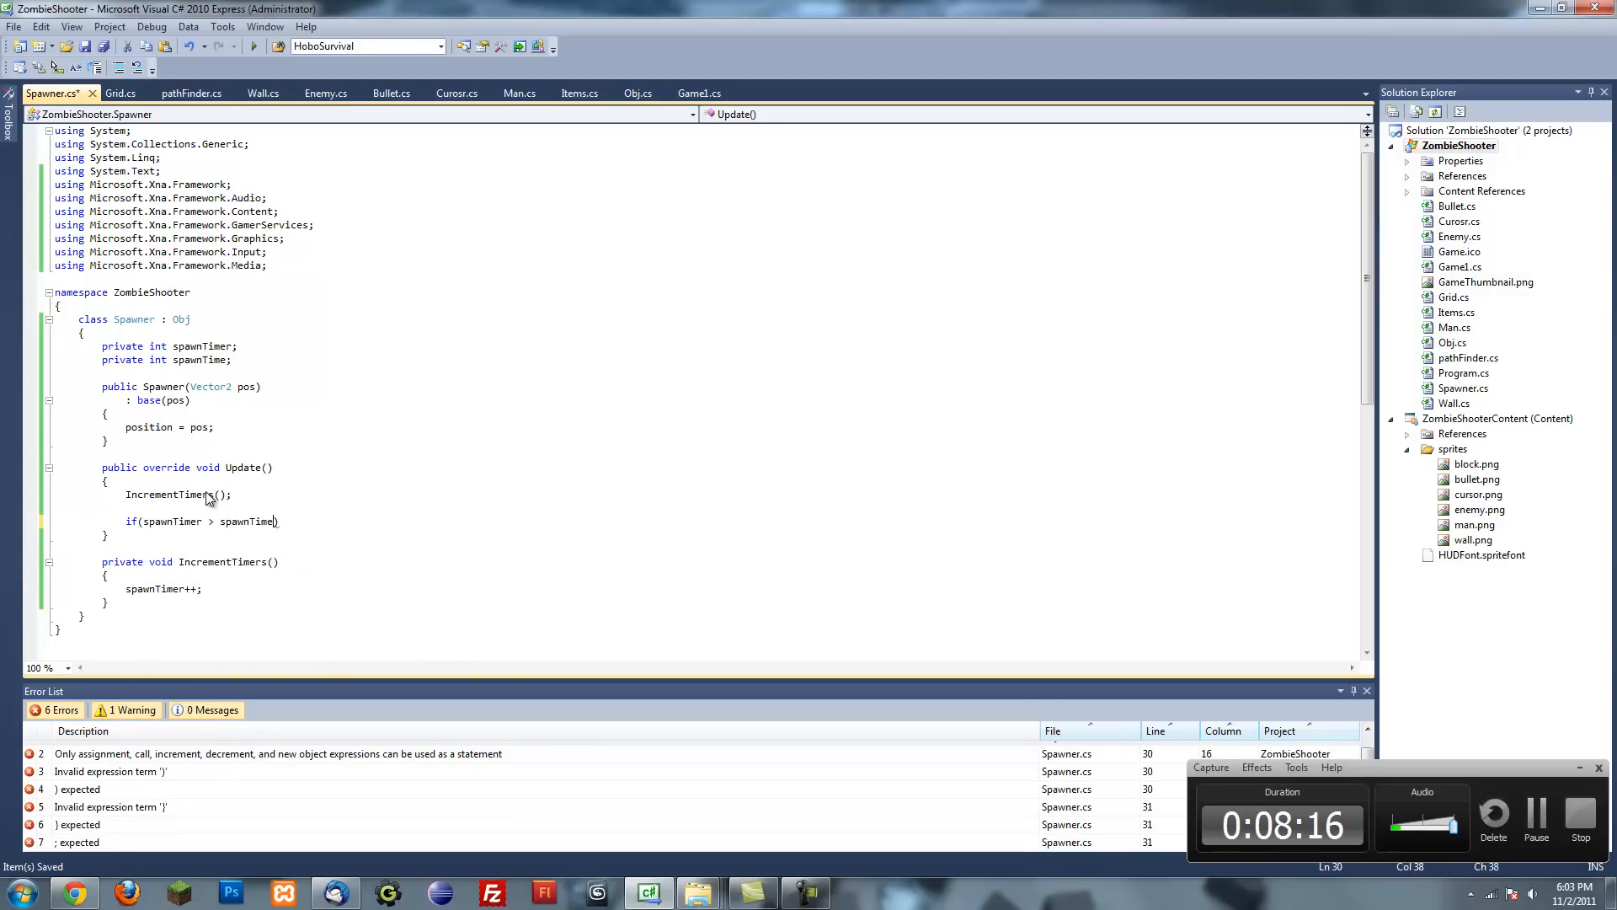
pyautogui.write('{')
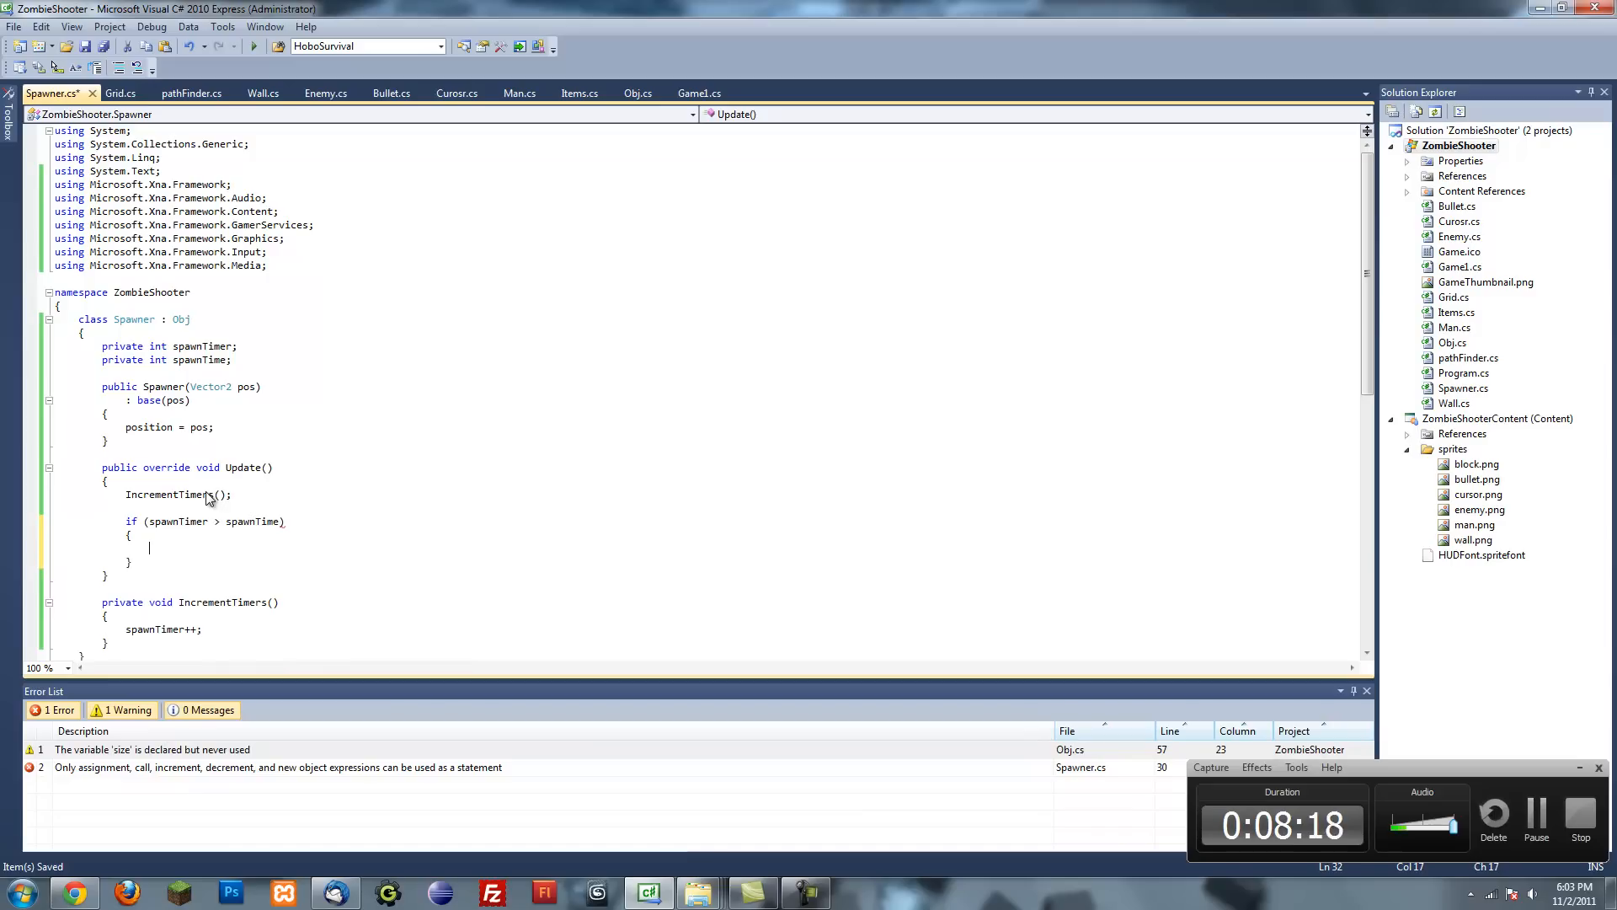
pyautogui.press('ctrl+s')
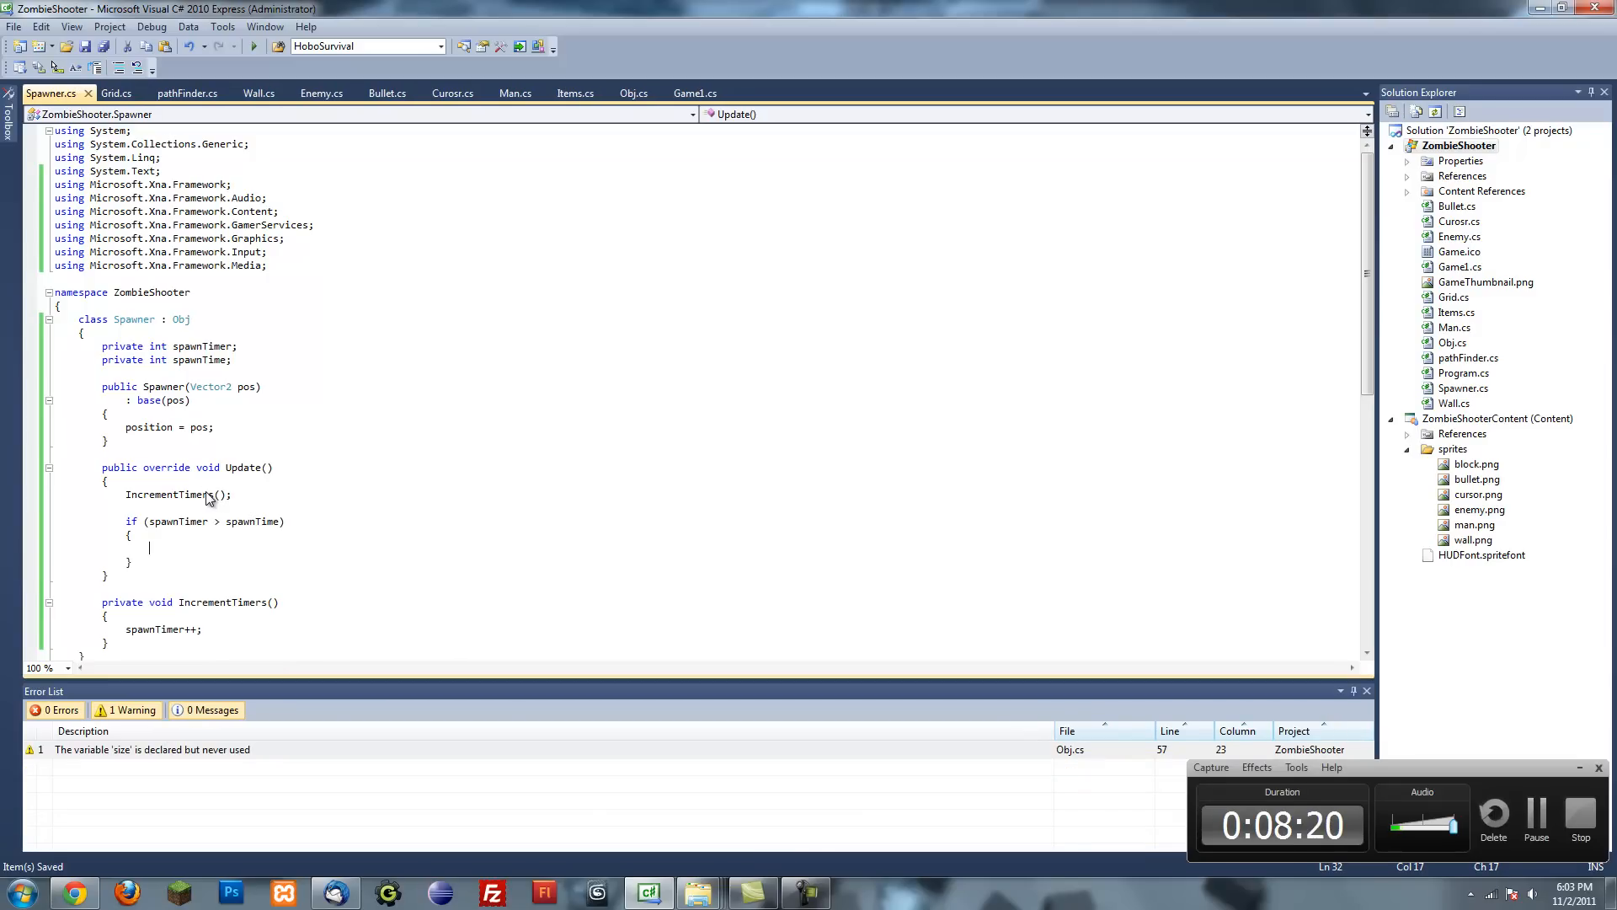
pyautogui.write('foreach (Obj o in Items.objList')
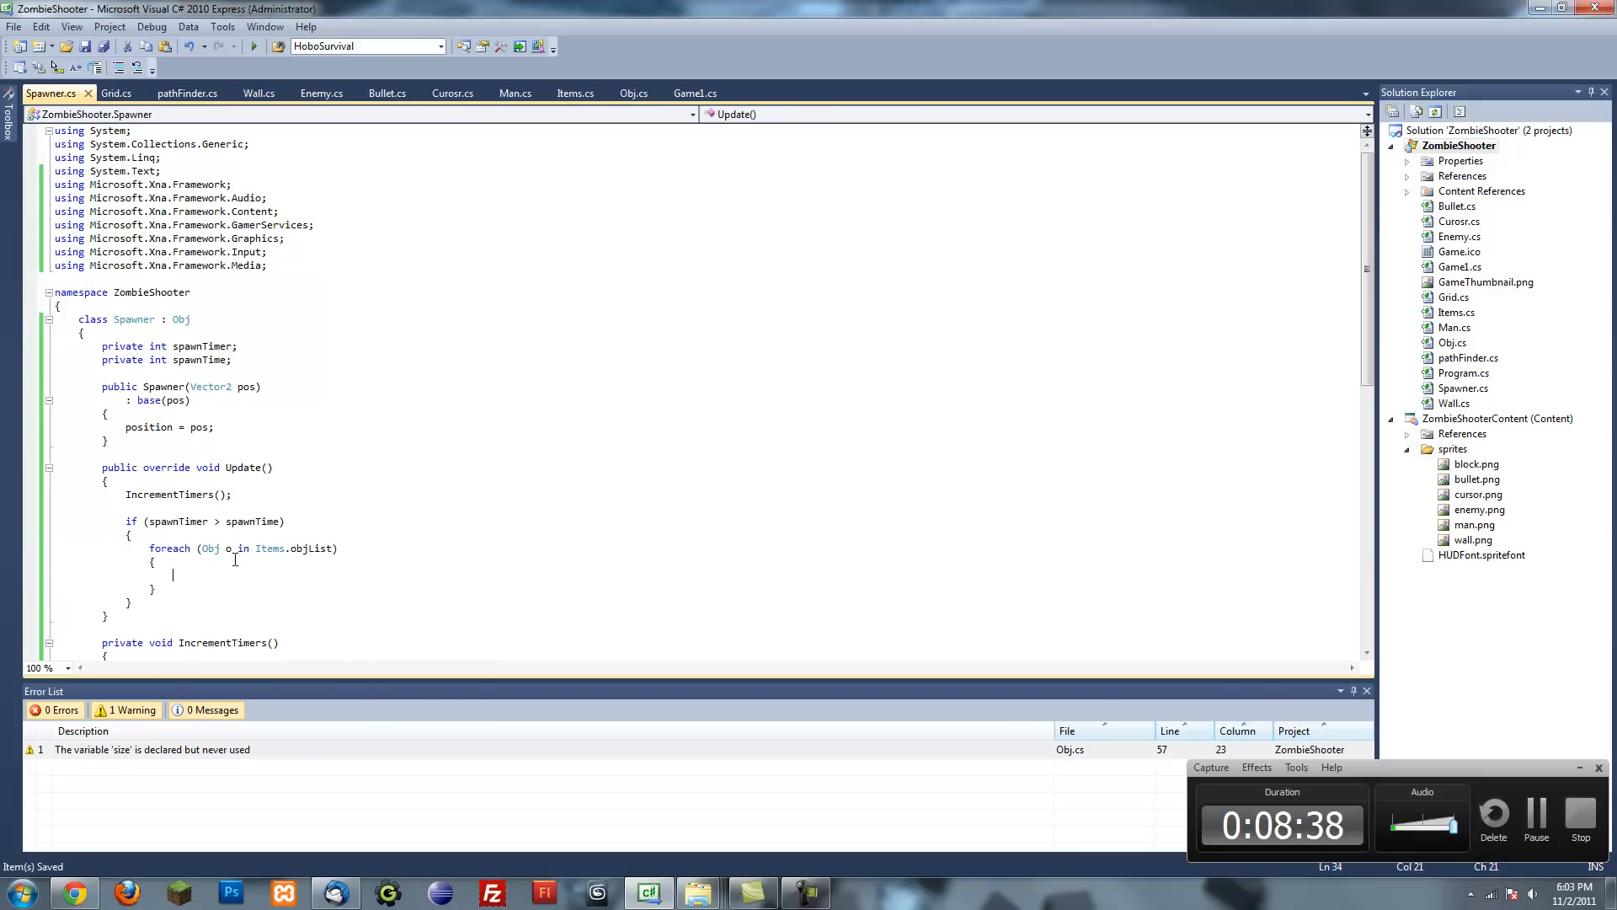
# - Inside the loop, test whether o is an Enemy that is not alive
pyautogui.write('if')
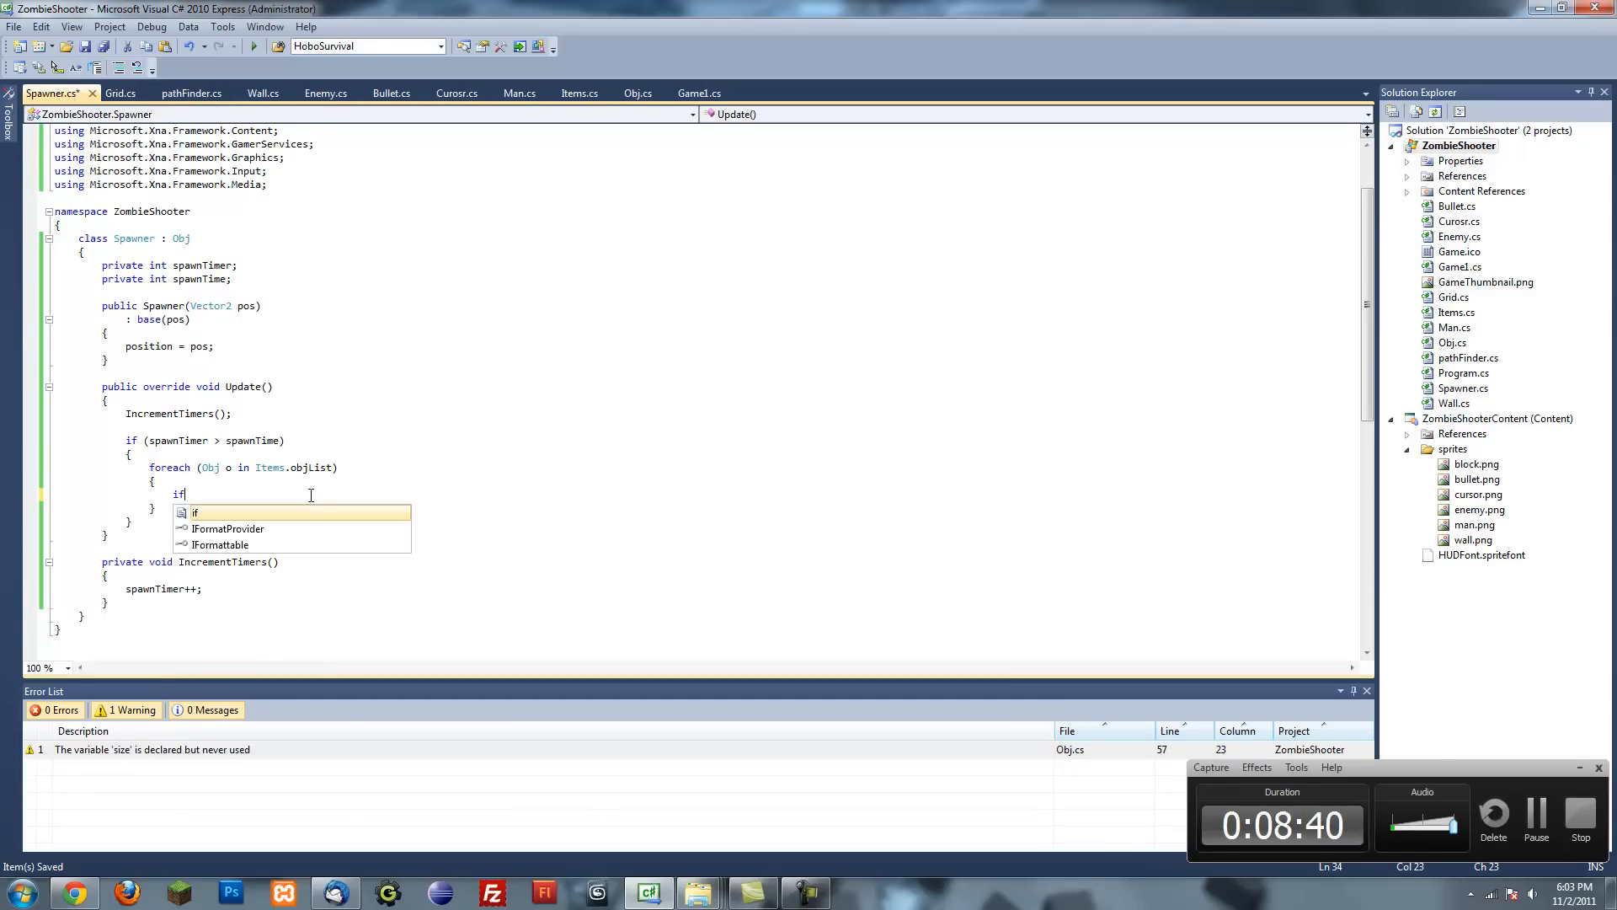
pyautogui.write('()')
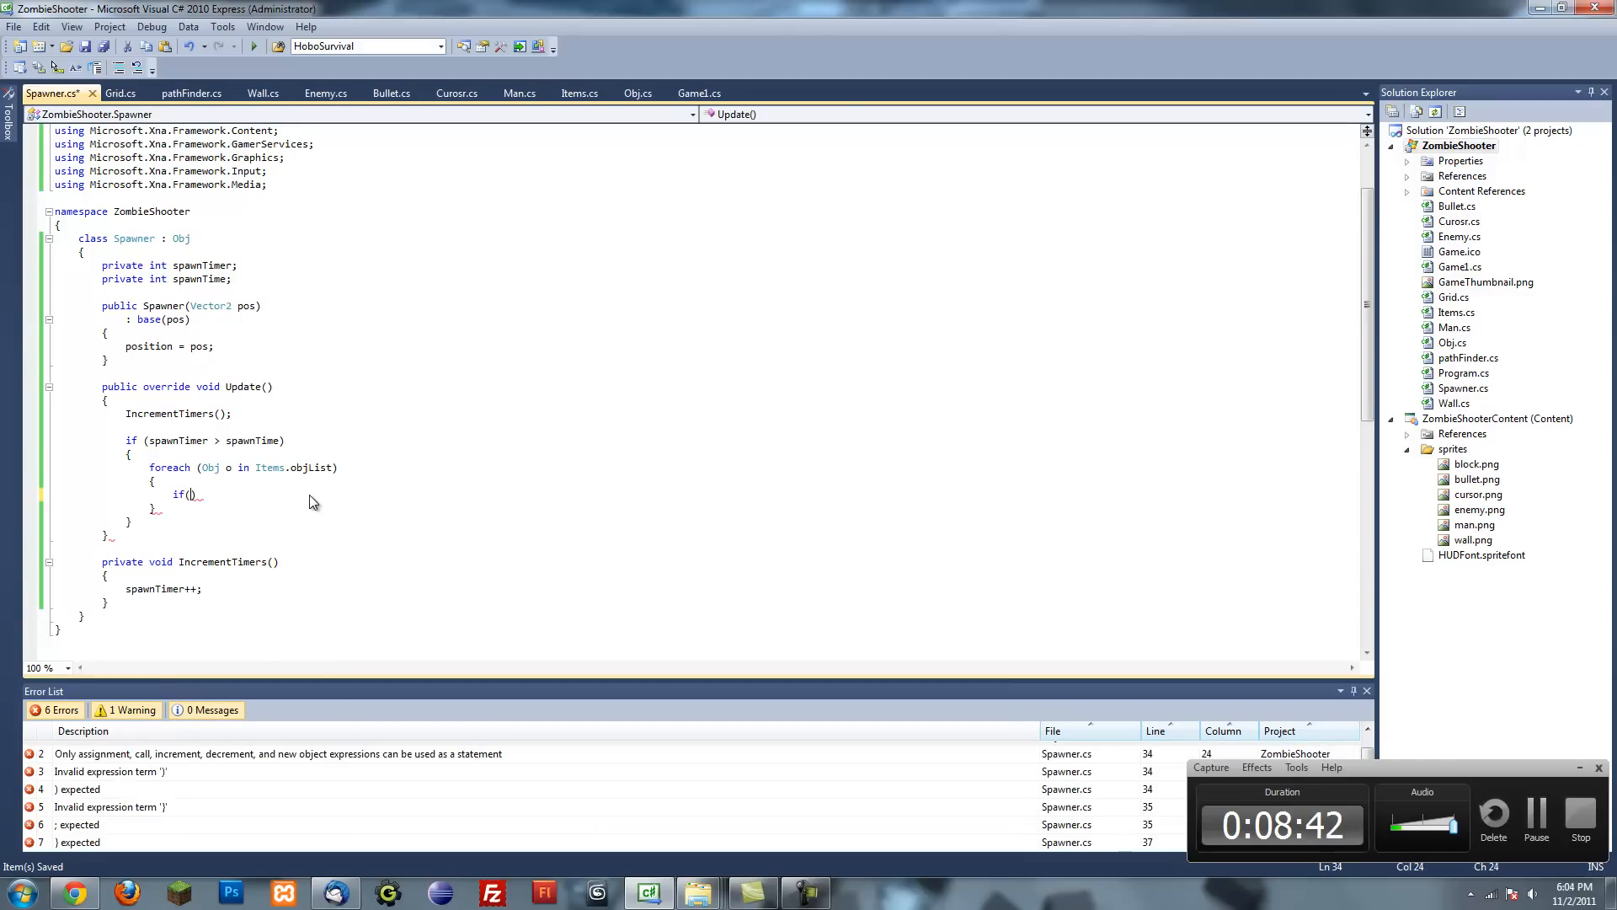
pyautogui.write('o.GetType(')
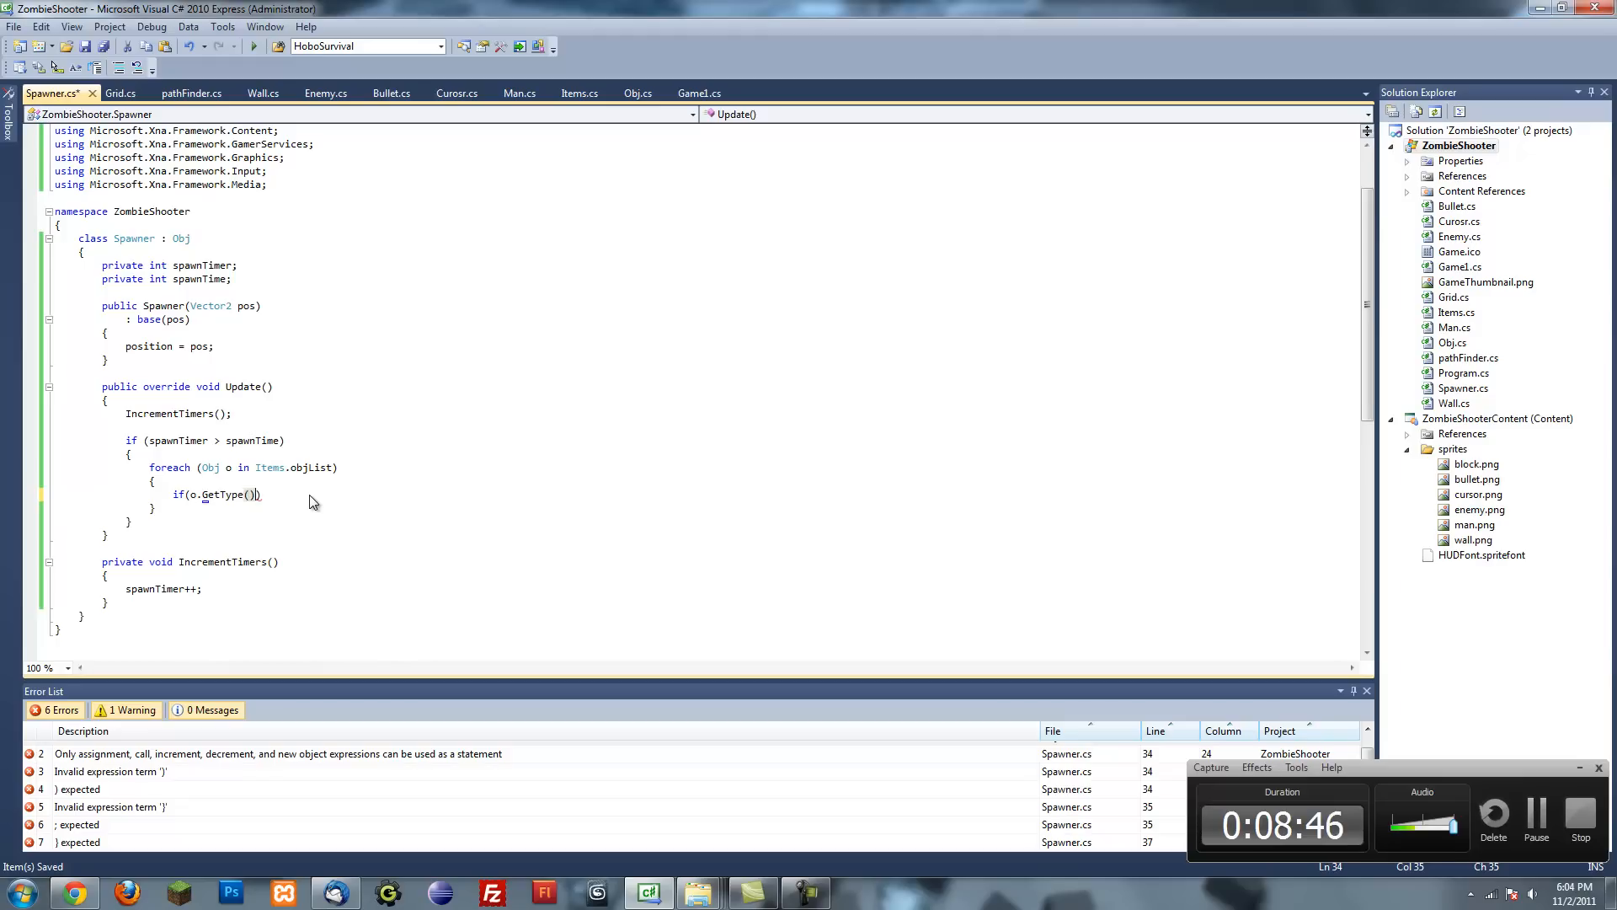
pyautogui.write('==')
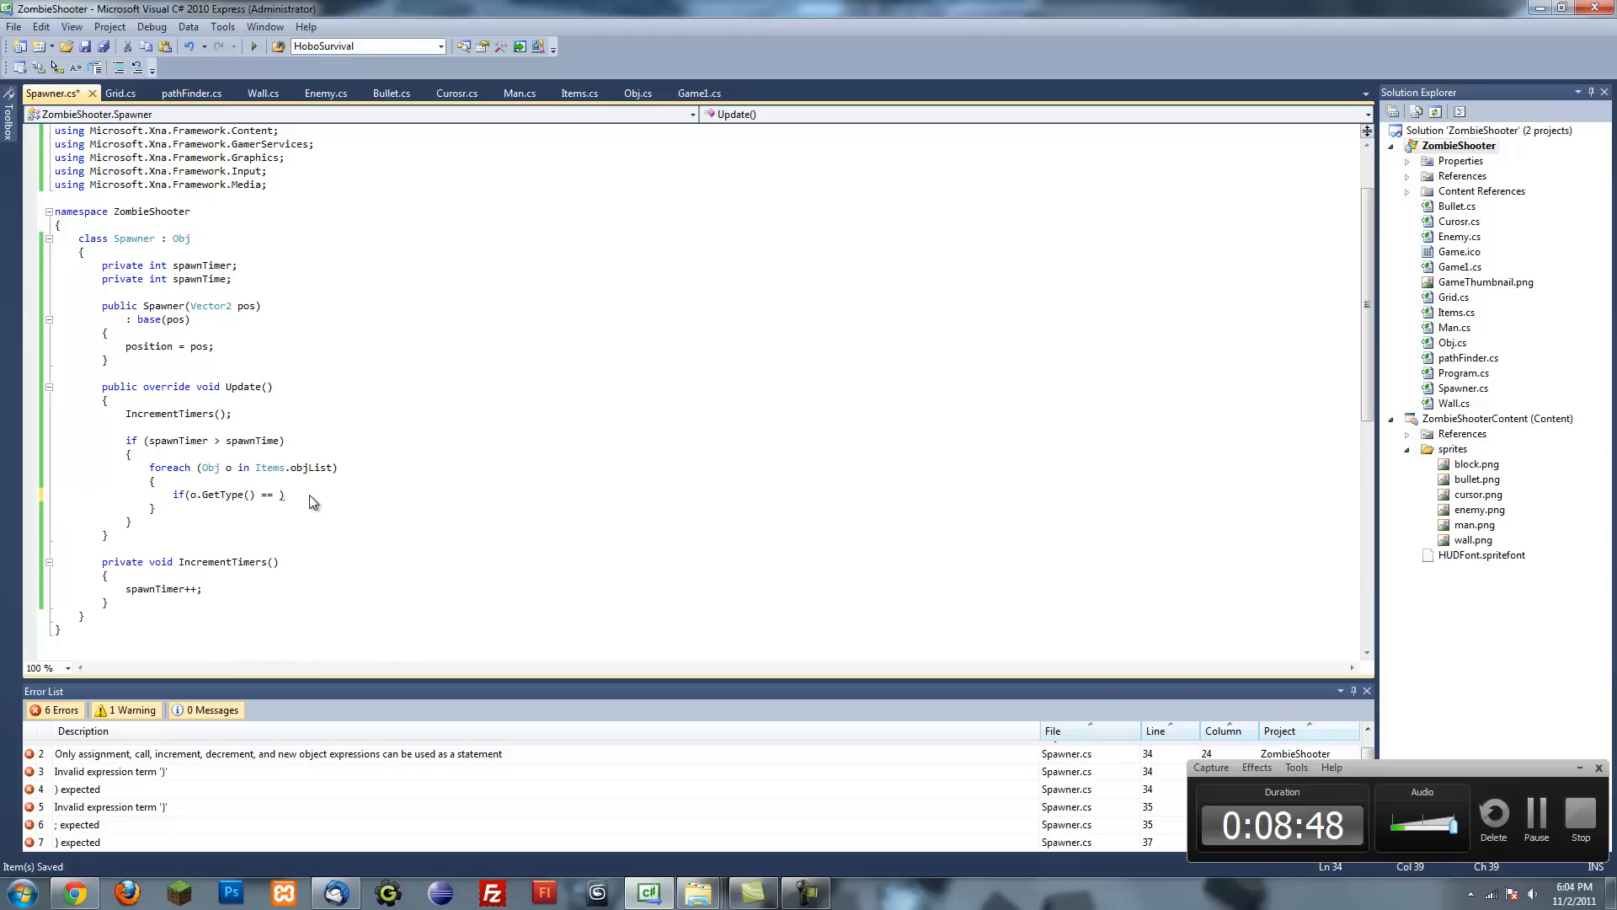
pyautogui.write('typeof(')
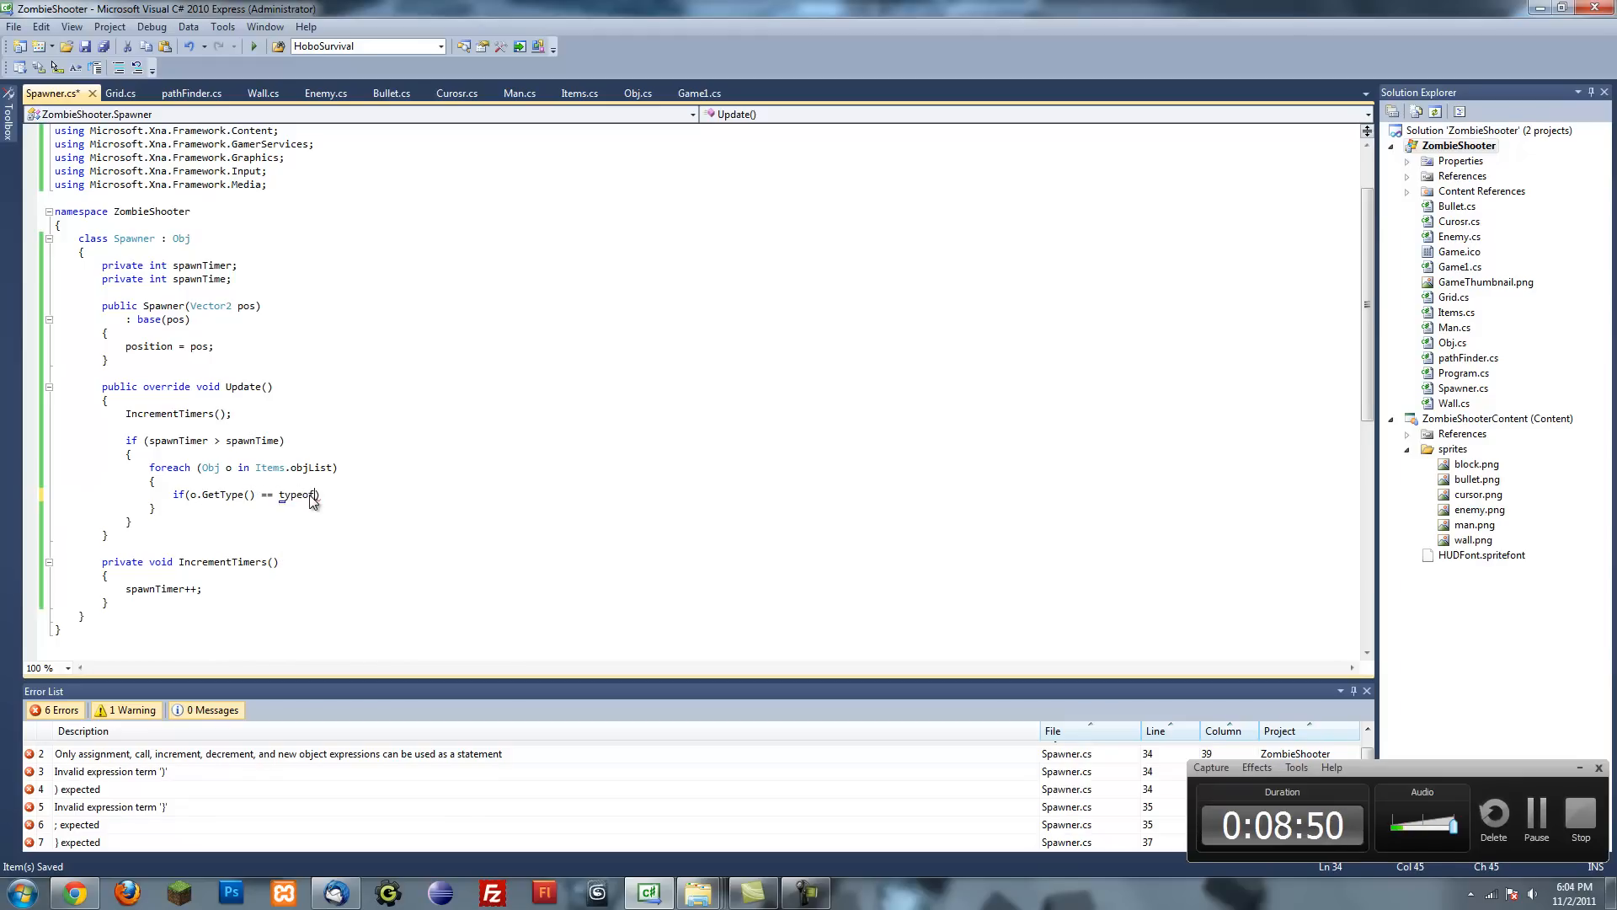
pyautogui.write('(Enemy')
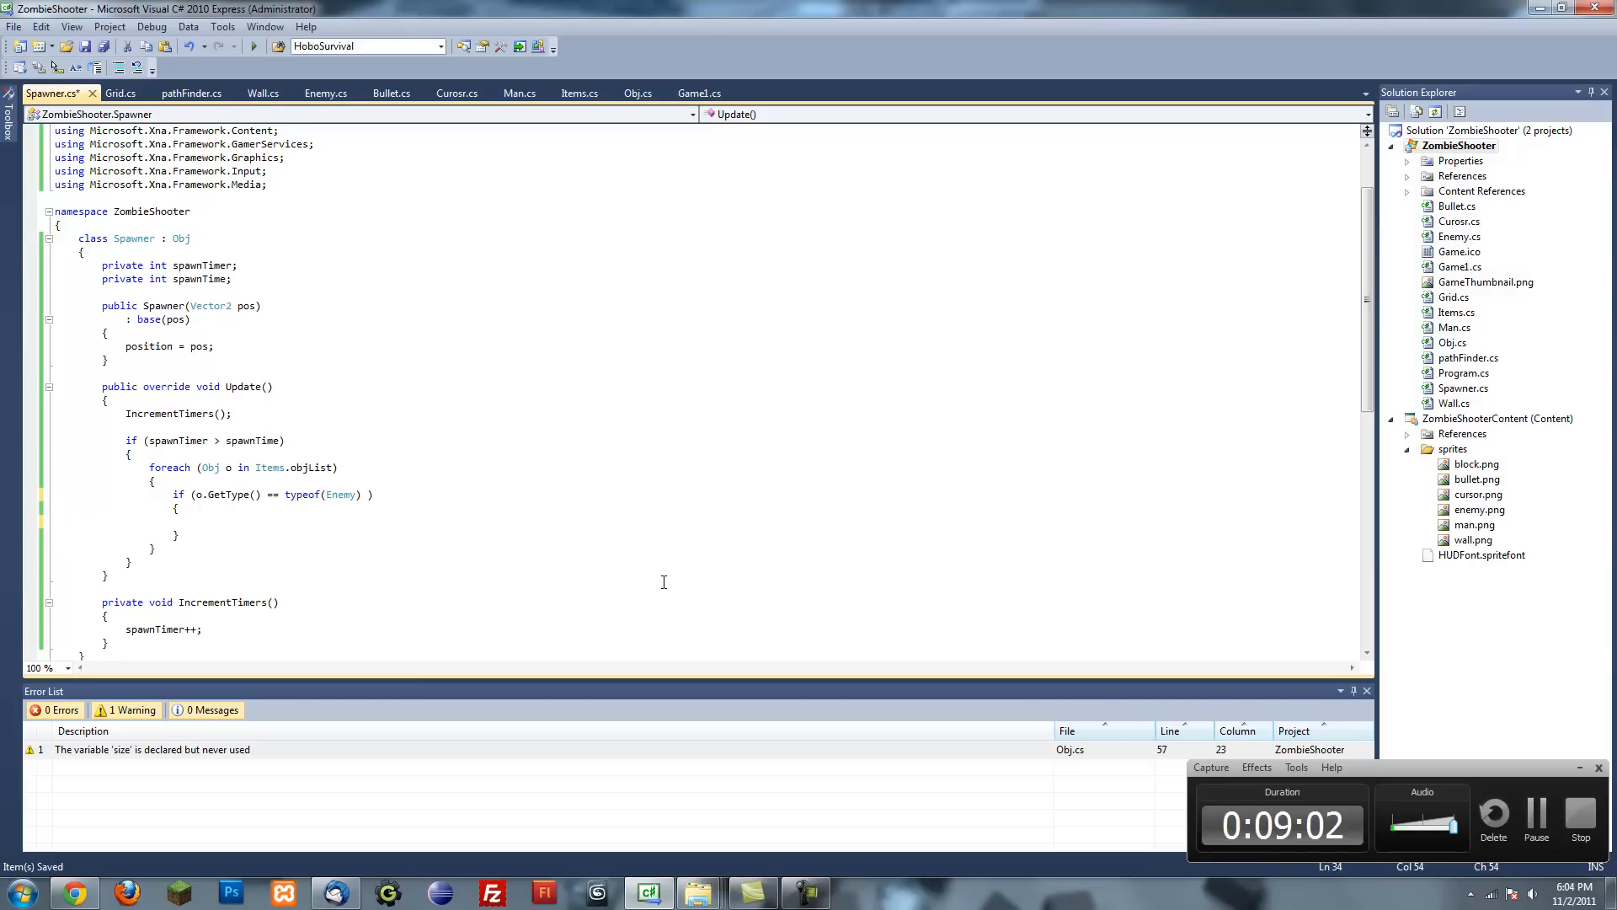
pyautogui.write('&& !')
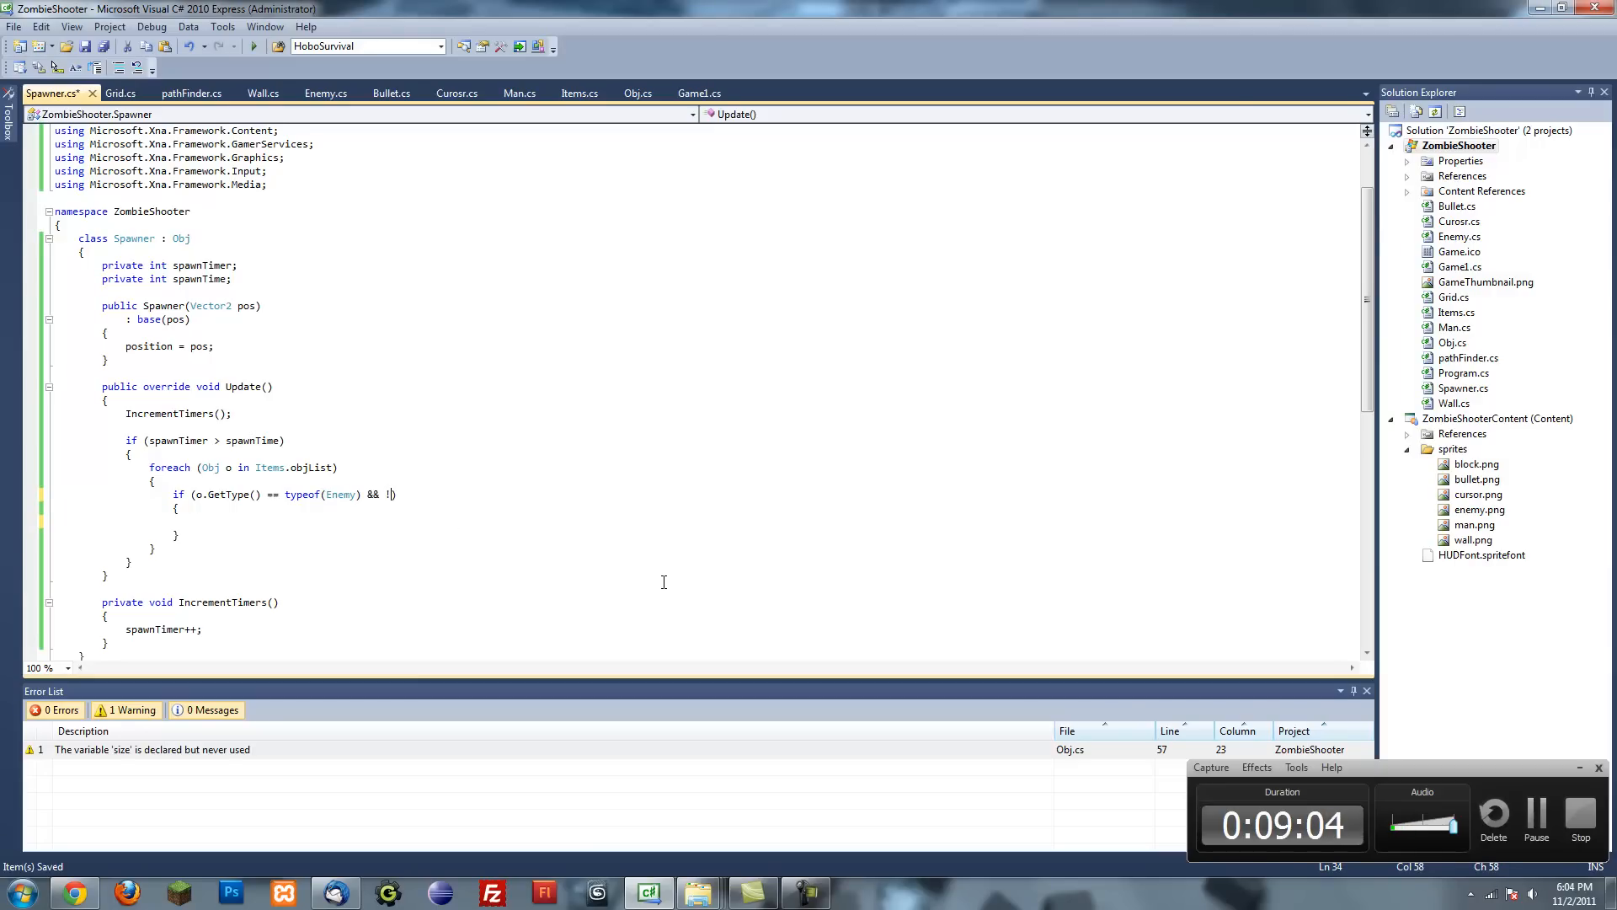
pyautogui.write('alive)')
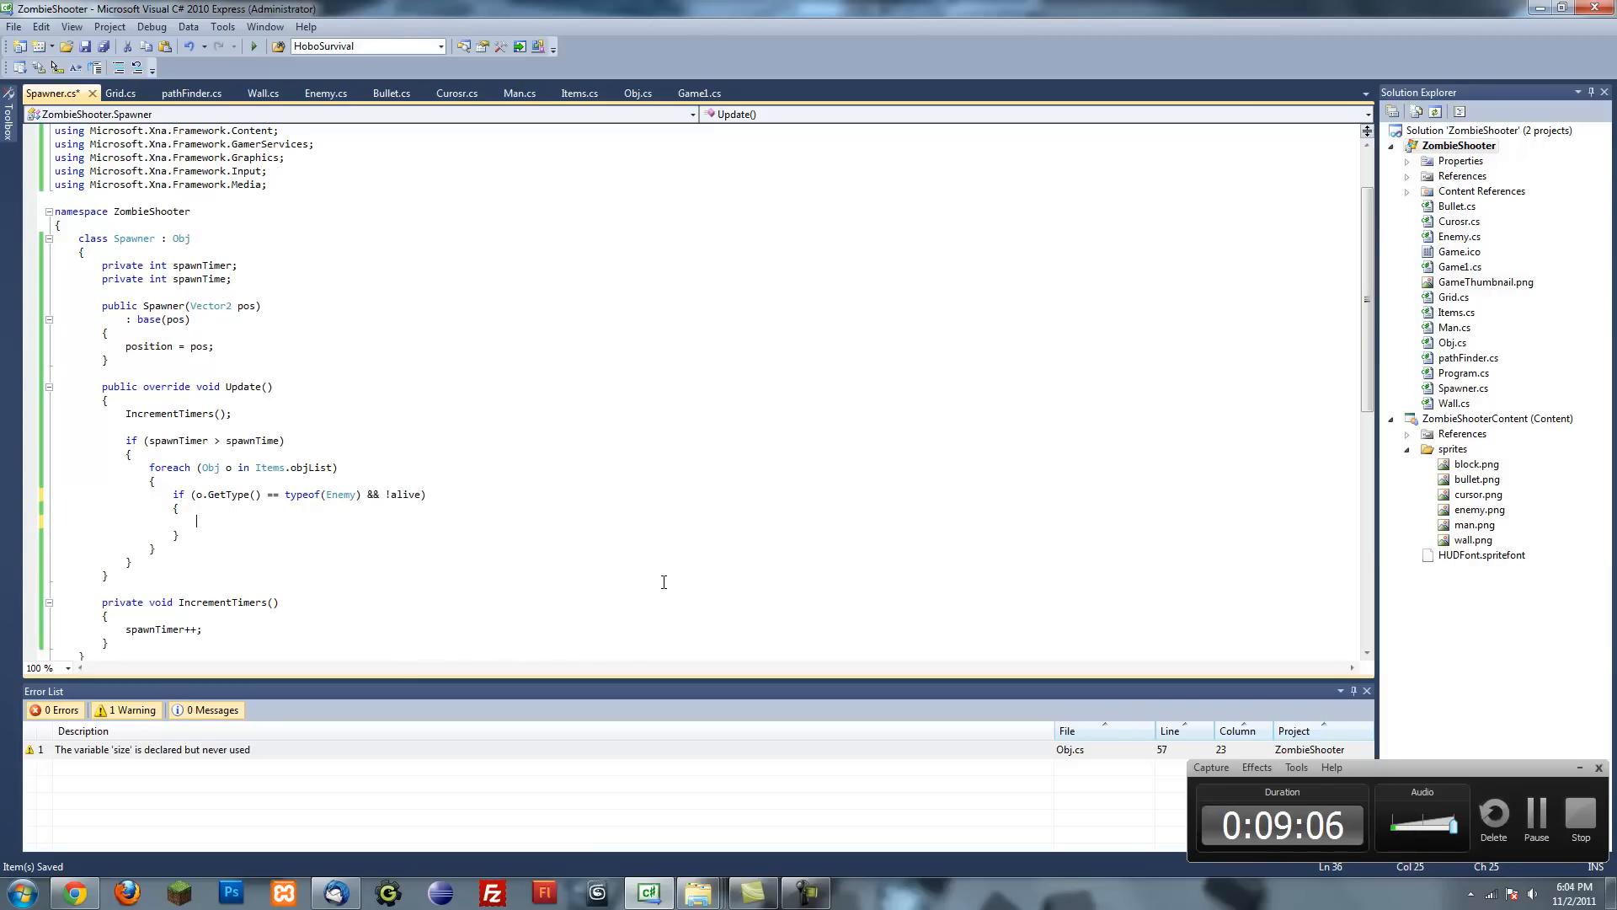
# - Revive that enemy and set its position to the spawner's position
pyautogui.write('o.alive')
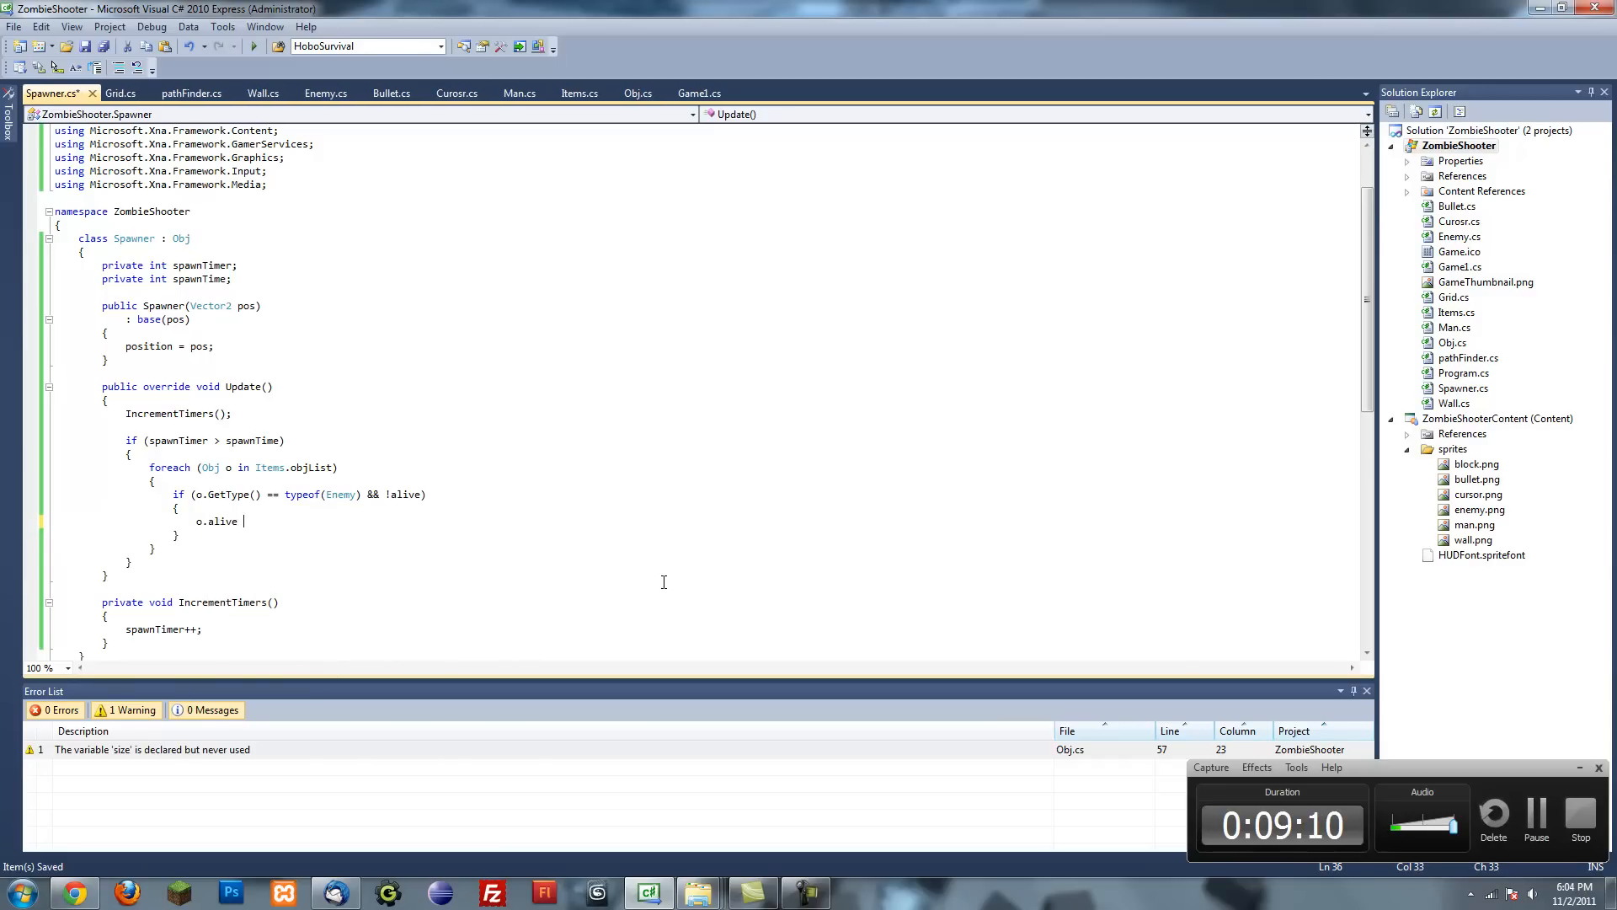
pyautogui.write('== true;')
pyautogui.write('o')
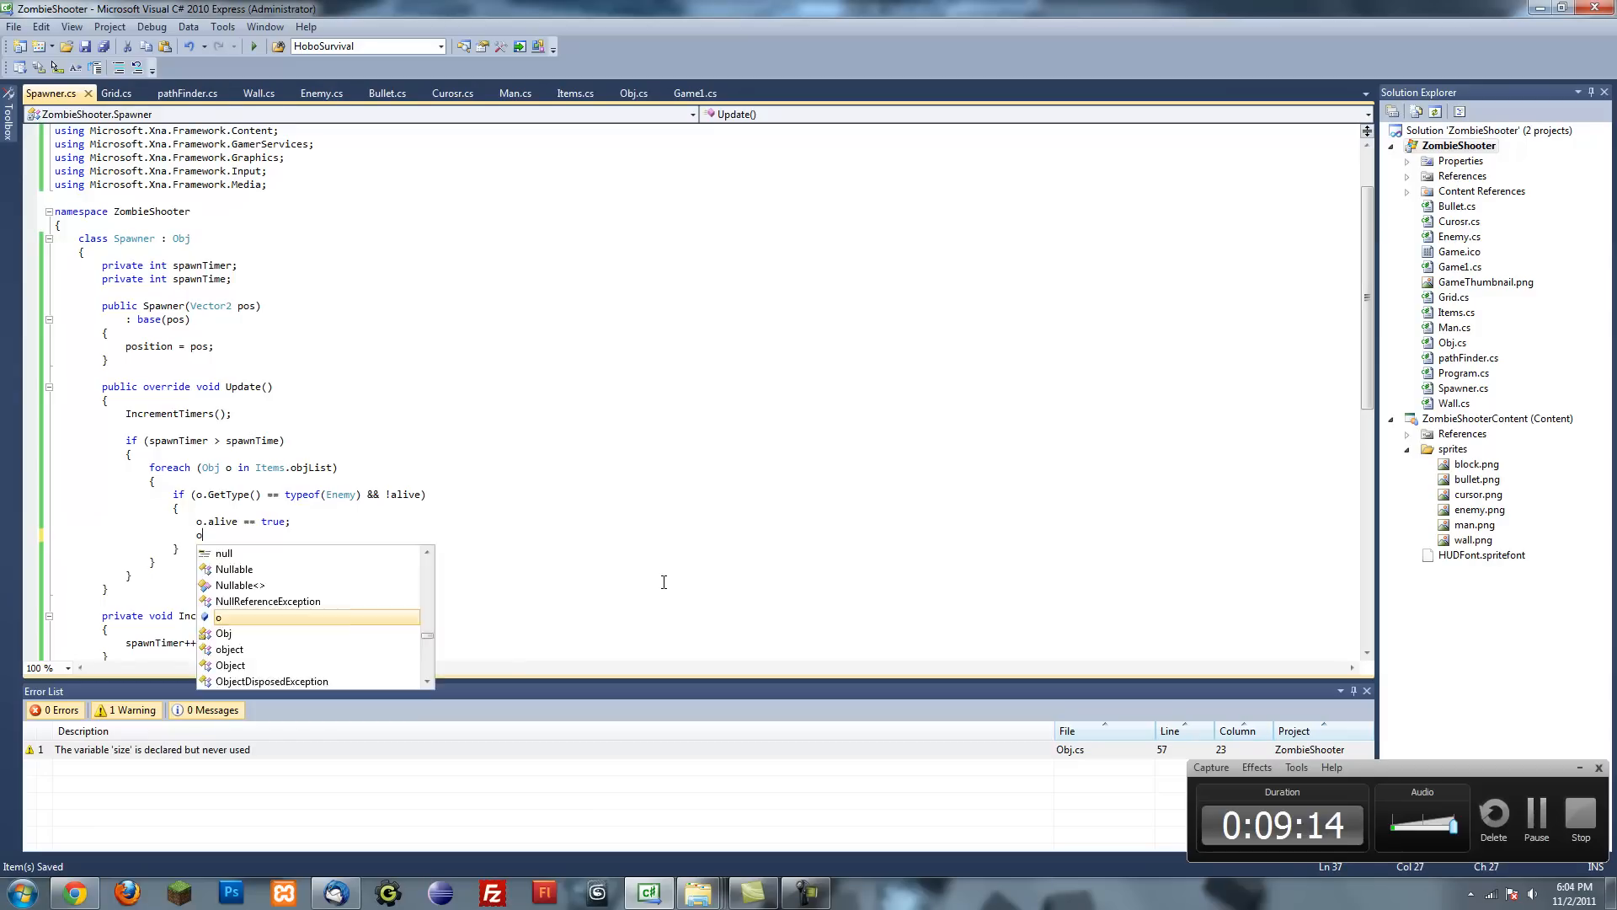
pyautogui.write('.position =')
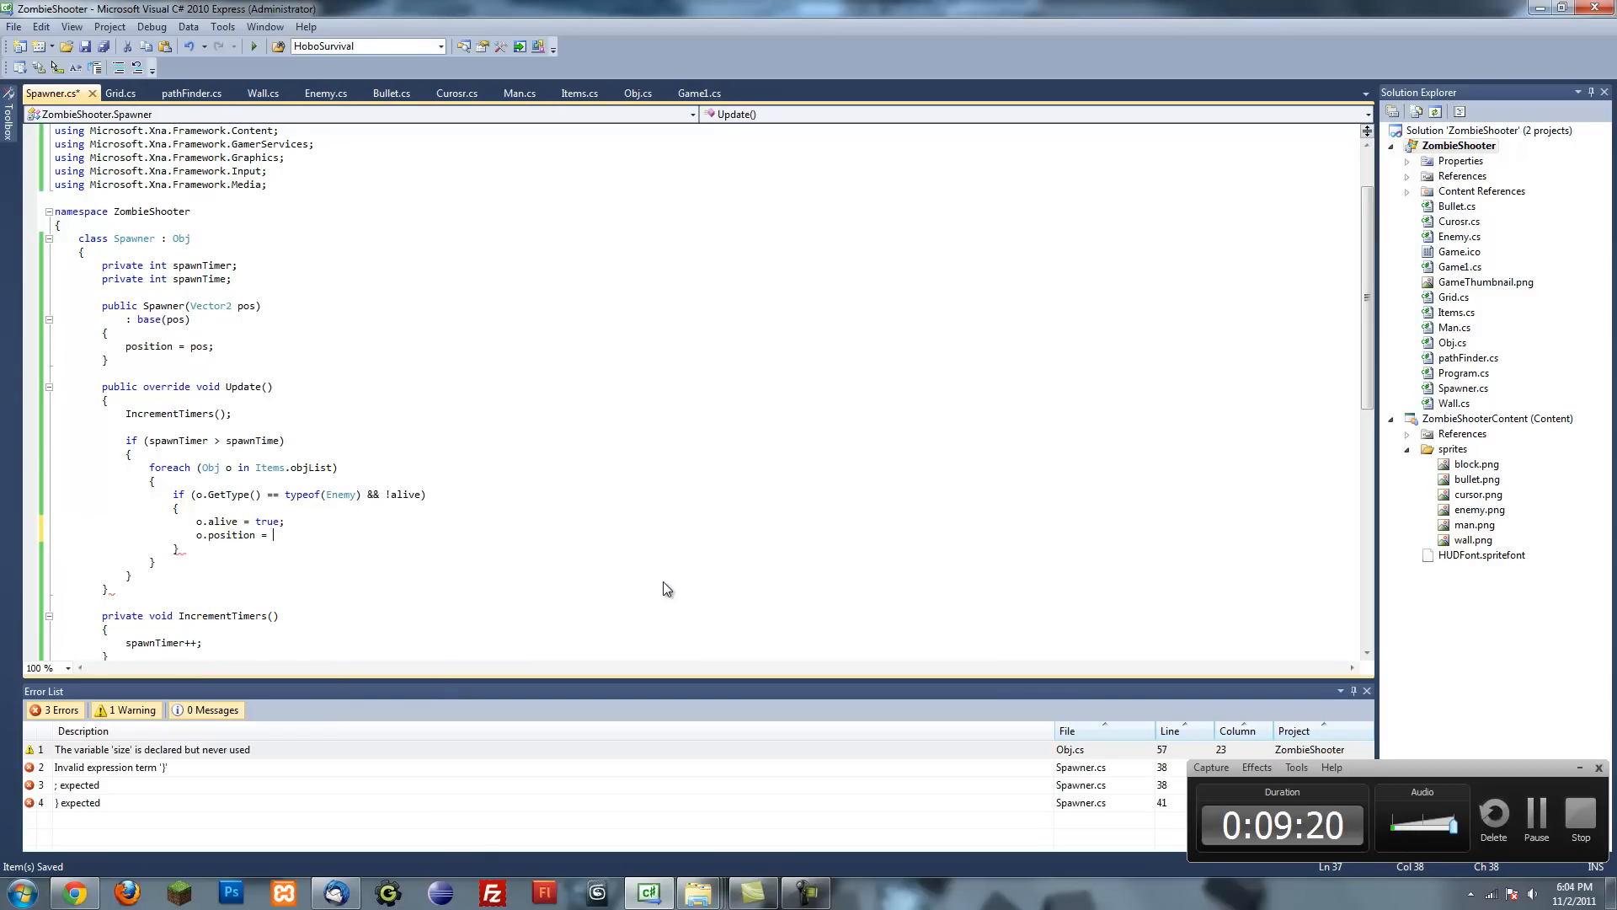
pyautogui.write('p')
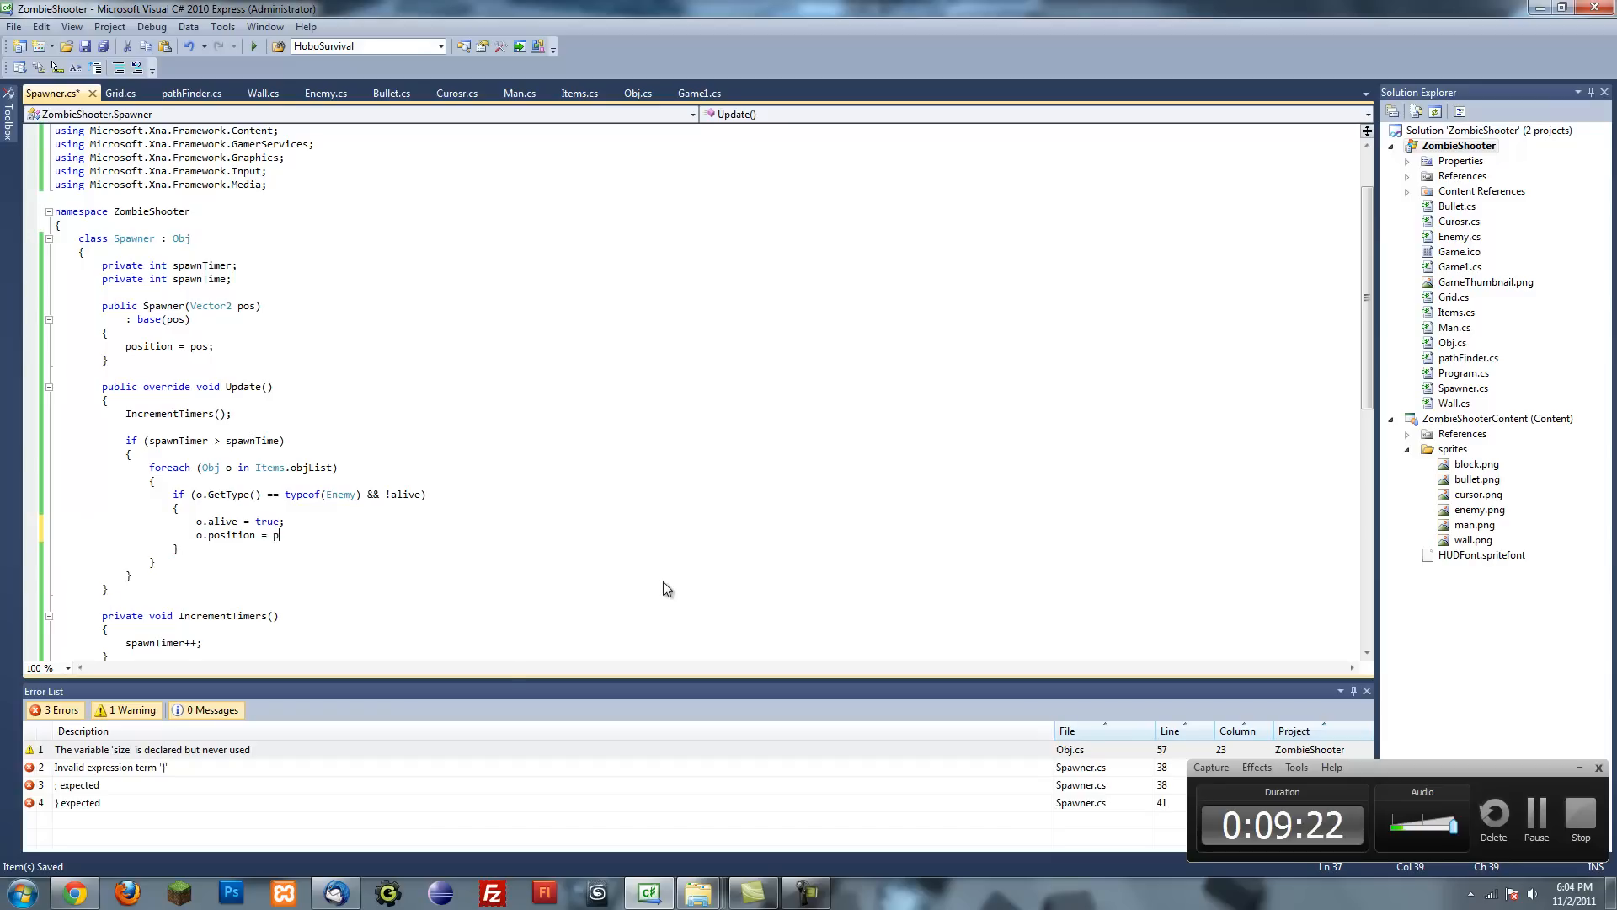
pyautogui.write('osition;')
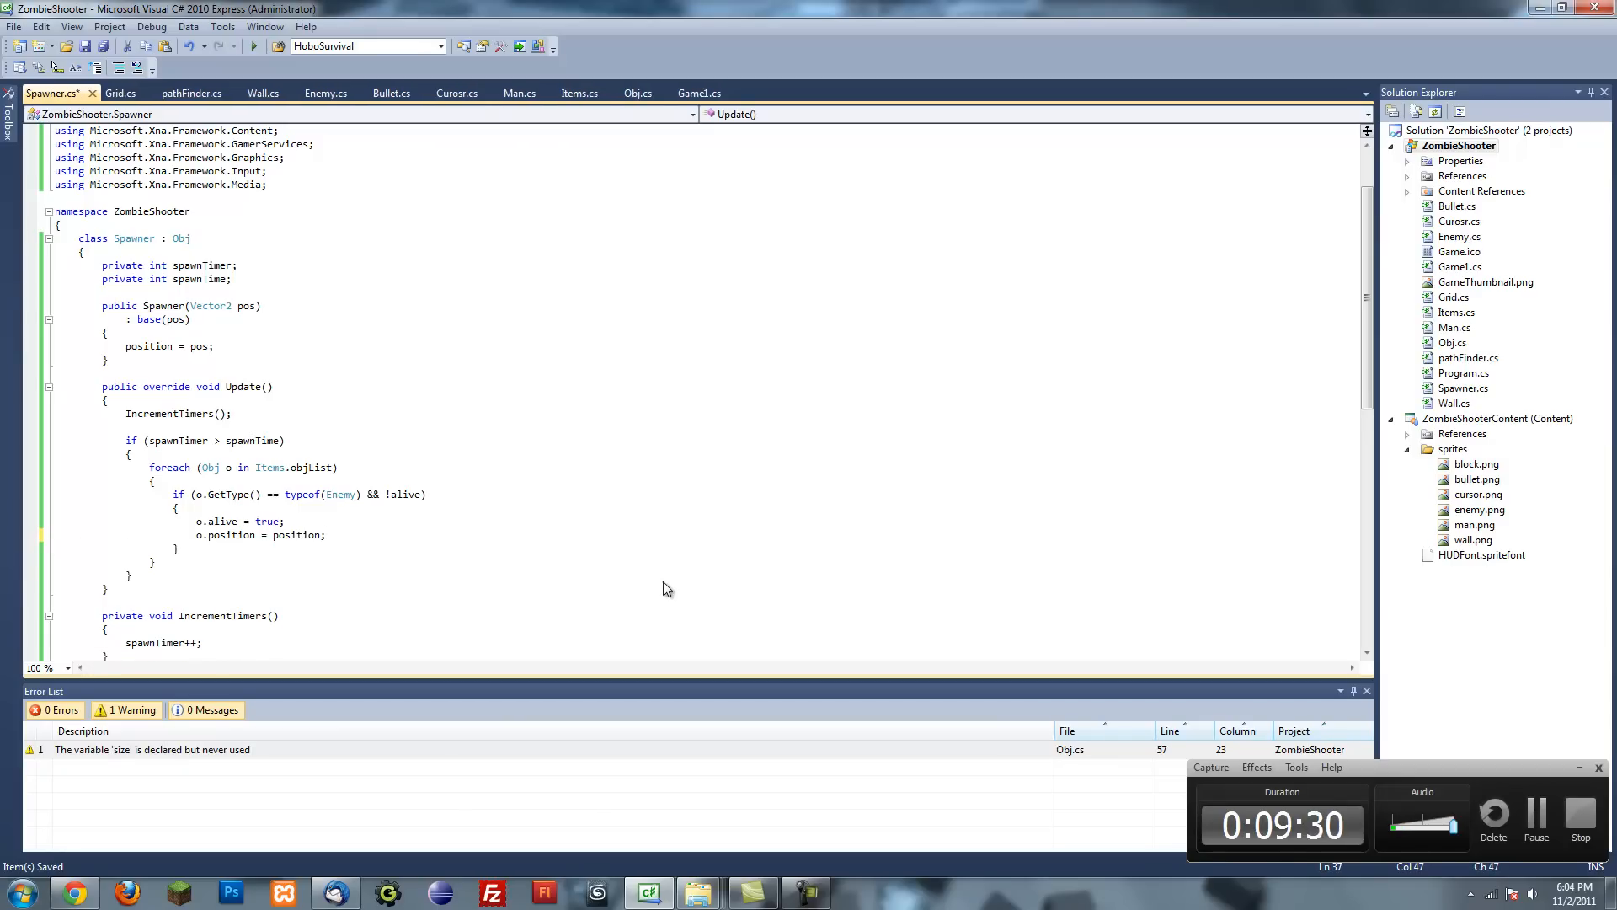
# - Reset spawnTimer to 0 and break out of the loop after reviving
pyautogui.scroll(3)
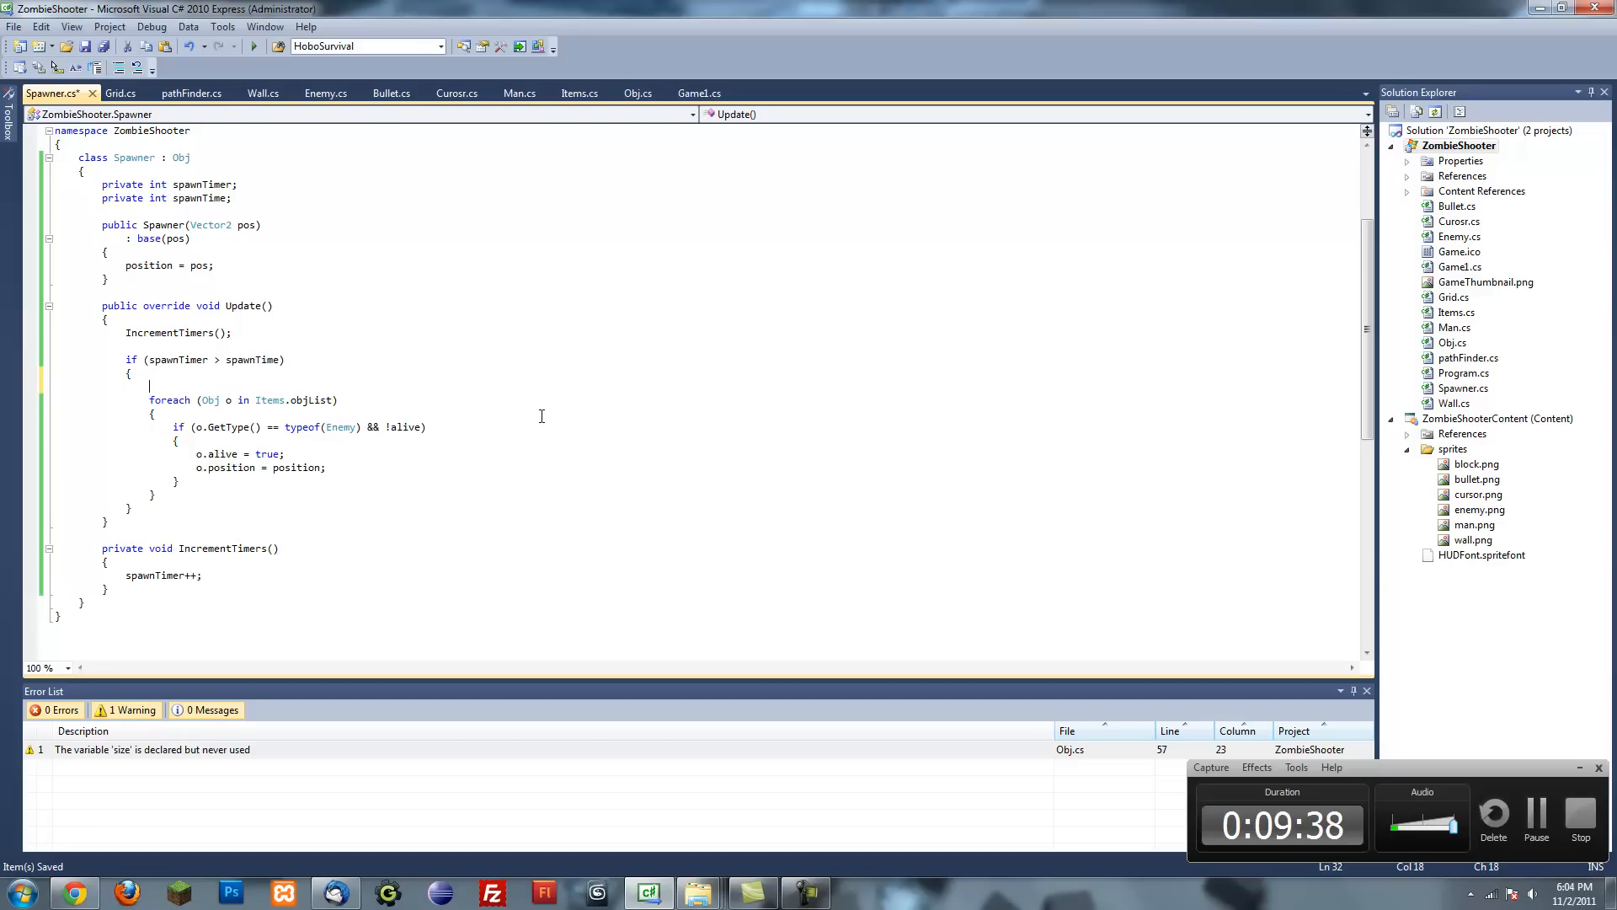
pyautogui.write('spa')
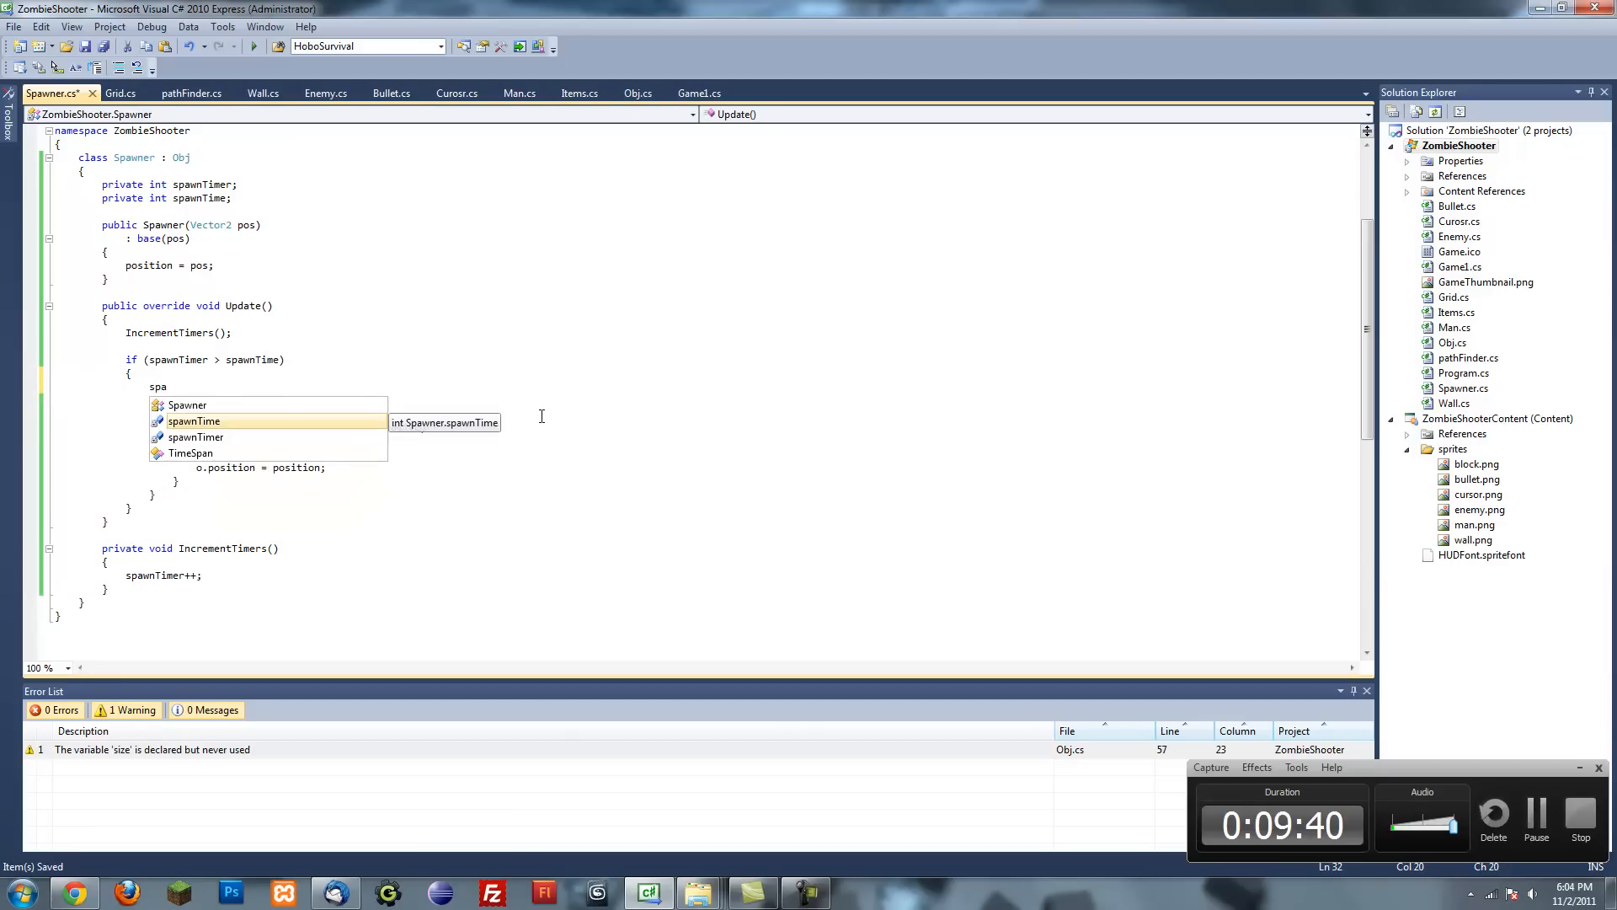
pyautogui.write('spawnTimer = 91;')
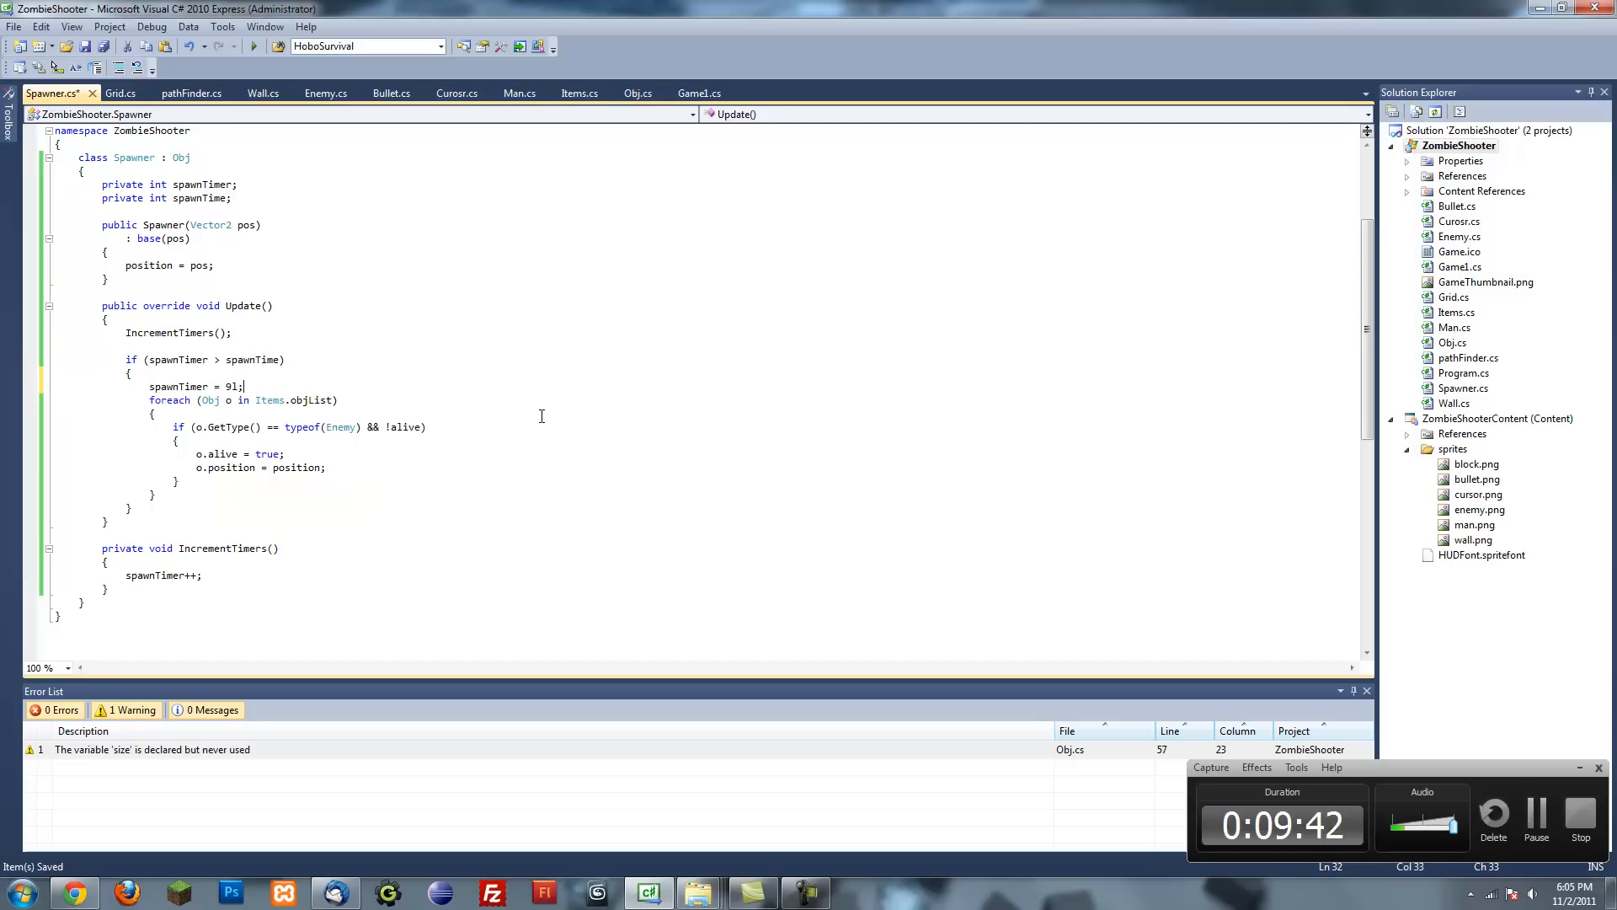
pyautogui.write('0')
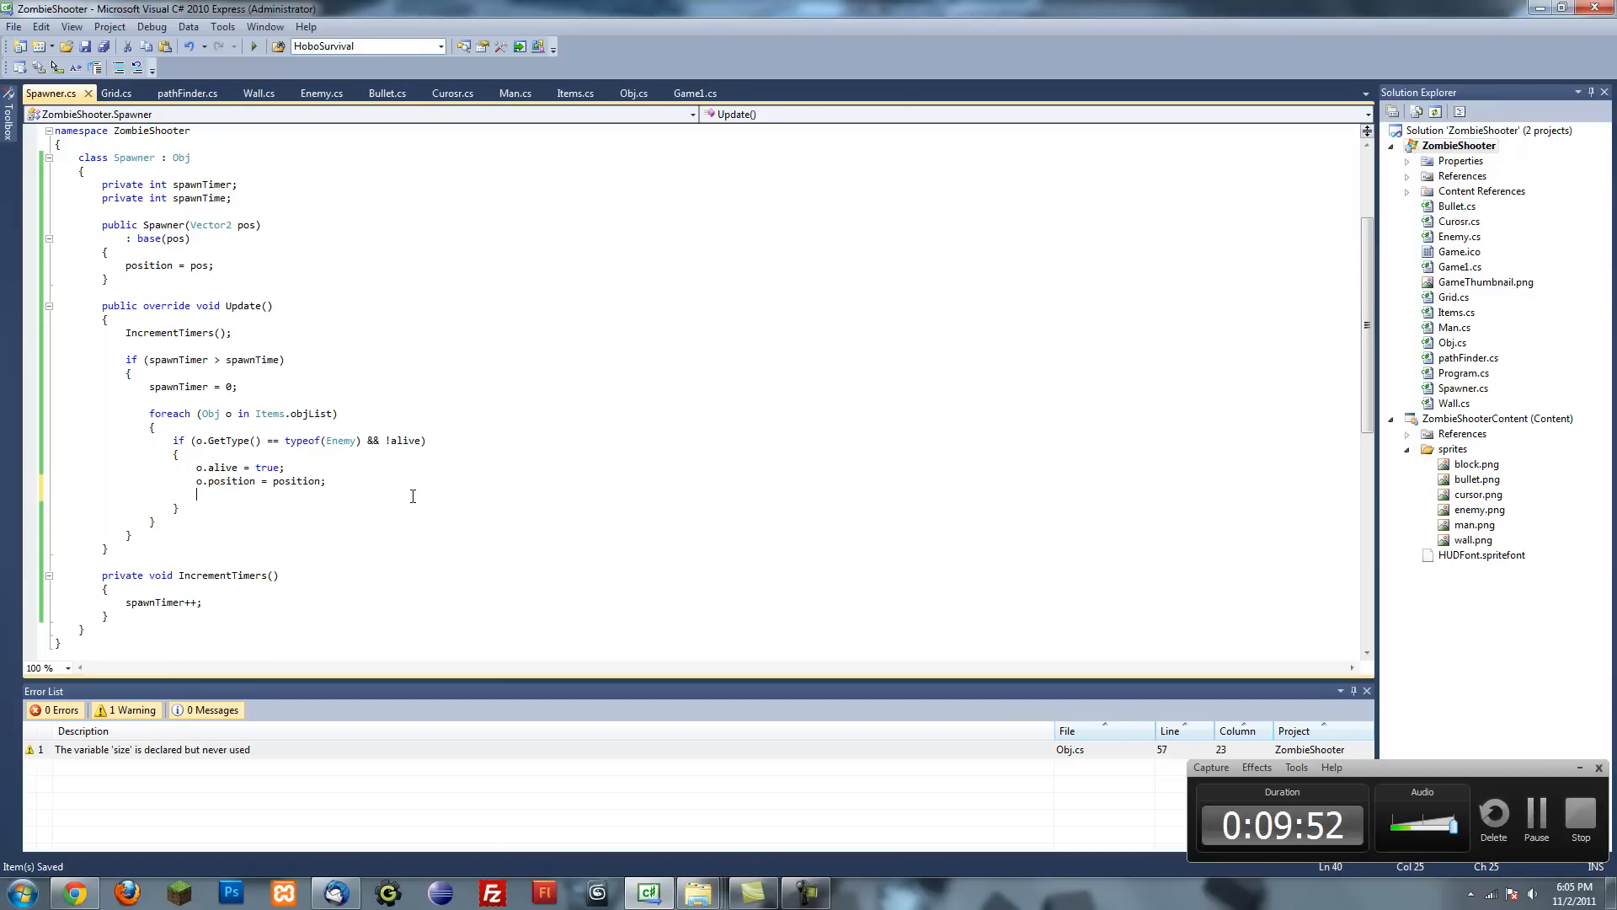
pyautogui.write('break;')
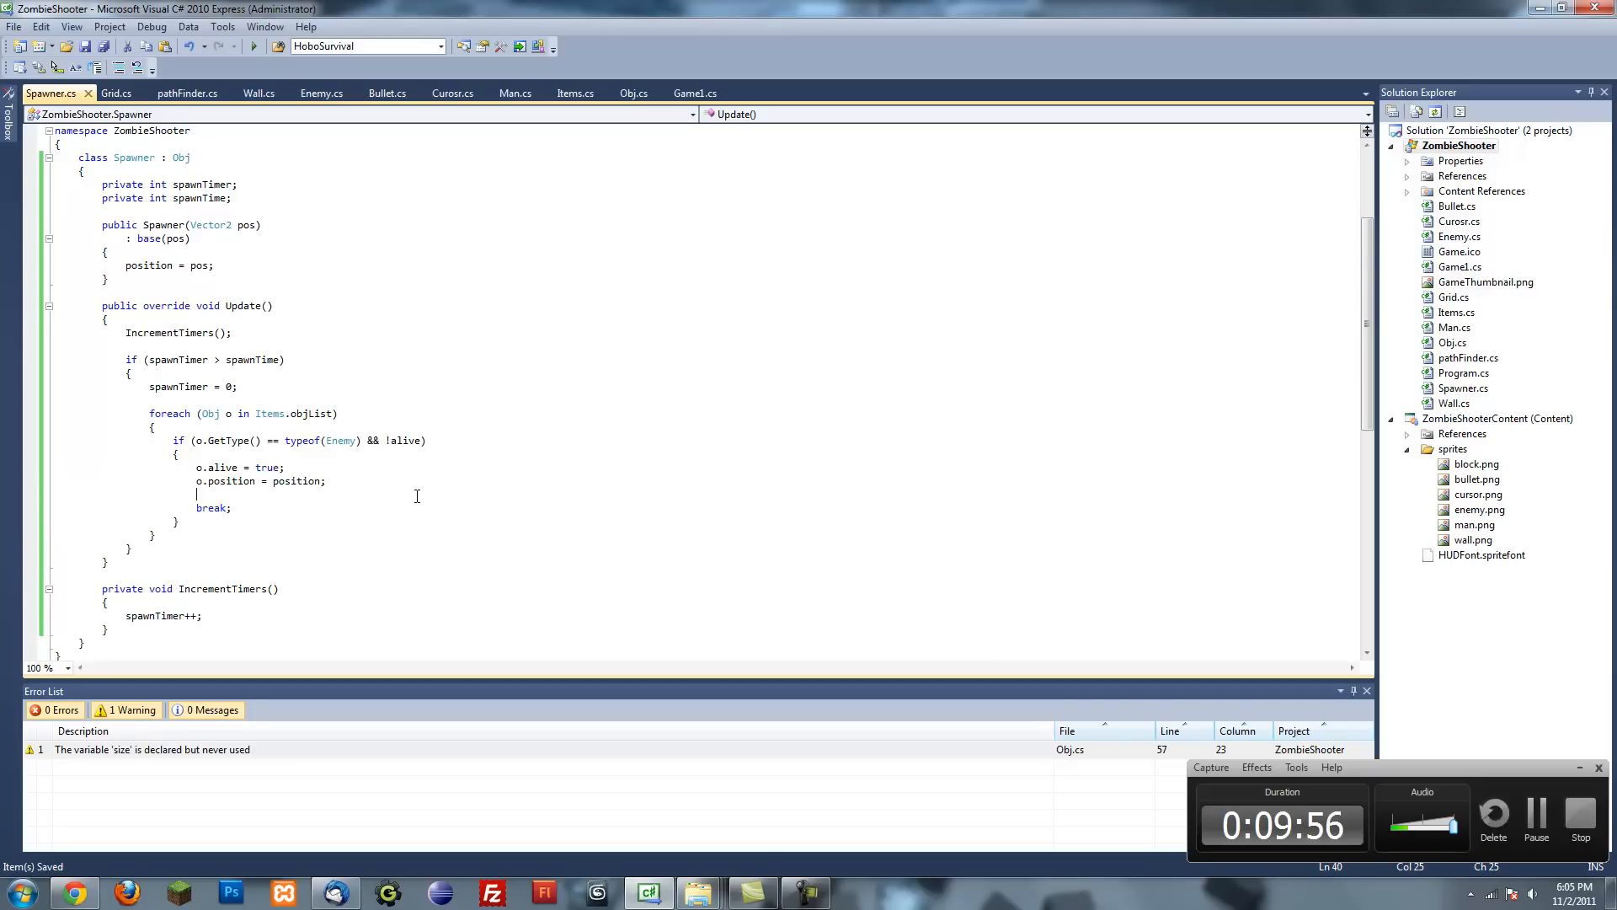
pyautogui.moveTo(158, 510)
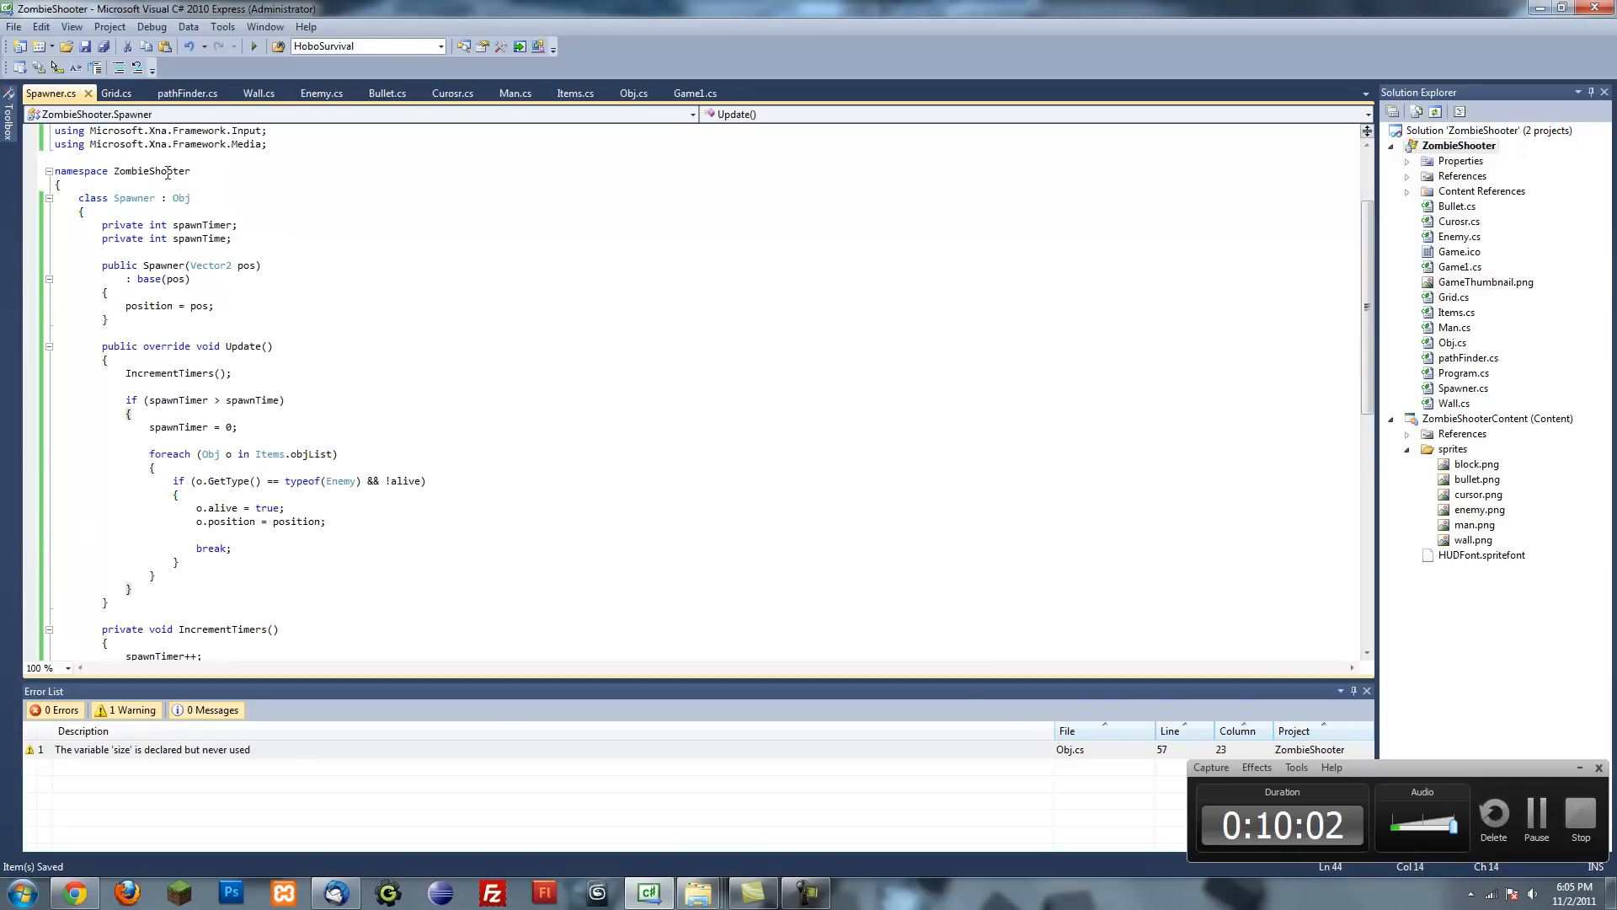
# - In Items.cs, add 16 Enemies at (200, 200) in a for loop, each with alive = false
pyautogui.click(576, 93)
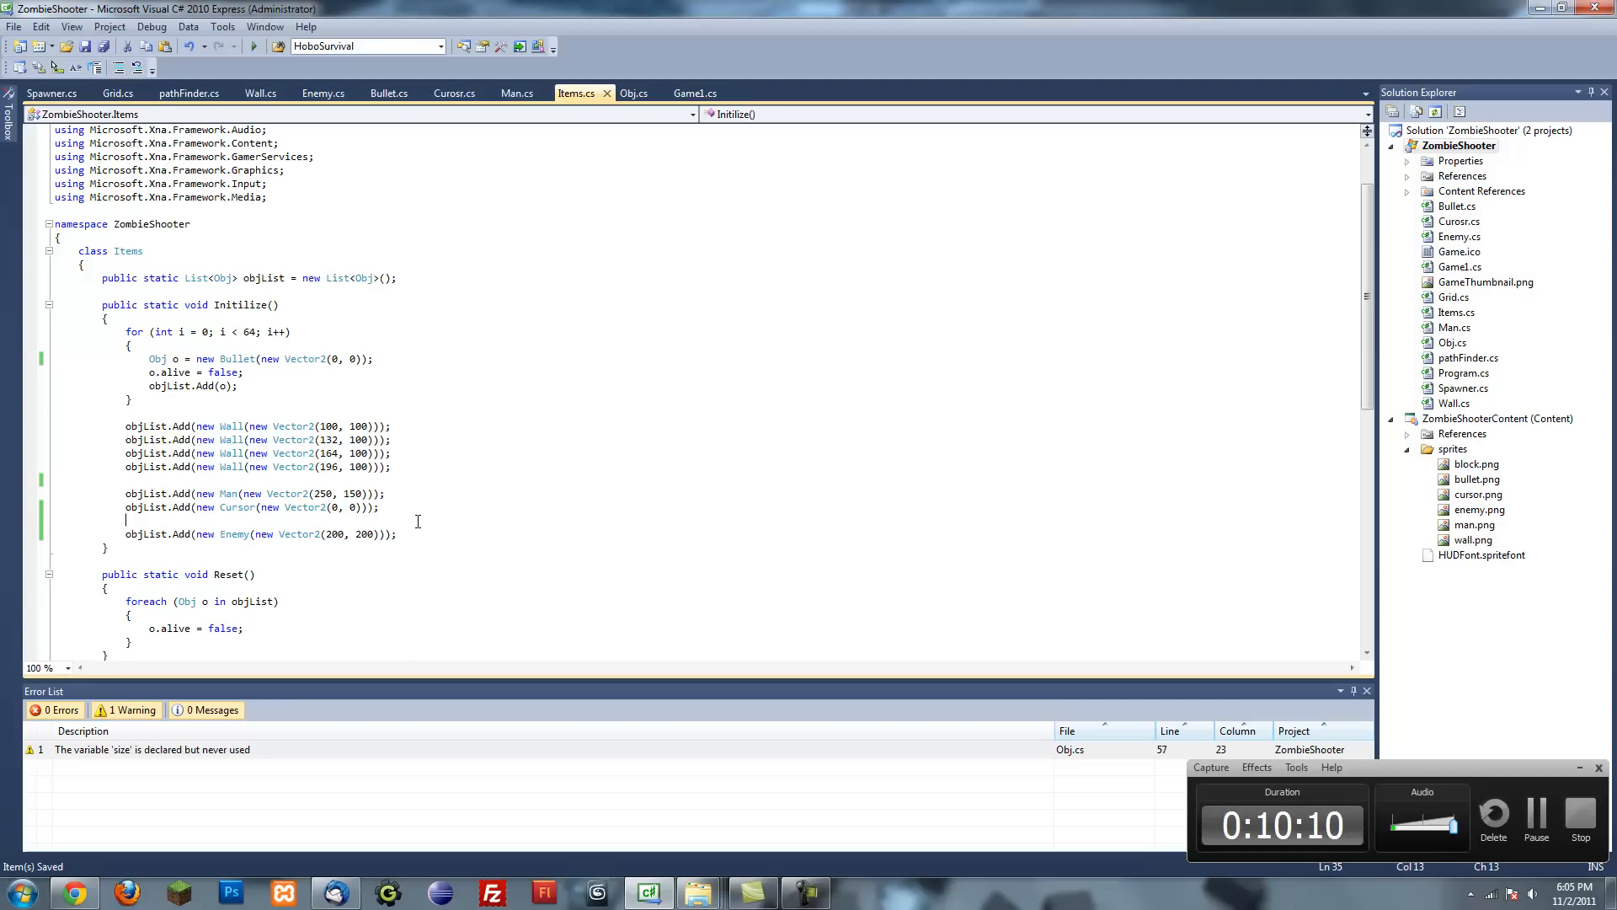
pyautogui.write('for(int i =0;')
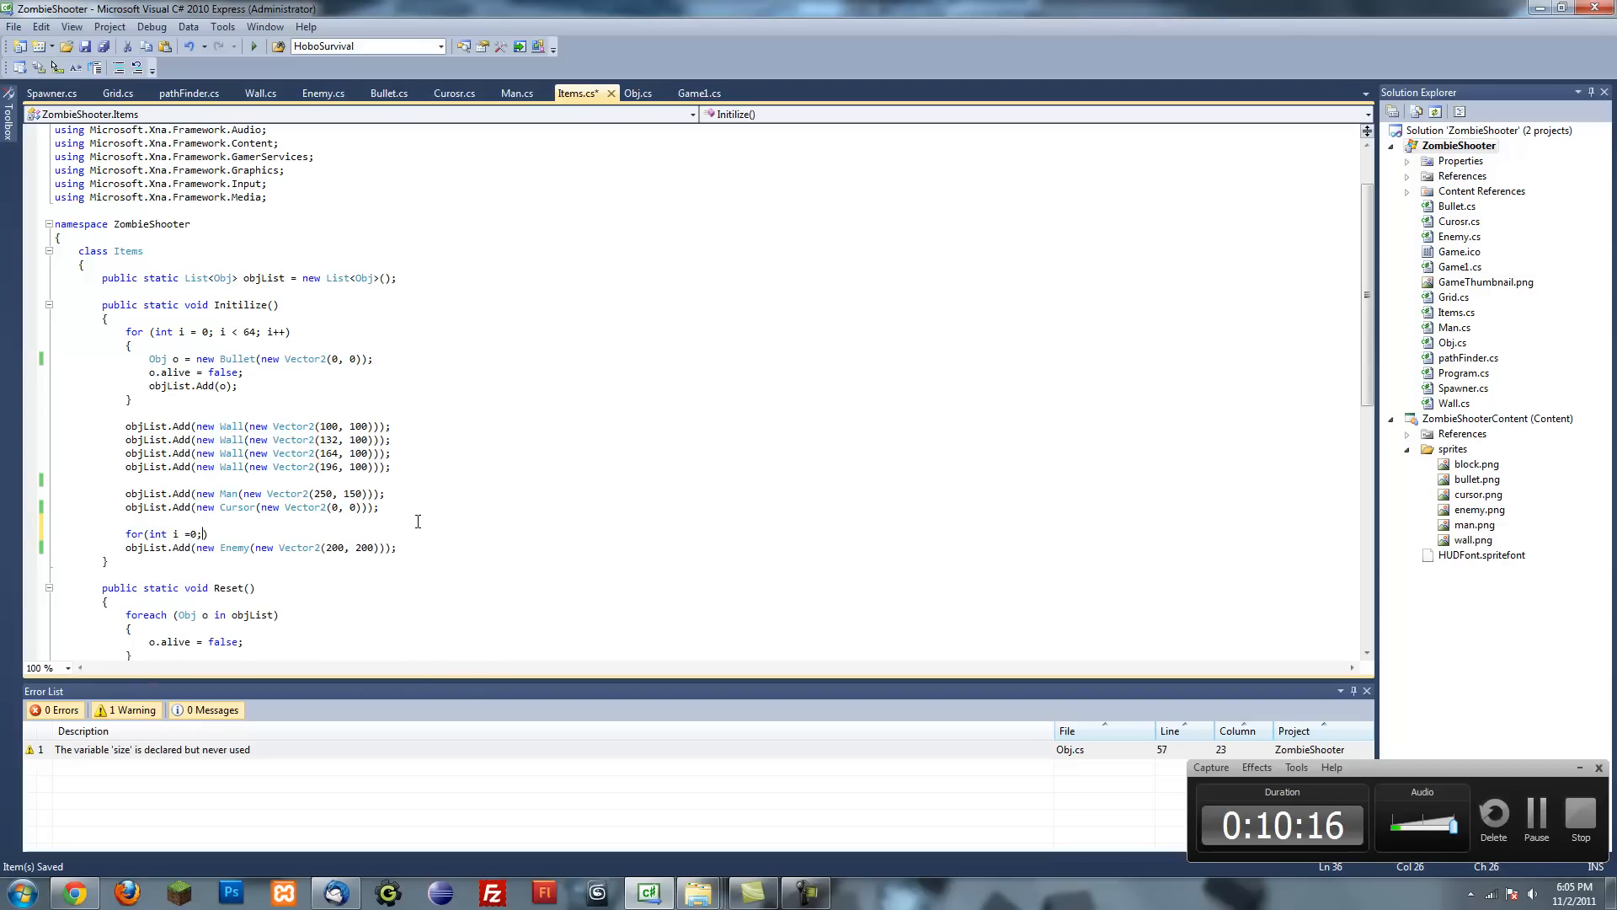
pyautogui.write('i<')
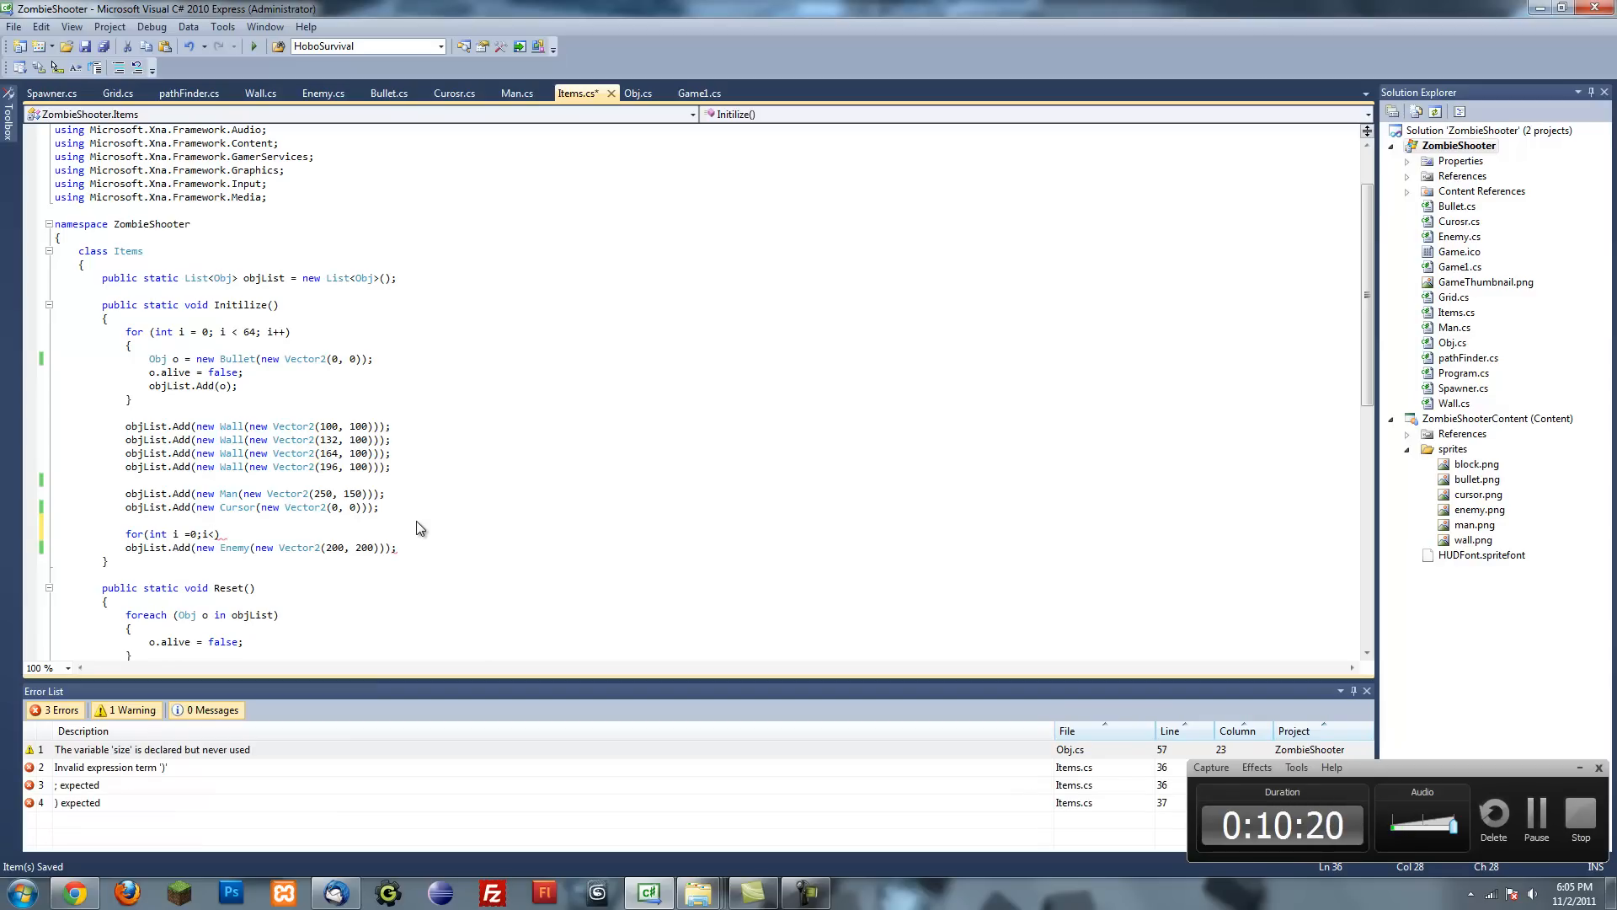
pyautogui.write('16; i++')
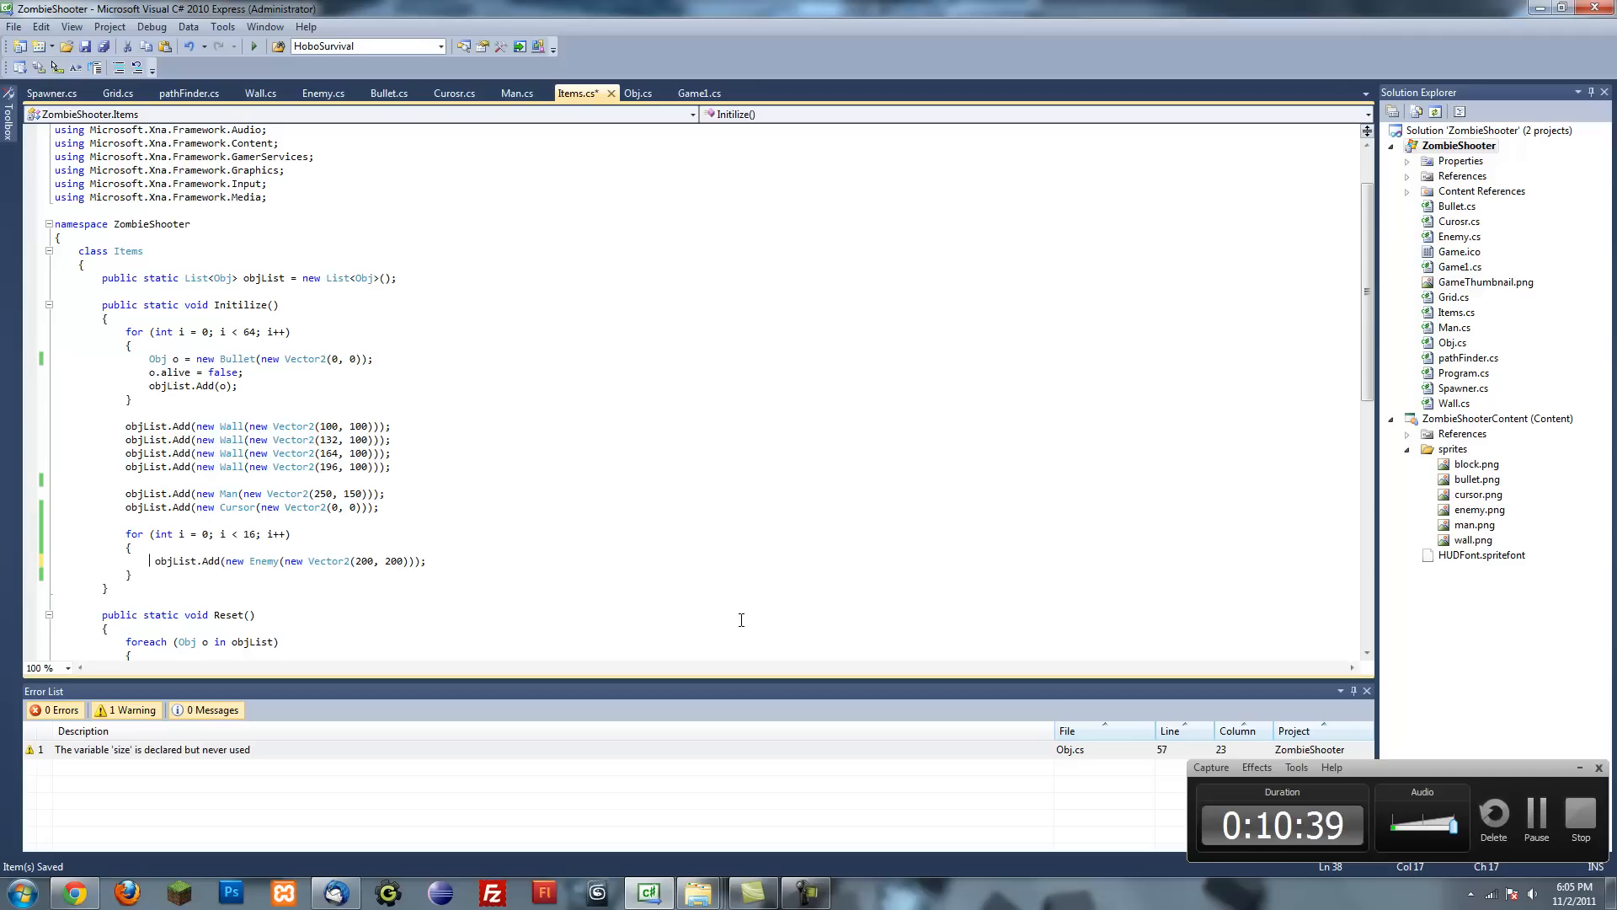
pyautogui.write('en')
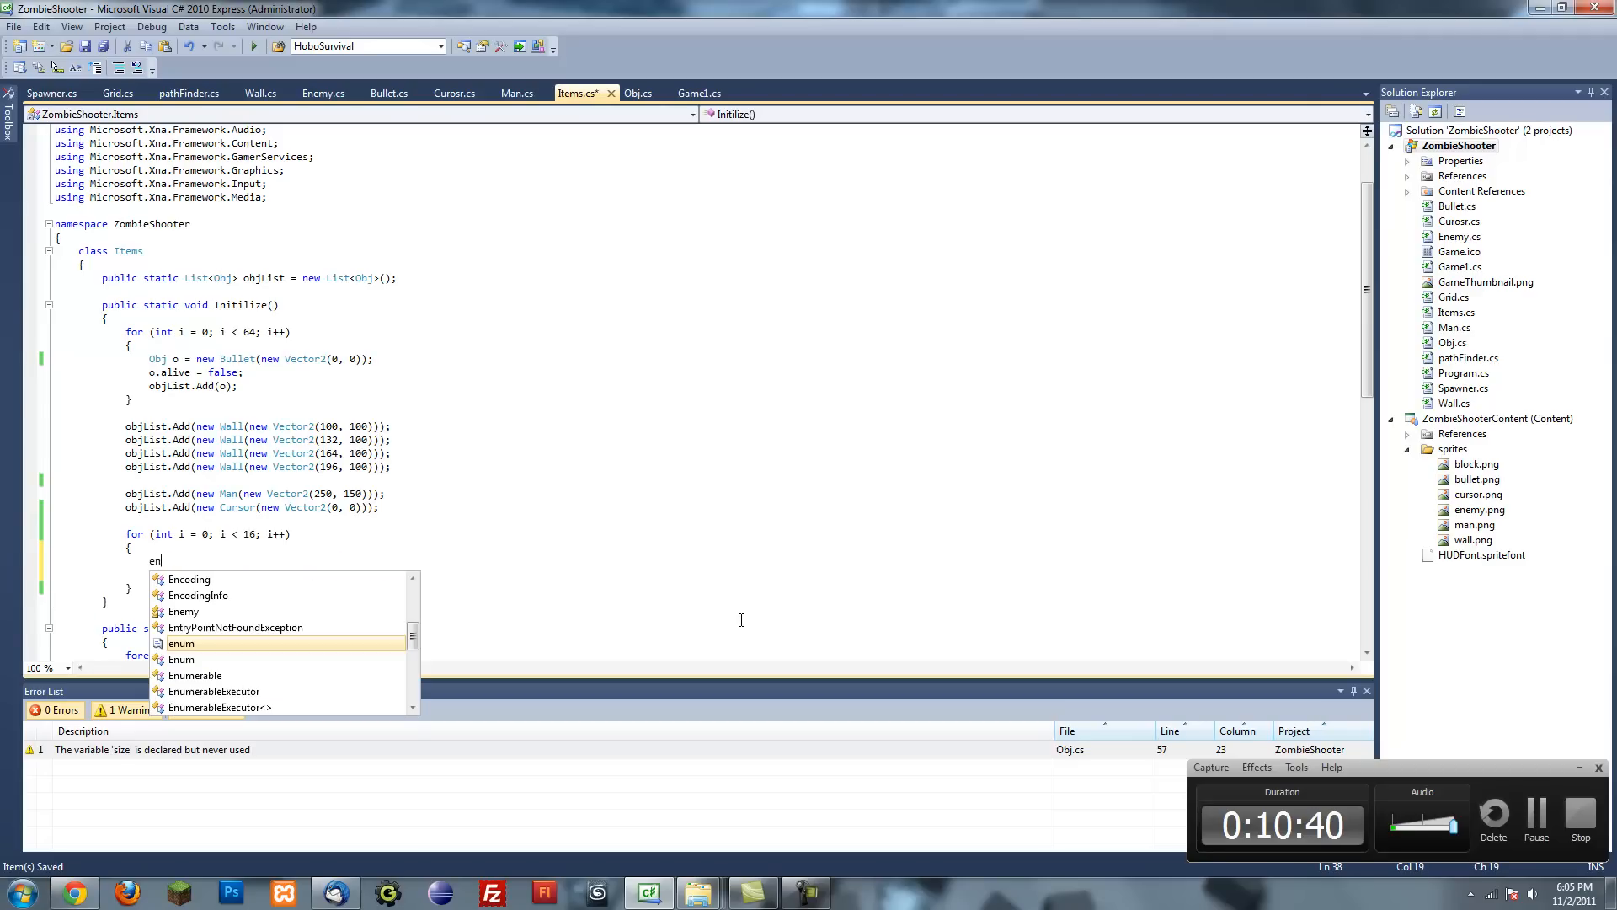
pyautogui.write('emy e = new')
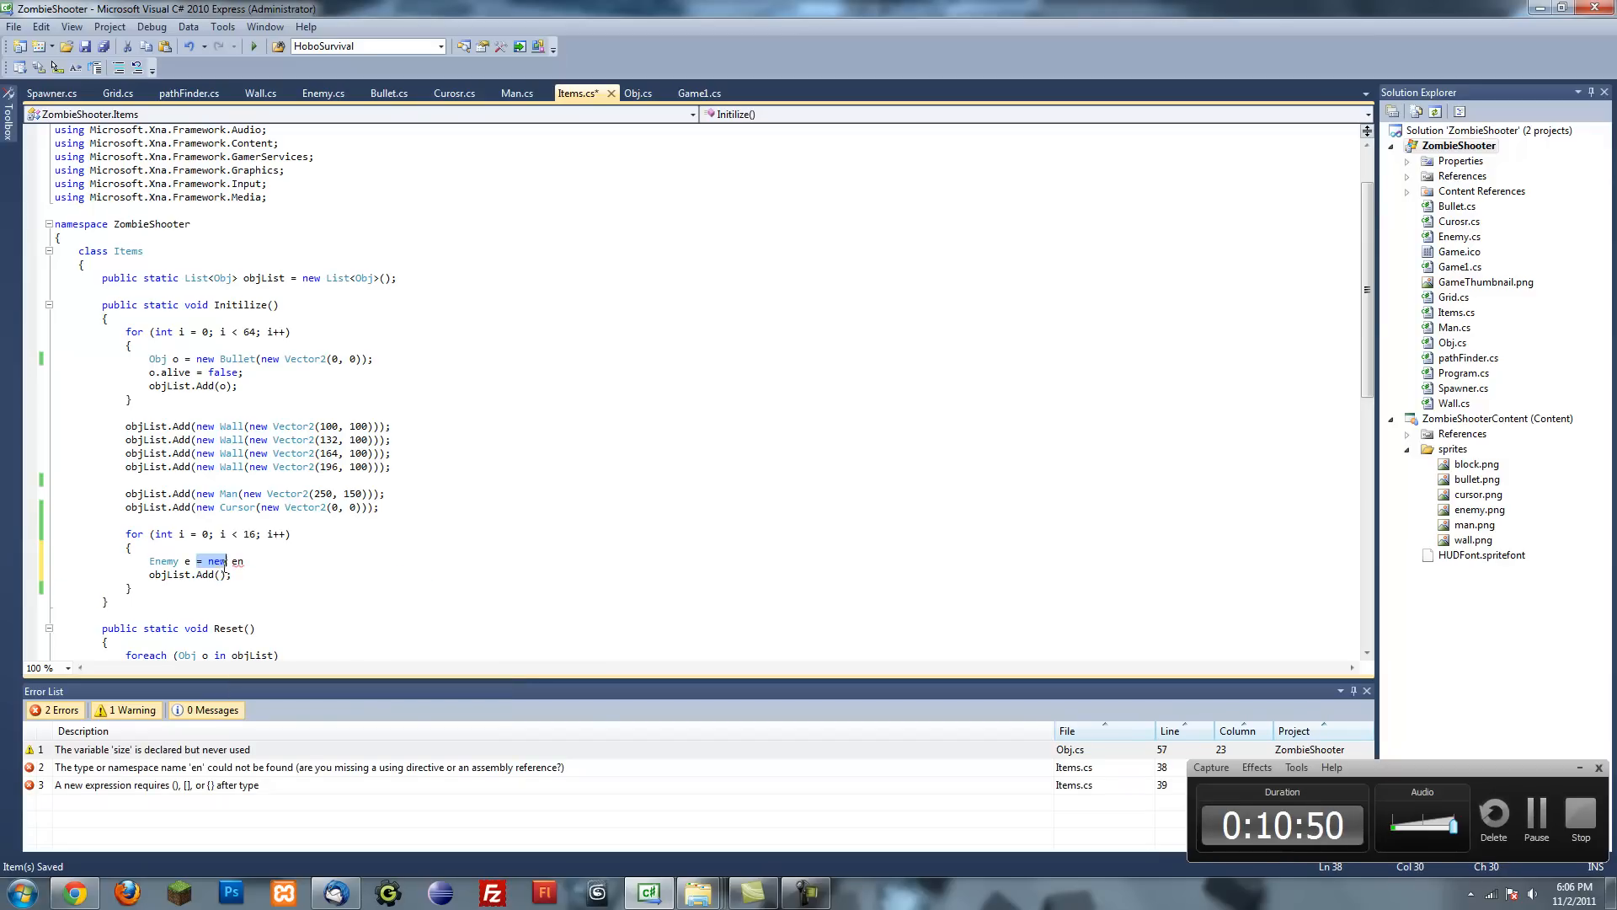
pyautogui.write('Enemy(new Vector2(200, 200))')
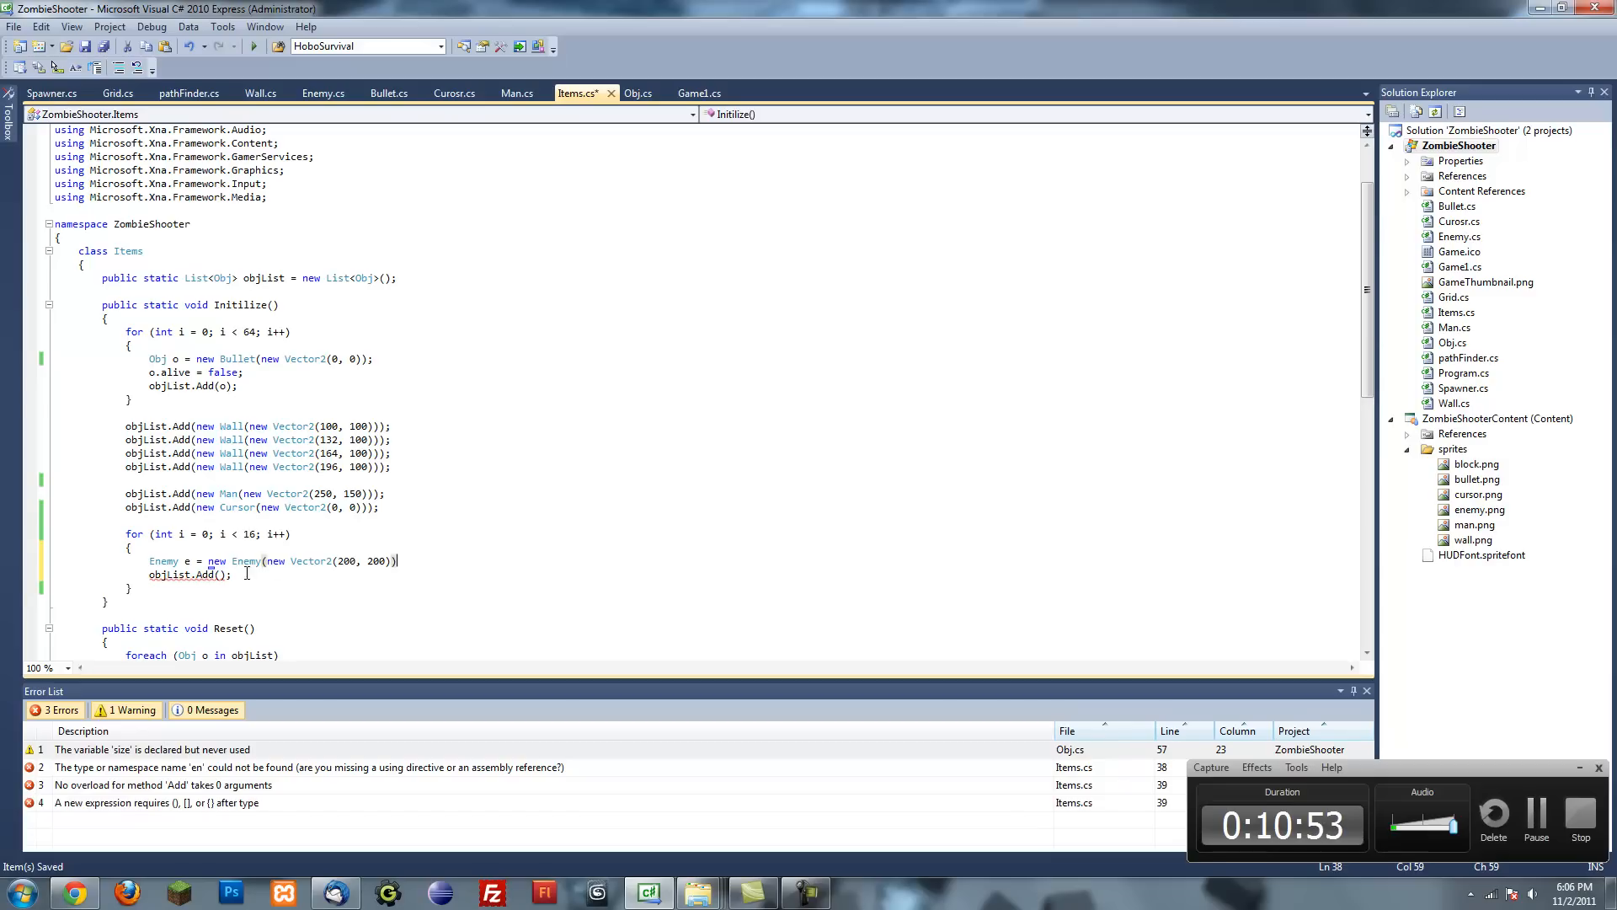
pyautogui.write('e')
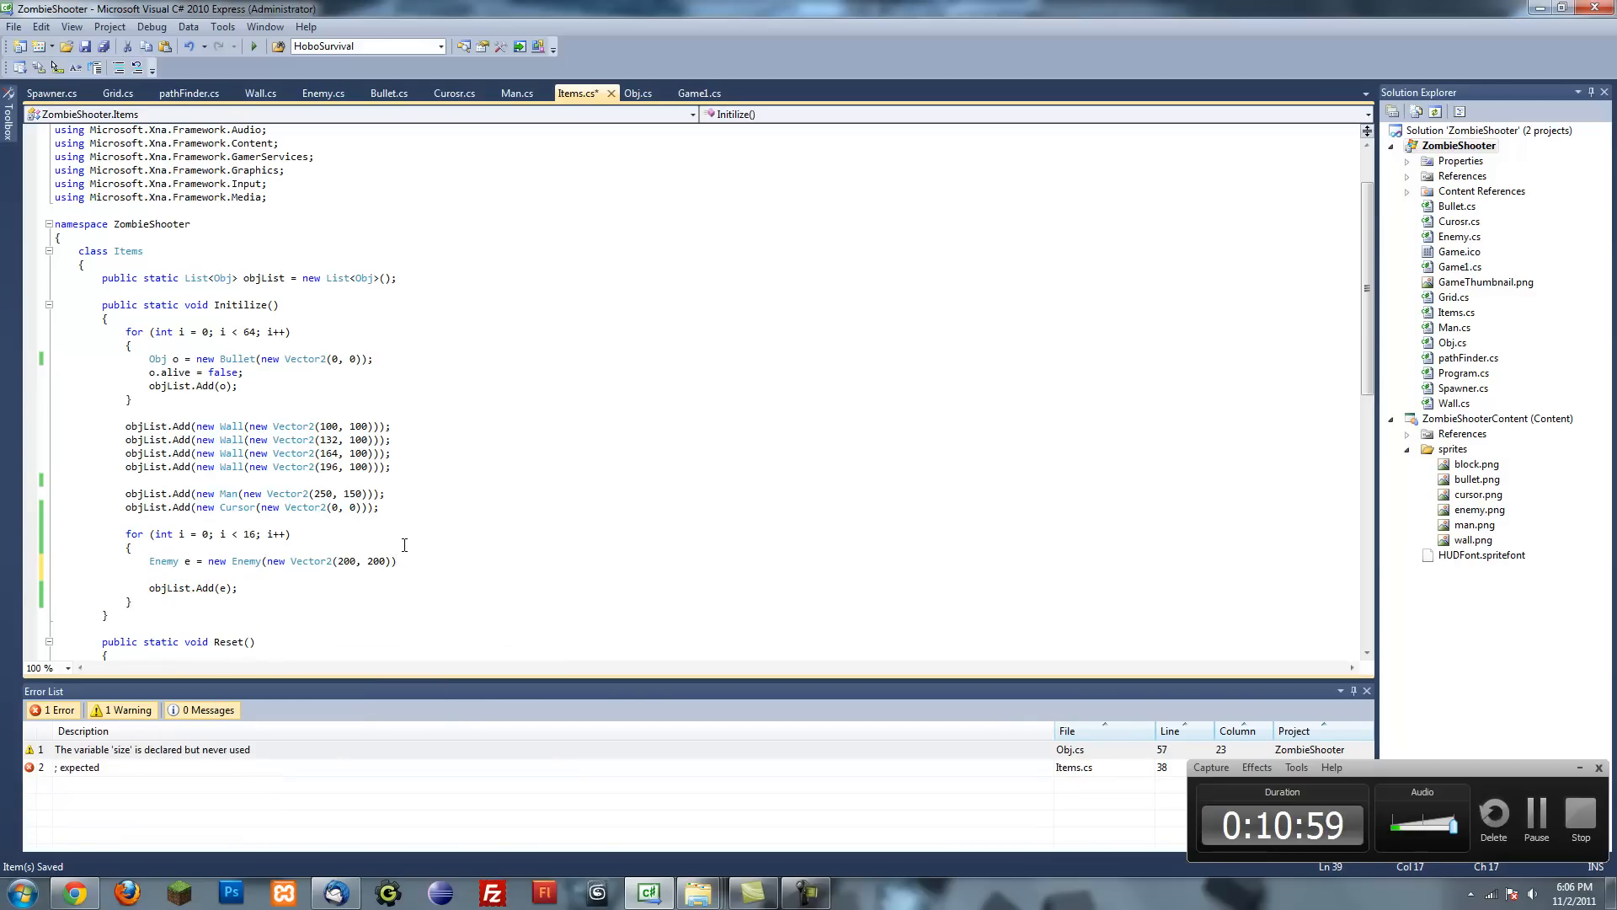
pyautogui.write('e')
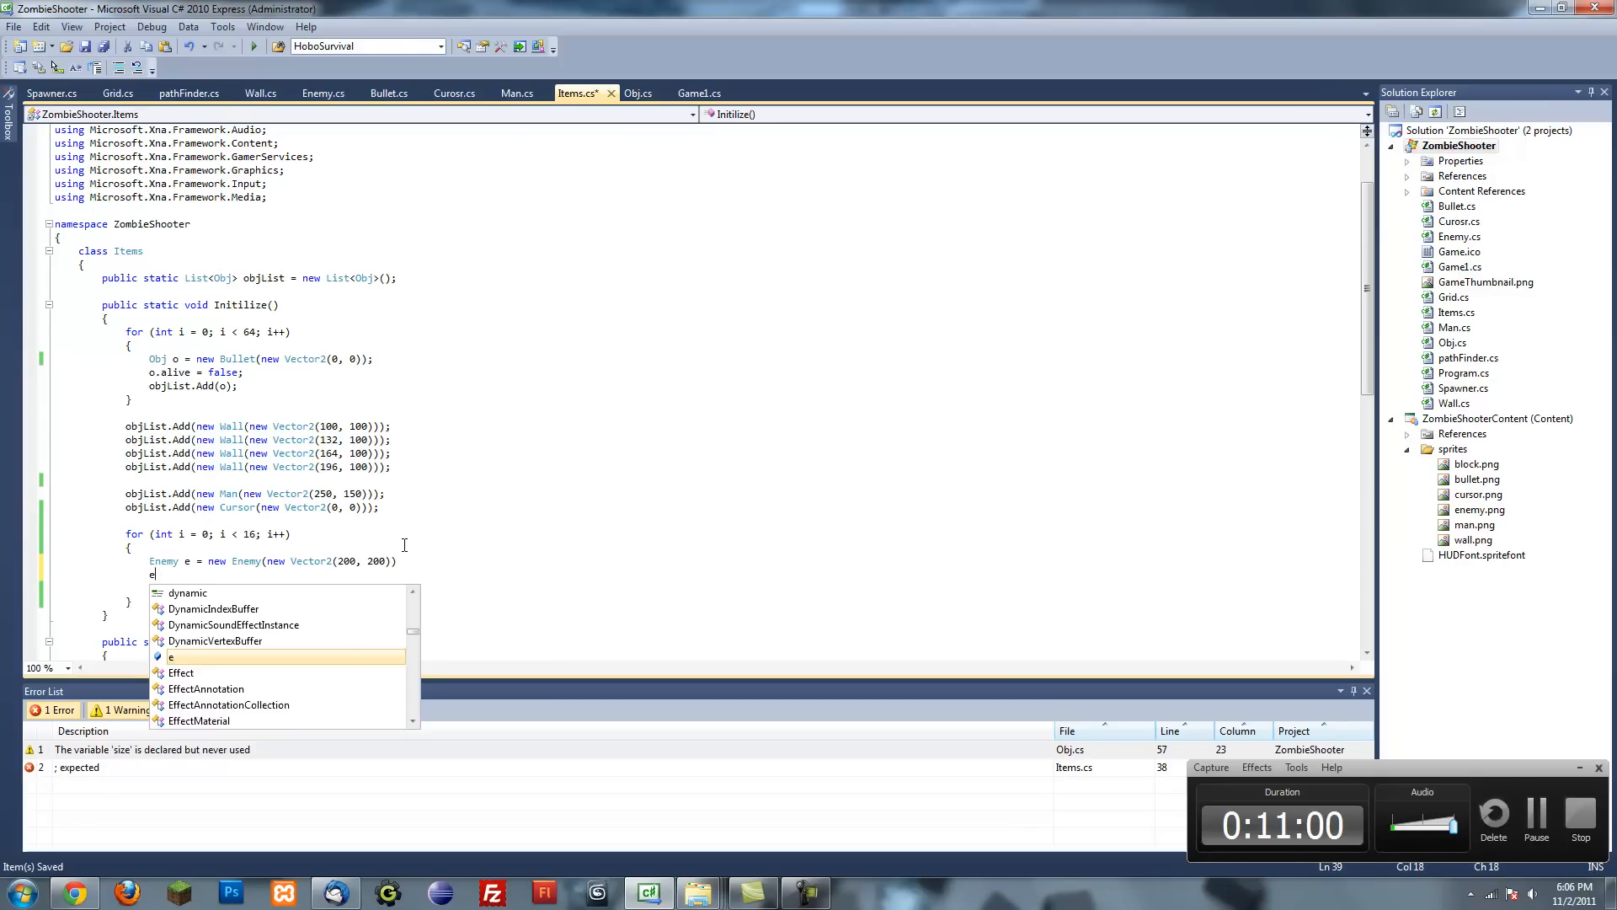
pyautogui.write('.alive =')
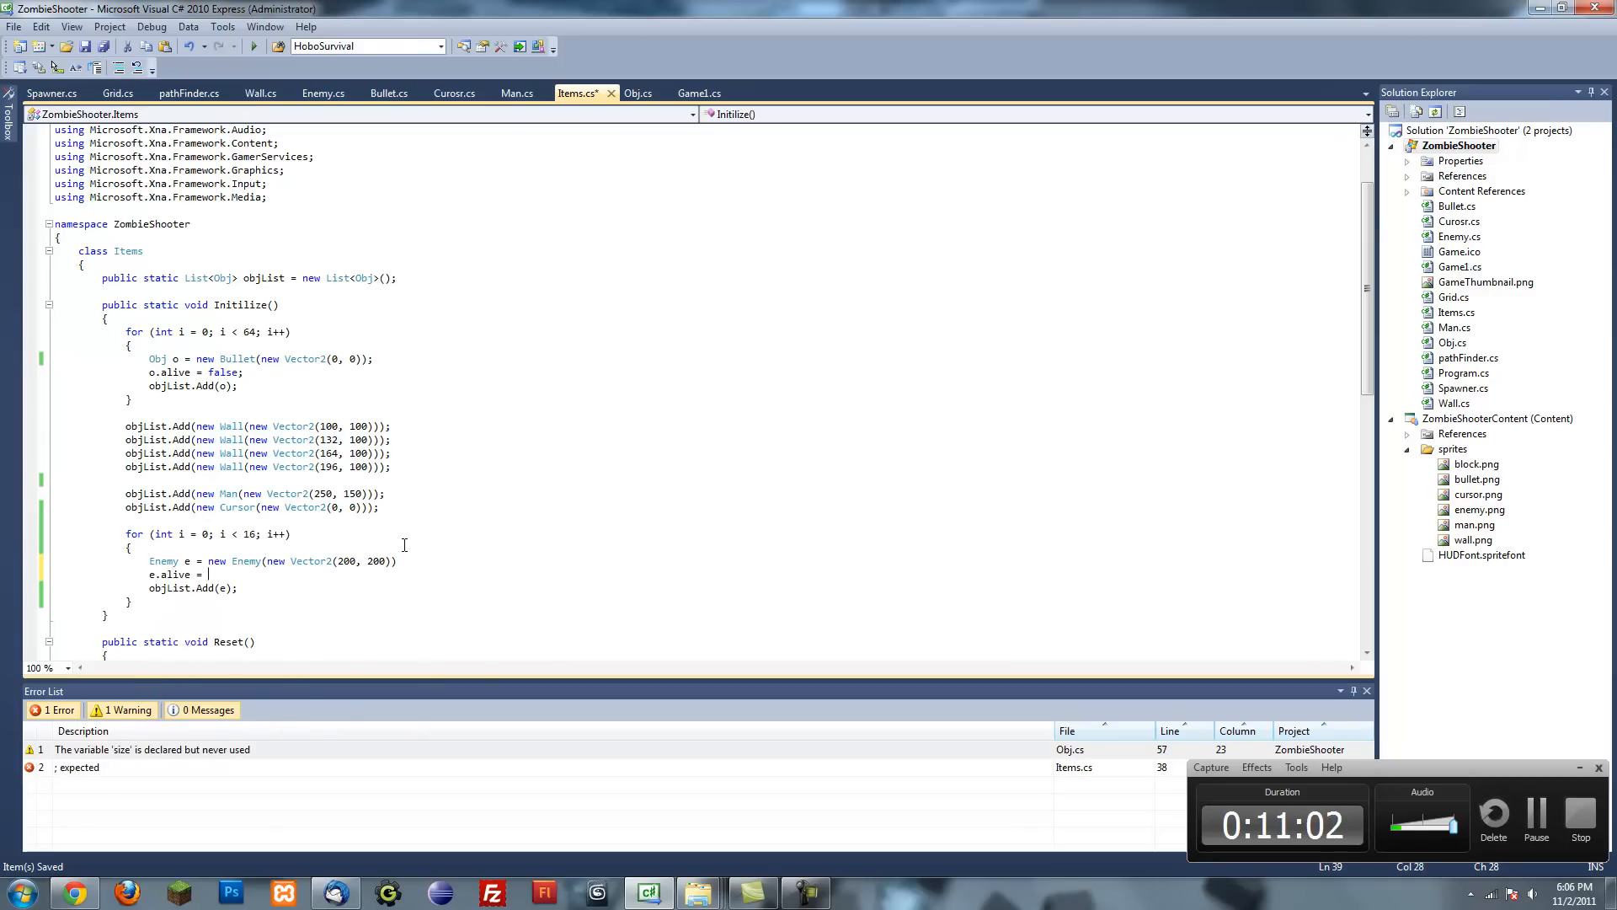
pyautogui.write('false;')
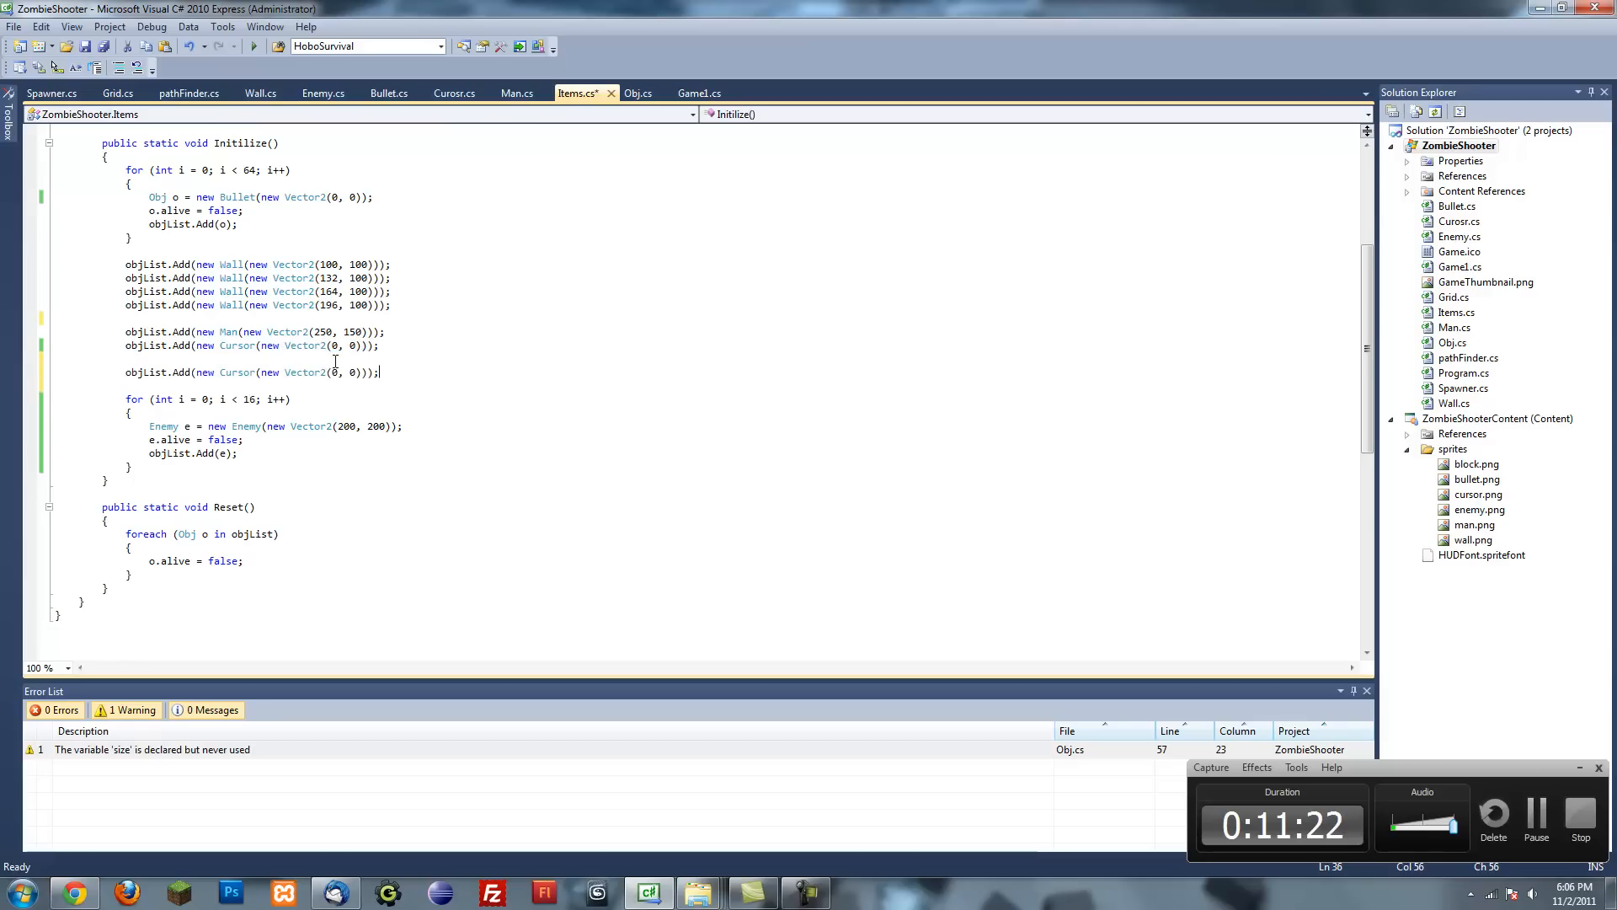
# - Turn the copied Cursor line into a Spawner at (200, 200) and build the game
pyautogui.doubleClick(236, 372)
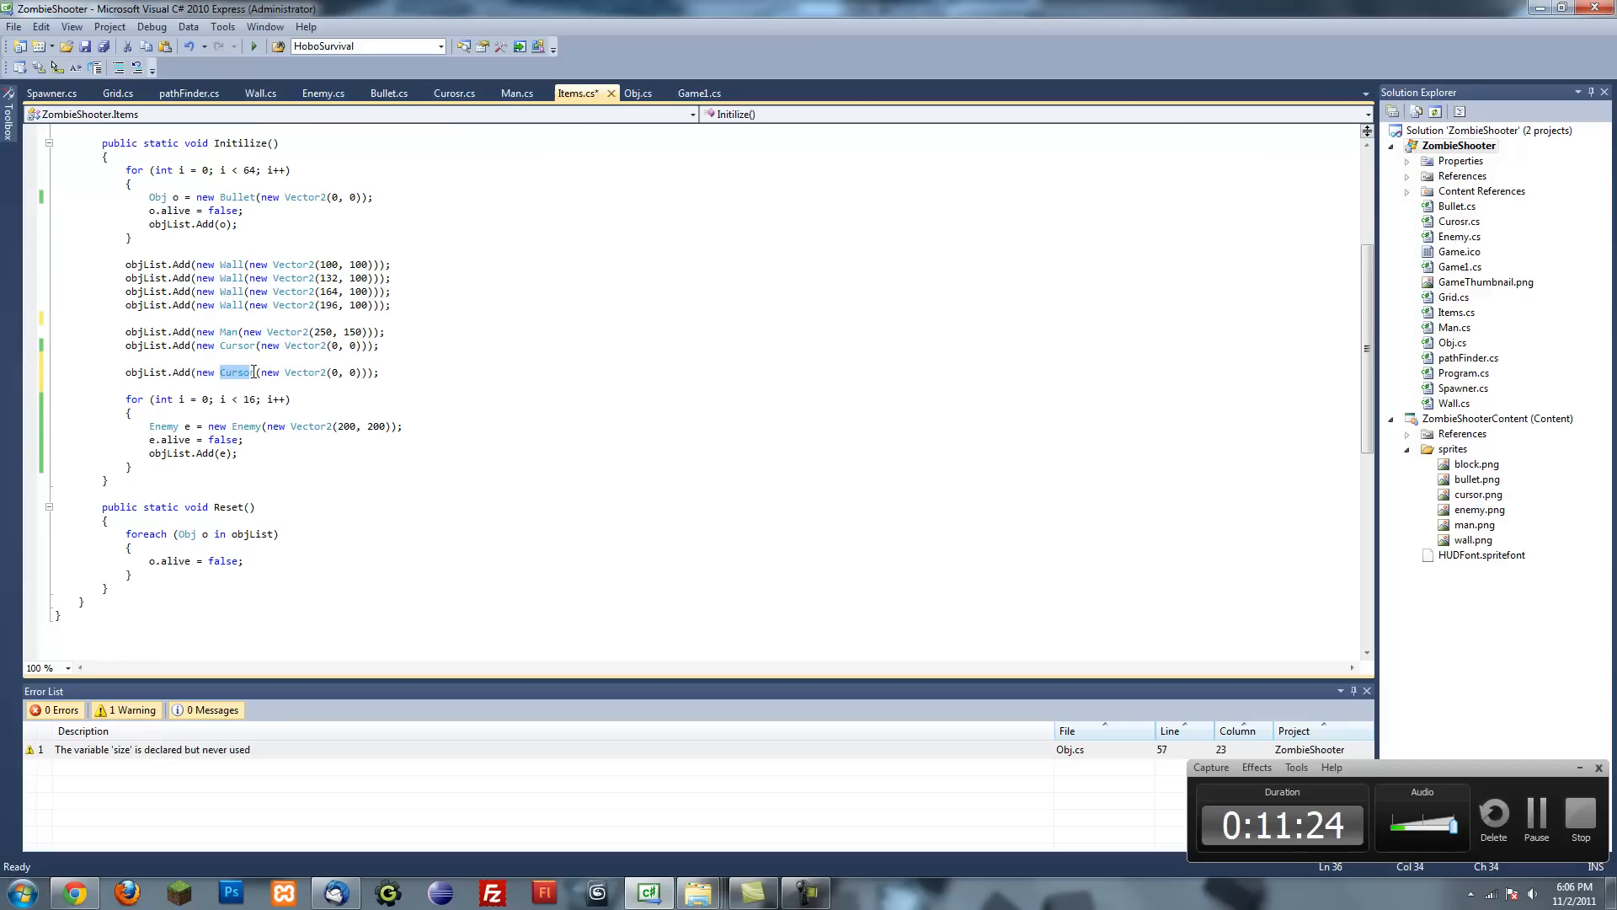
pyautogui.write('Spawner')
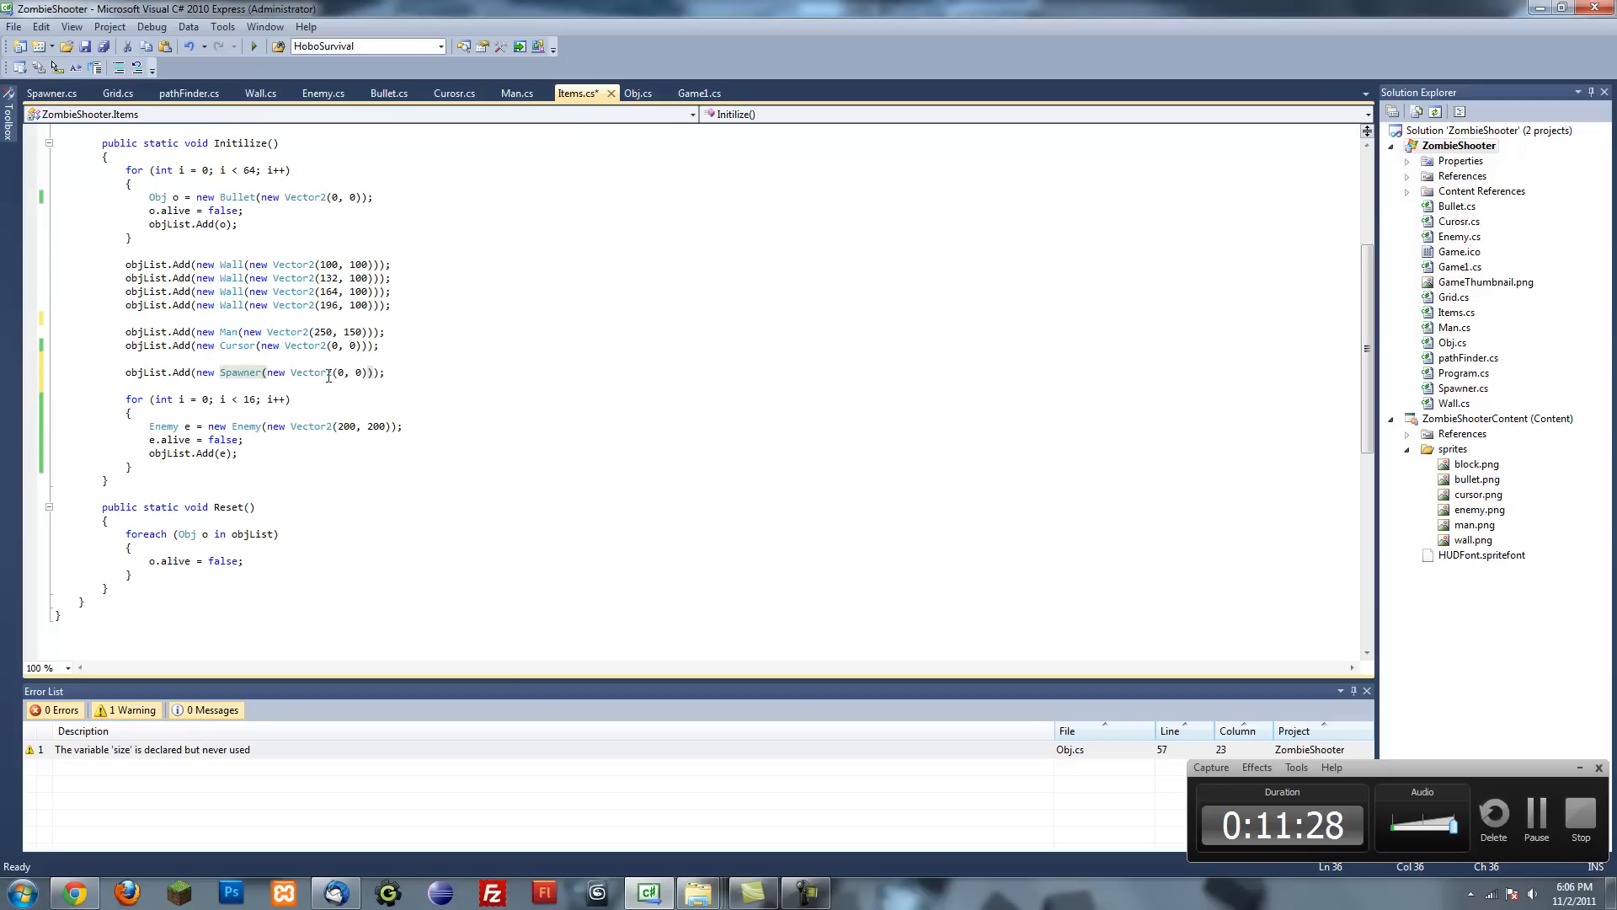
pyautogui.write('200')
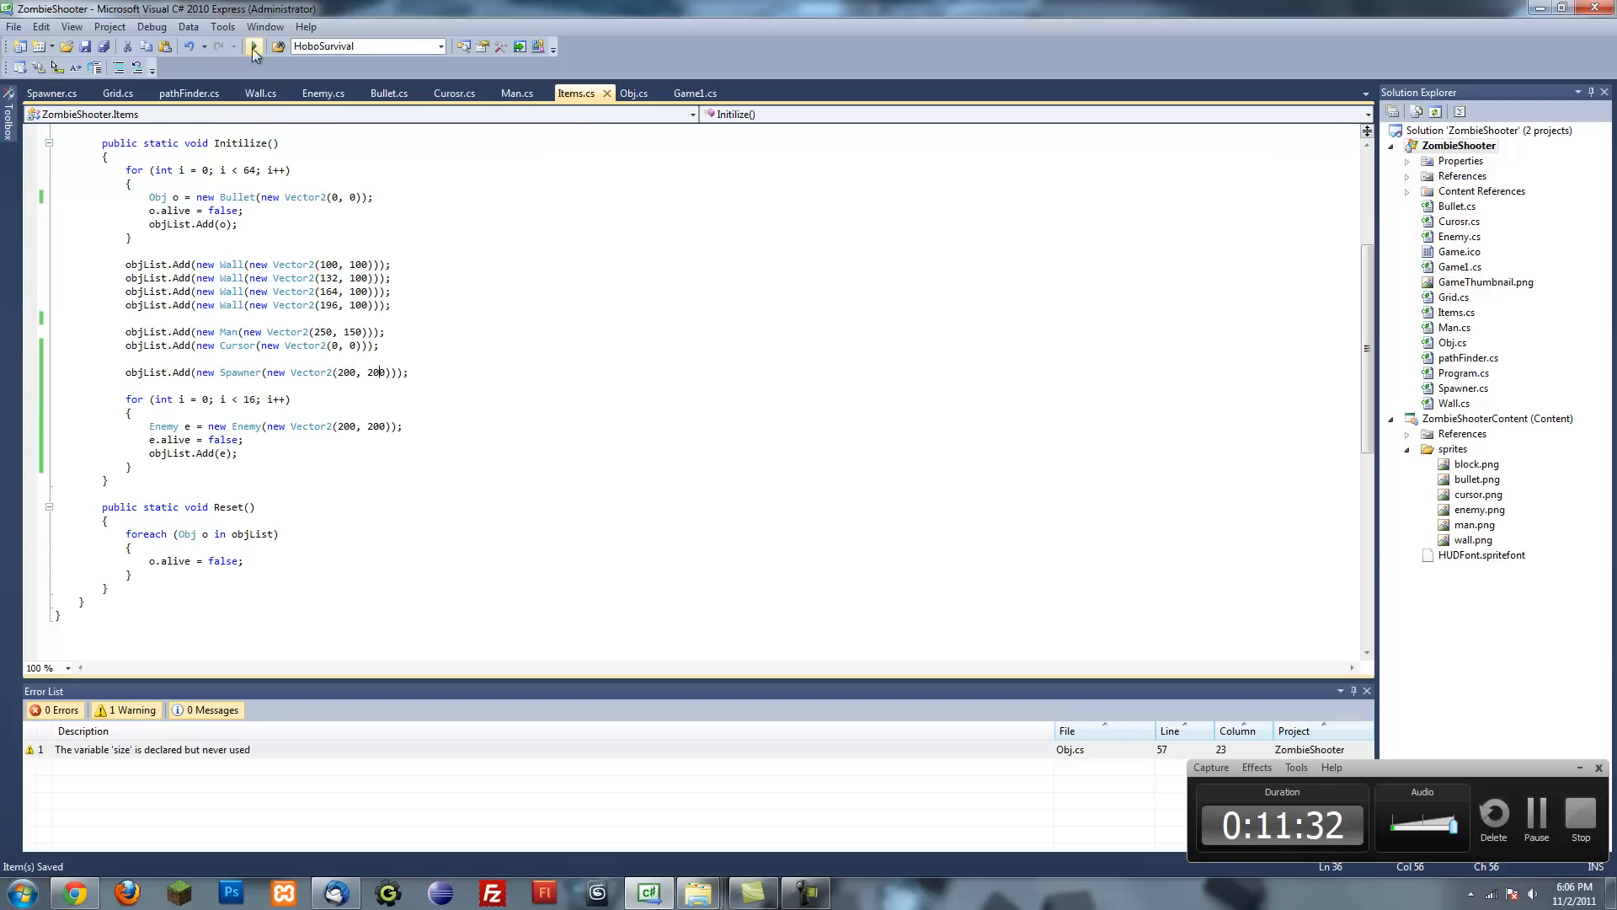
pyautogui.click(253, 45)
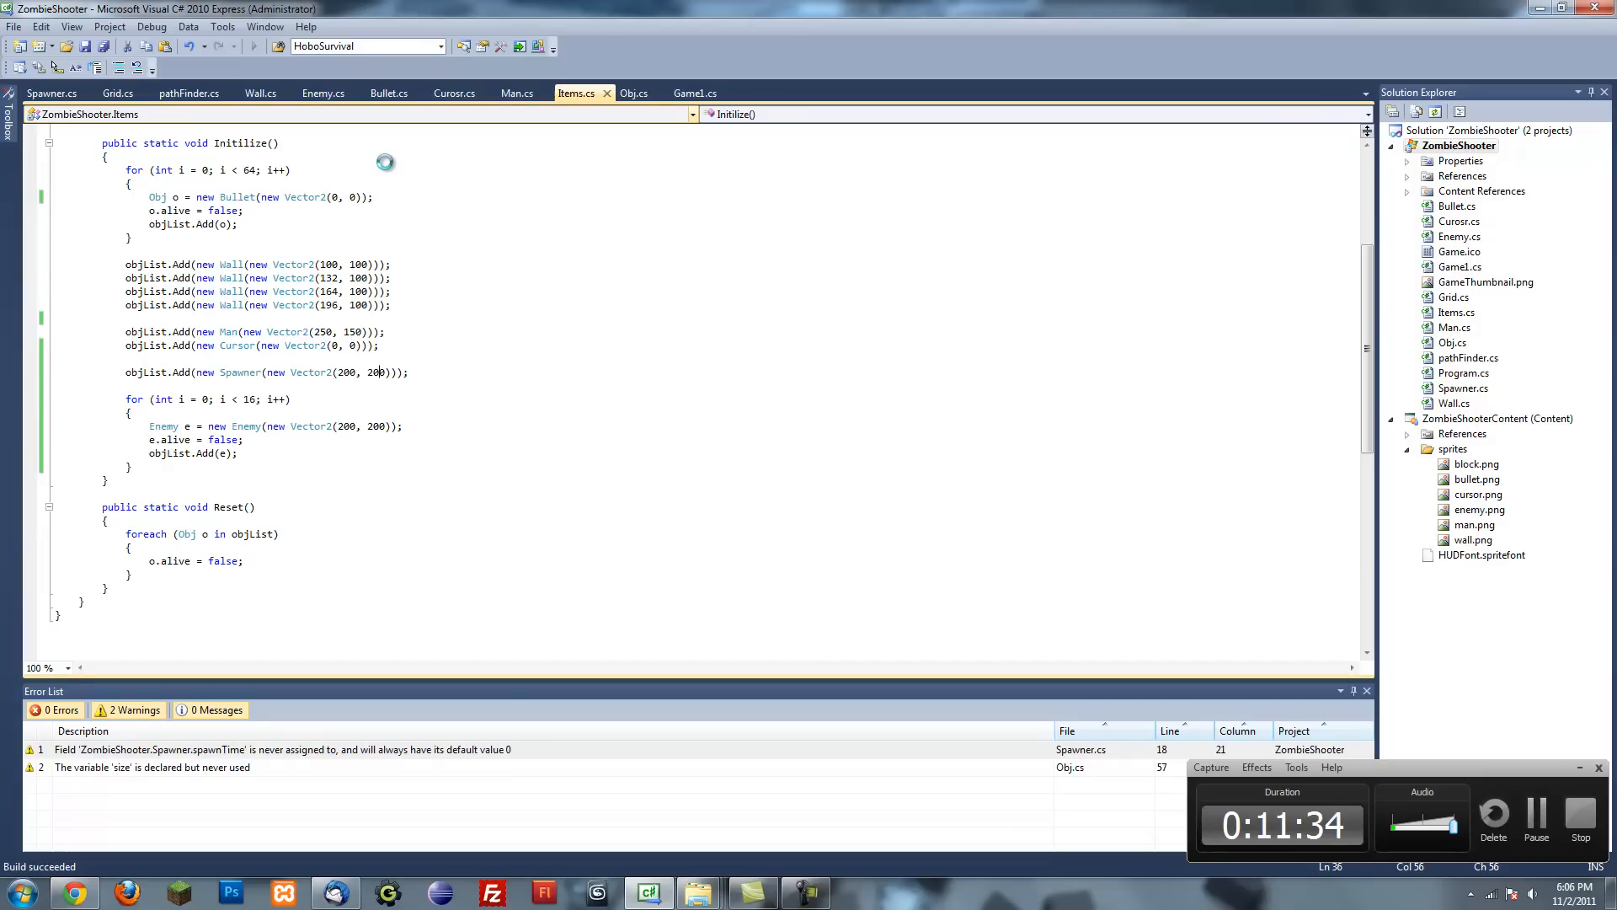
# - Close the running ZombieShooter game and return to Spawner.cs
pyautogui.click(175, 45)
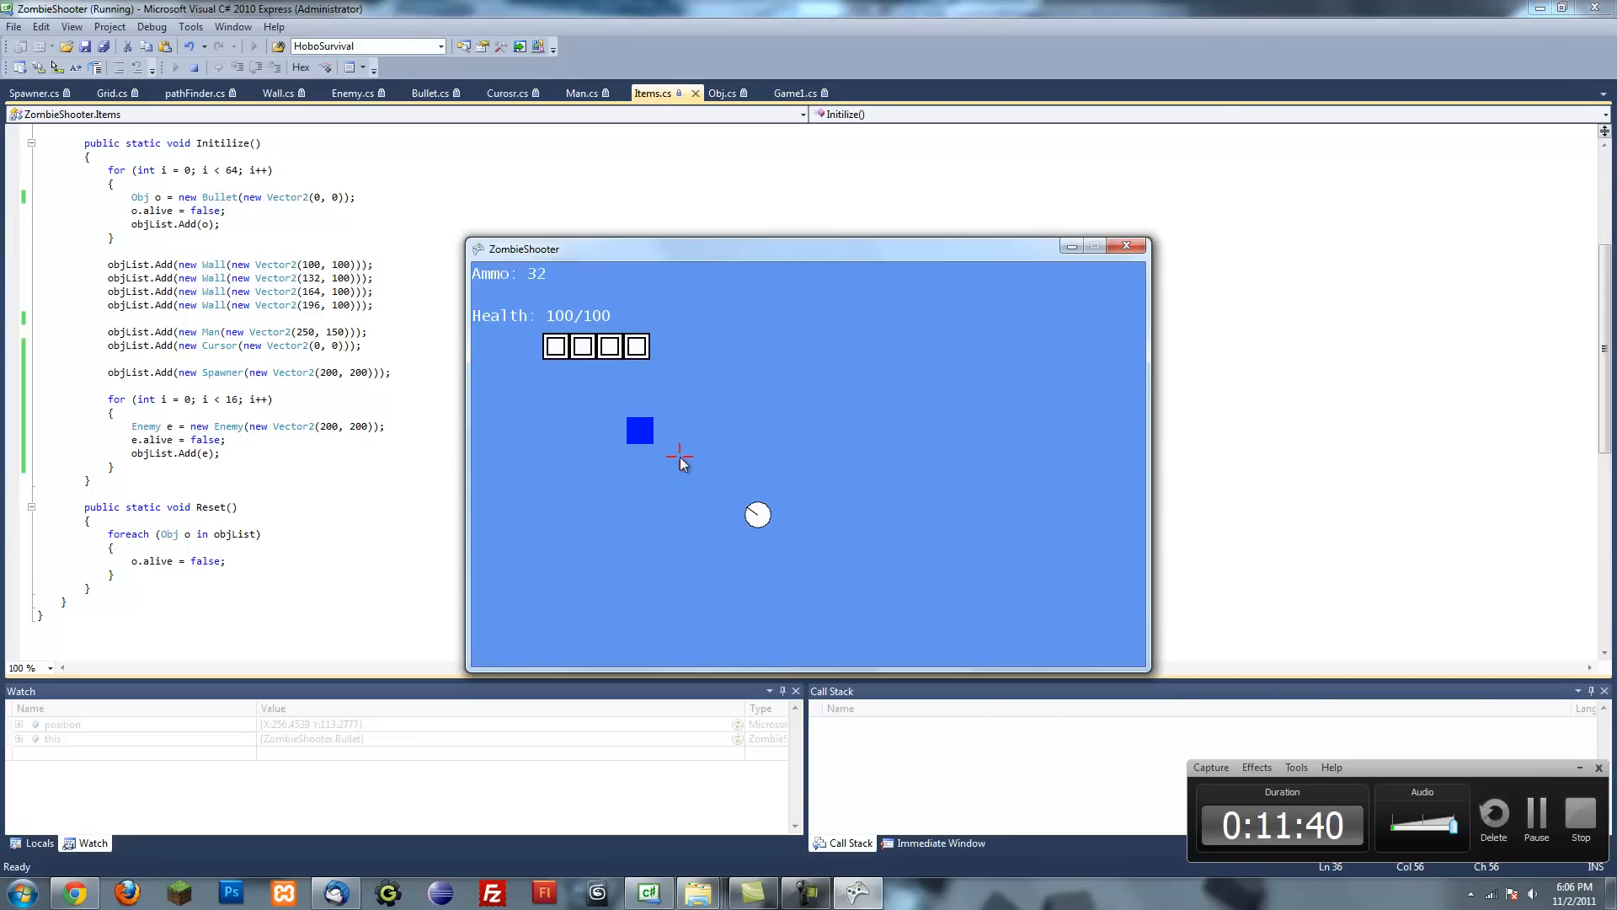
pyautogui.click(37, 93)
pyautogui.write('private int spawnTime = ;')
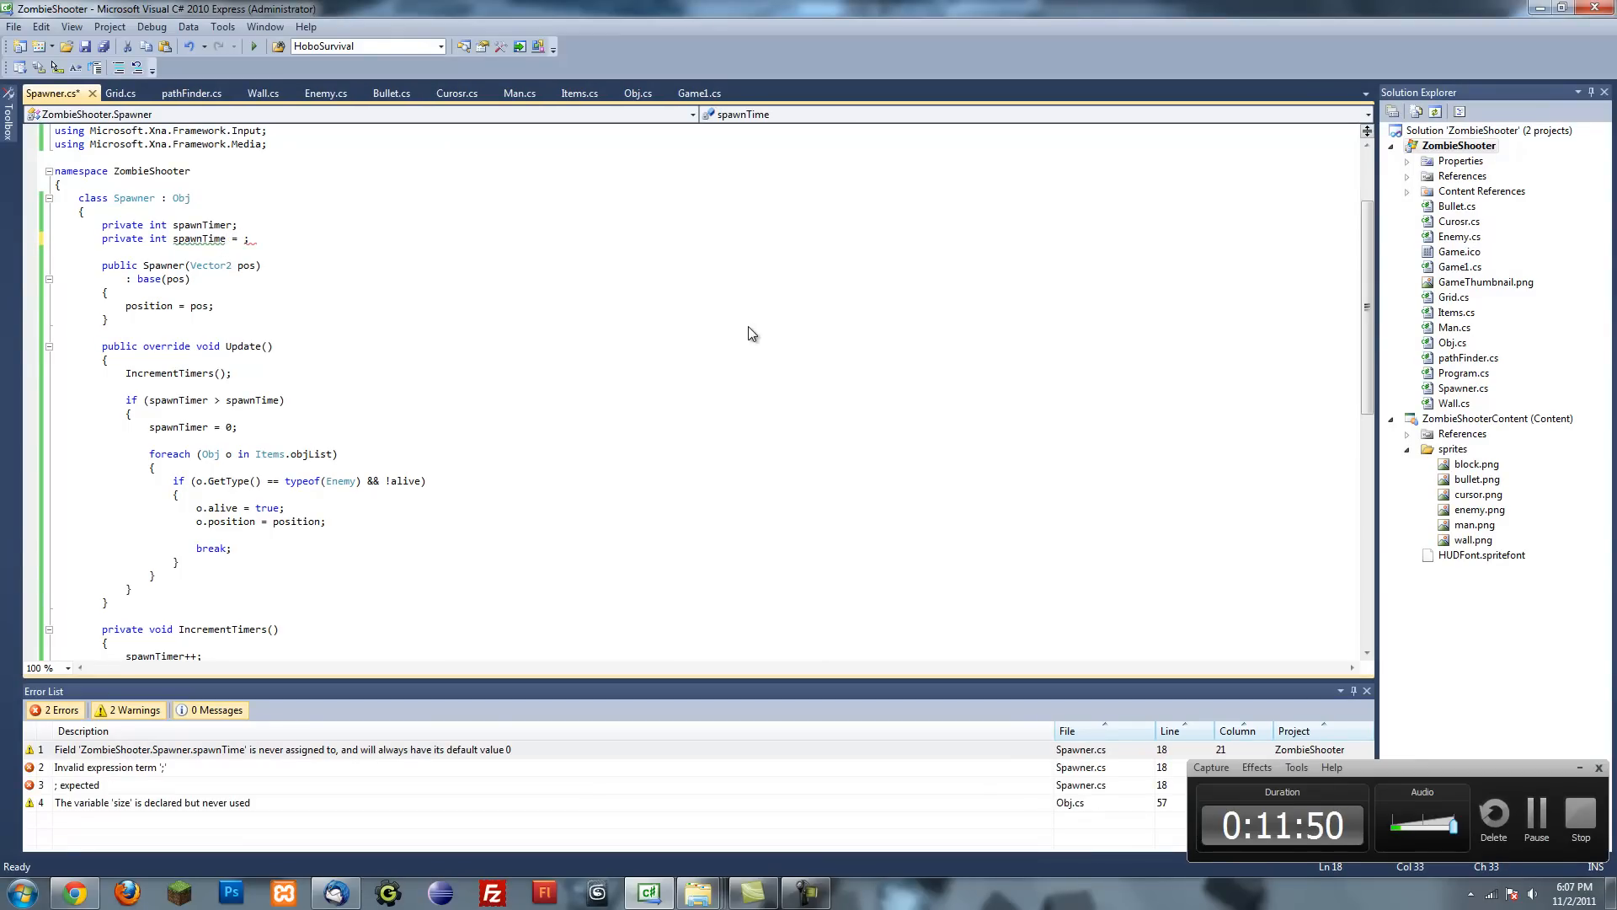
# - Initialize spawnTime to 60*3 and save Spawner.cs
pyautogui.write('1')
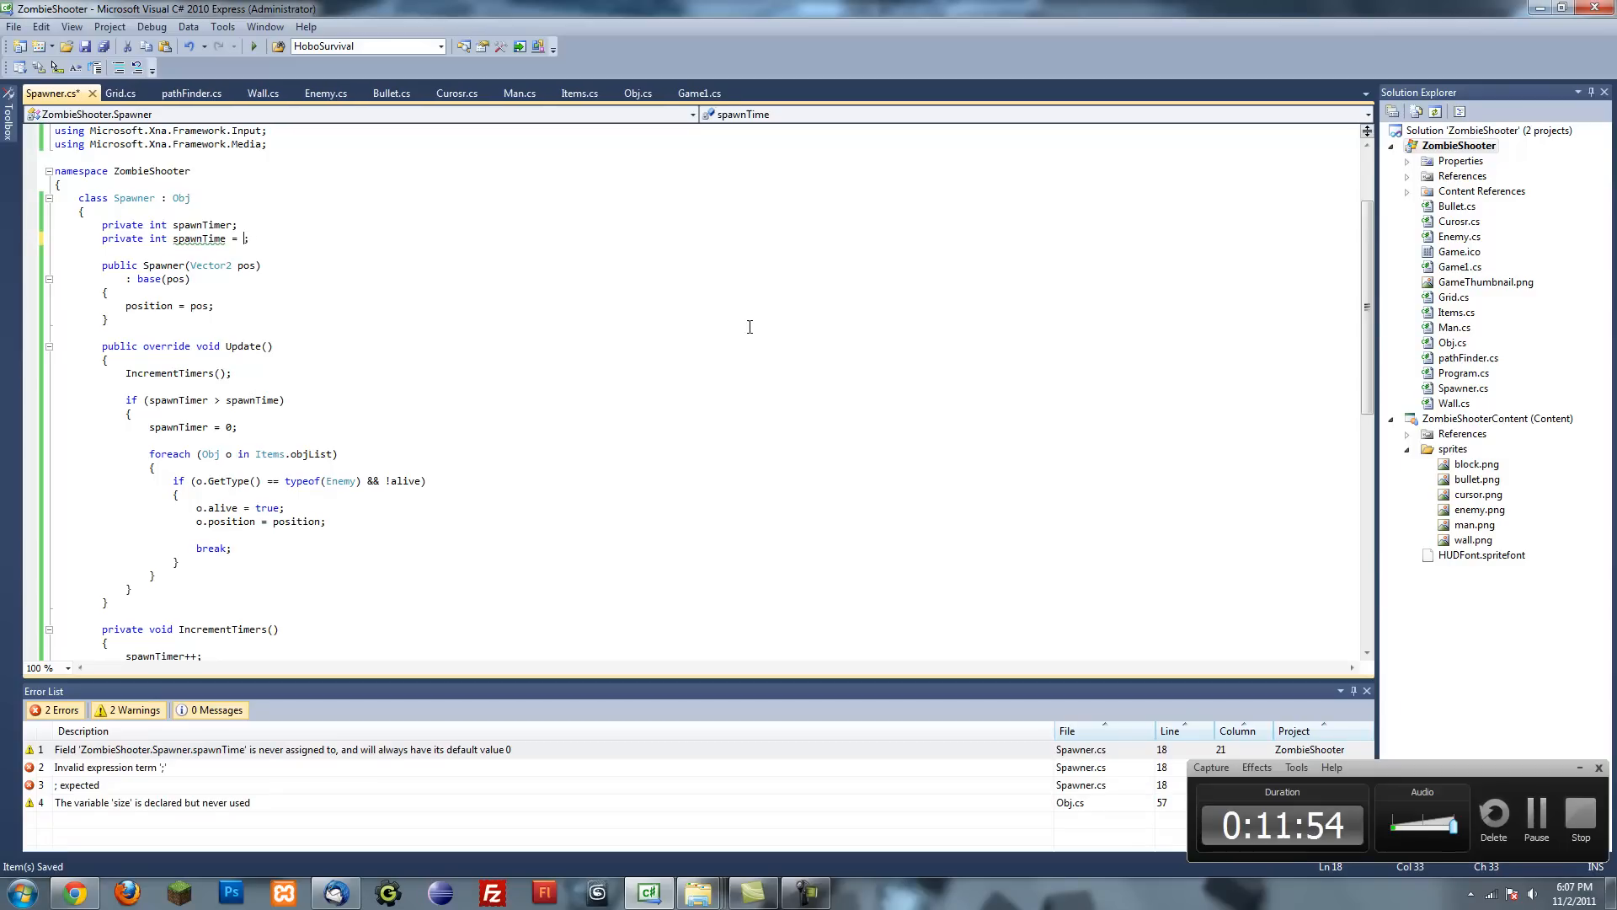
pyautogui.write('60*3')
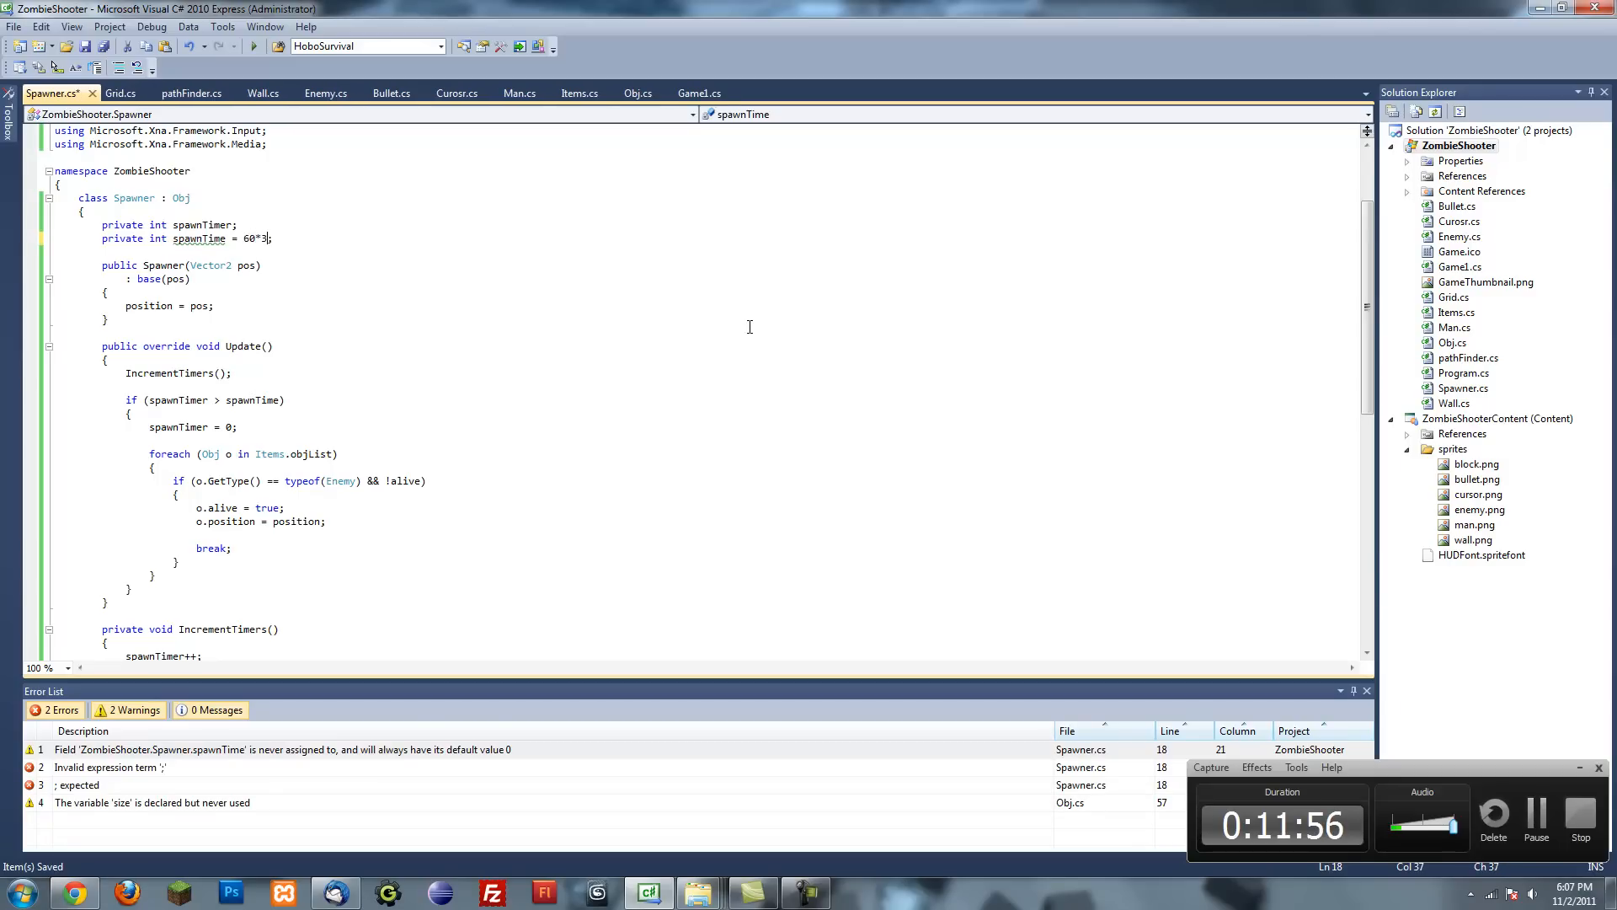
pyautogui.press('ctrl+s')
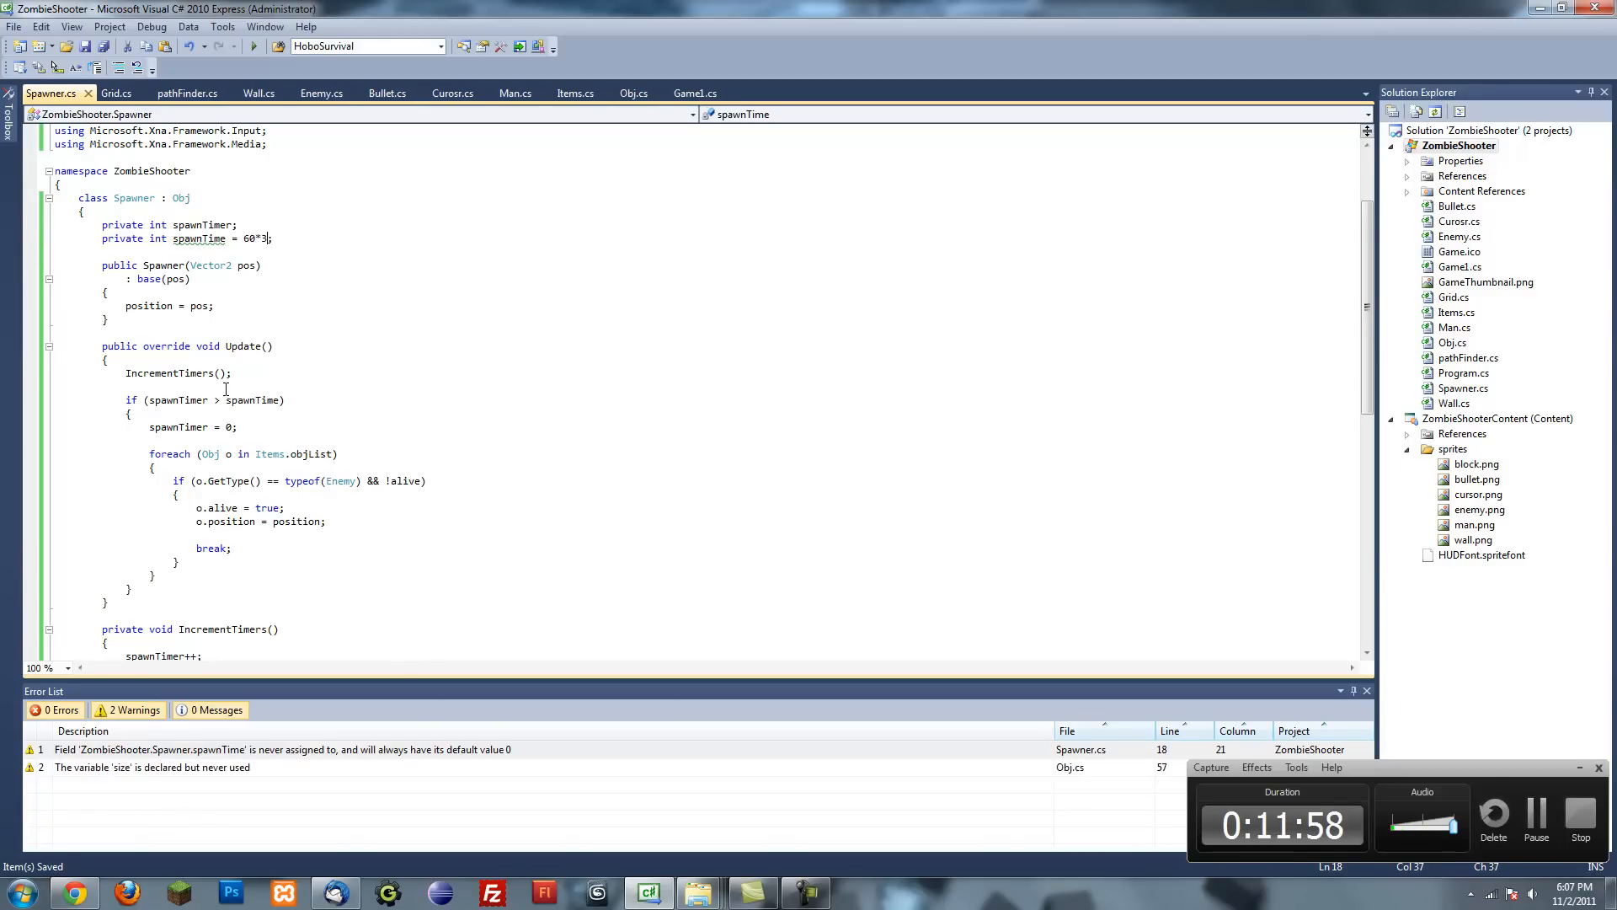
pyautogui.scroll(-3)
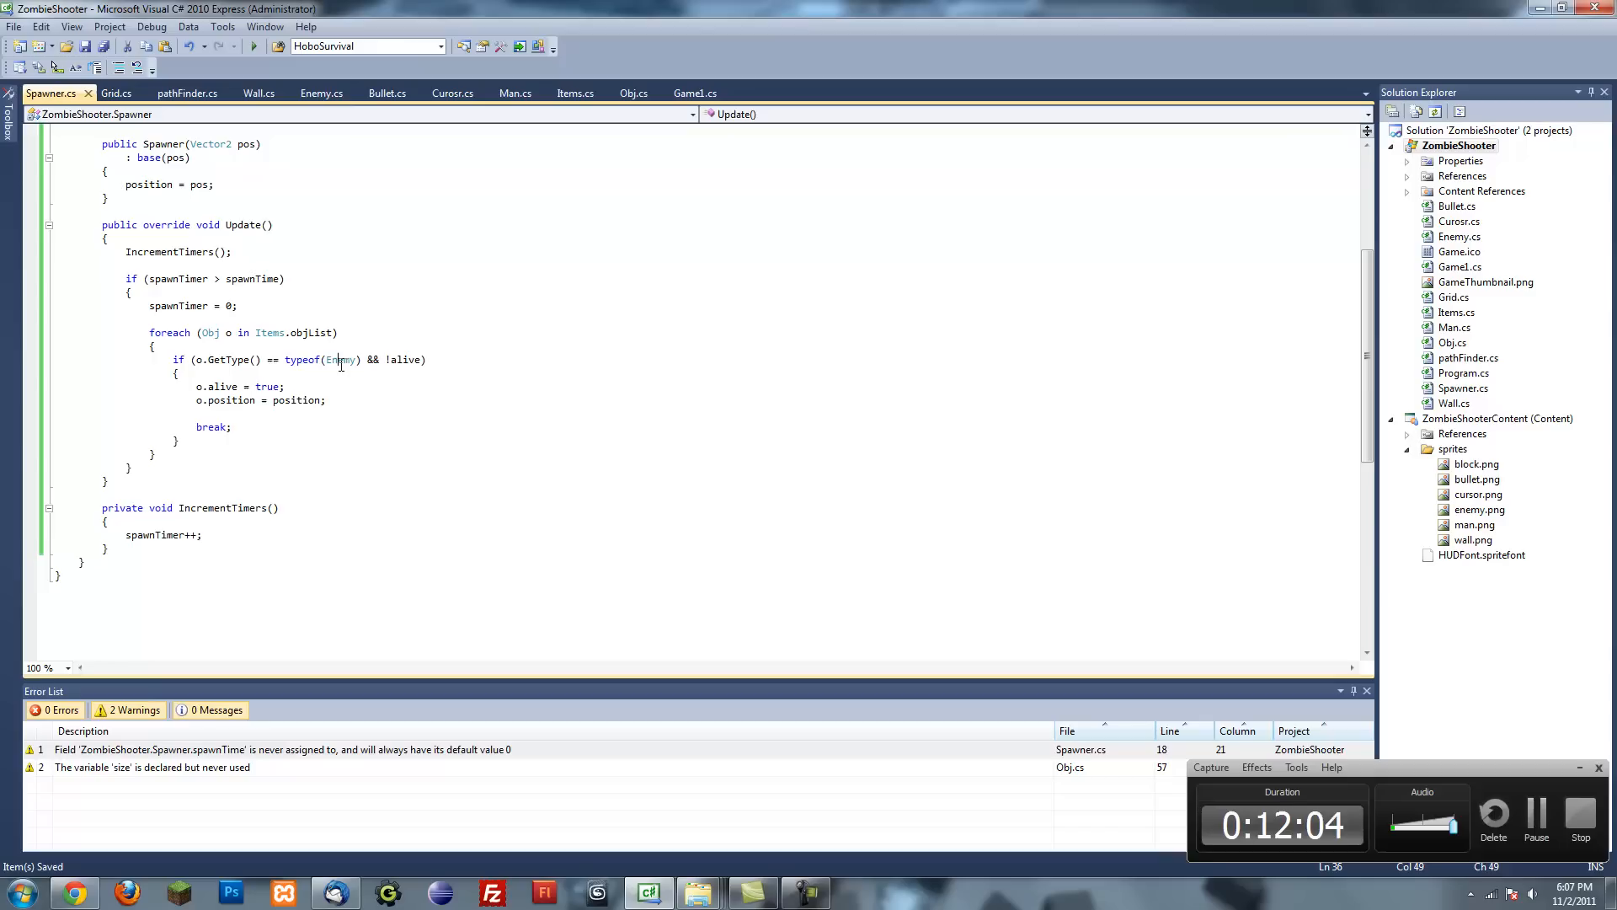
pyautogui.moveTo(254, 46)
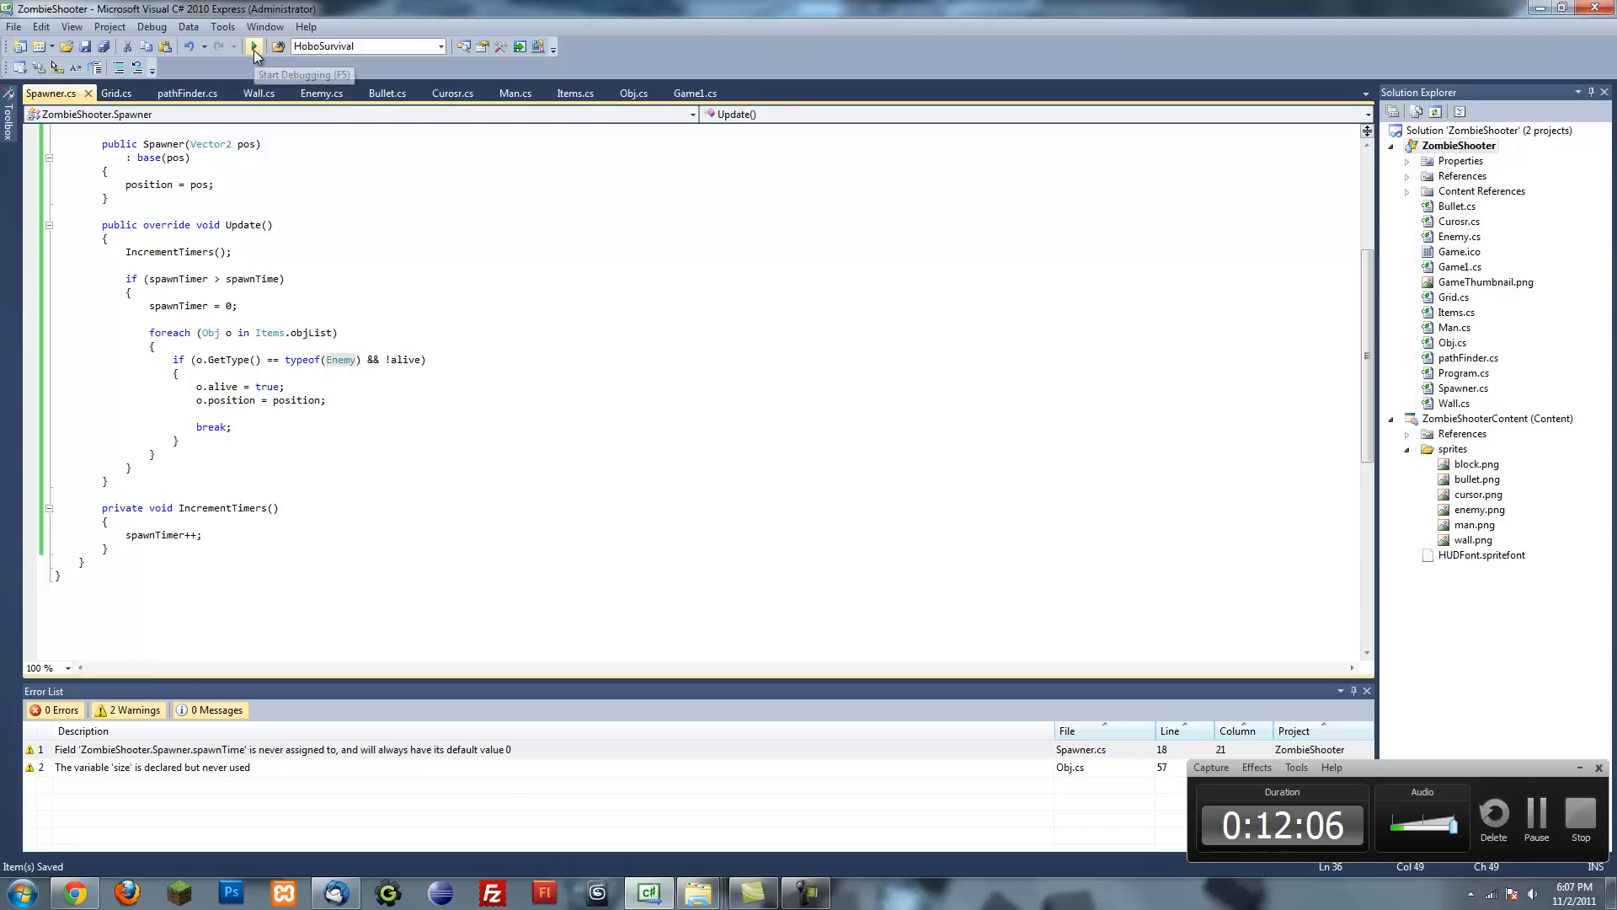
# - Start the game in the debugger and set a breakpoint on o.position = position
pyautogui.click(255, 46)
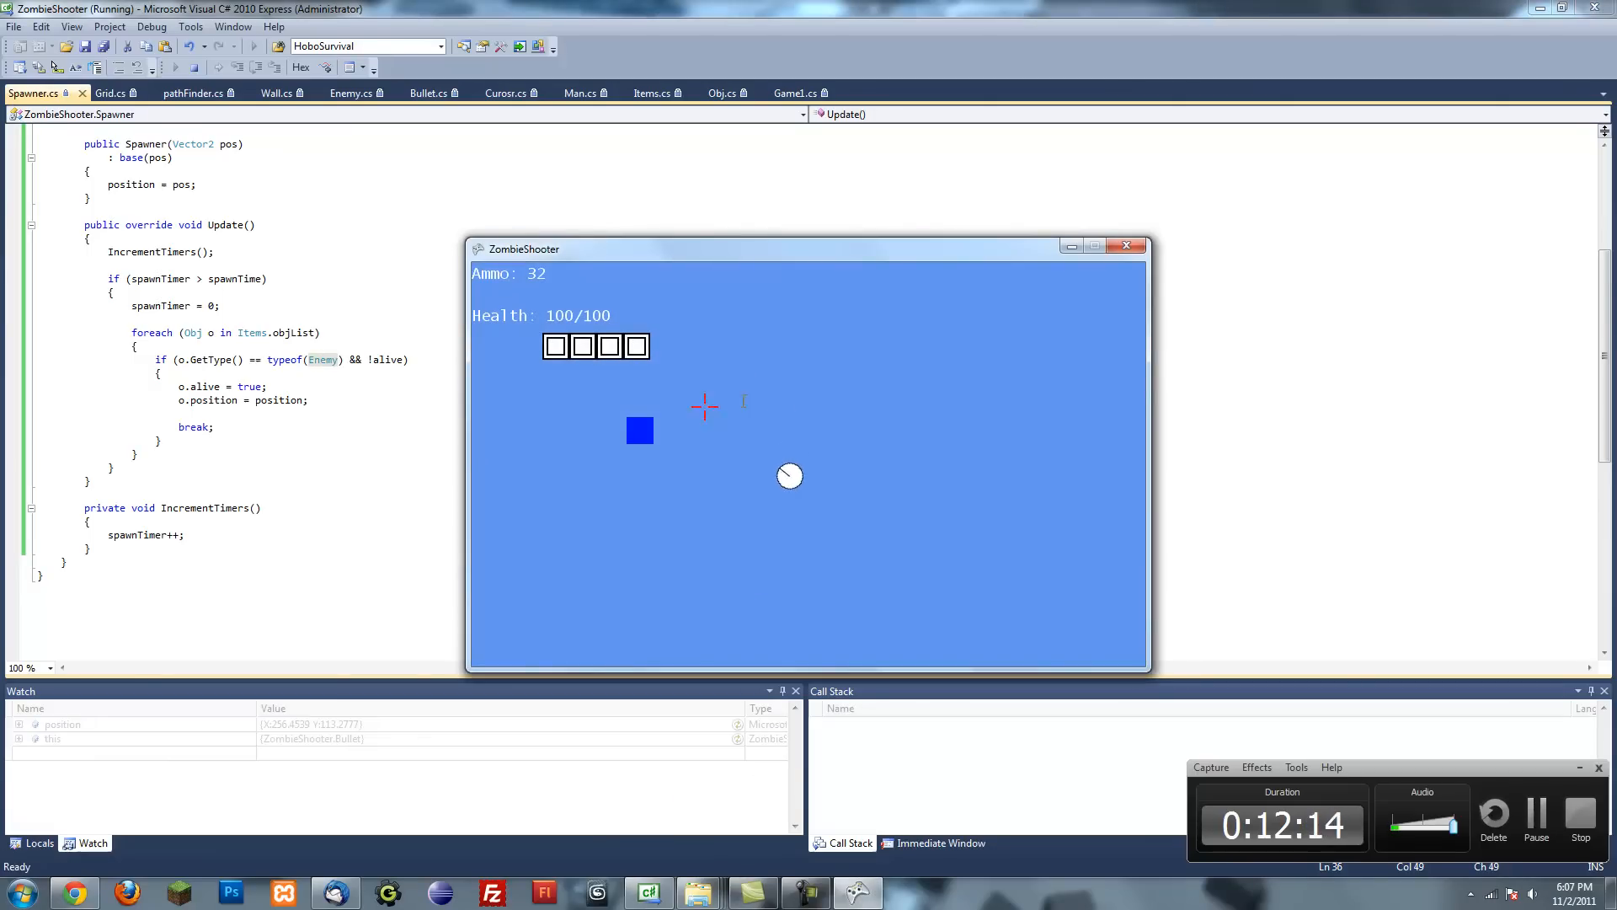
pyautogui.click(706, 405)
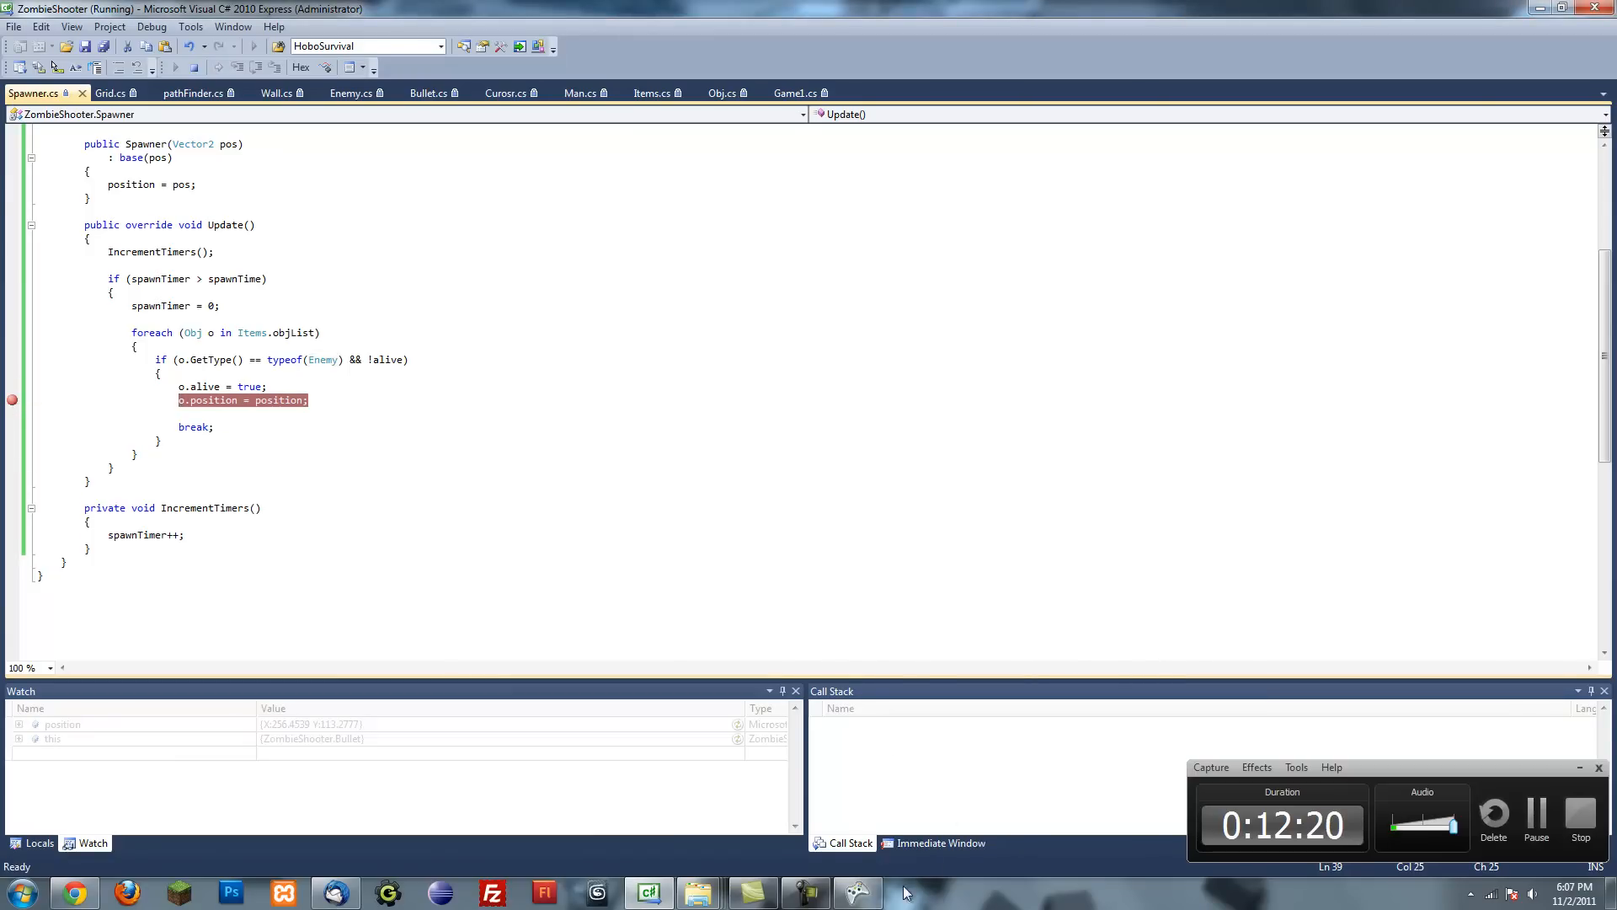
# - Break into Spawner.Update and step over the timer check, timer reset, and reviving loop
pyautogui.click(857, 893)
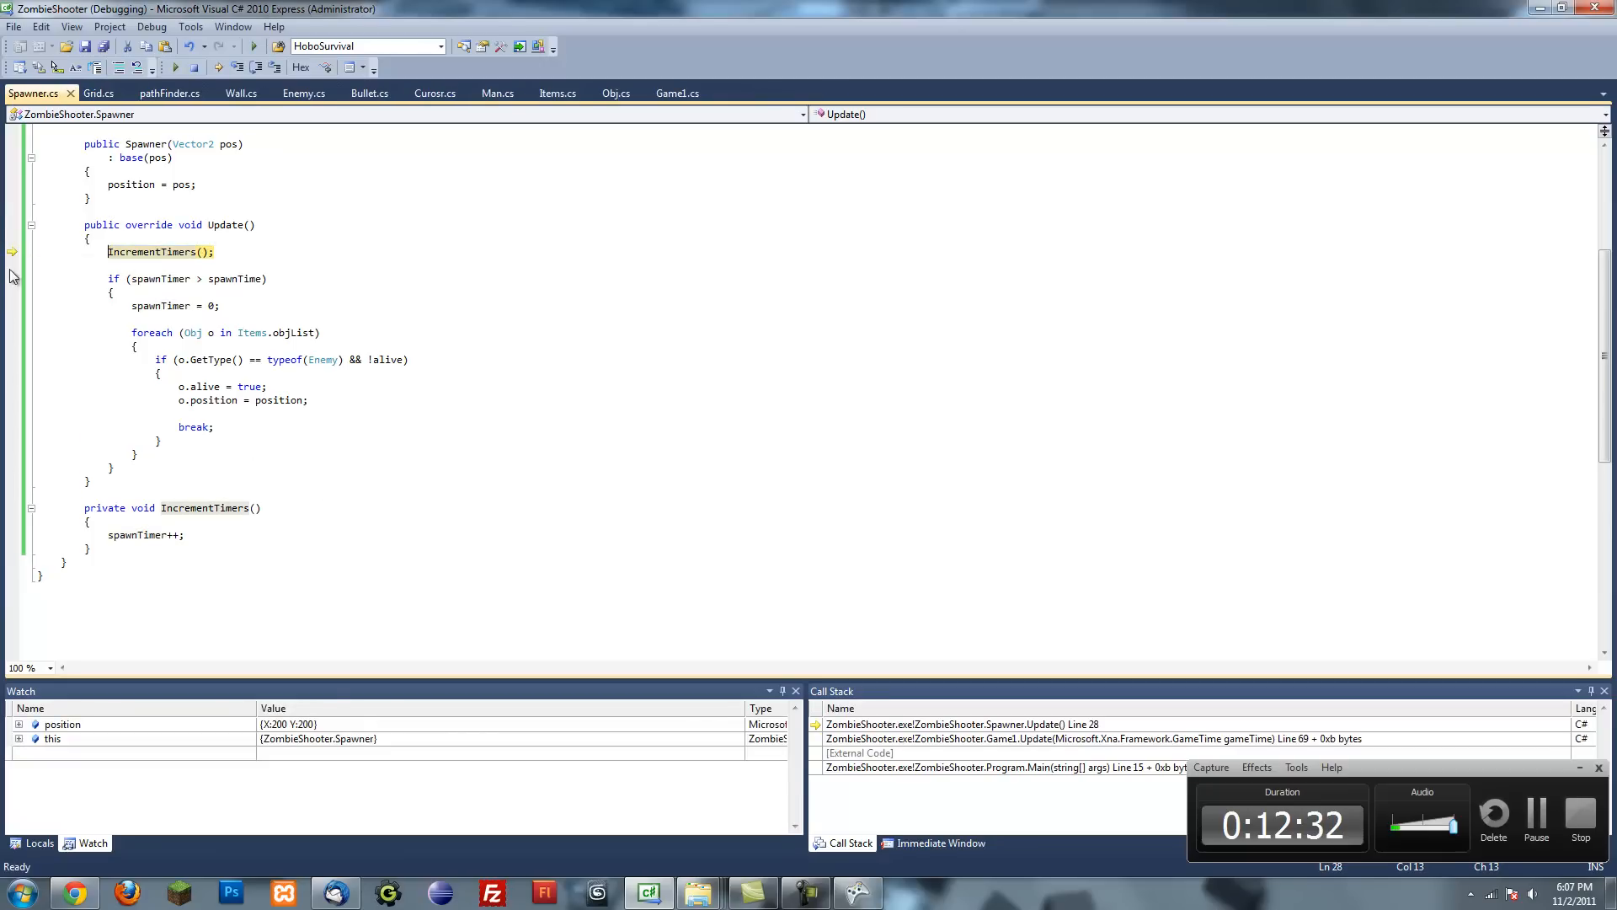
pyautogui.press('F10')
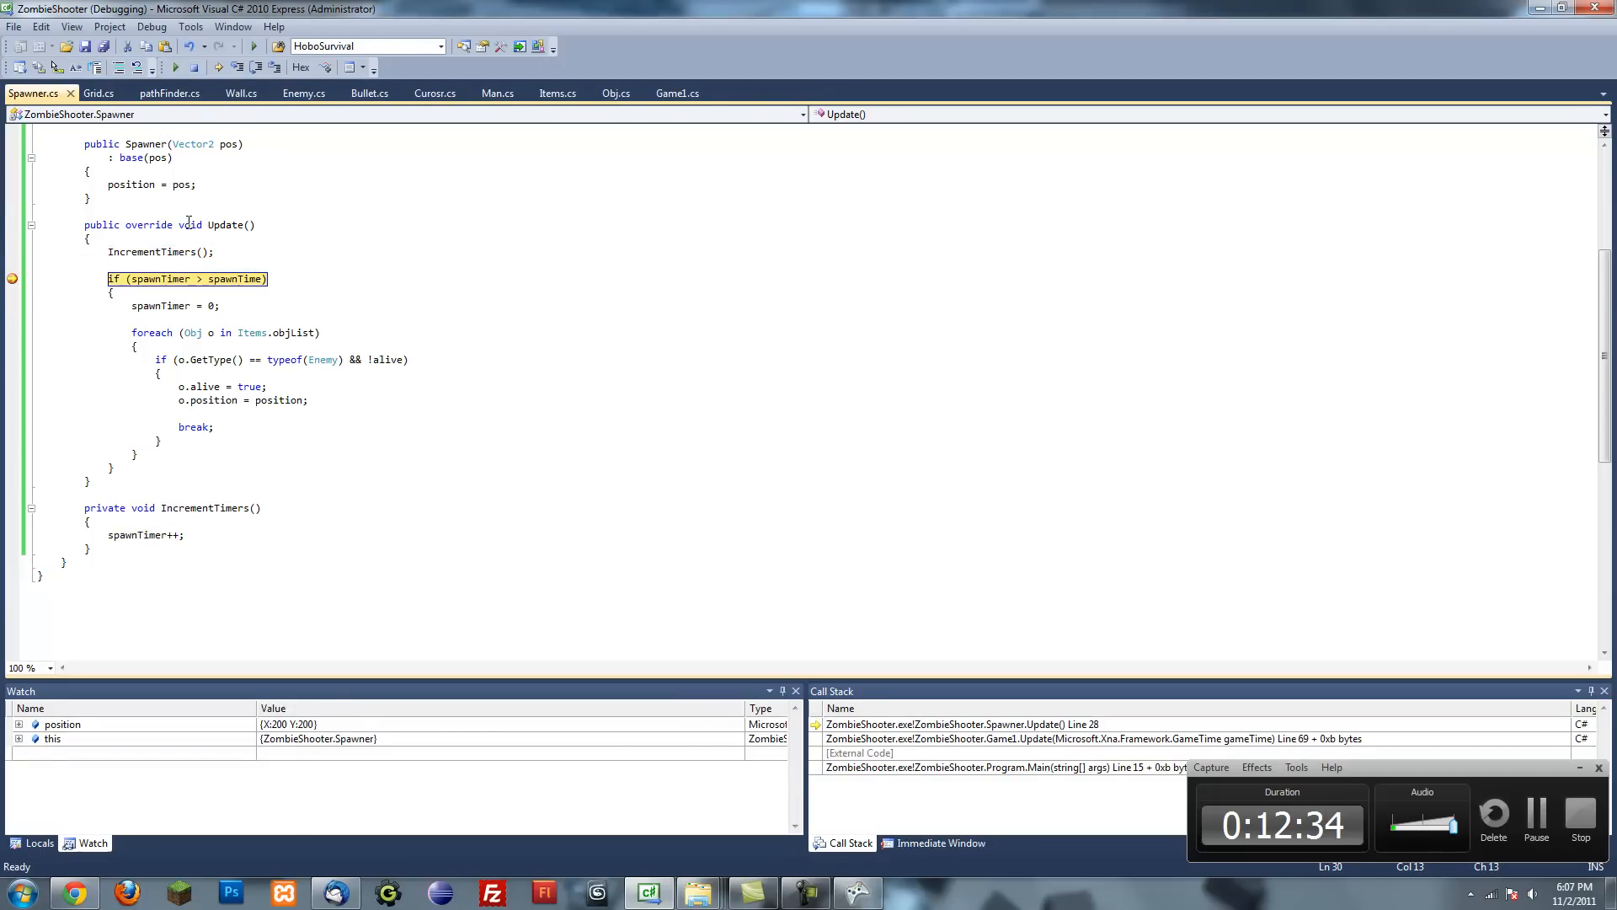
pyautogui.moveTo(243, 279)
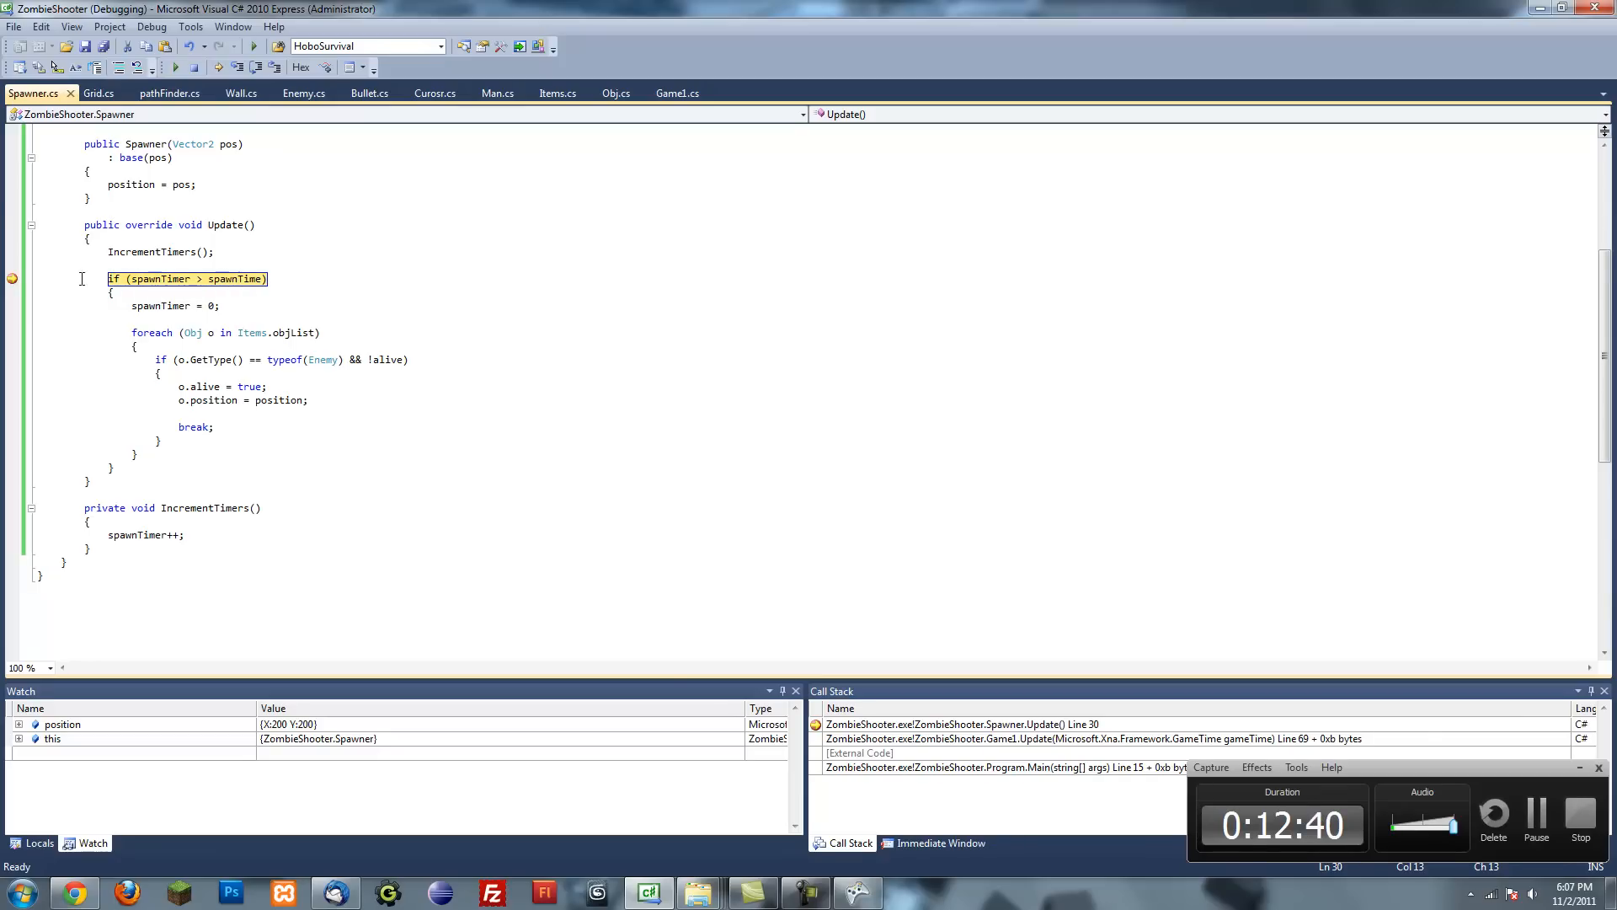
pyautogui.press('F10')
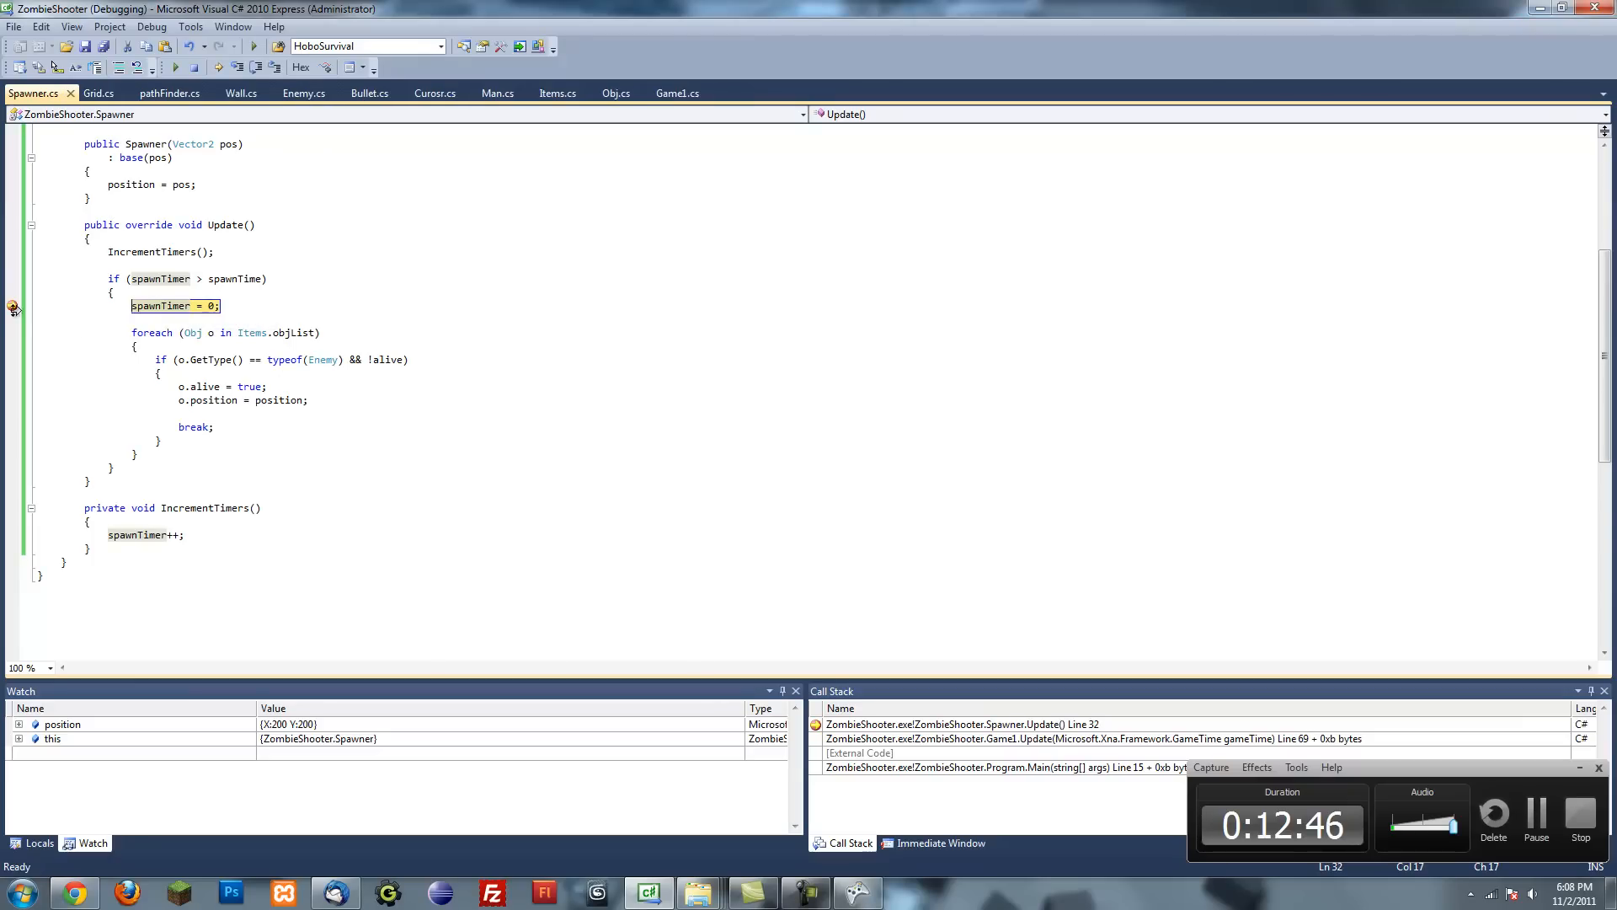
pyautogui.moveTo(253, 67)
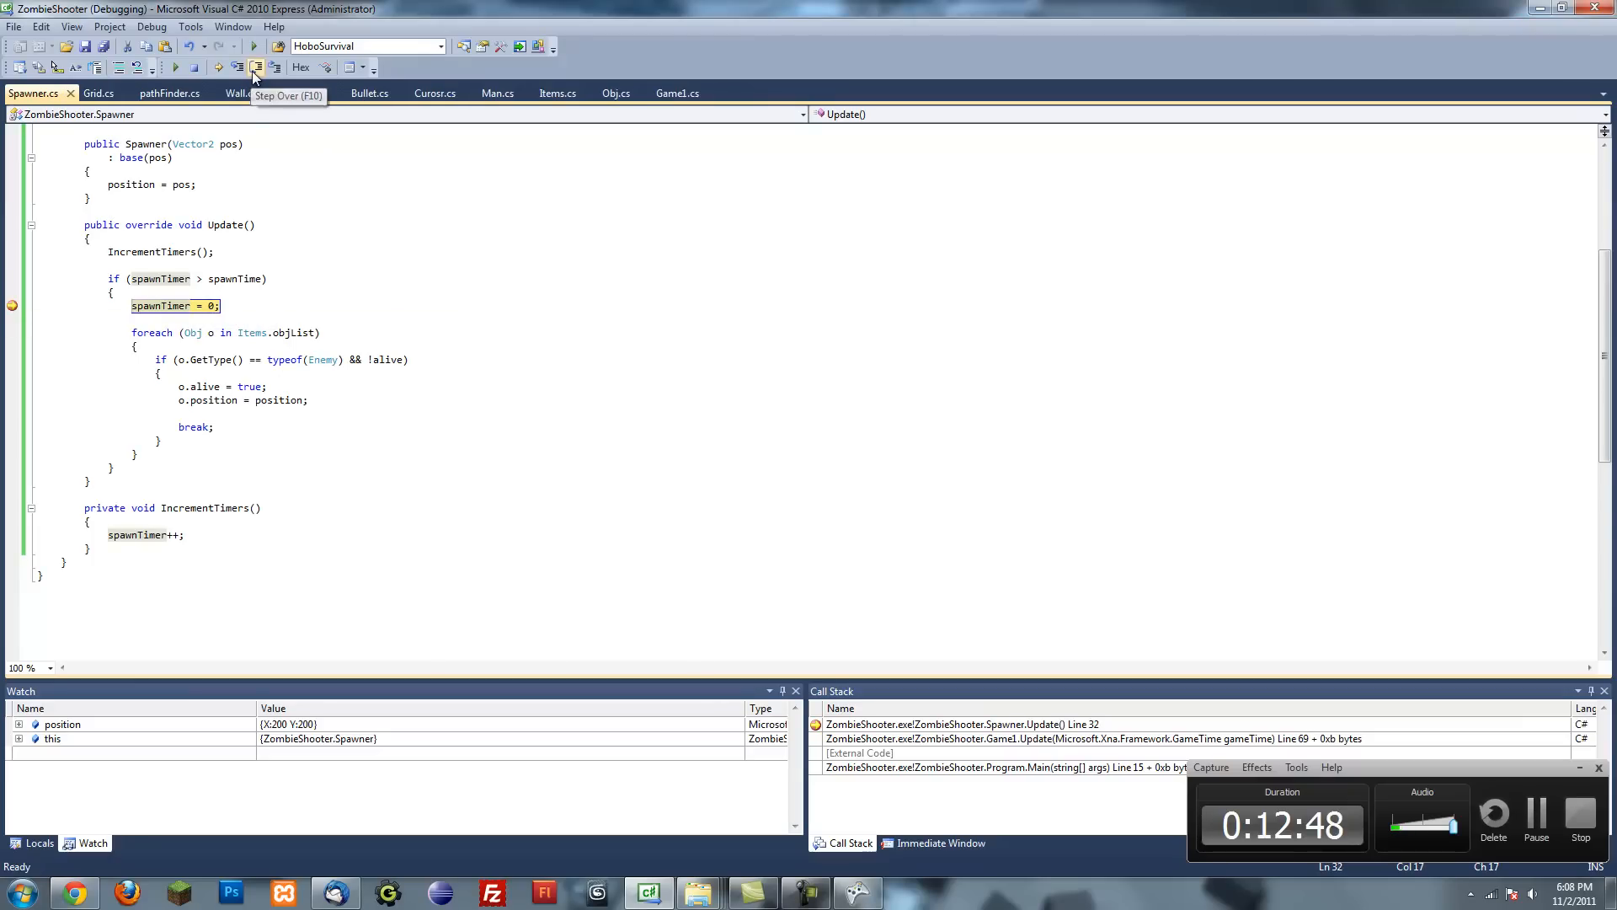
pyautogui.click(254, 67)
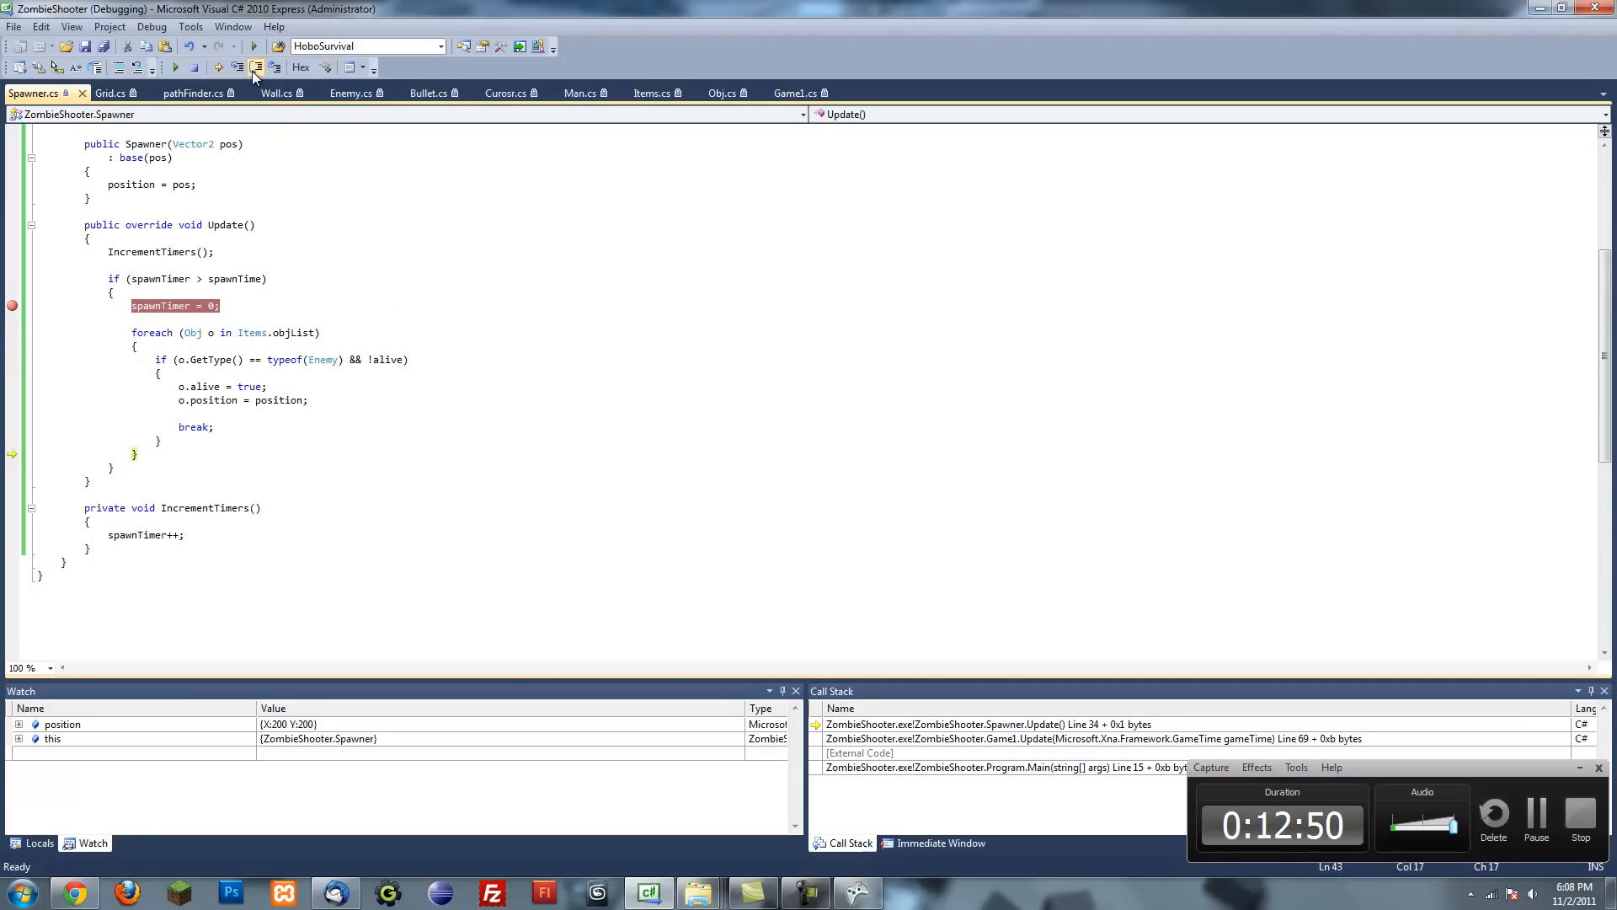